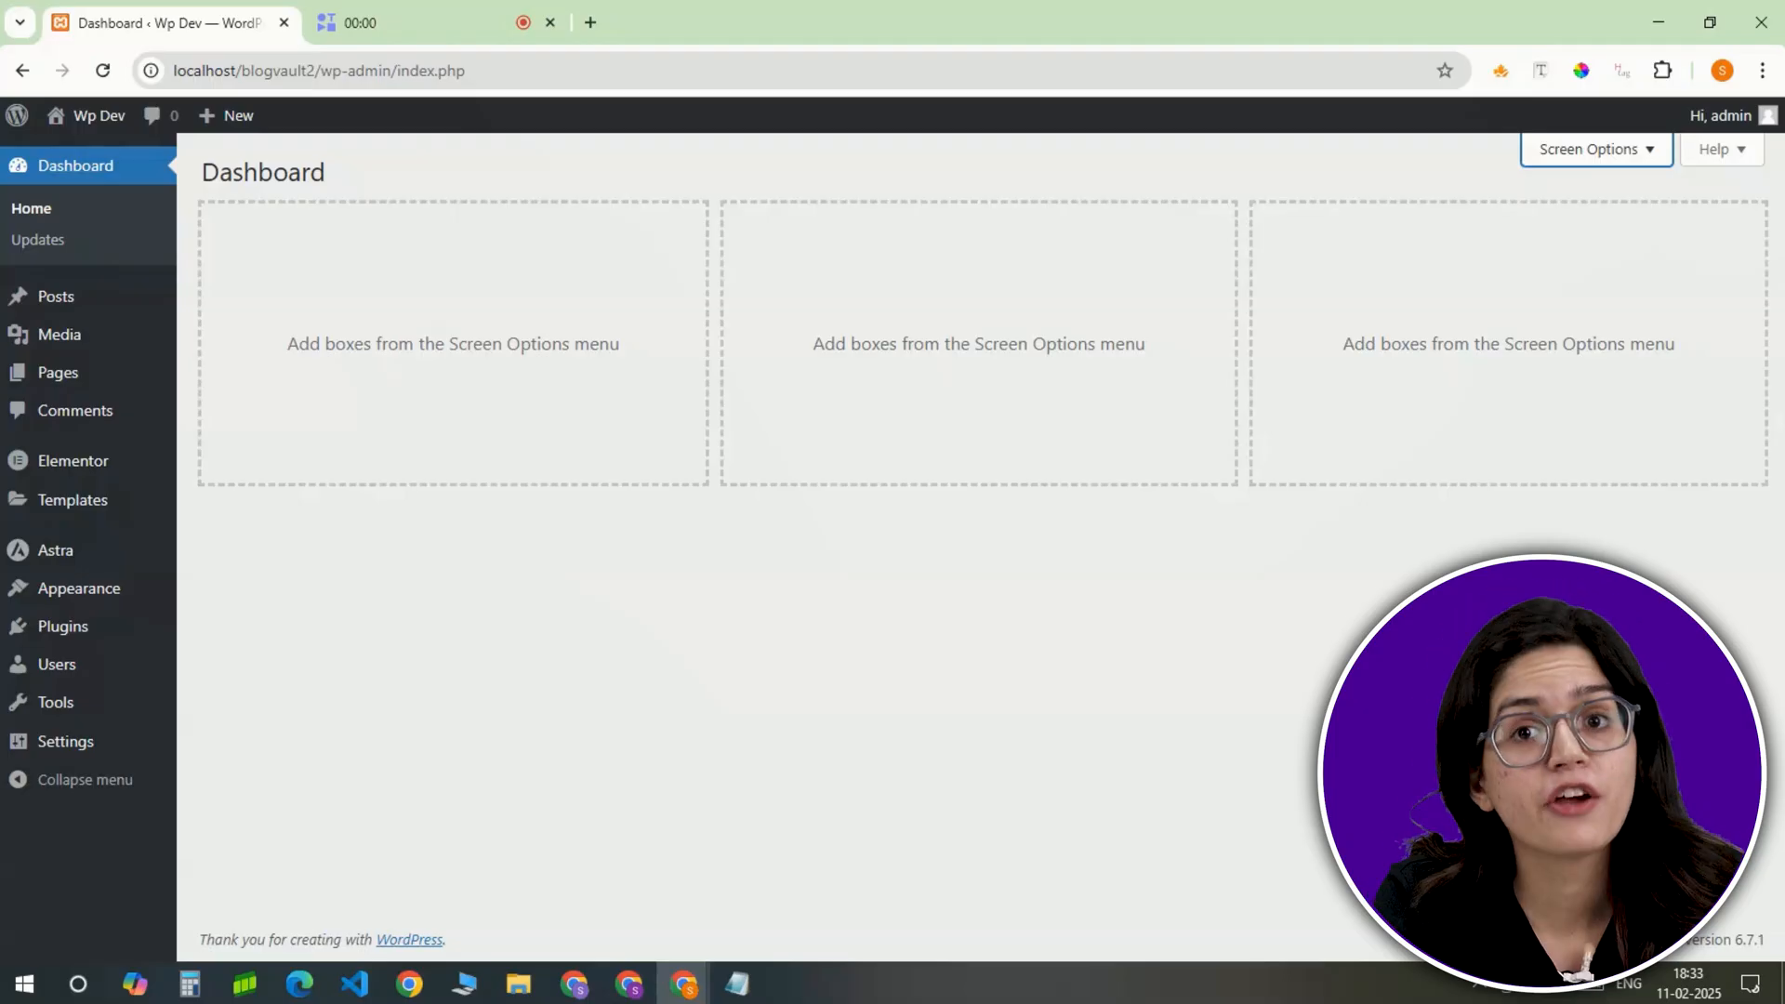
pyautogui.moveTo(1256, 416)
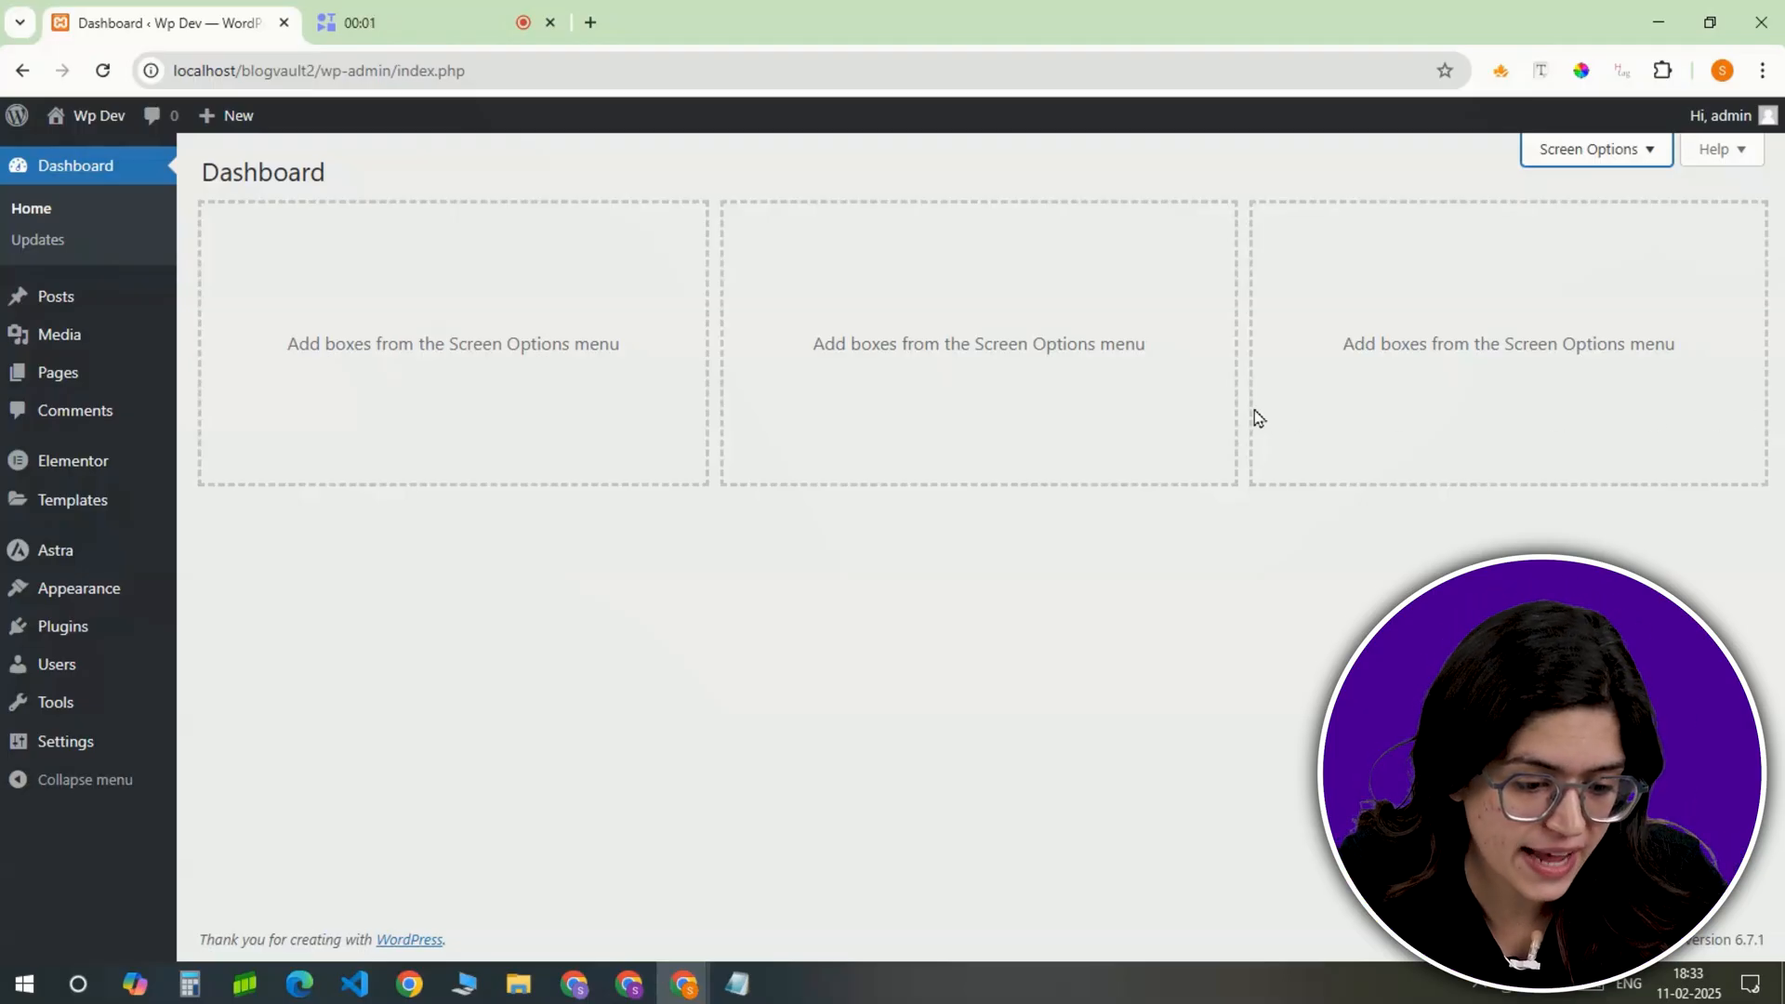
pyautogui.moveTo(79, 587)
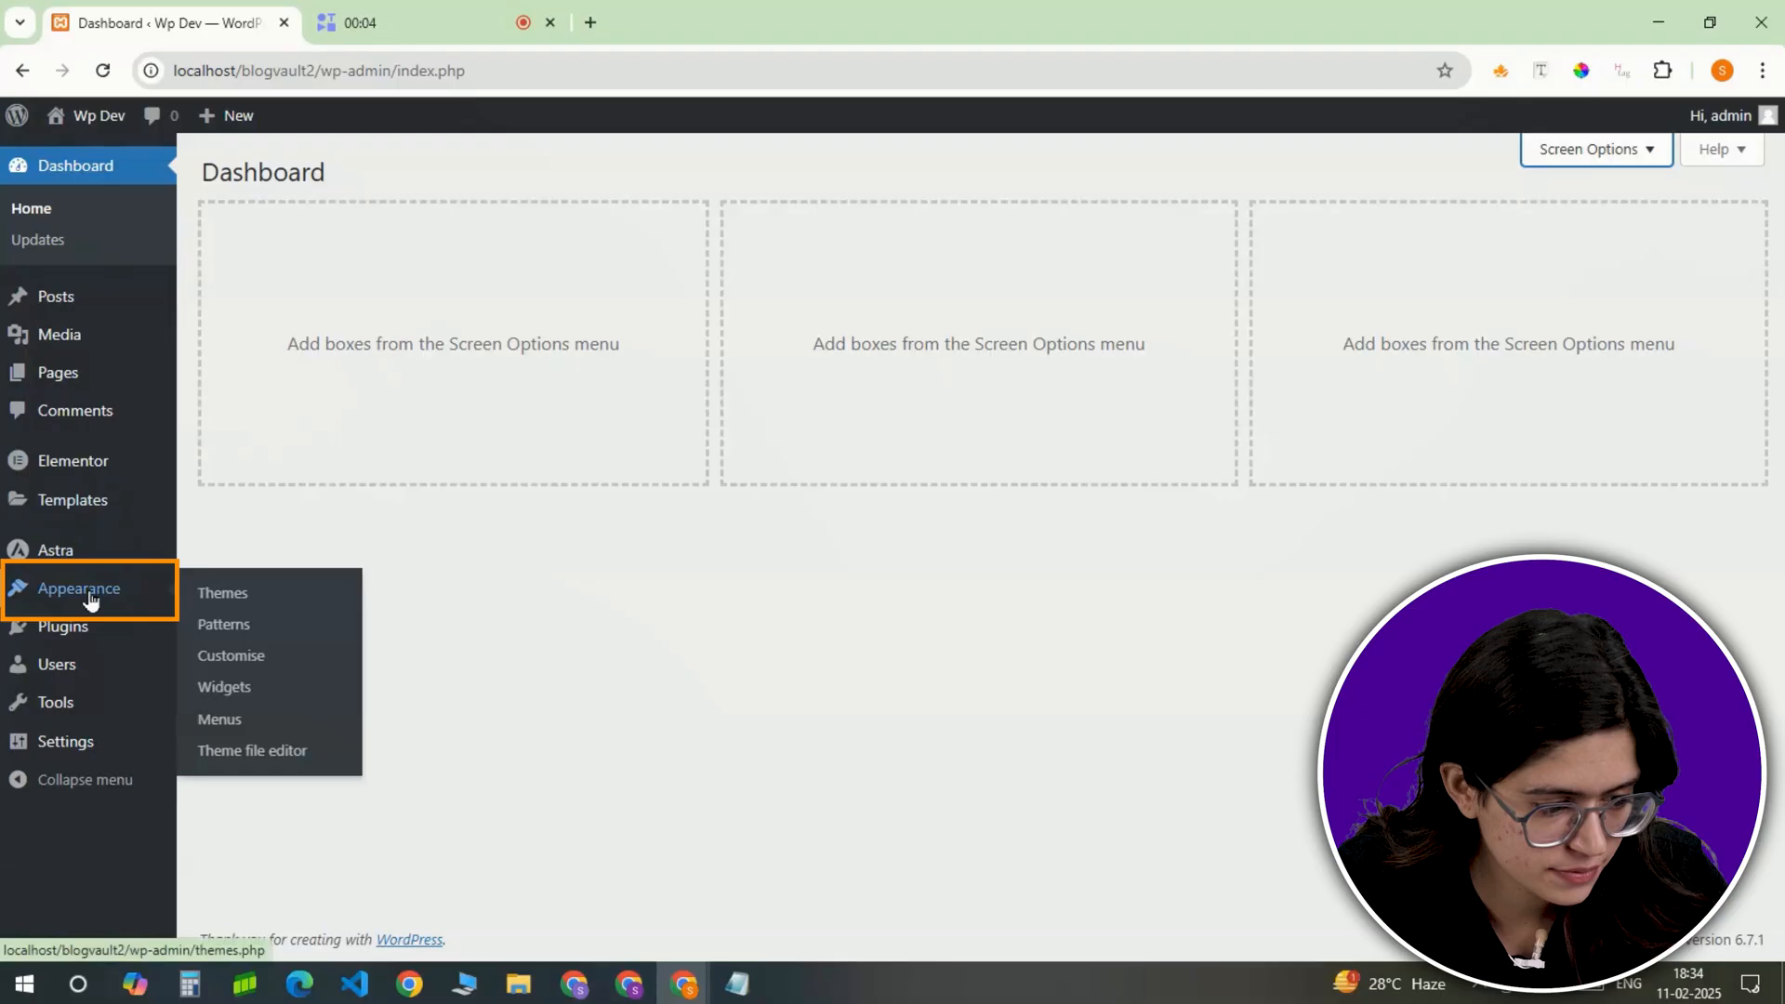
# Step: View the installed themes with Astra shown as active
pyautogui.click(222, 592)
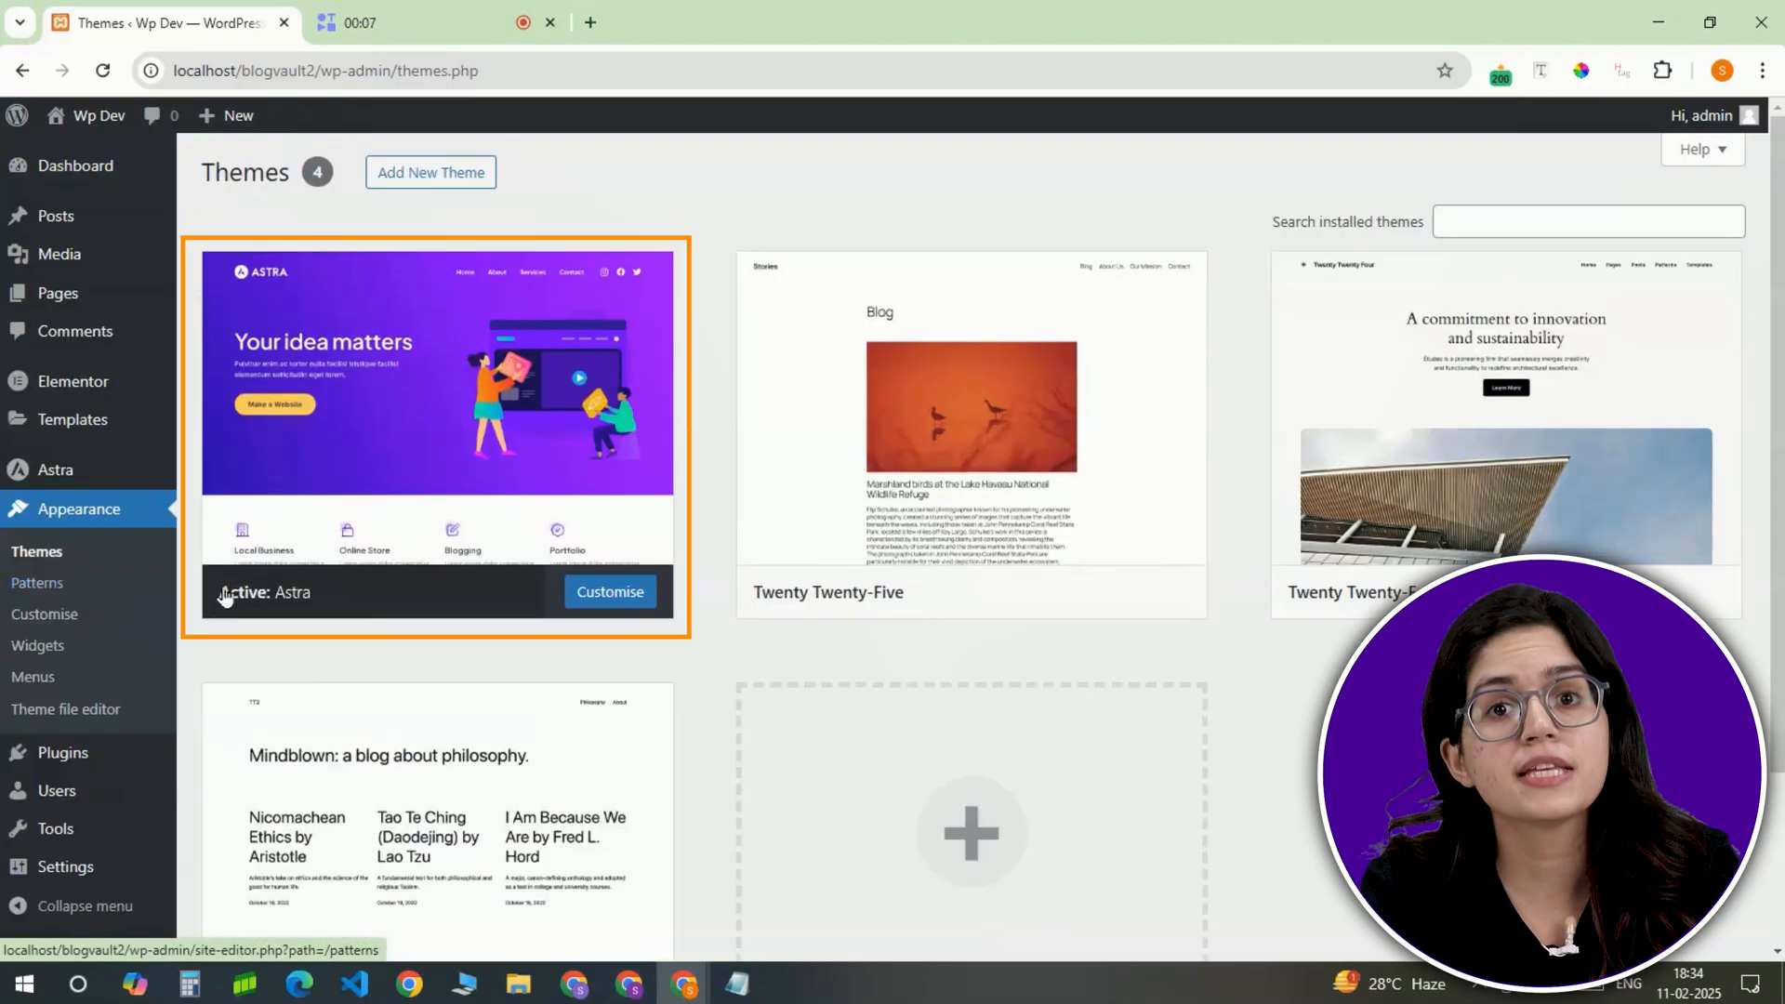
pyautogui.moveTo(437, 409)
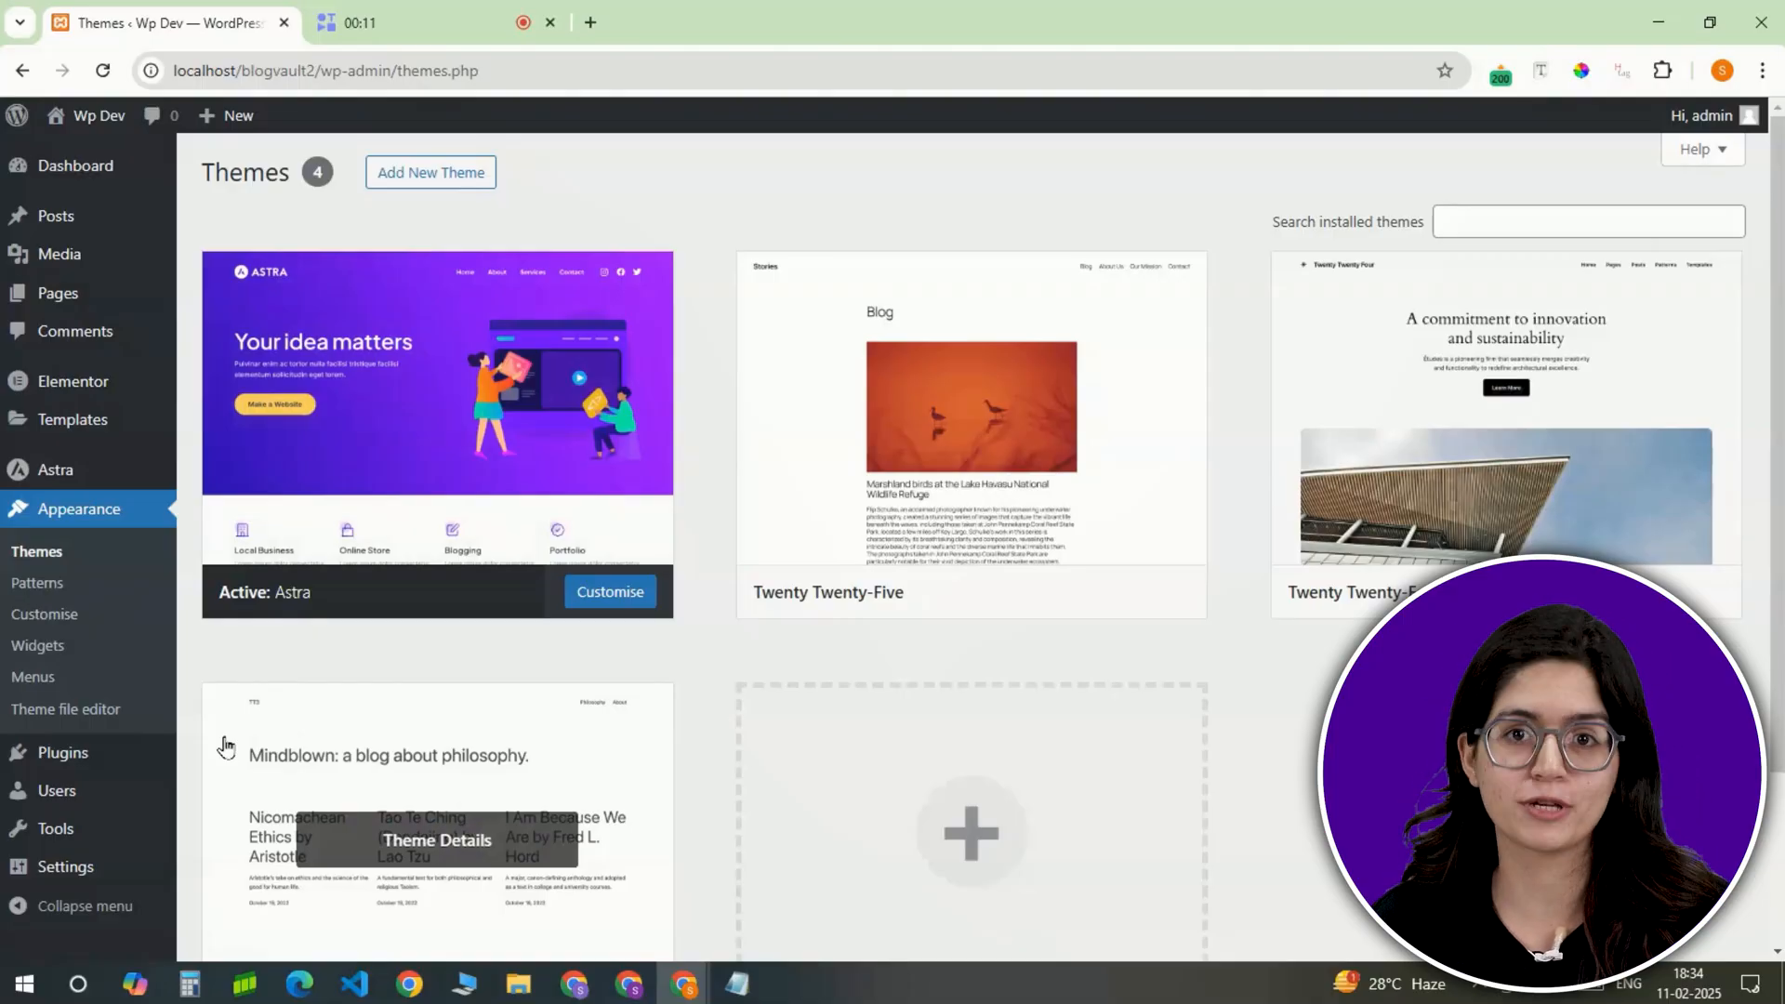
# Step: Find the woocommerce plugin and activate it
pyautogui.click(61, 752)
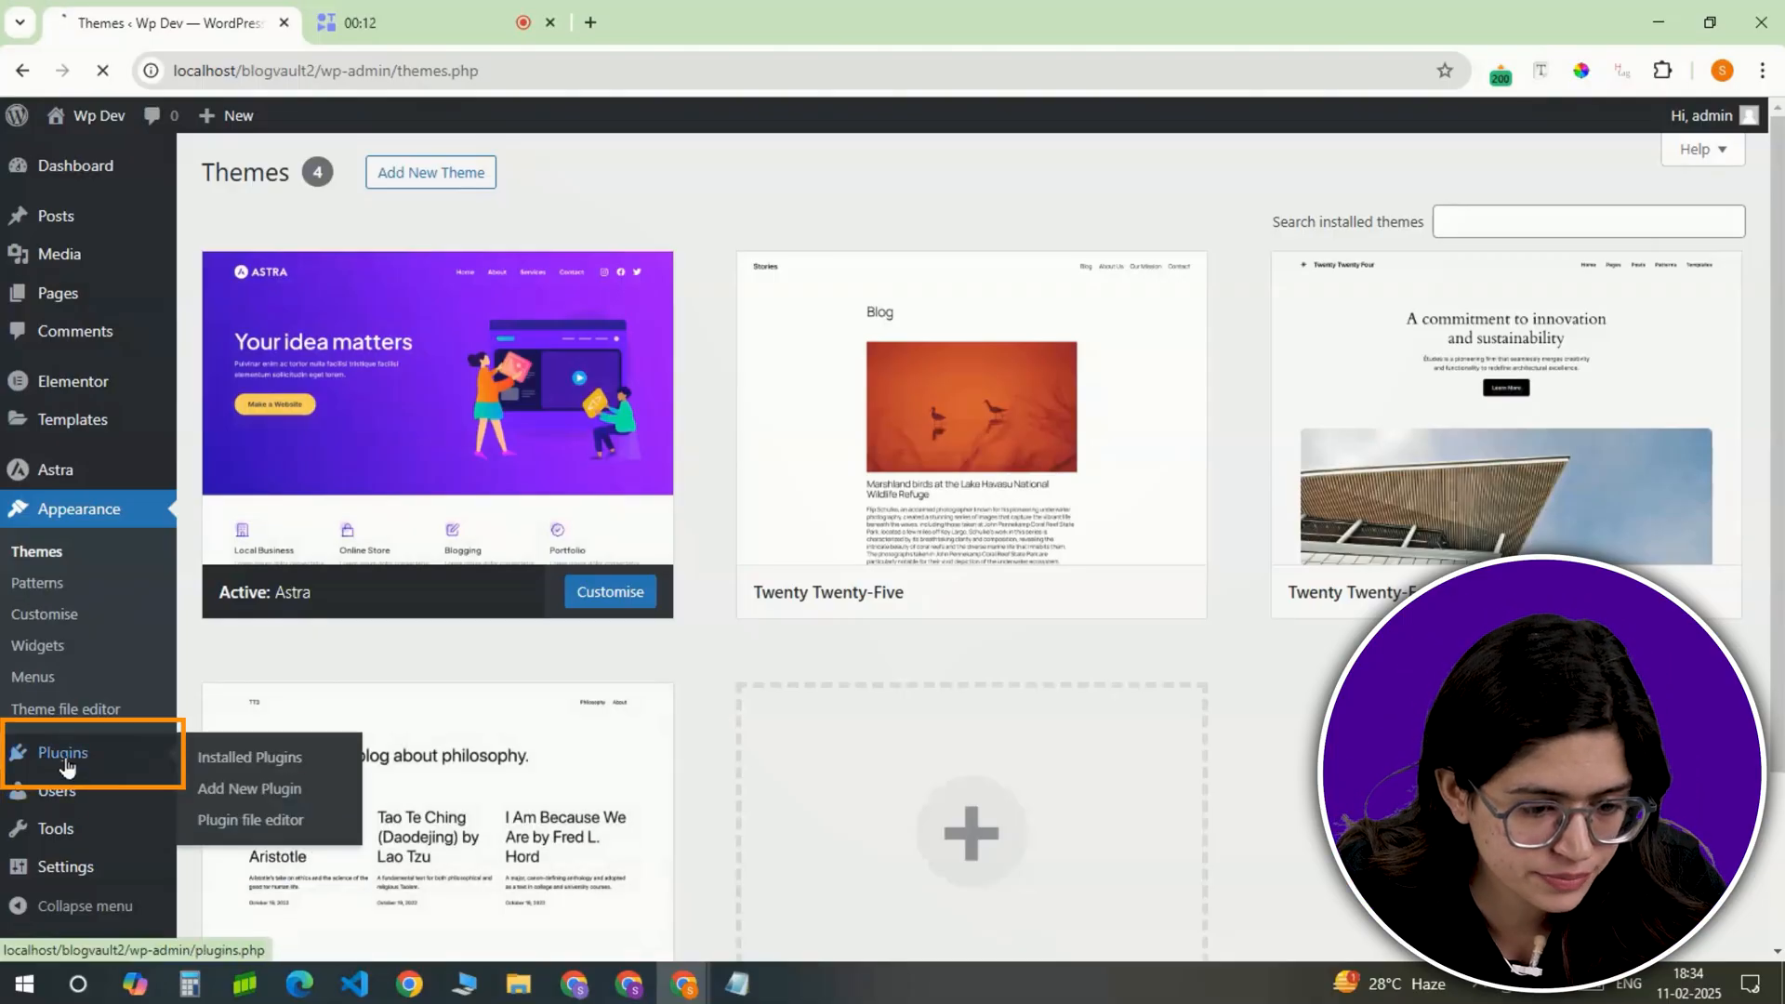
pyautogui.write('woocommerce')
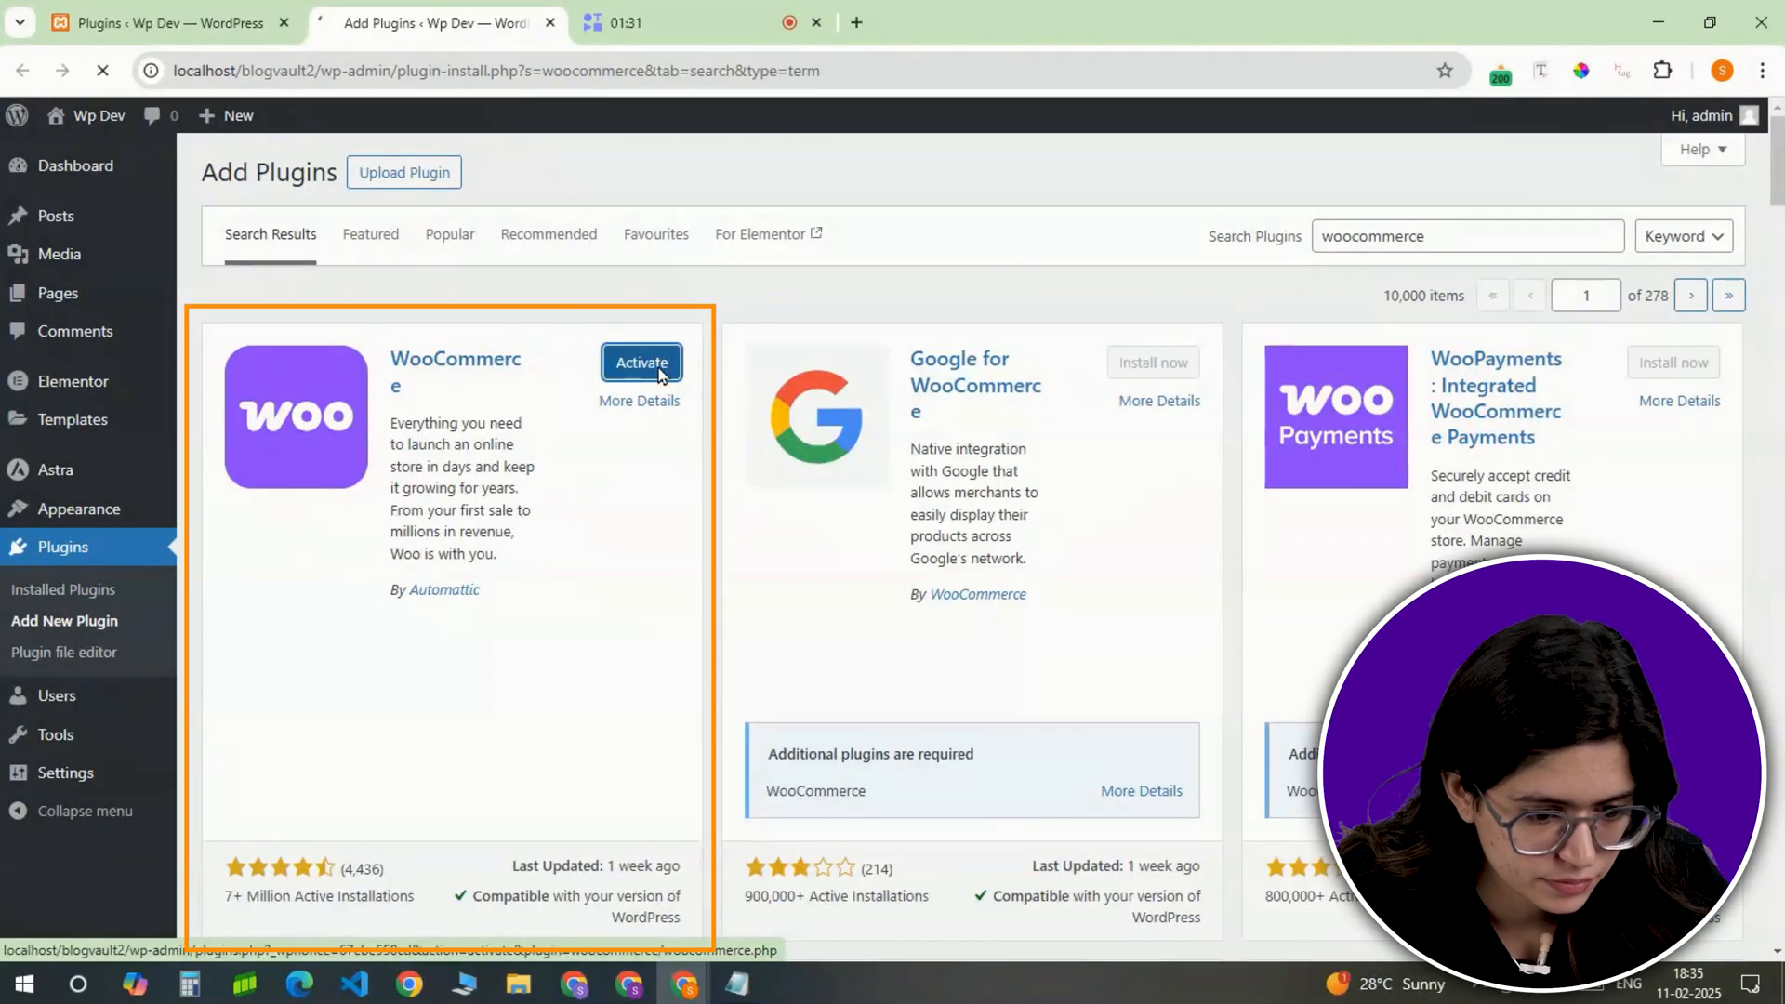
pyautogui.click(640, 362)
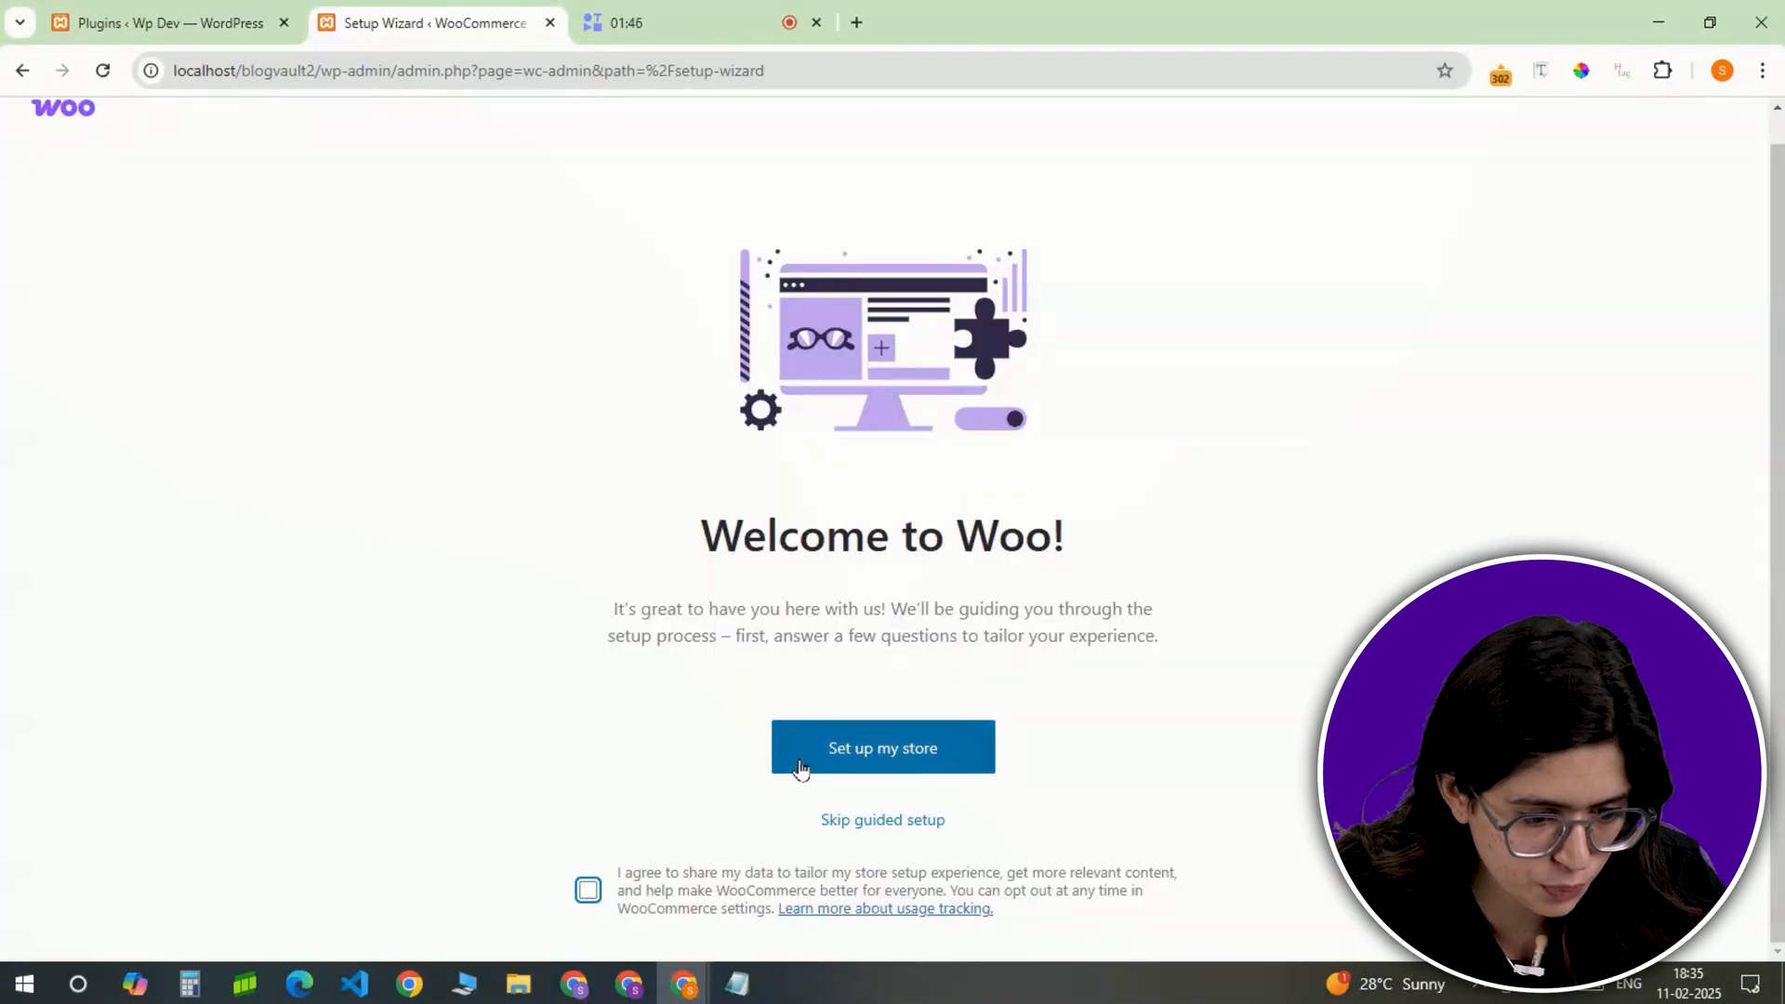
# Step: Complete the store setup wizard for a clothing store in New York
pyautogui.click(882, 748)
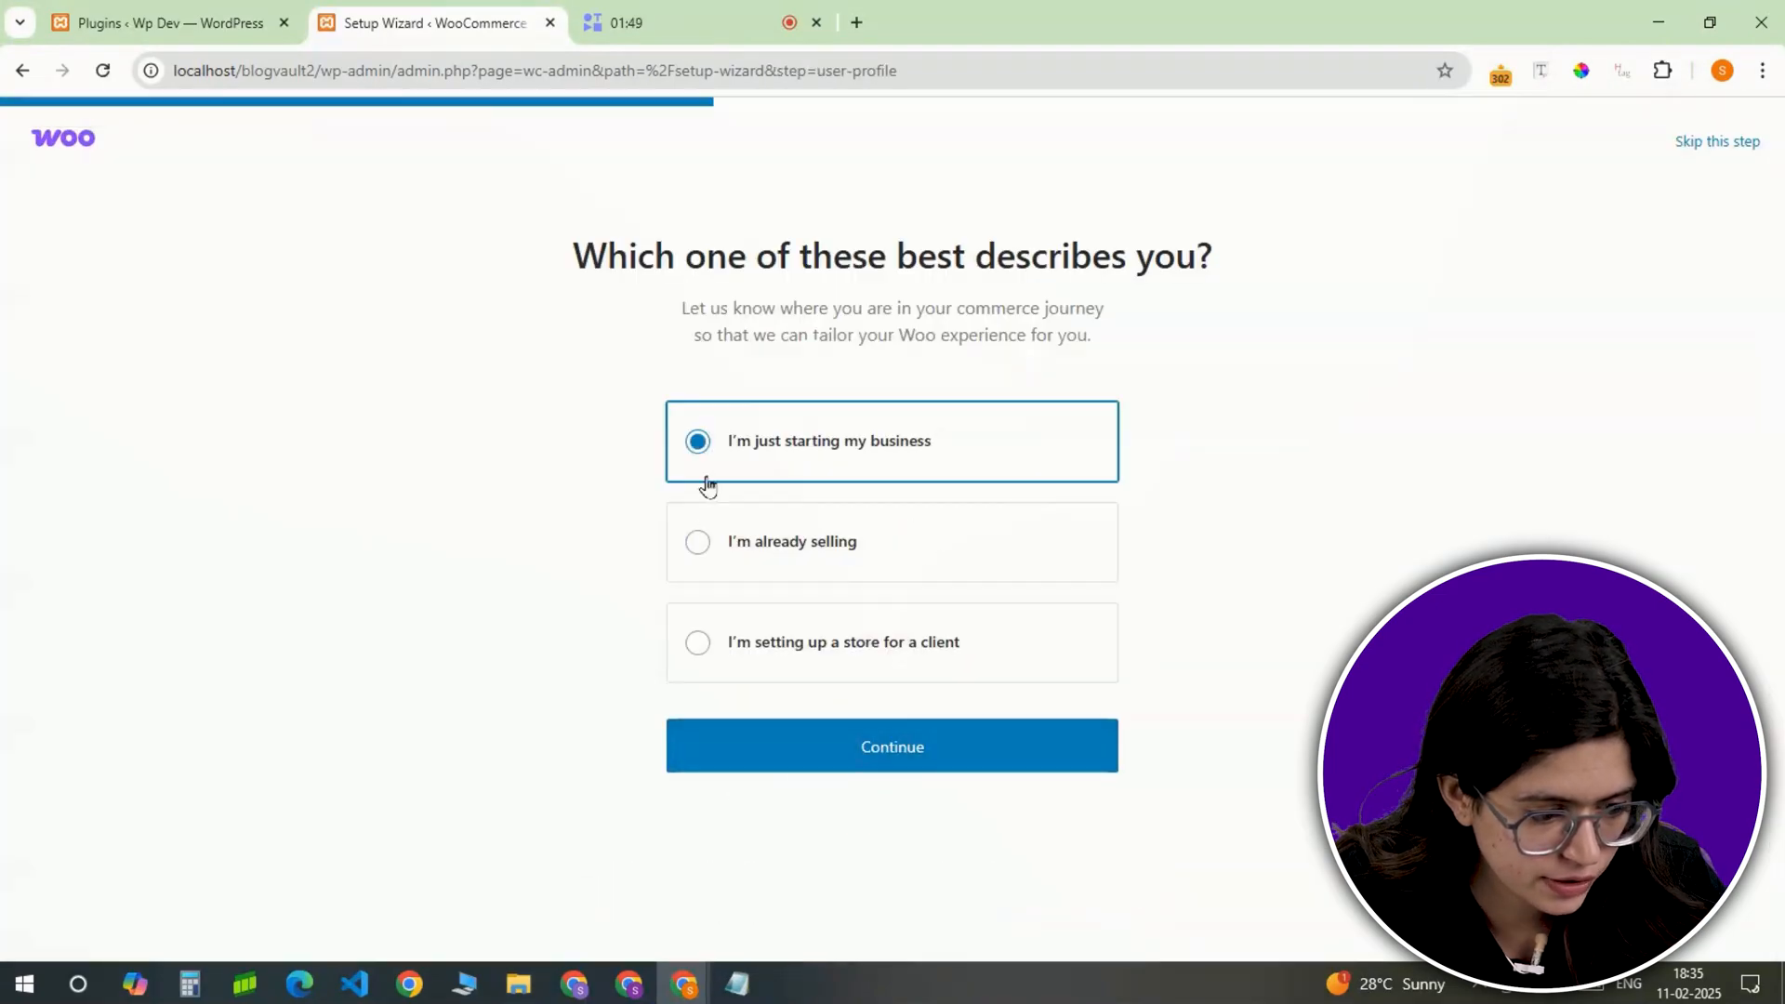
pyautogui.click(892, 746)
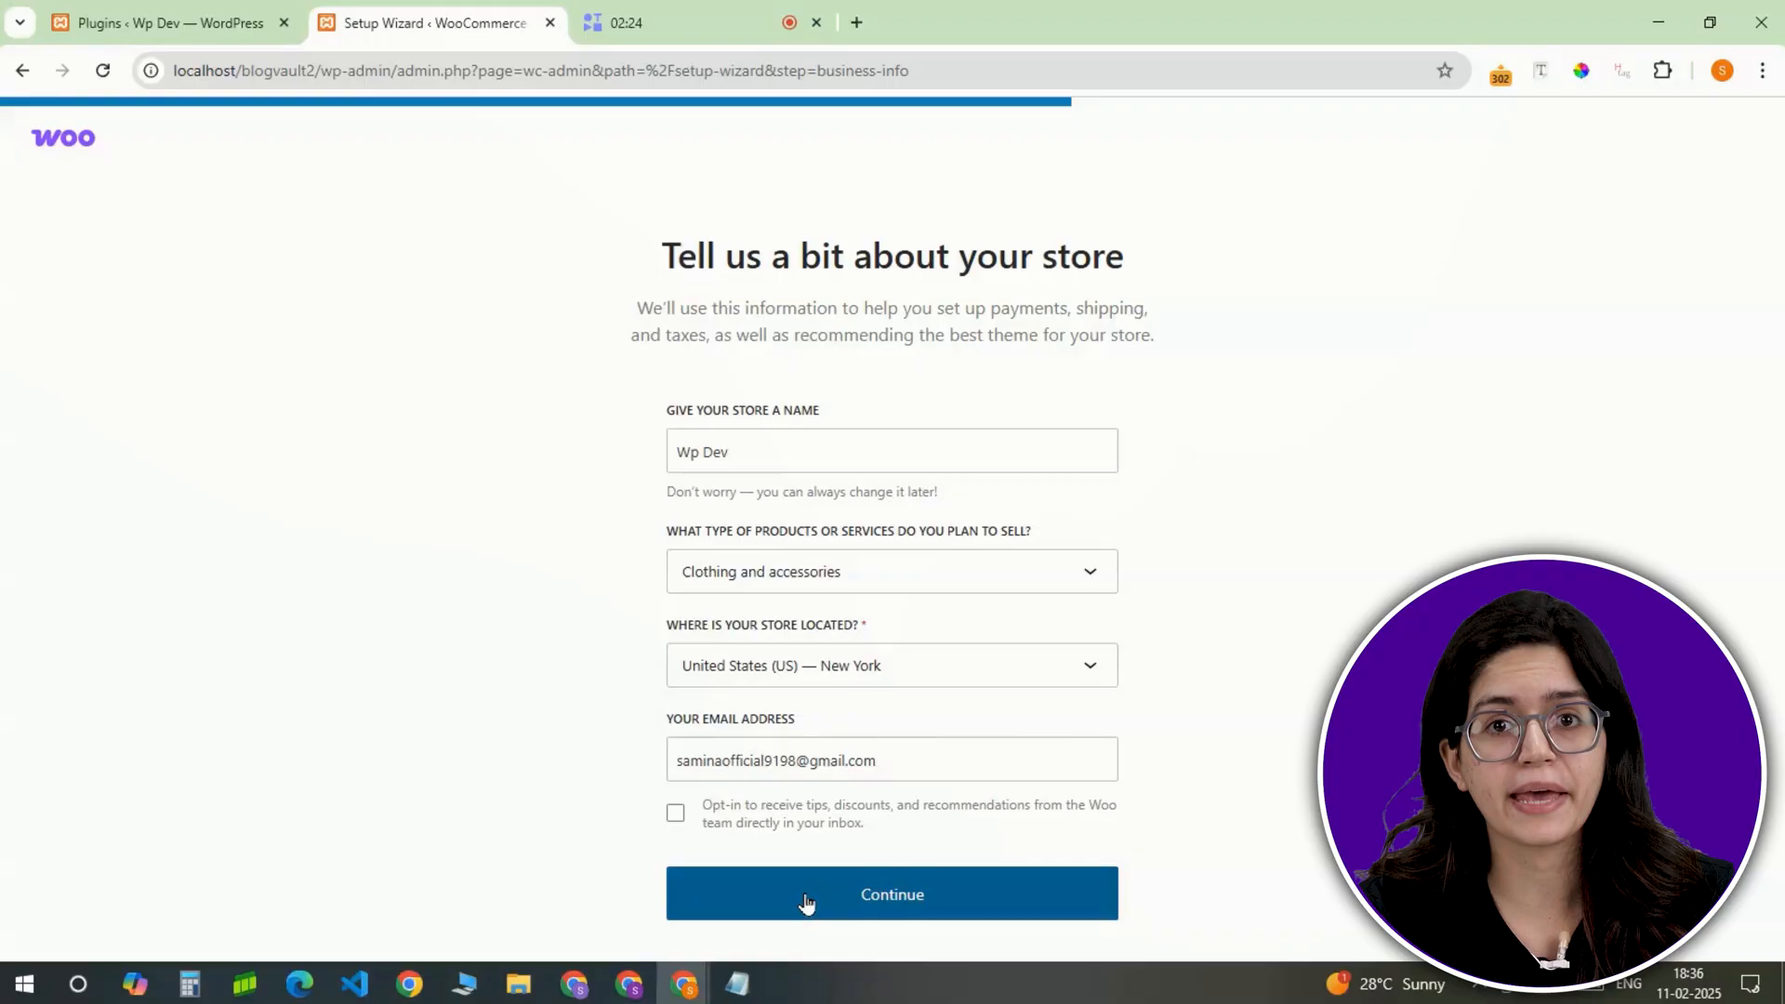
pyautogui.click(891, 893)
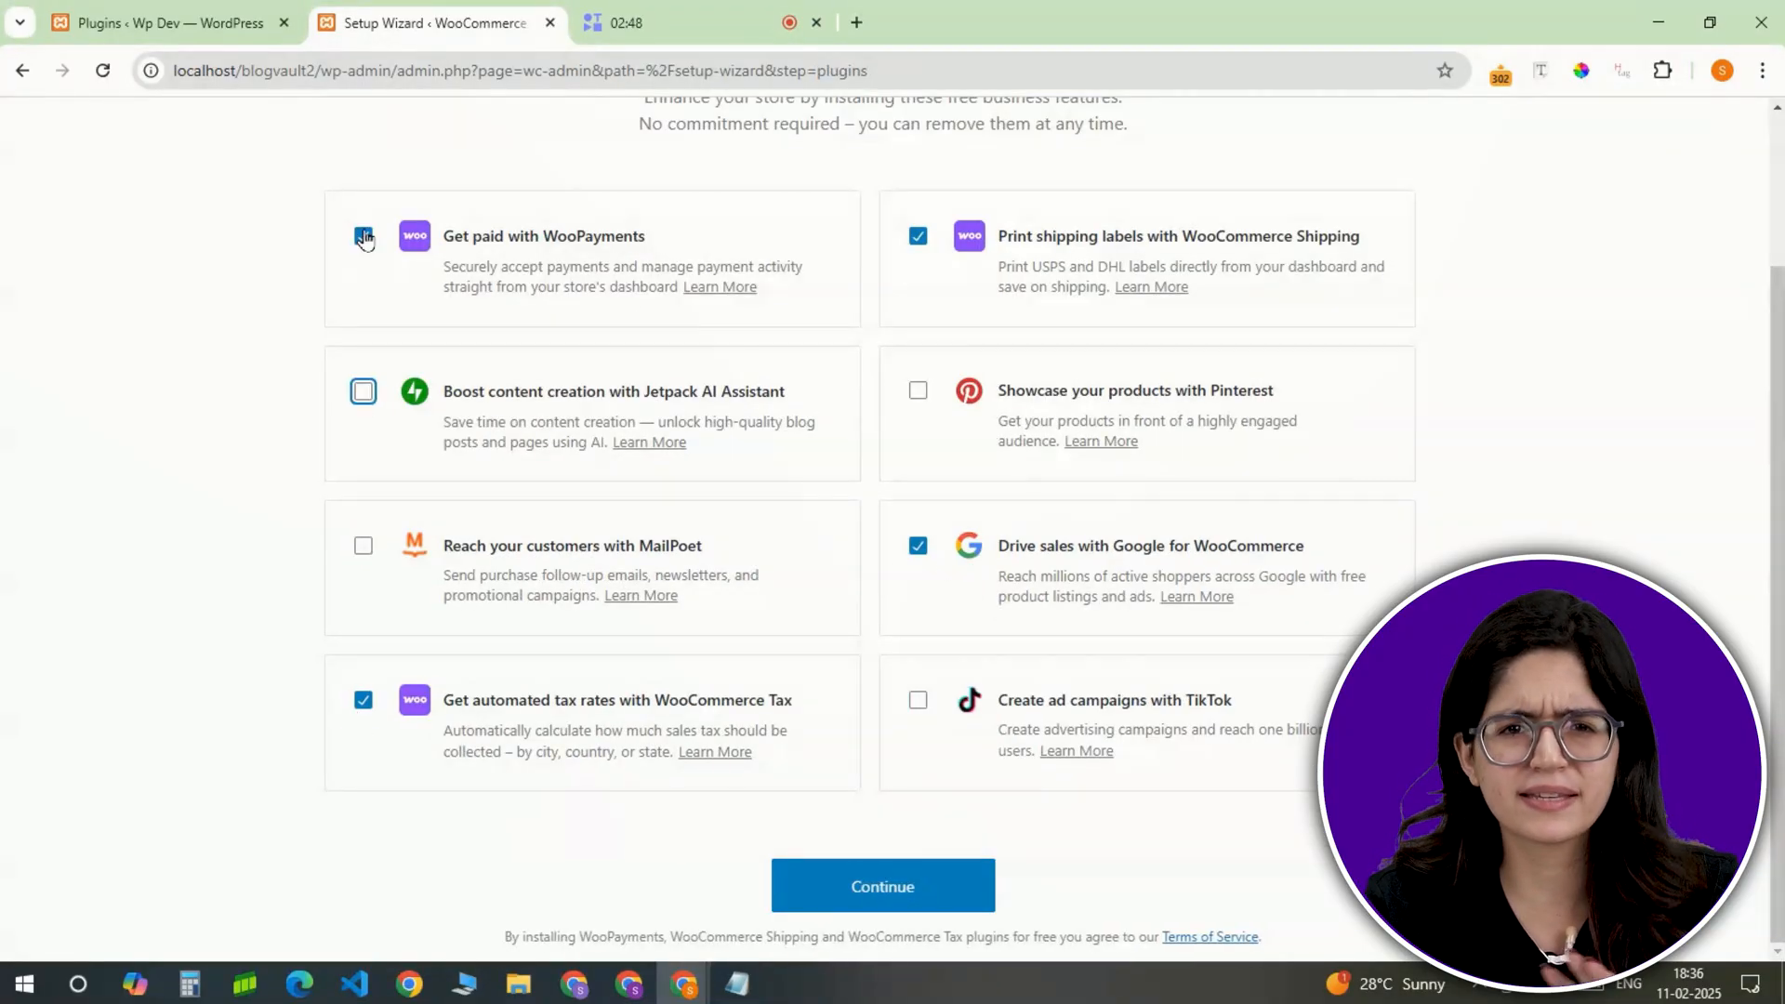
pyautogui.click(882, 886)
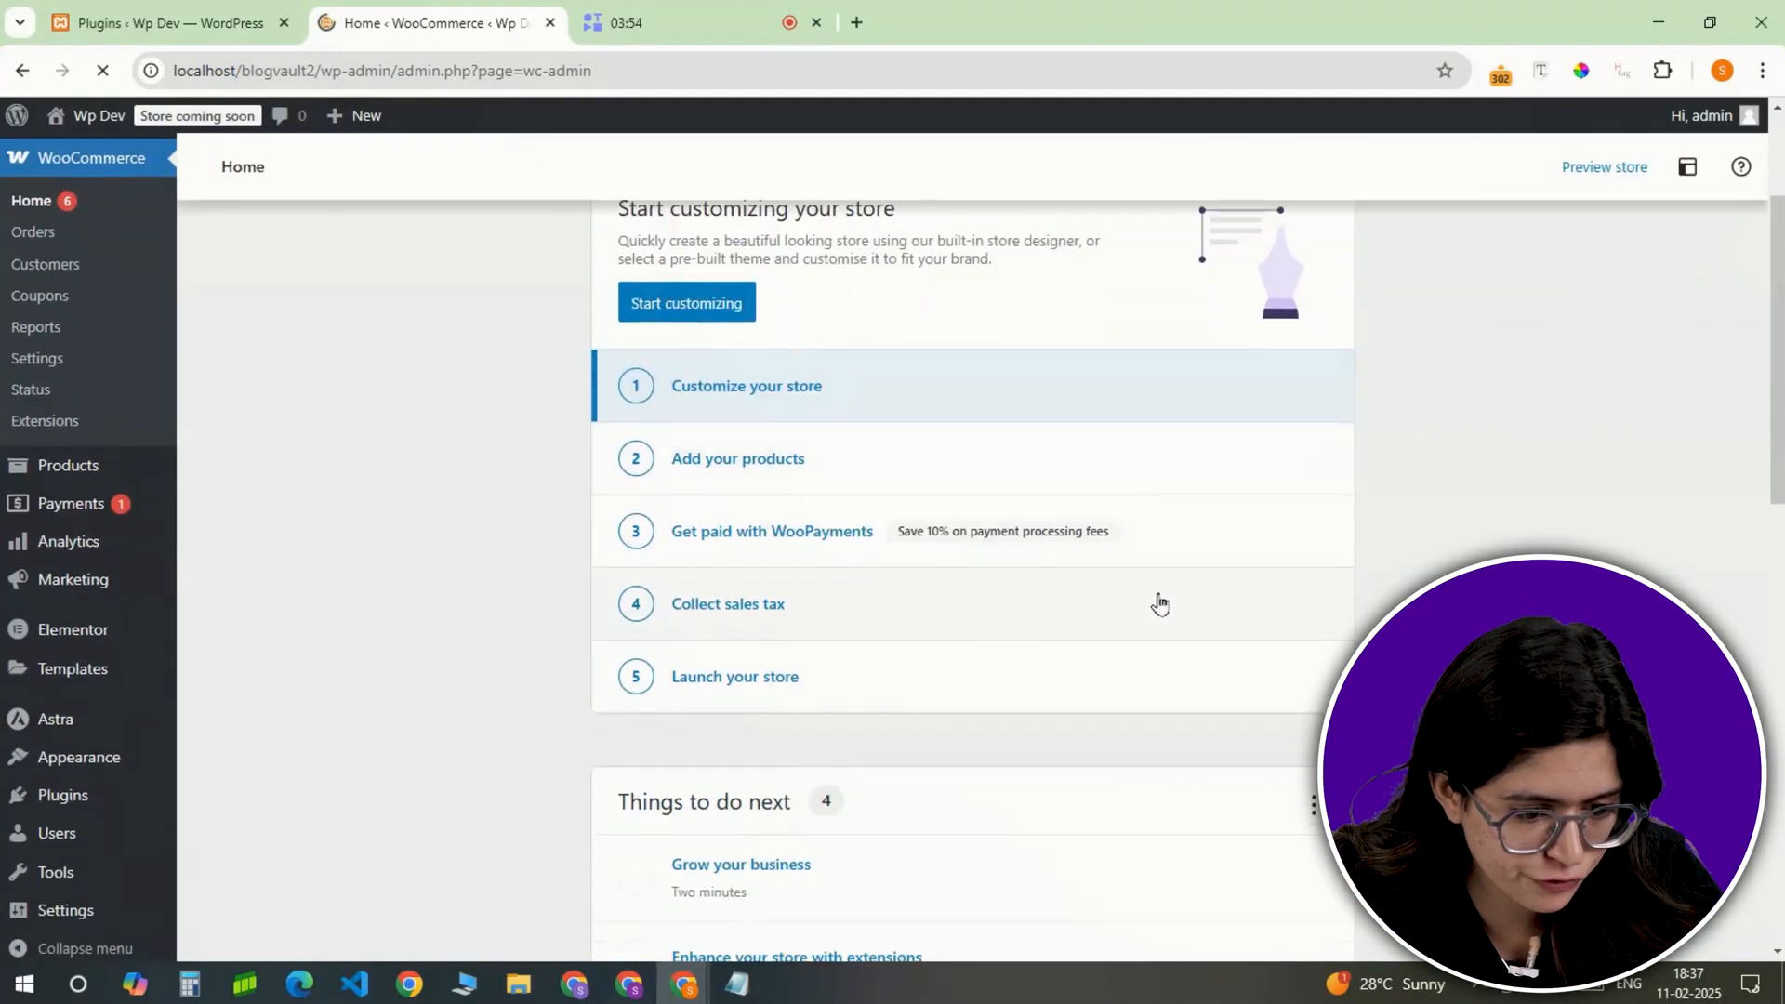
# Step: Start a new product for the Elegant Floral A-Line Dress and set its main image
pyautogui.scroll(-3)
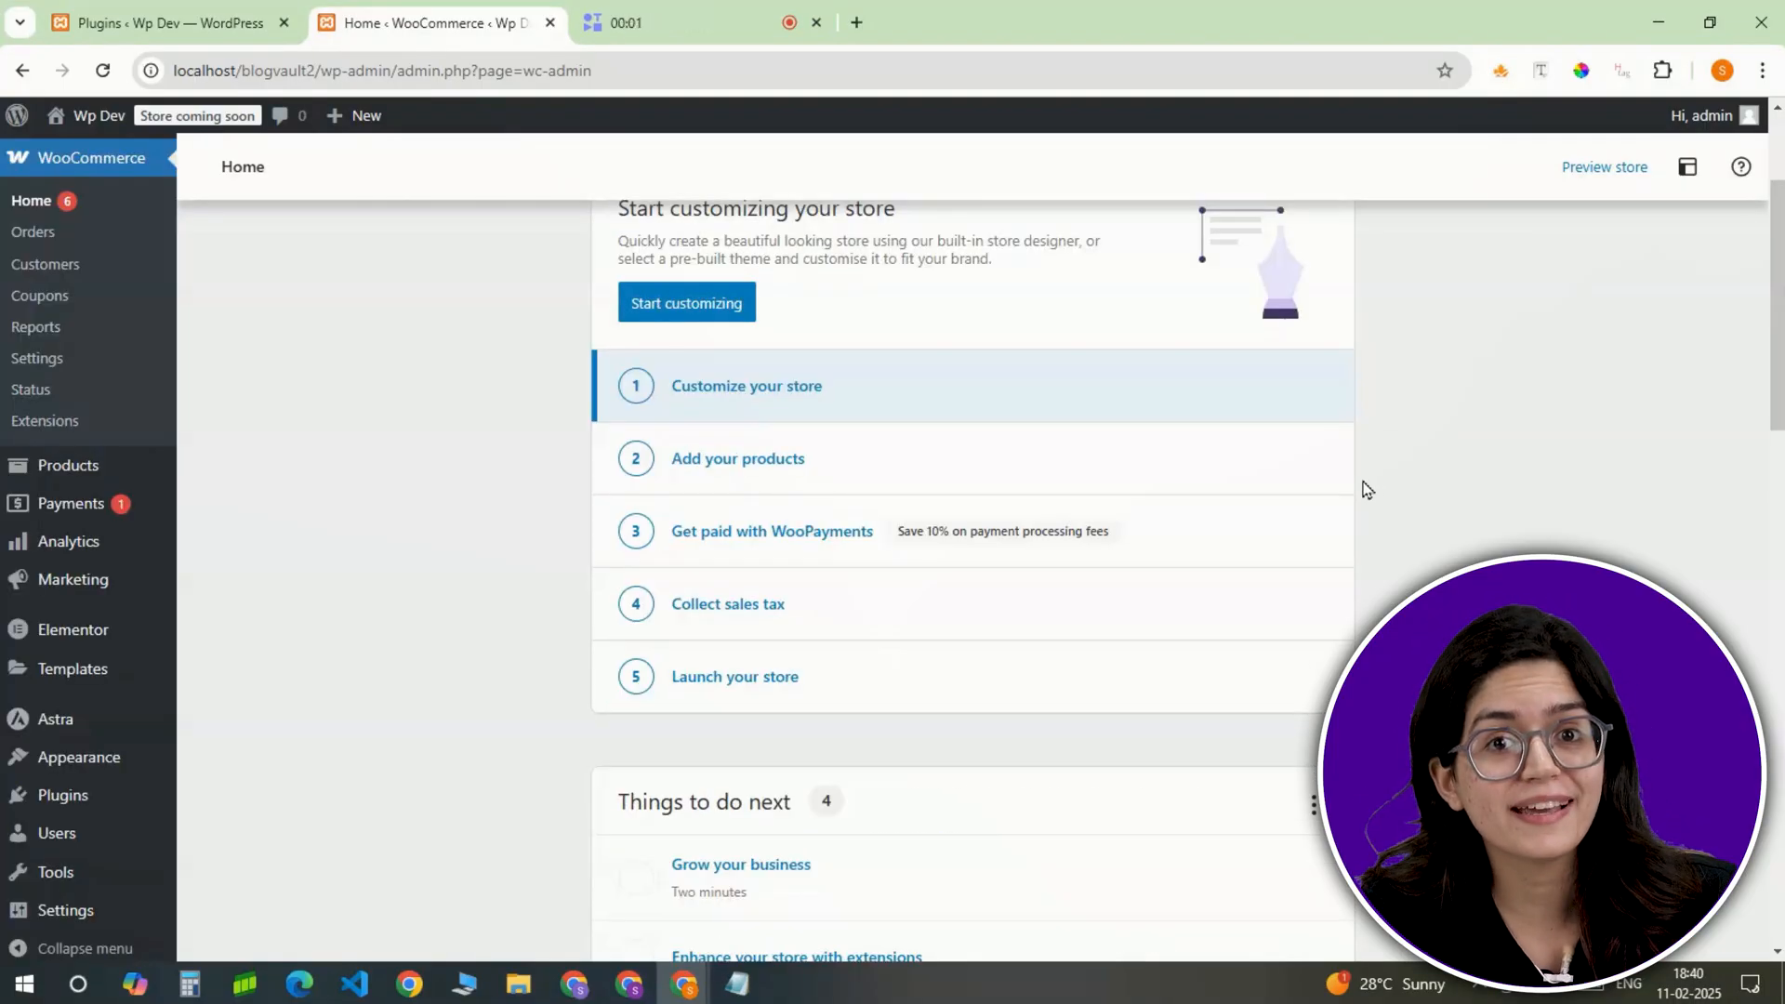
pyautogui.moveTo(279, 550)
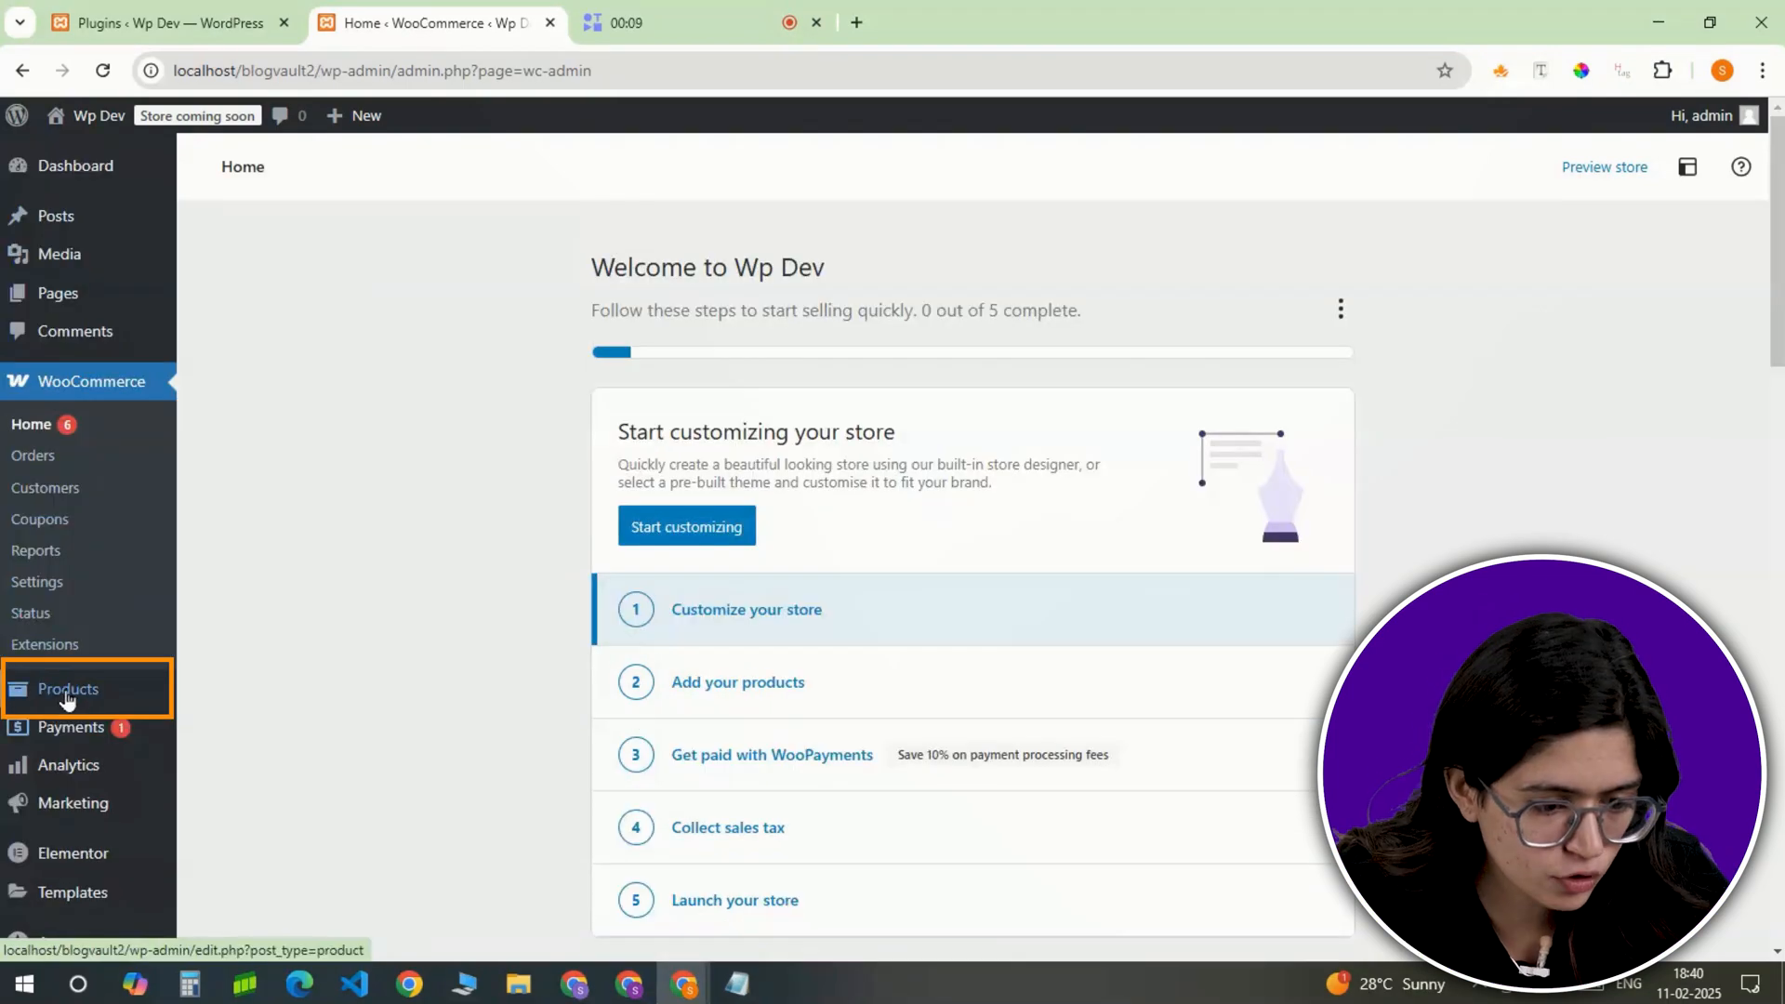
pyautogui.click(67, 689)
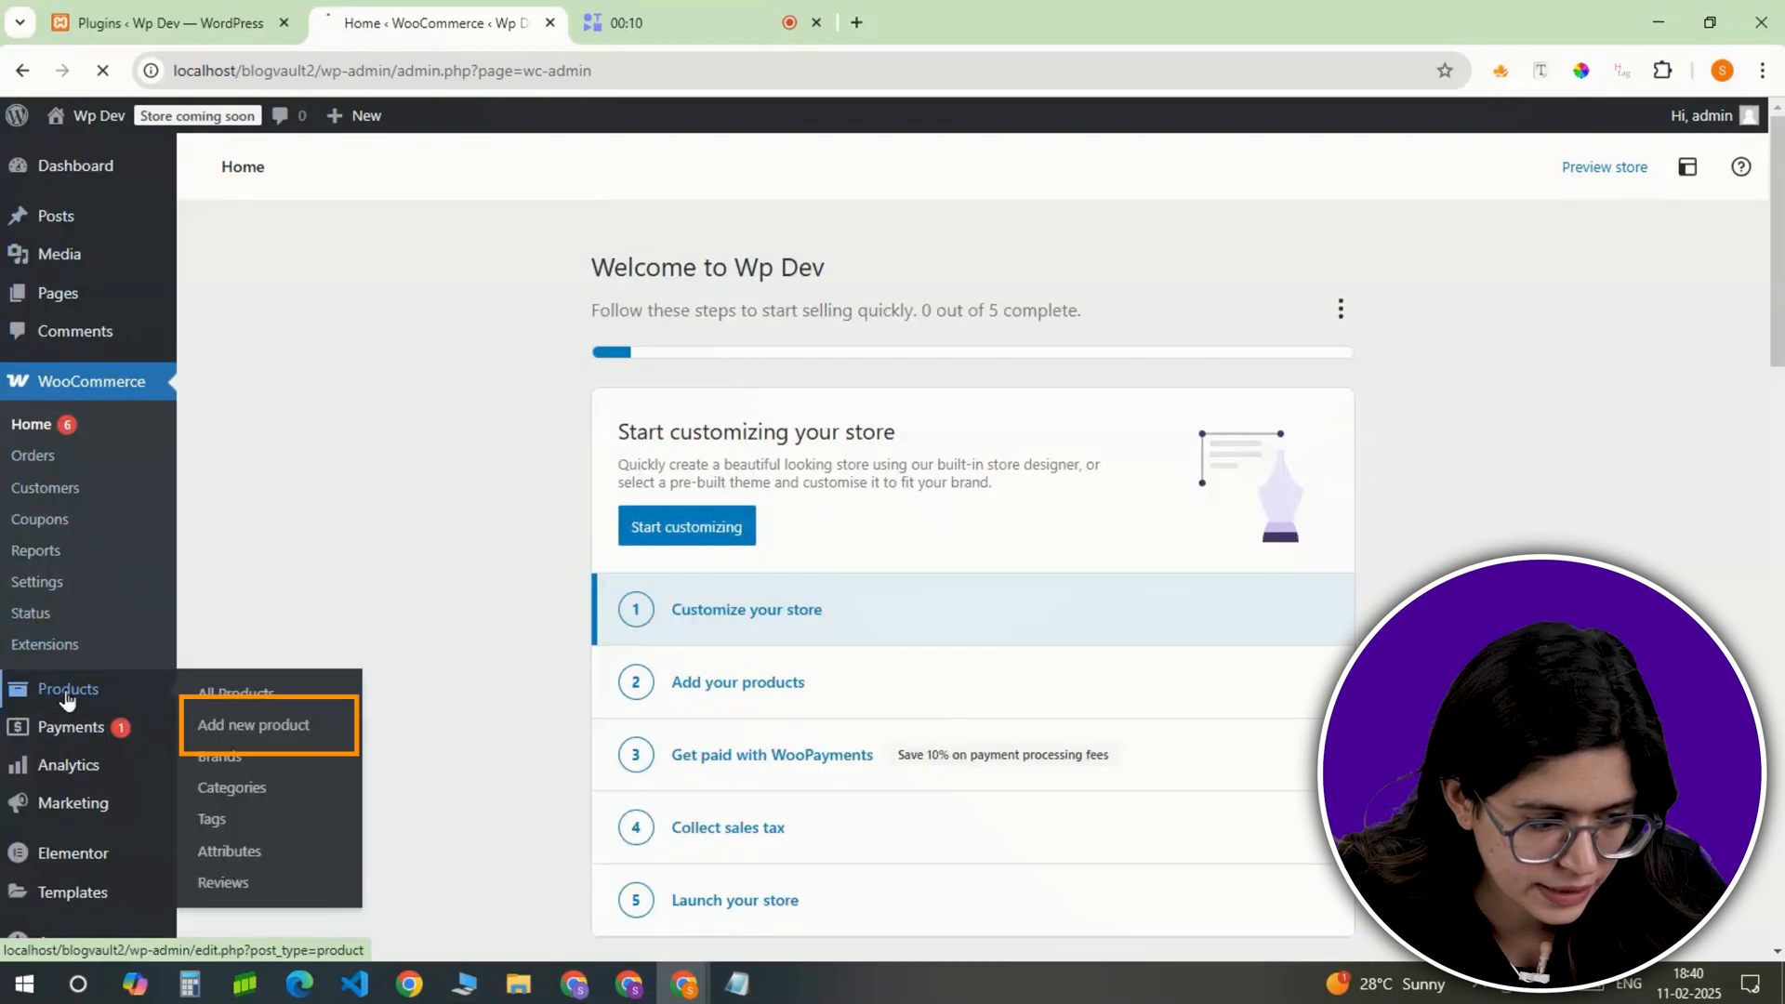
pyautogui.click(253, 725)
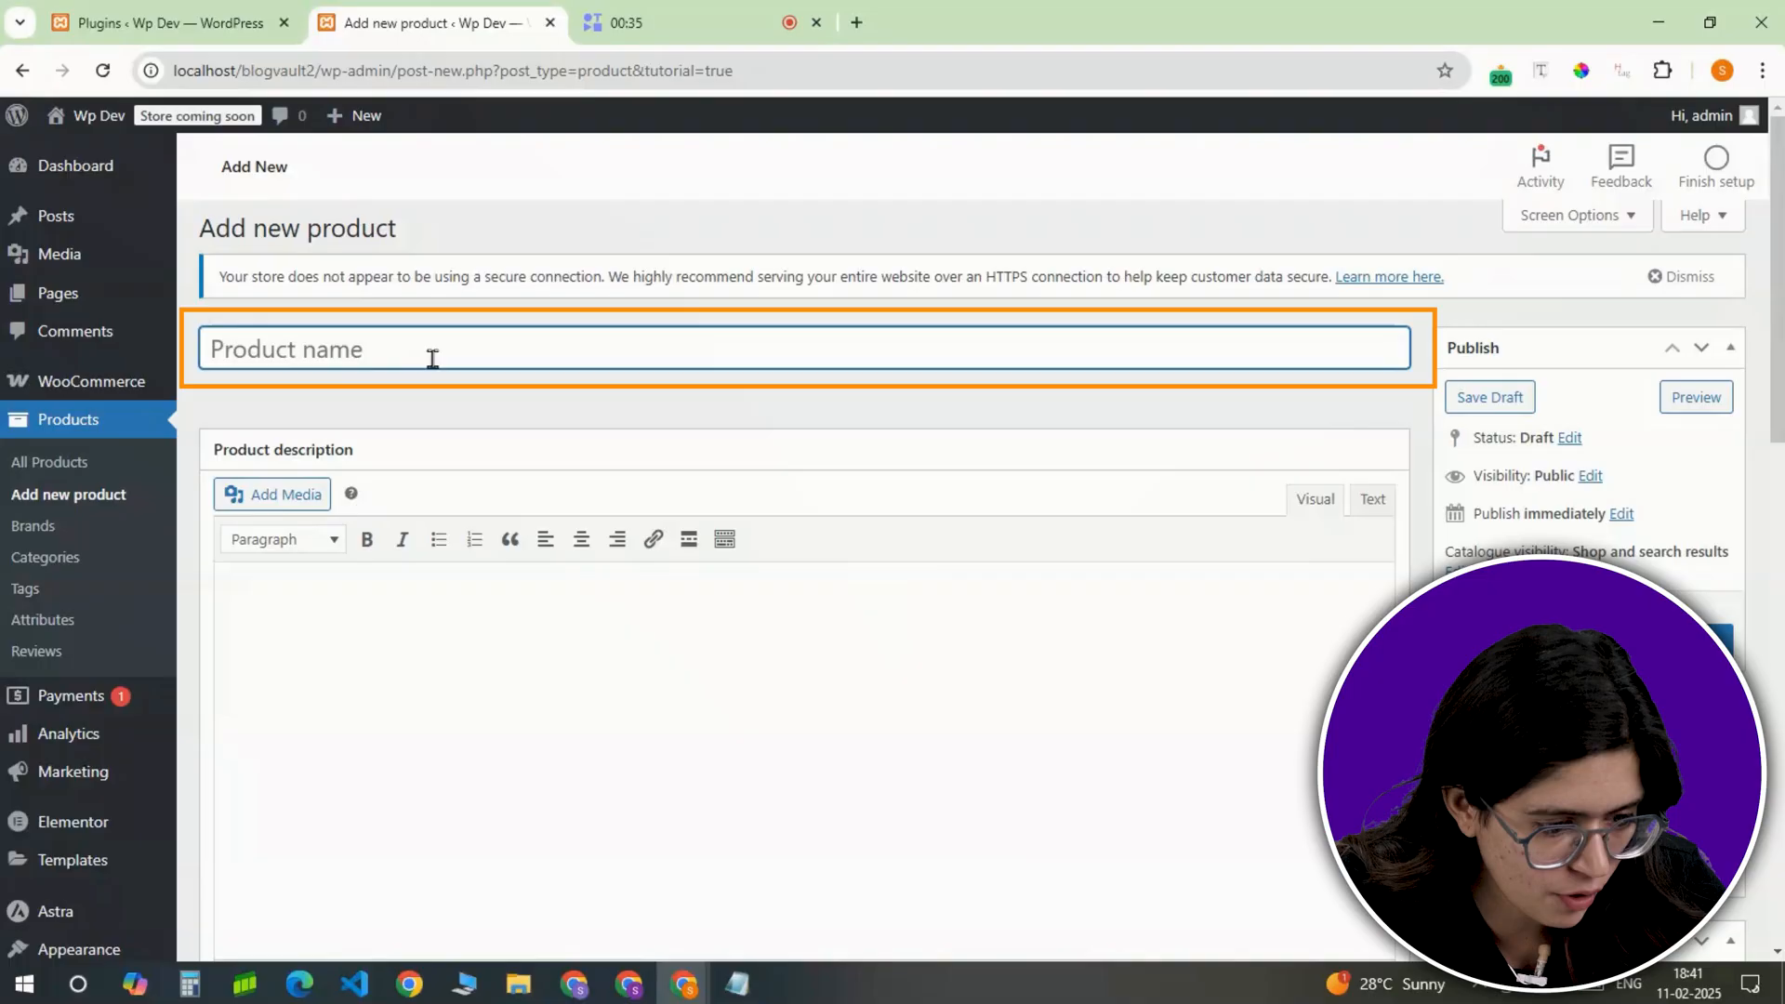
pyautogui.scroll(-3)
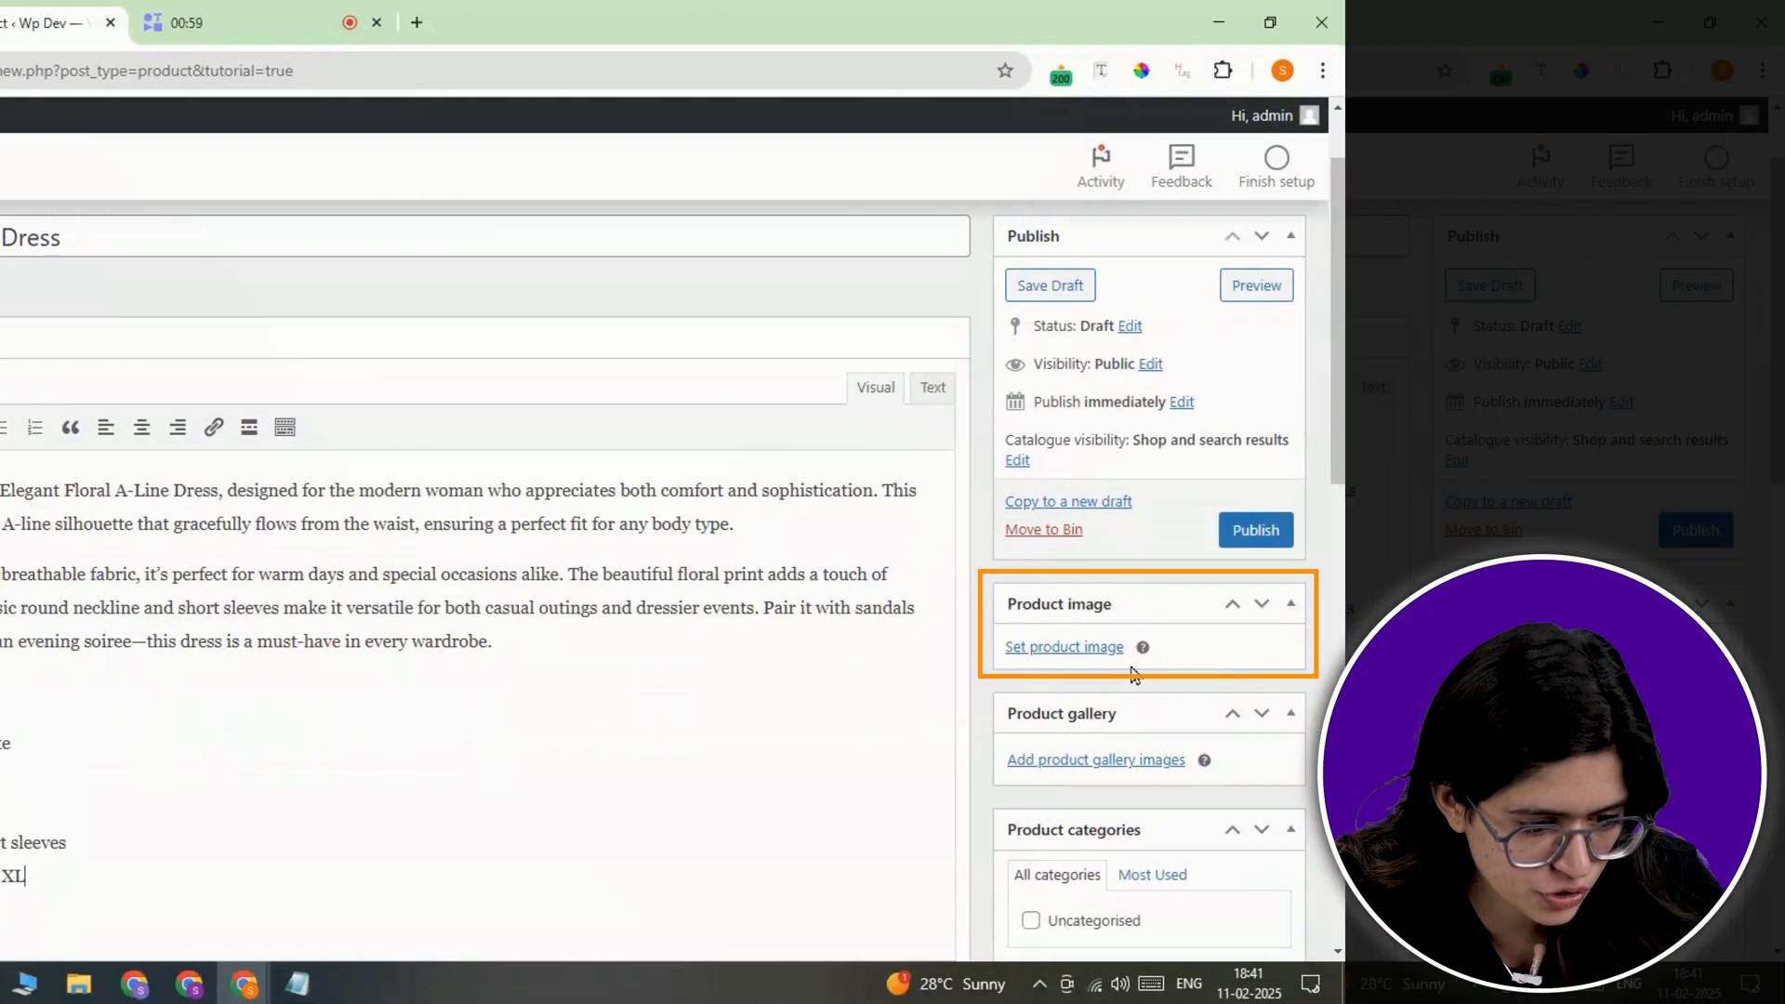
pyautogui.click(1064, 647)
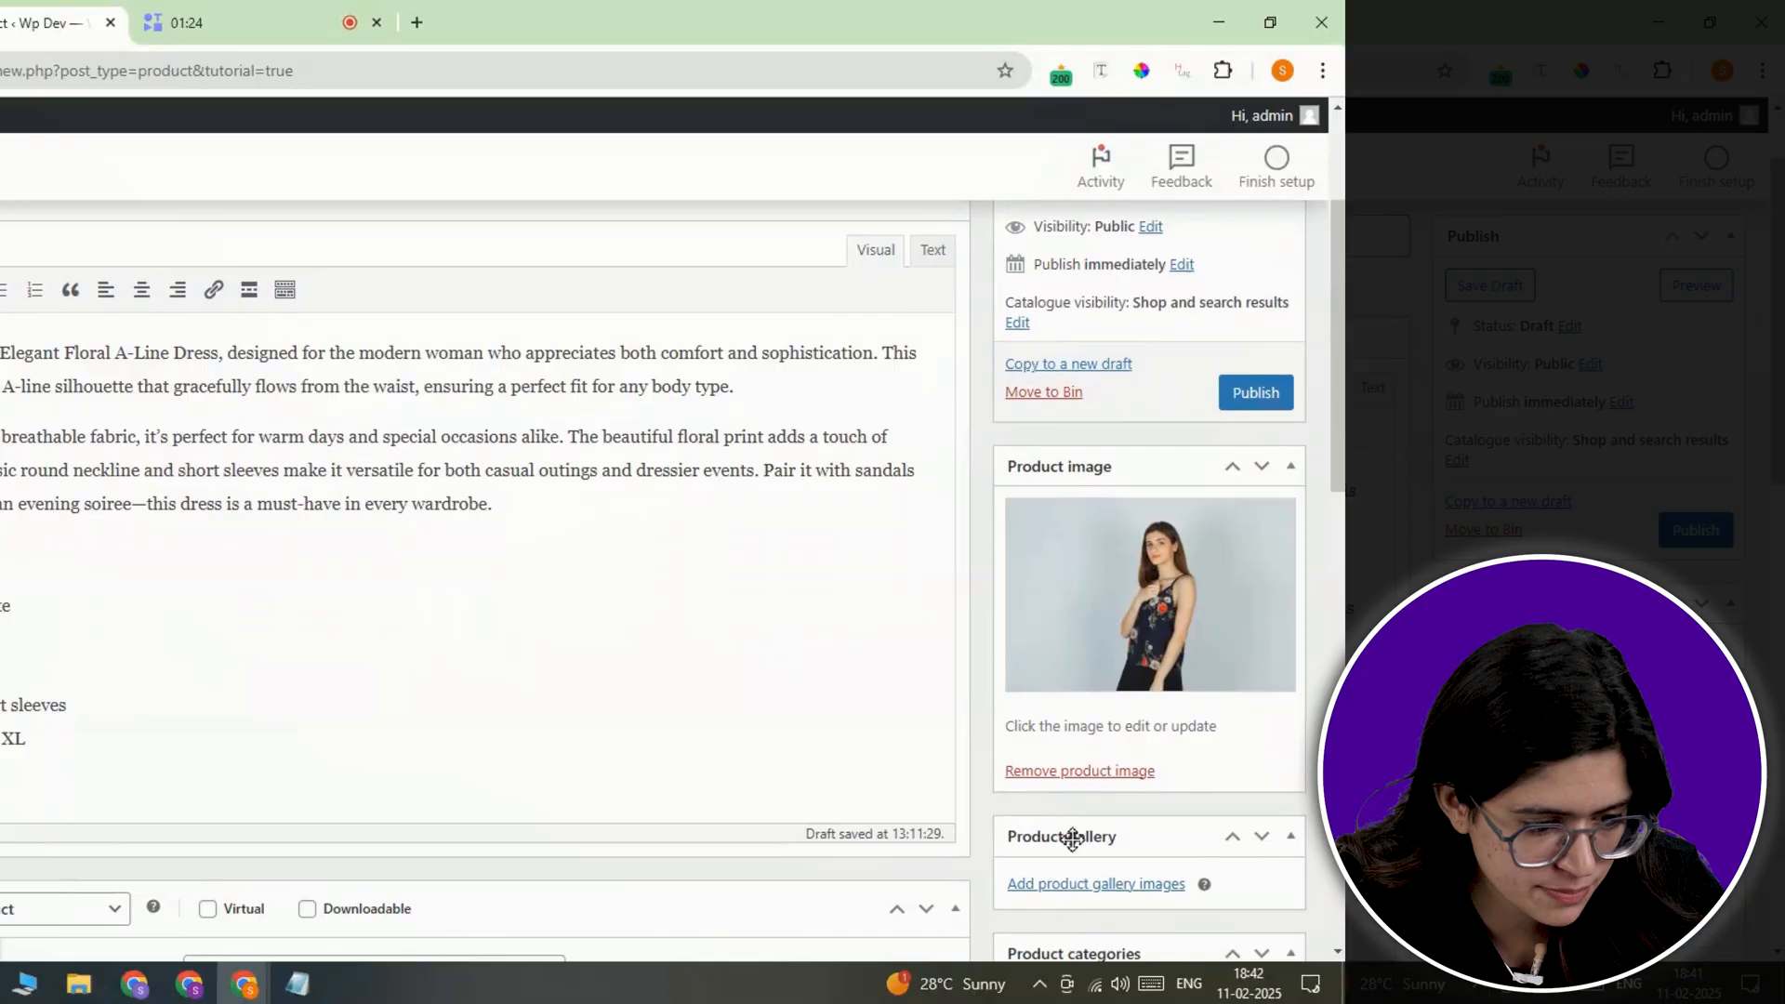
# Step: Give the dress a regular price of 45 and review the remaining product fields
pyautogui.scroll(-3)
pyautogui.write('D')
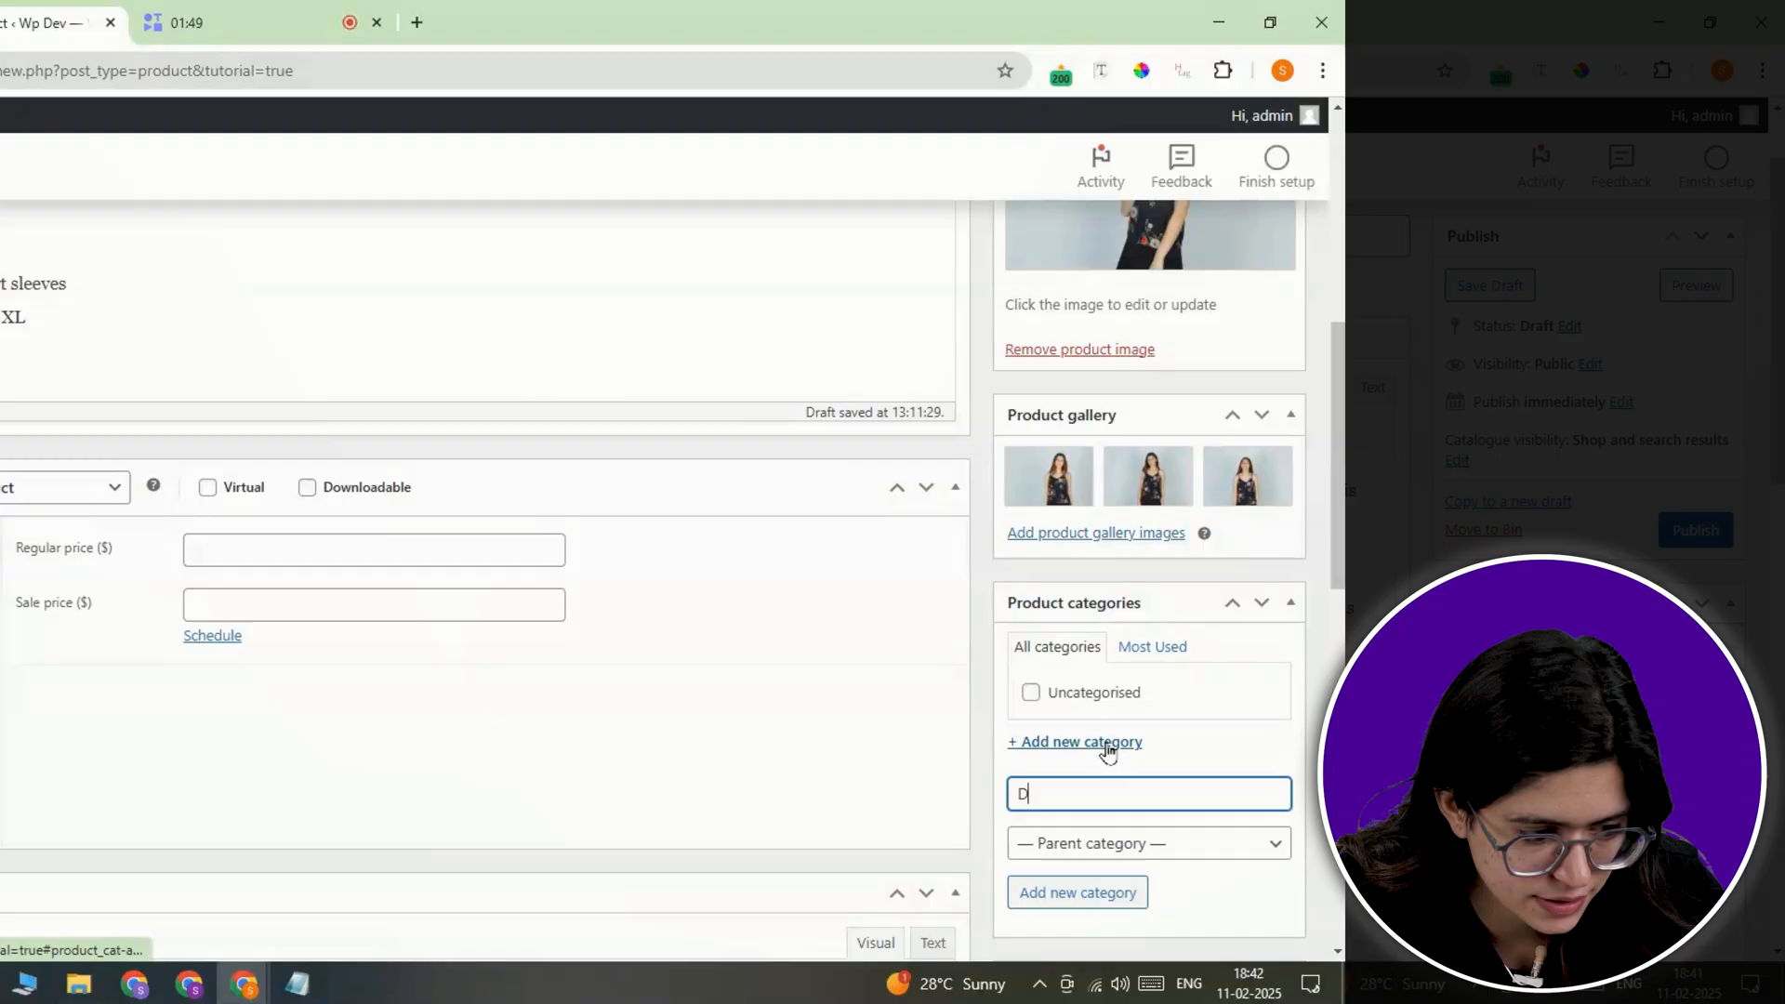
pyautogui.click(812, 437)
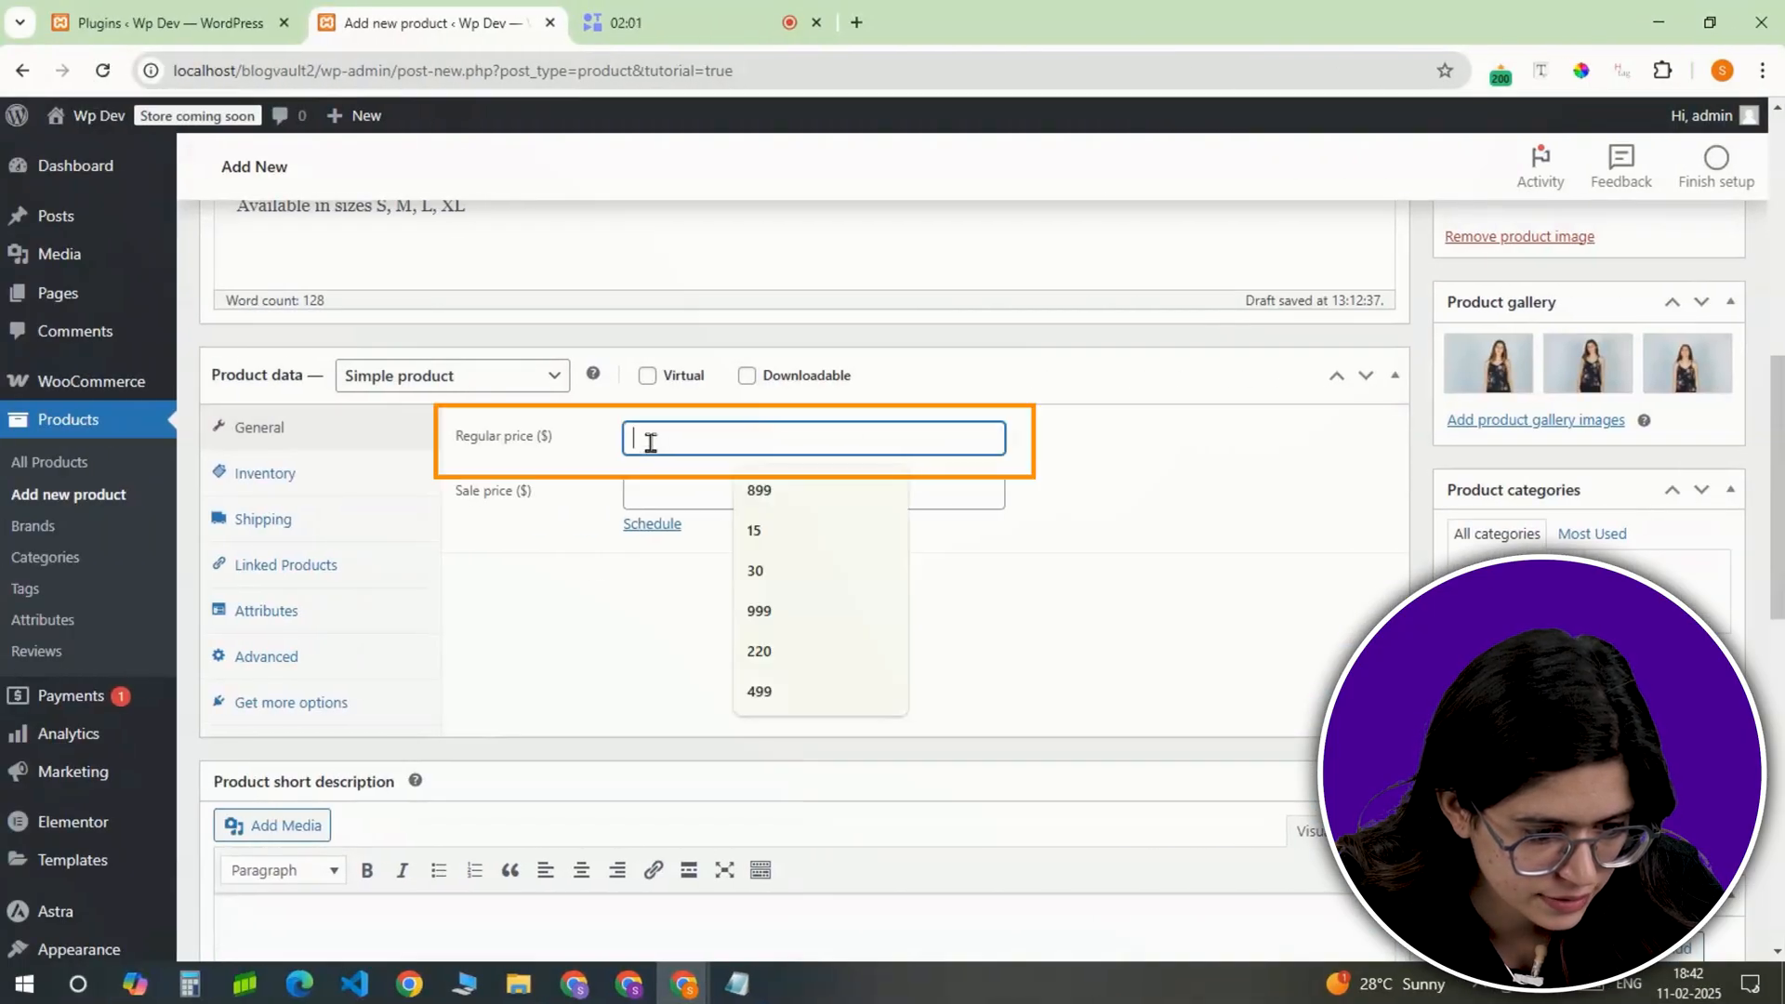
pyautogui.write('45')
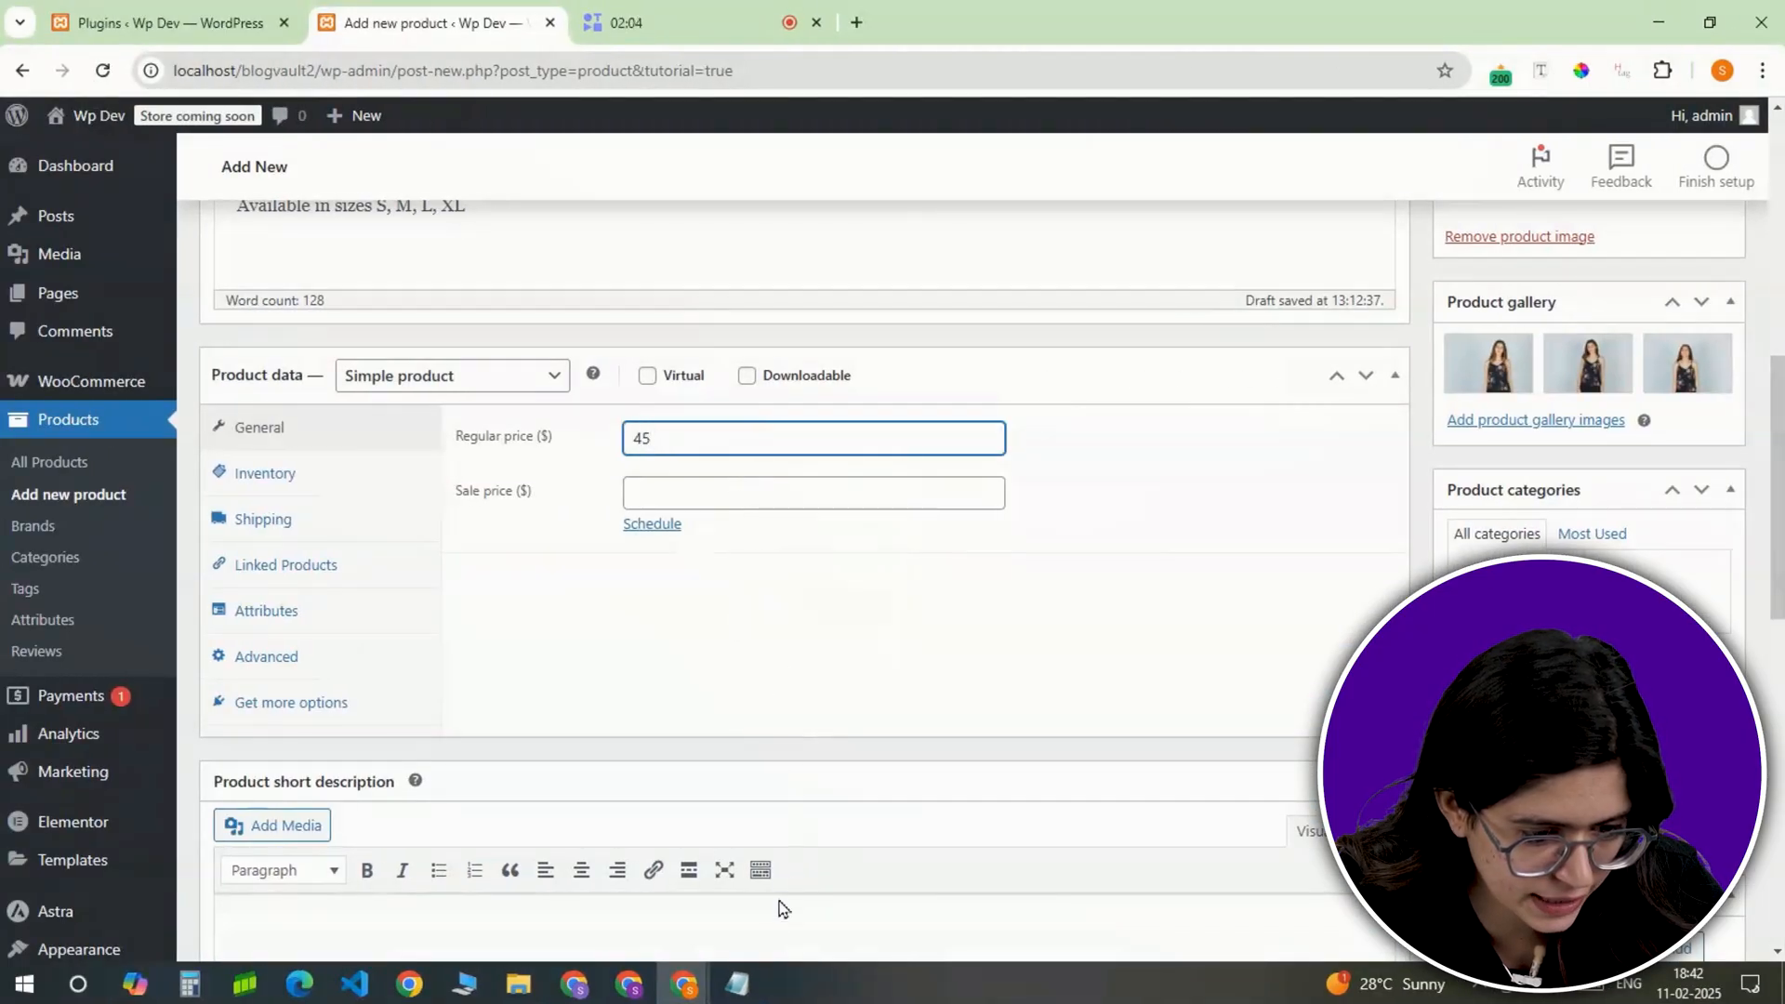
pyautogui.scroll(-3)
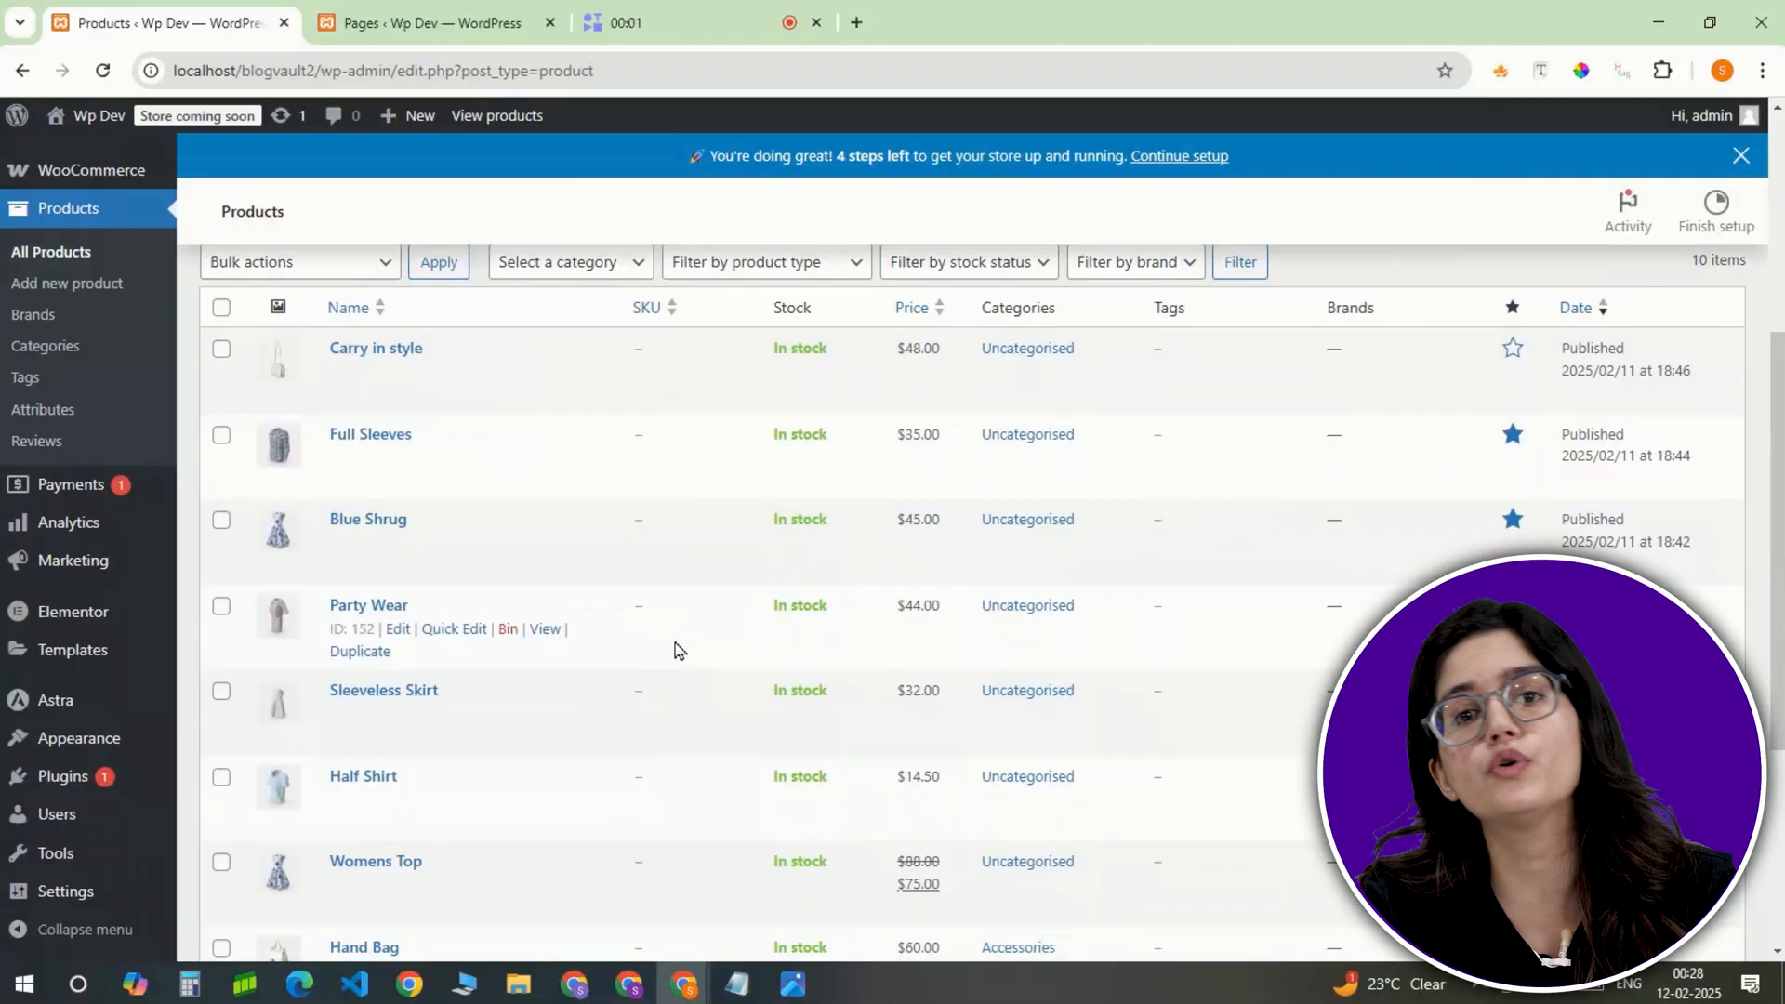
pyautogui.scroll(-3)
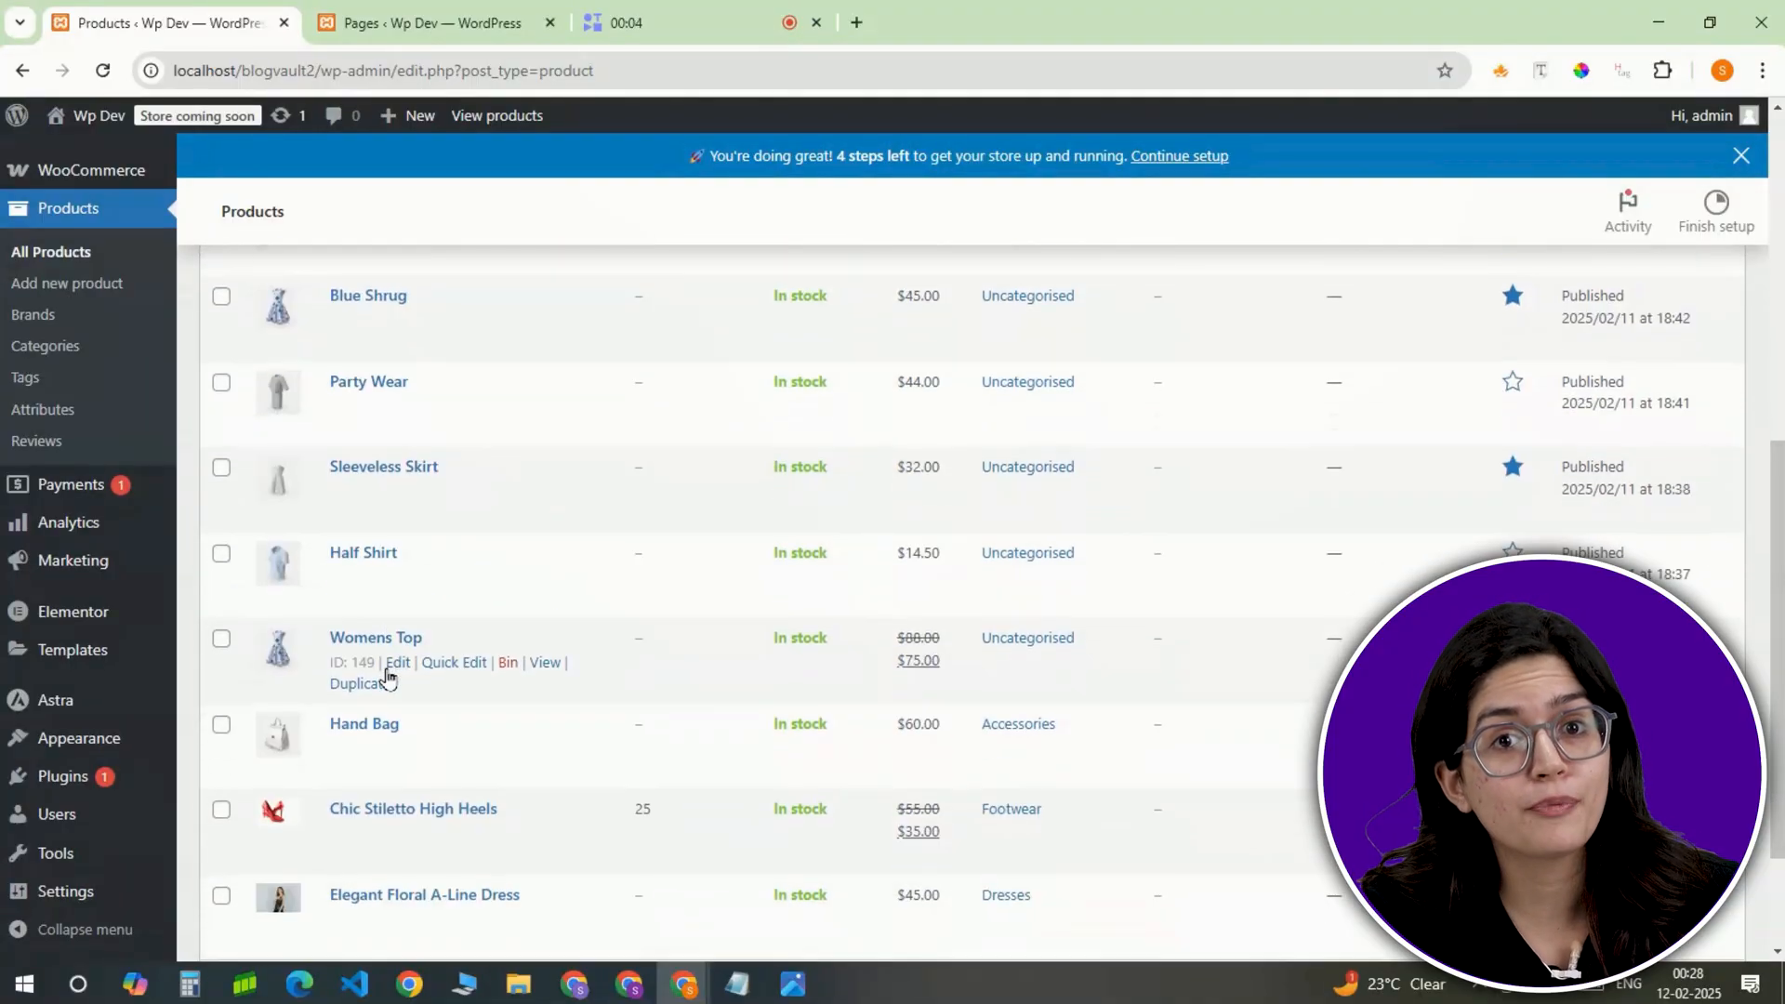
pyautogui.scroll(-3)
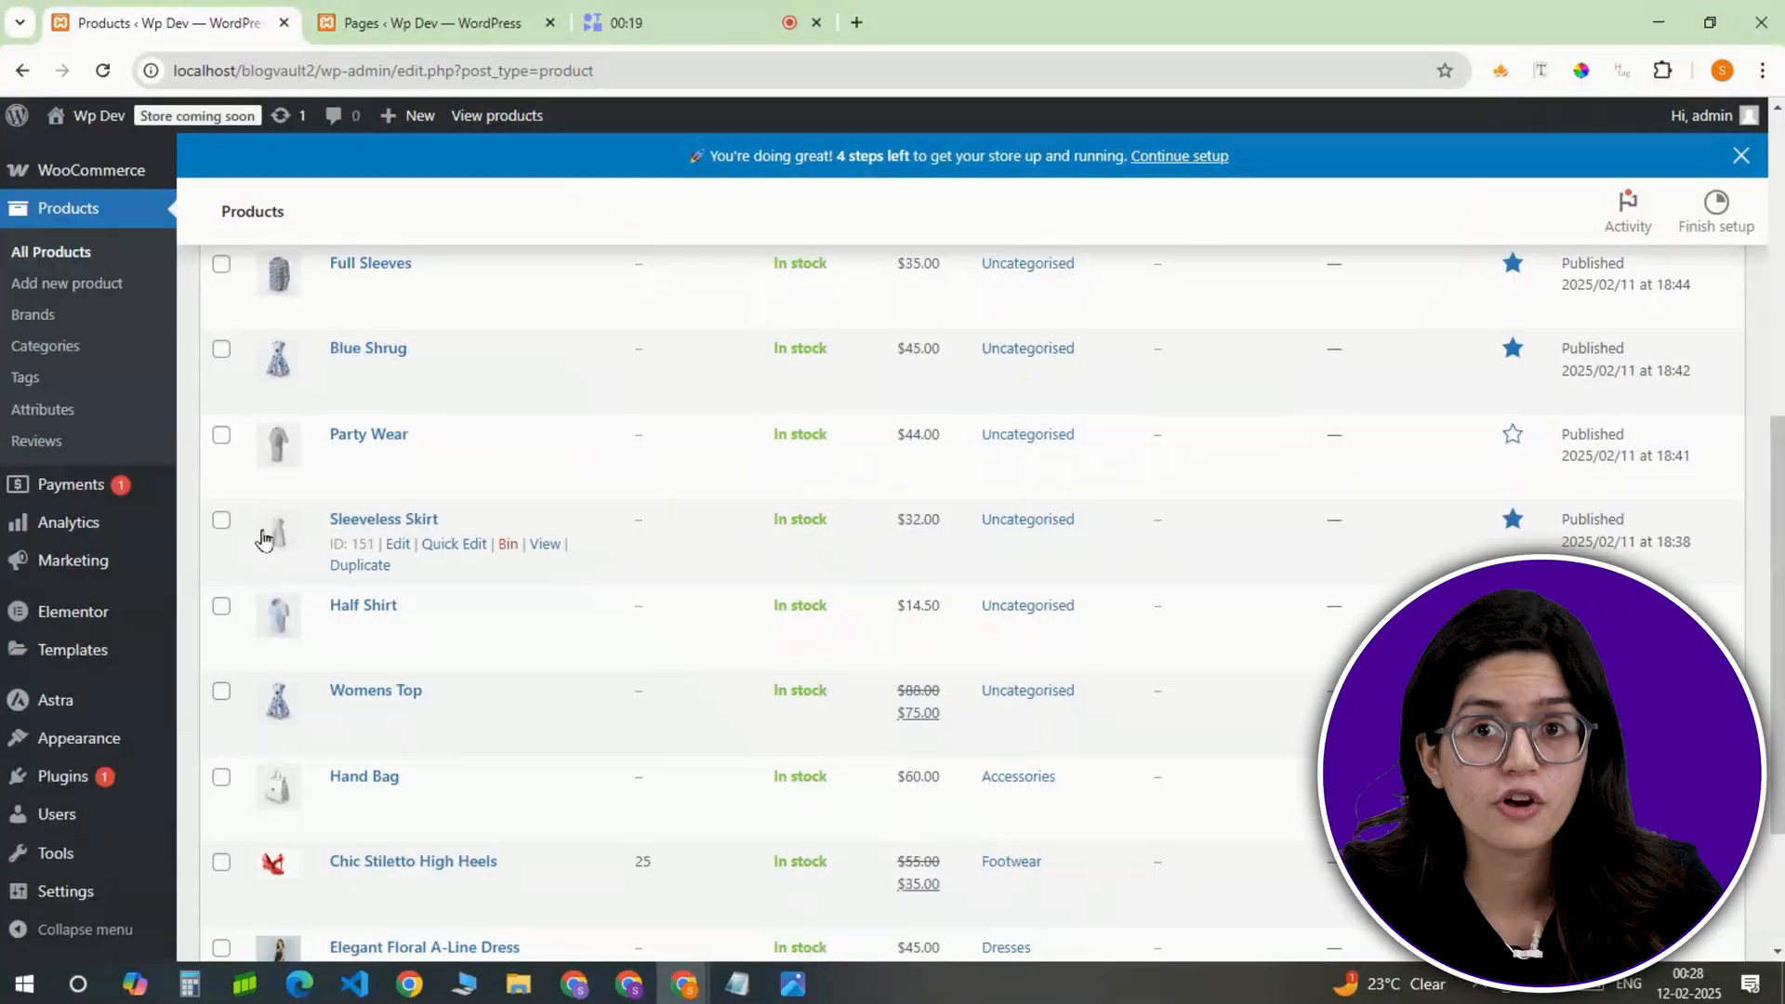
# Step: Create a new header template in the Elementor Theme Builder from saved templates
pyautogui.click(72, 649)
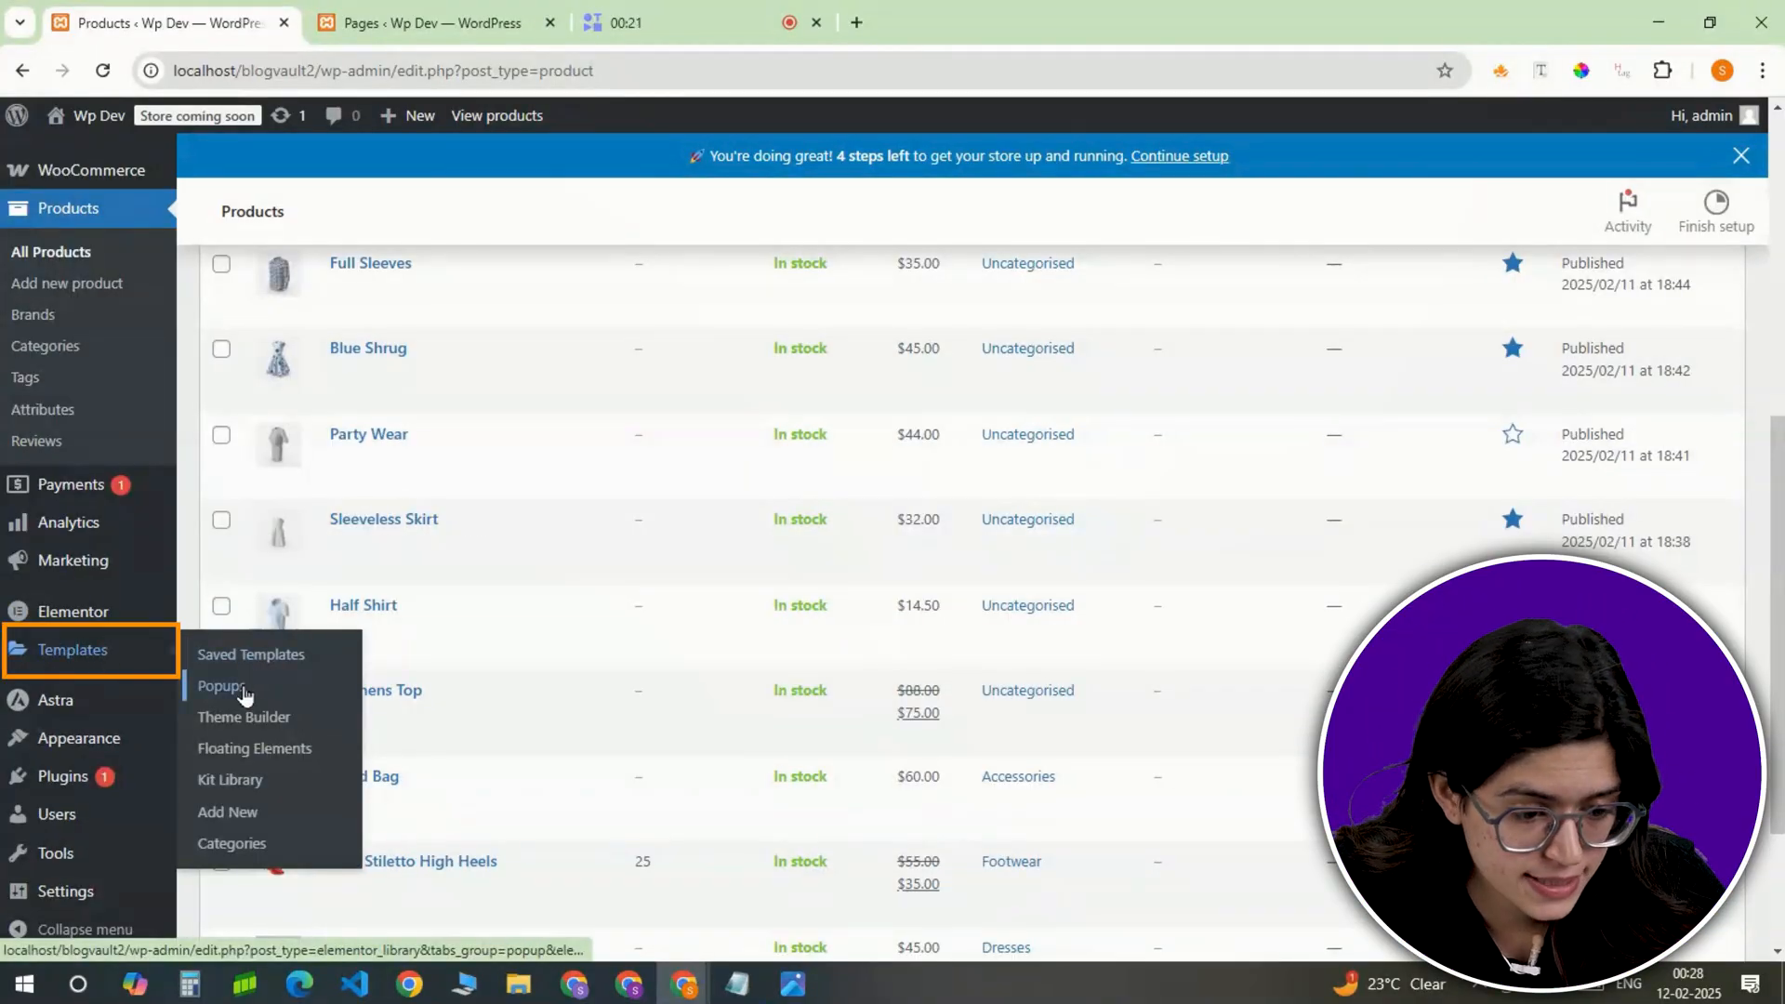
pyautogui.rightClick(244, 716)
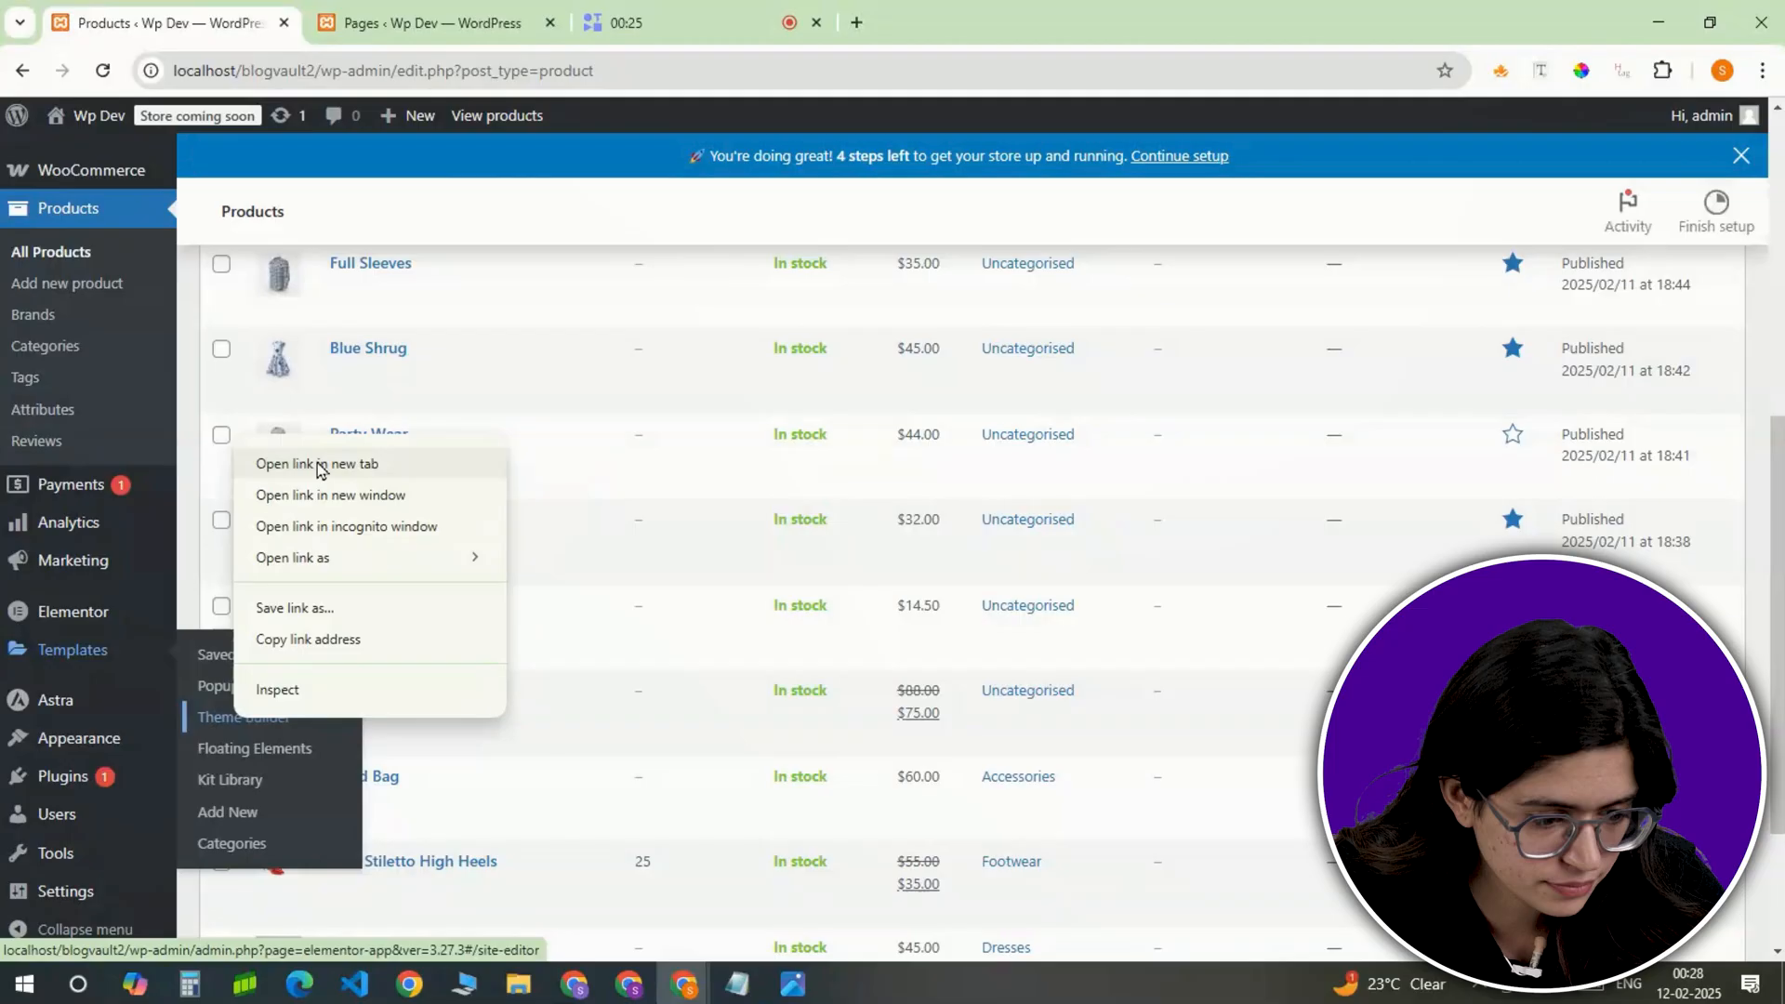
pyautogui.click(318, 463)
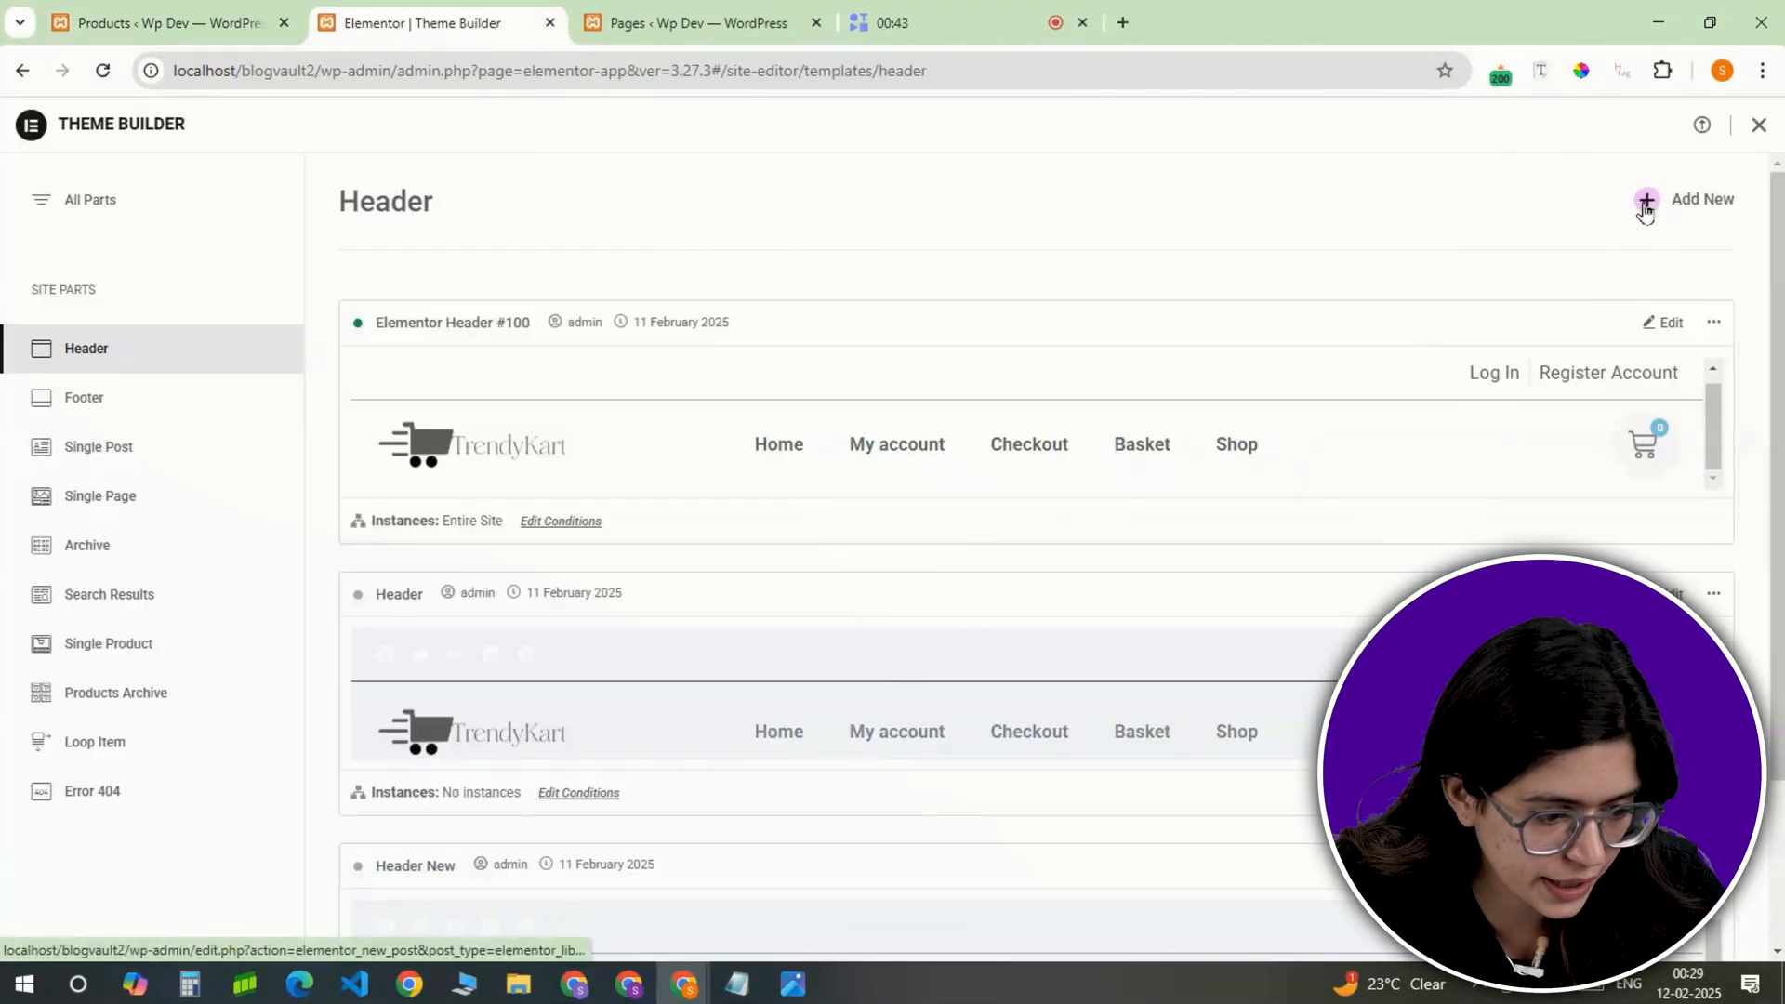
pyautogui.click(1645, 199)
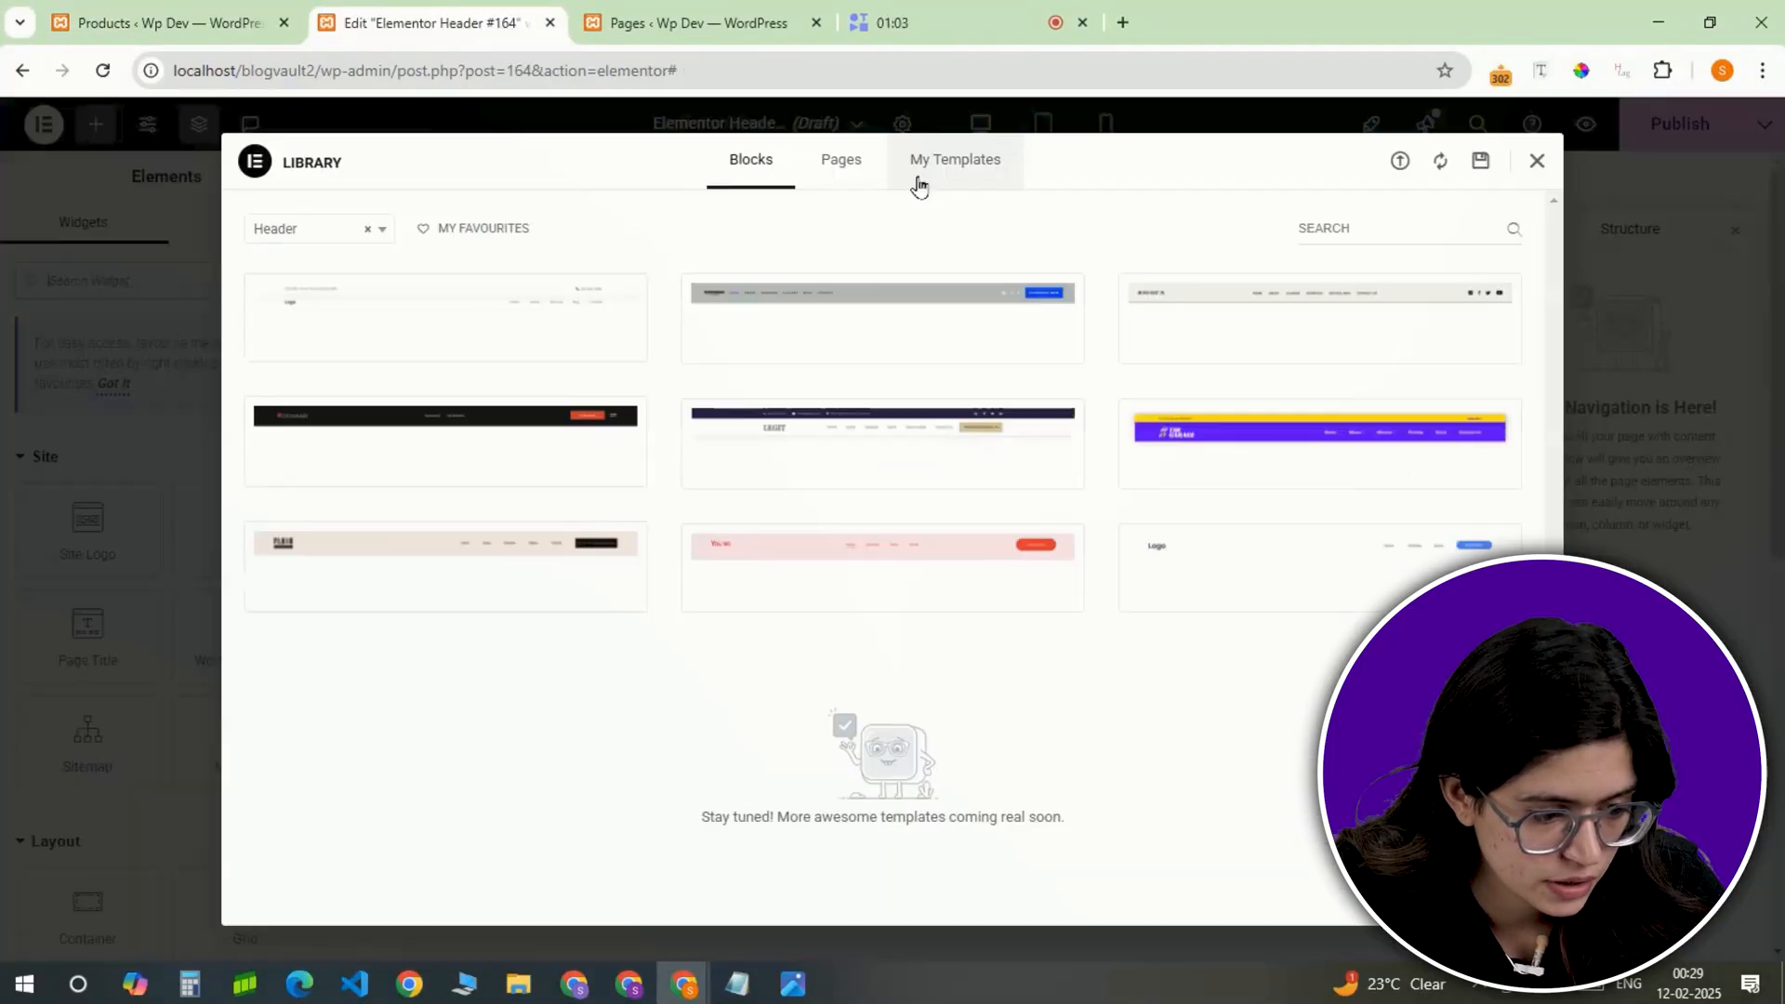
pyautogui.click(954, 159)
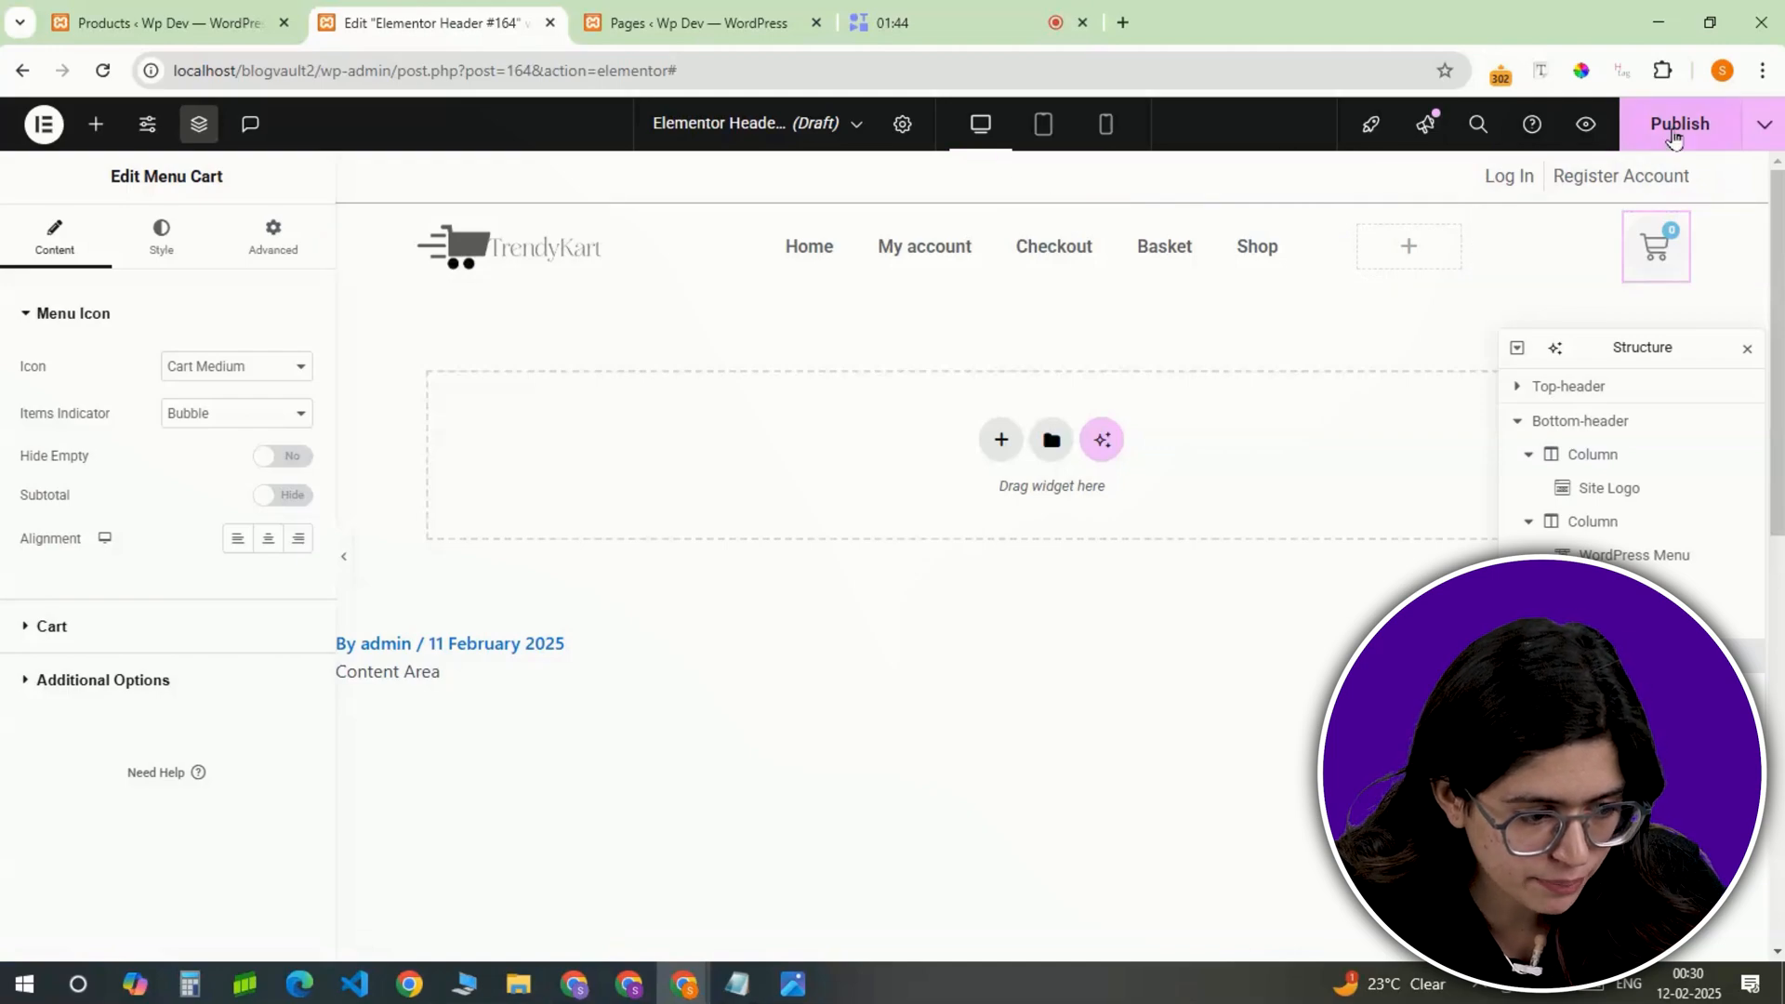
# Step: Begin adding a display condition for the Elementor Header #164 template
pyautogui.click(1680, 122)
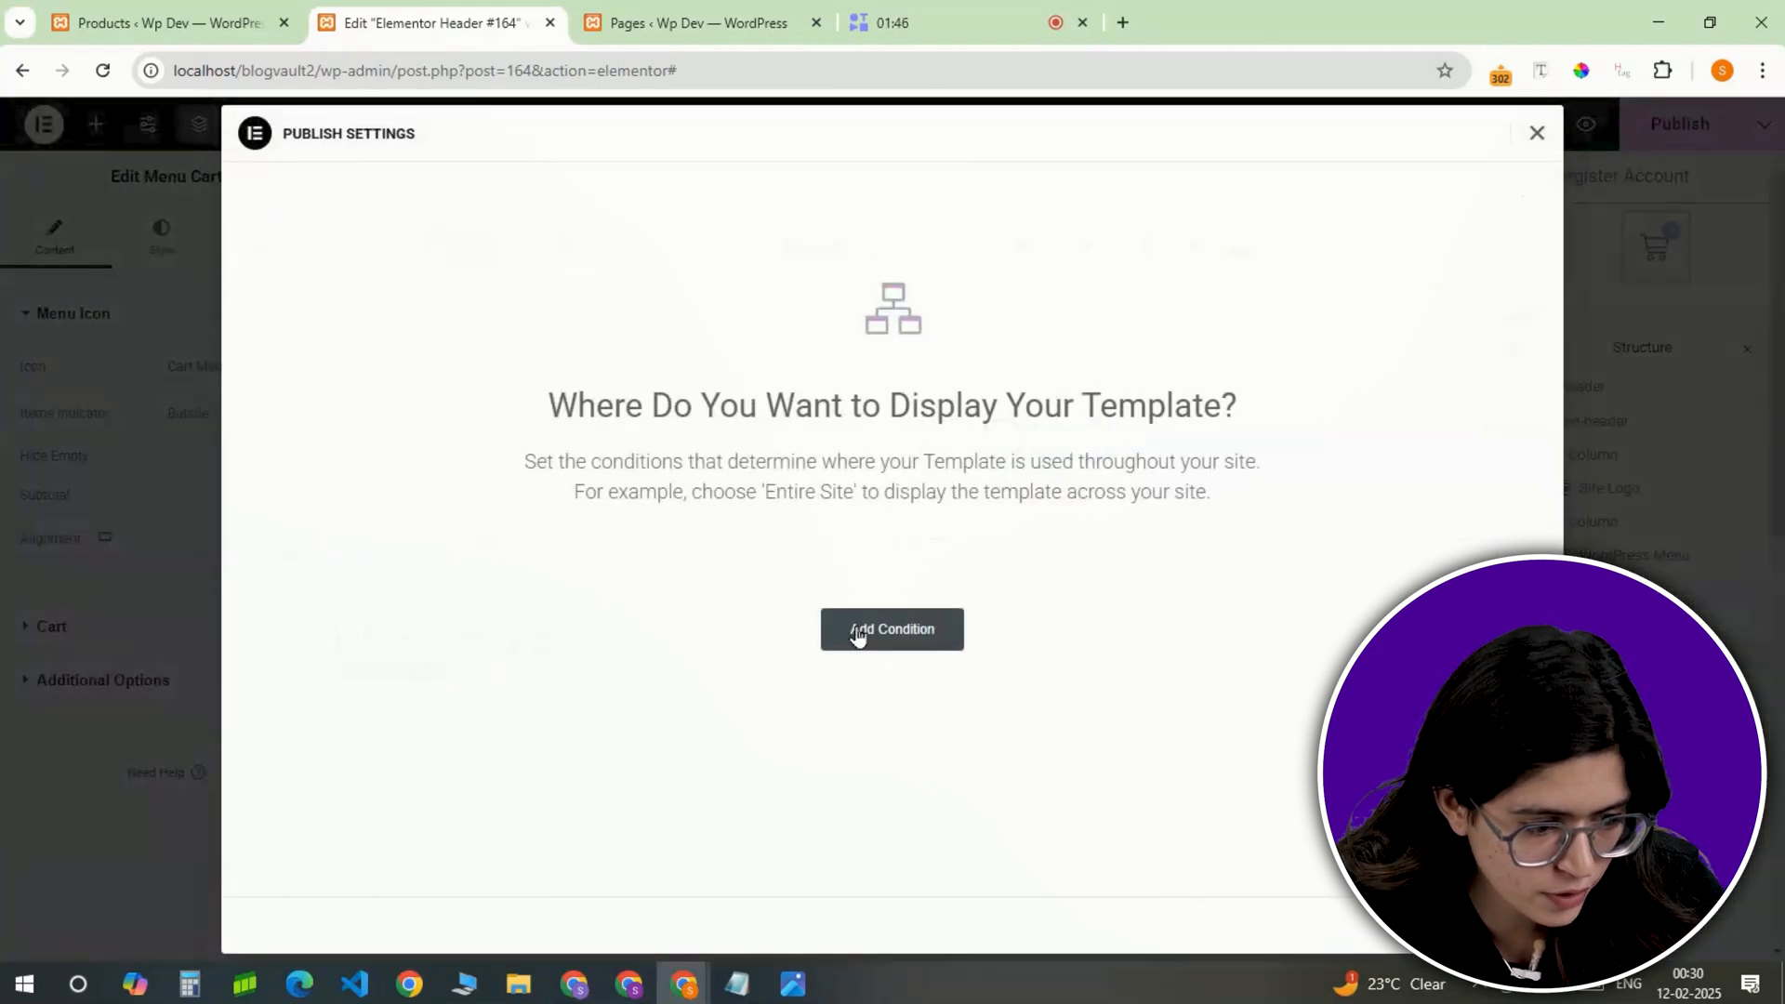
pyautogui.click(892, 629)
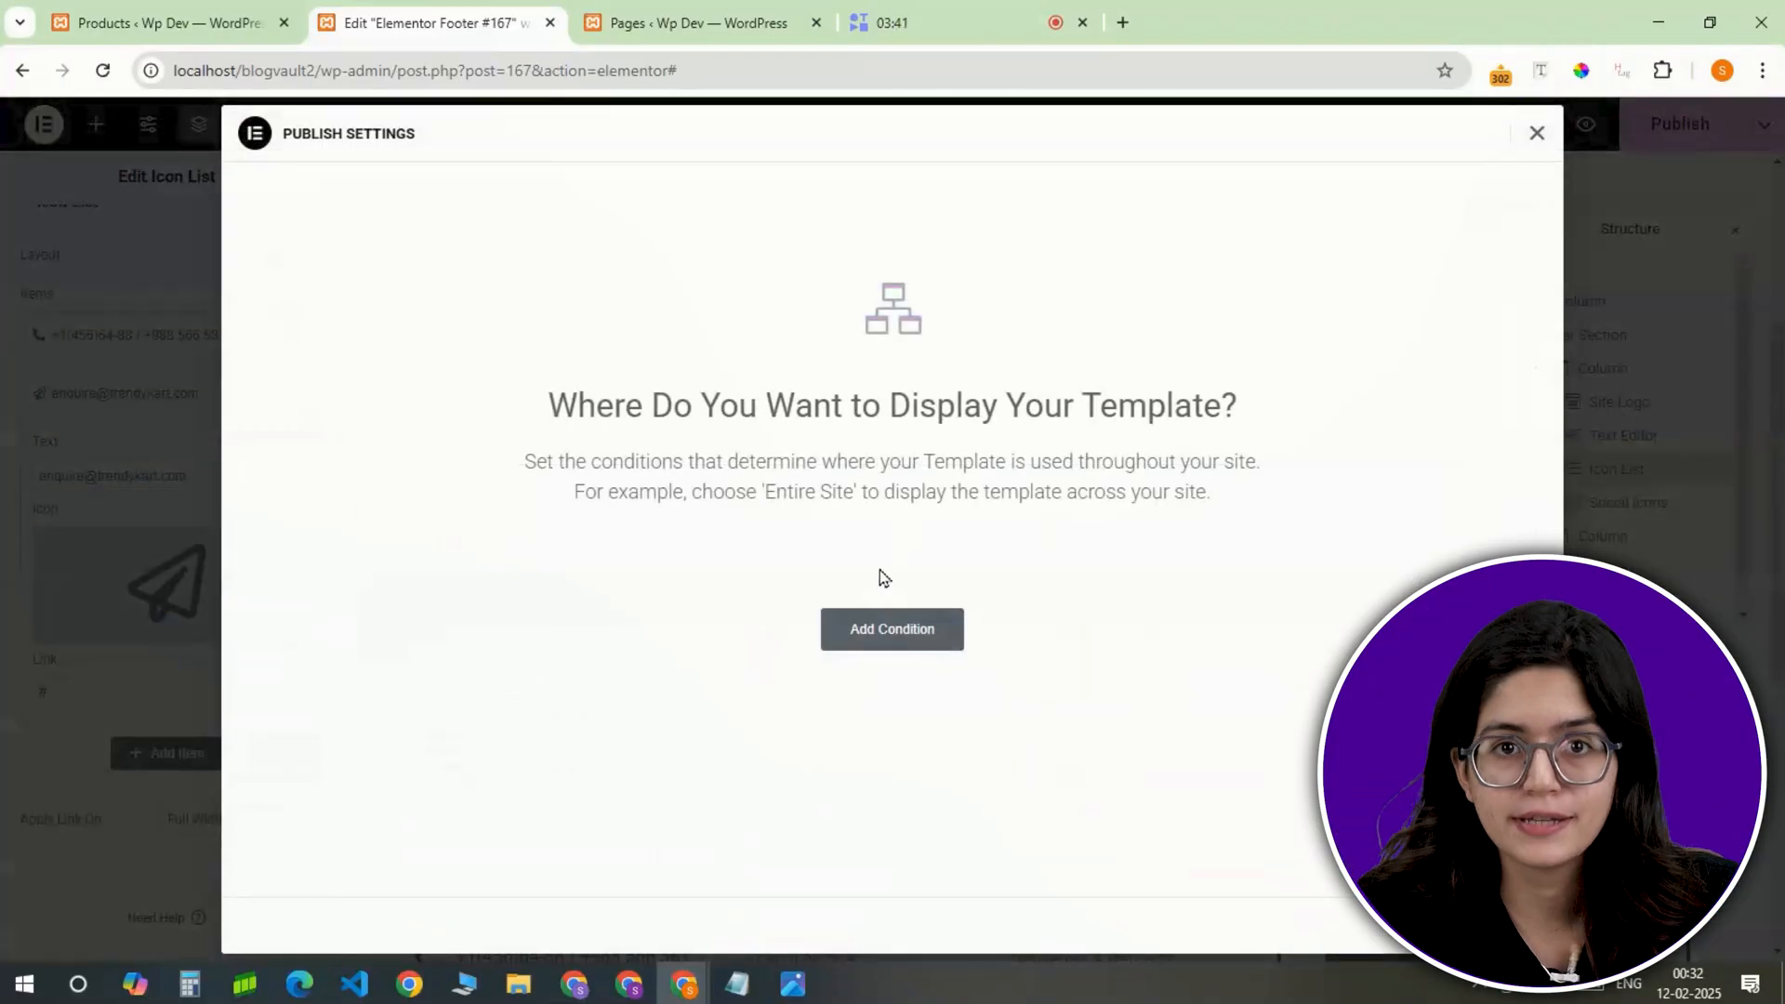
# Step: Add a display condition for the Elementor Footer #167 template
pyautogui.click(891, 629)
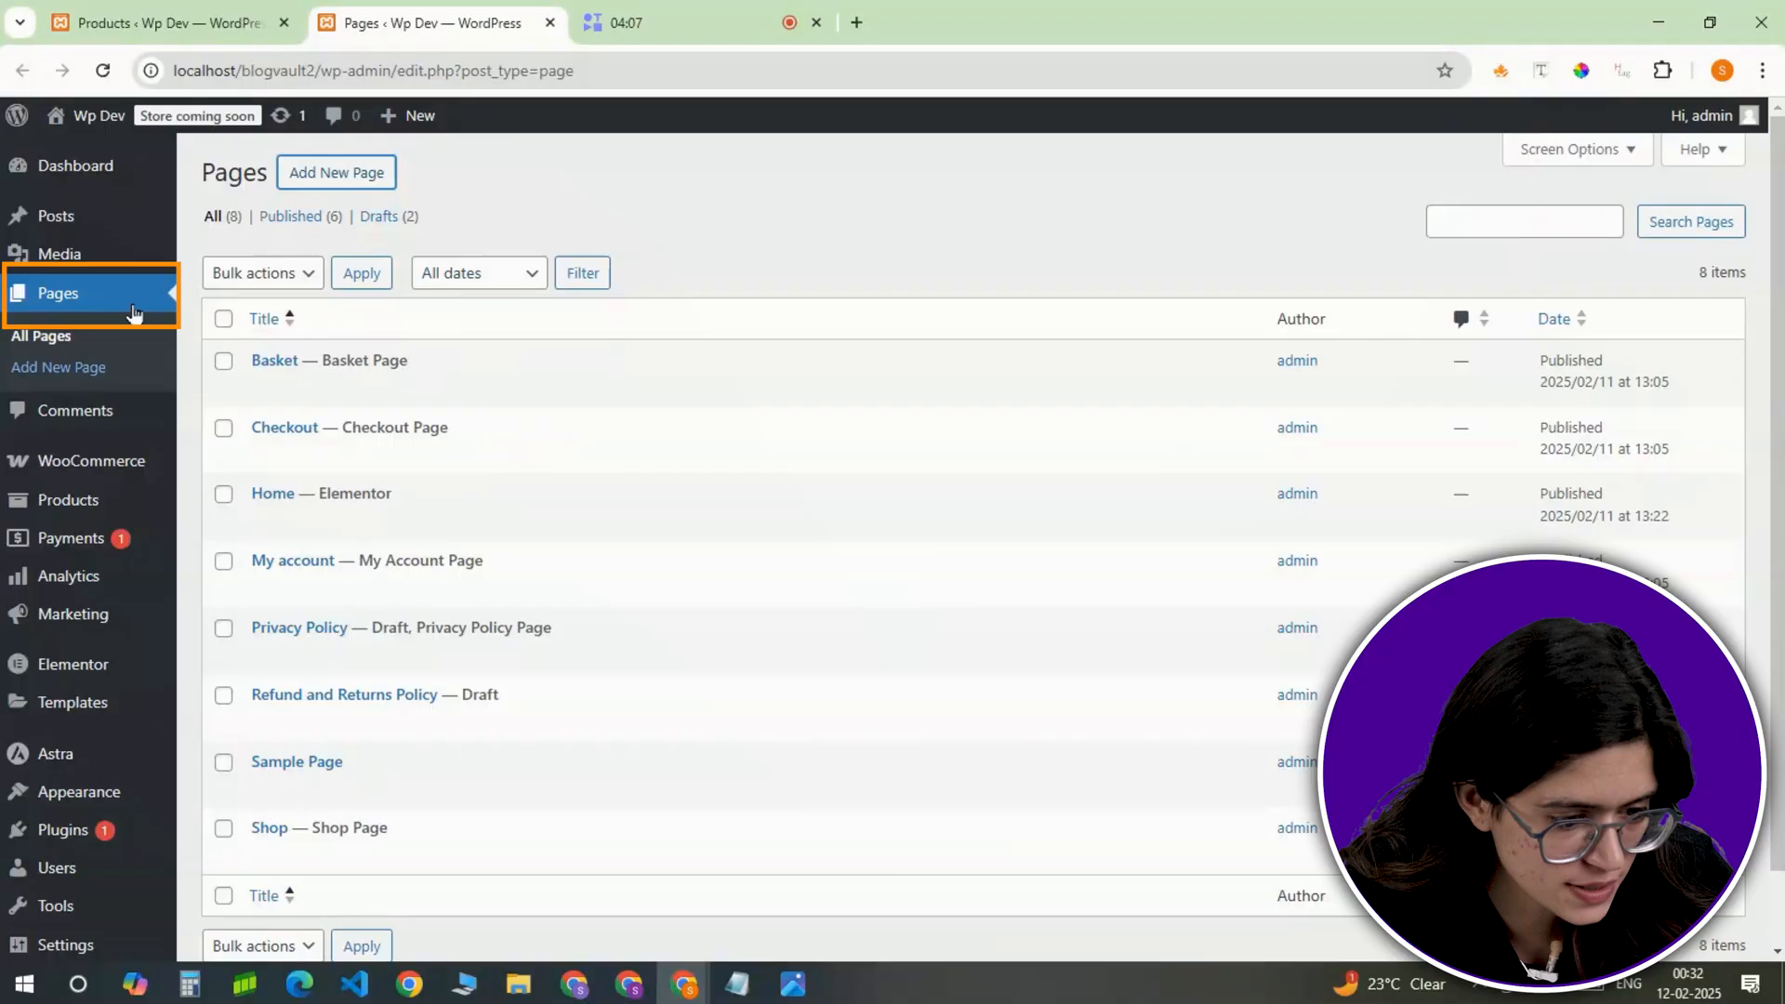
# Step: Insert the Home New template into Home 2, applying its page settings too
pyautogui.rightClick(498, 588)
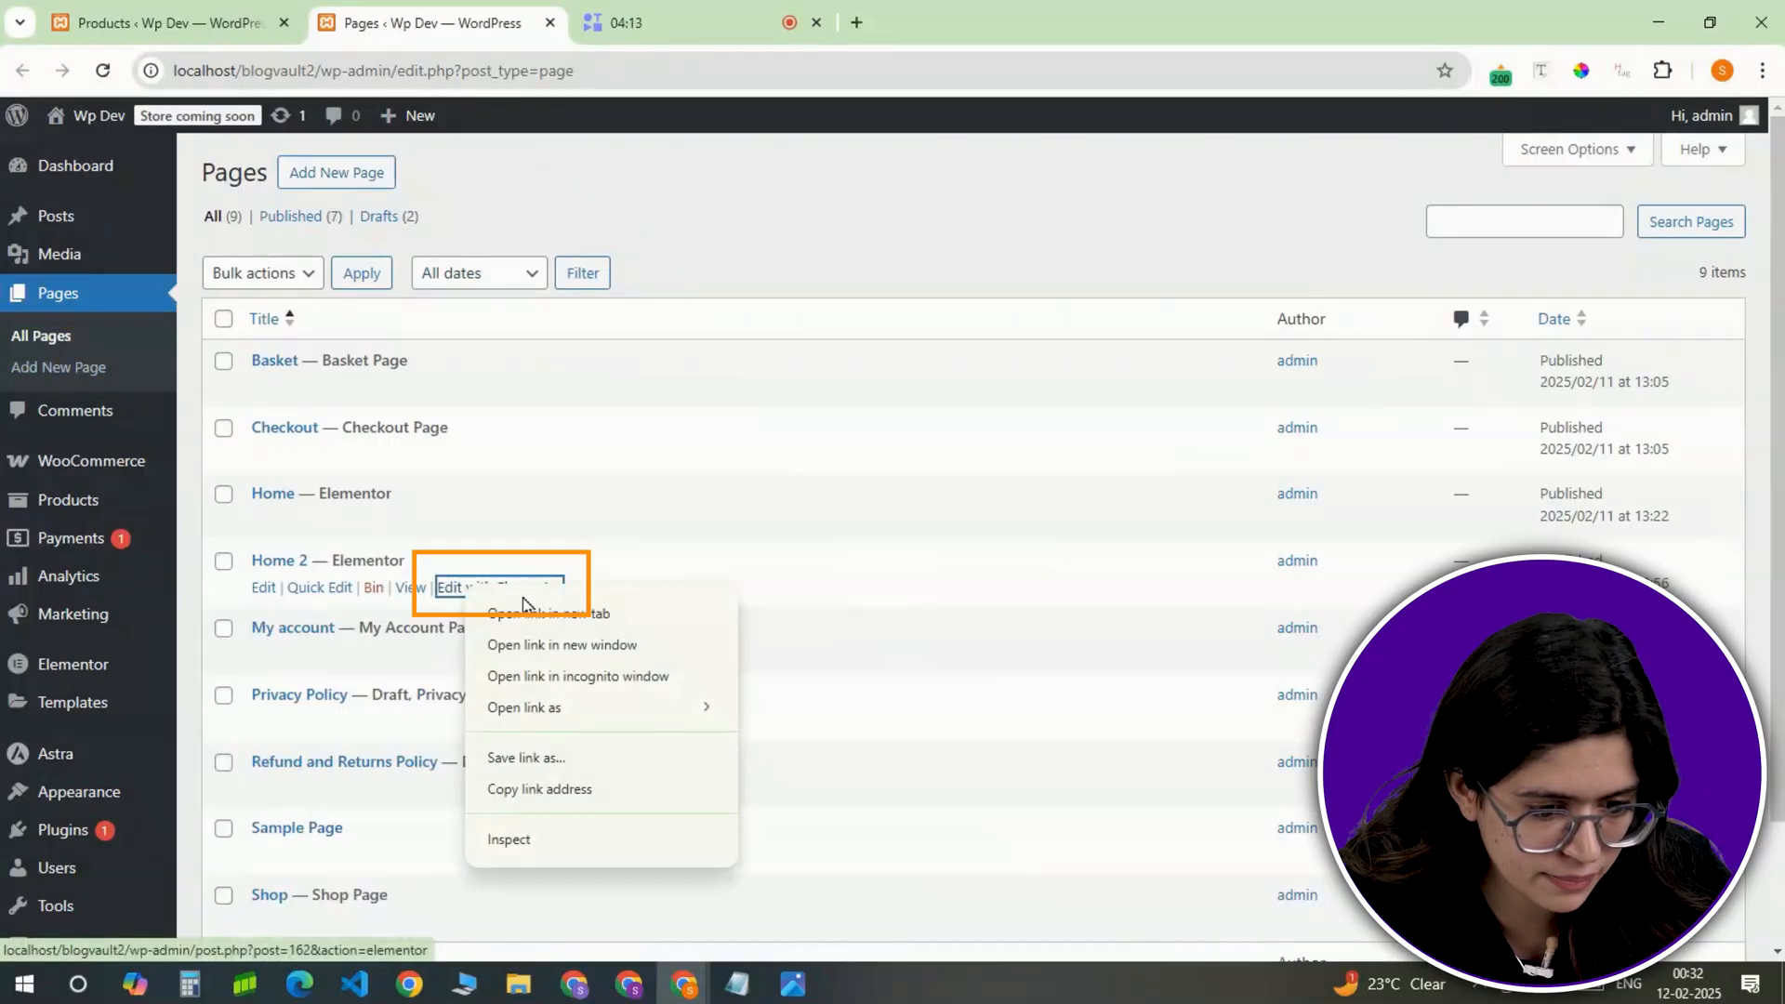
pyautogui.click(550, 613)
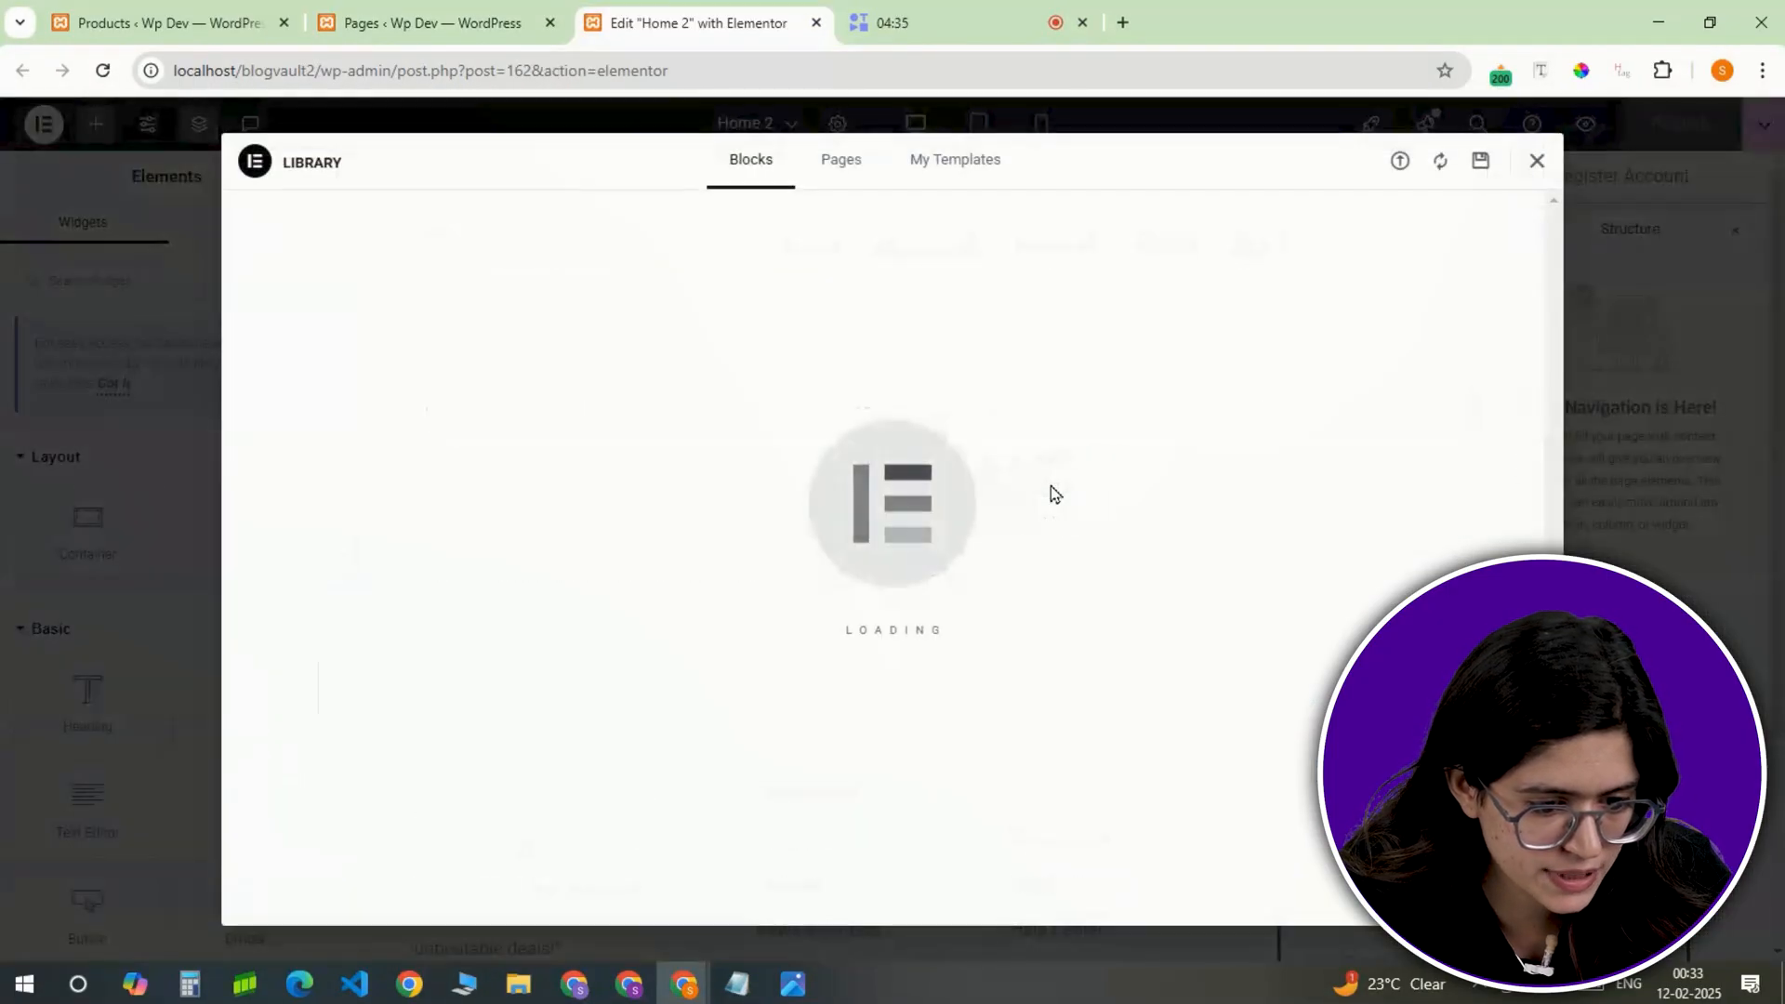
pyautogui.click(954, 159)
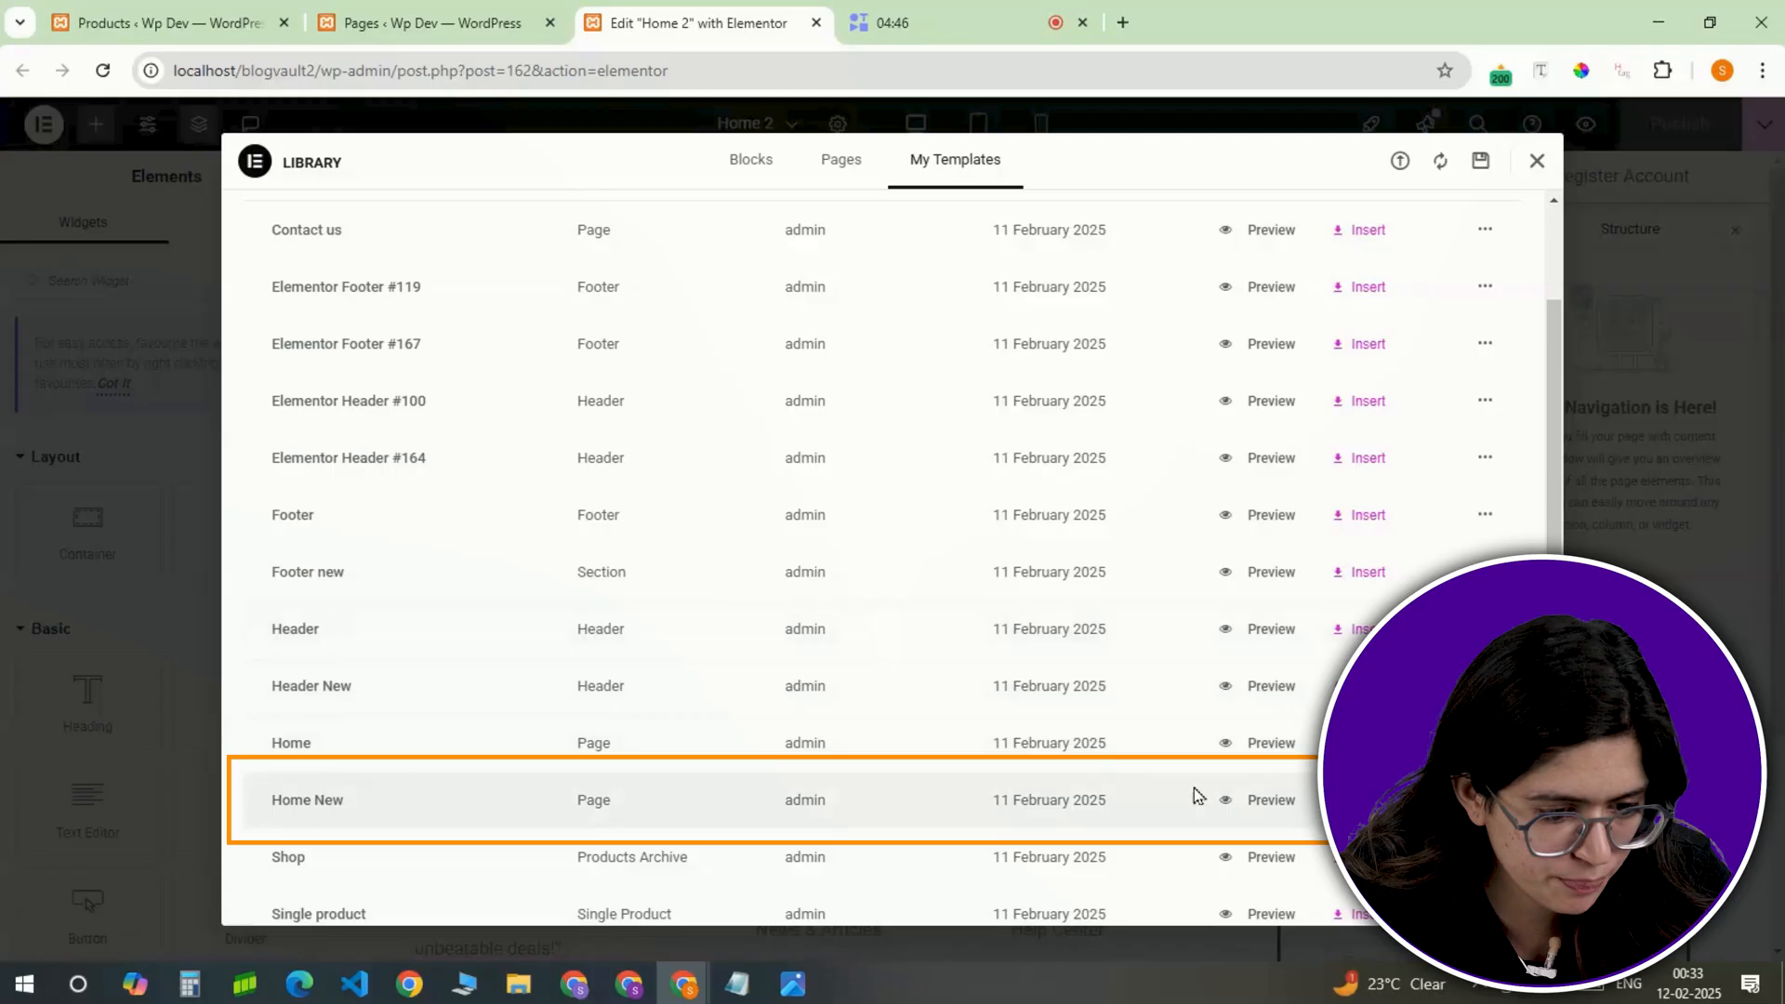
pyautogui.click(1364, 800)
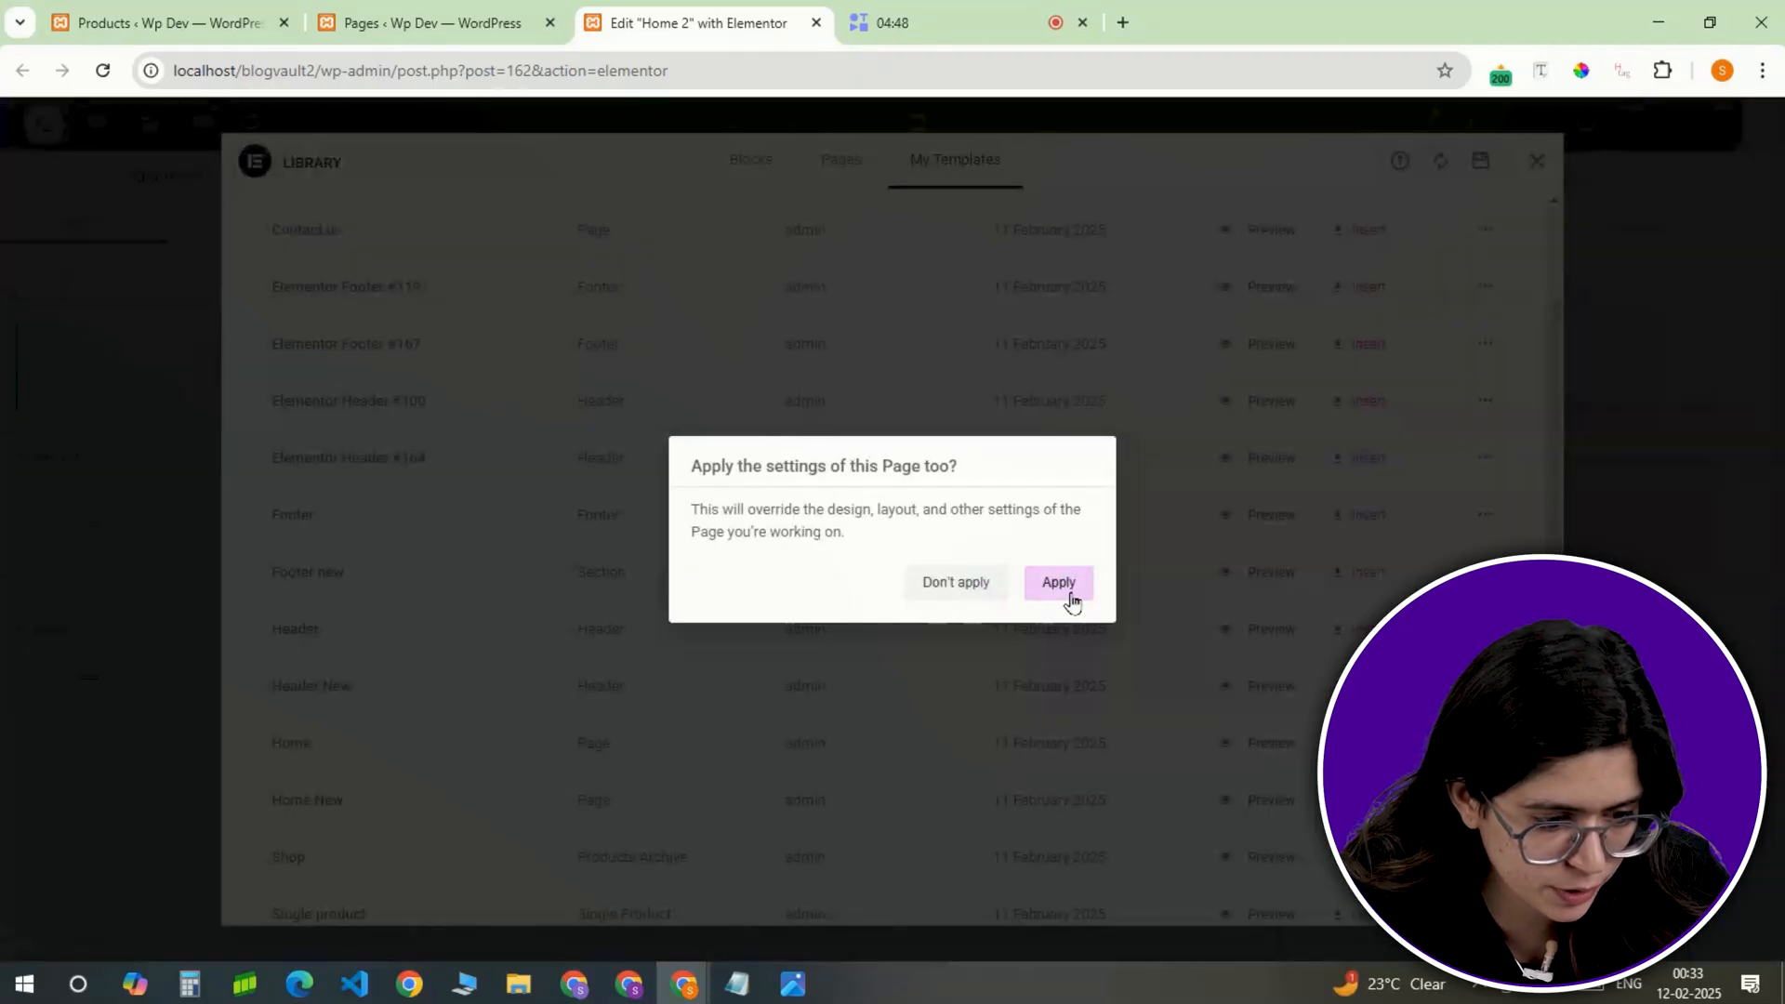
pyautogui.click(1056, 582)
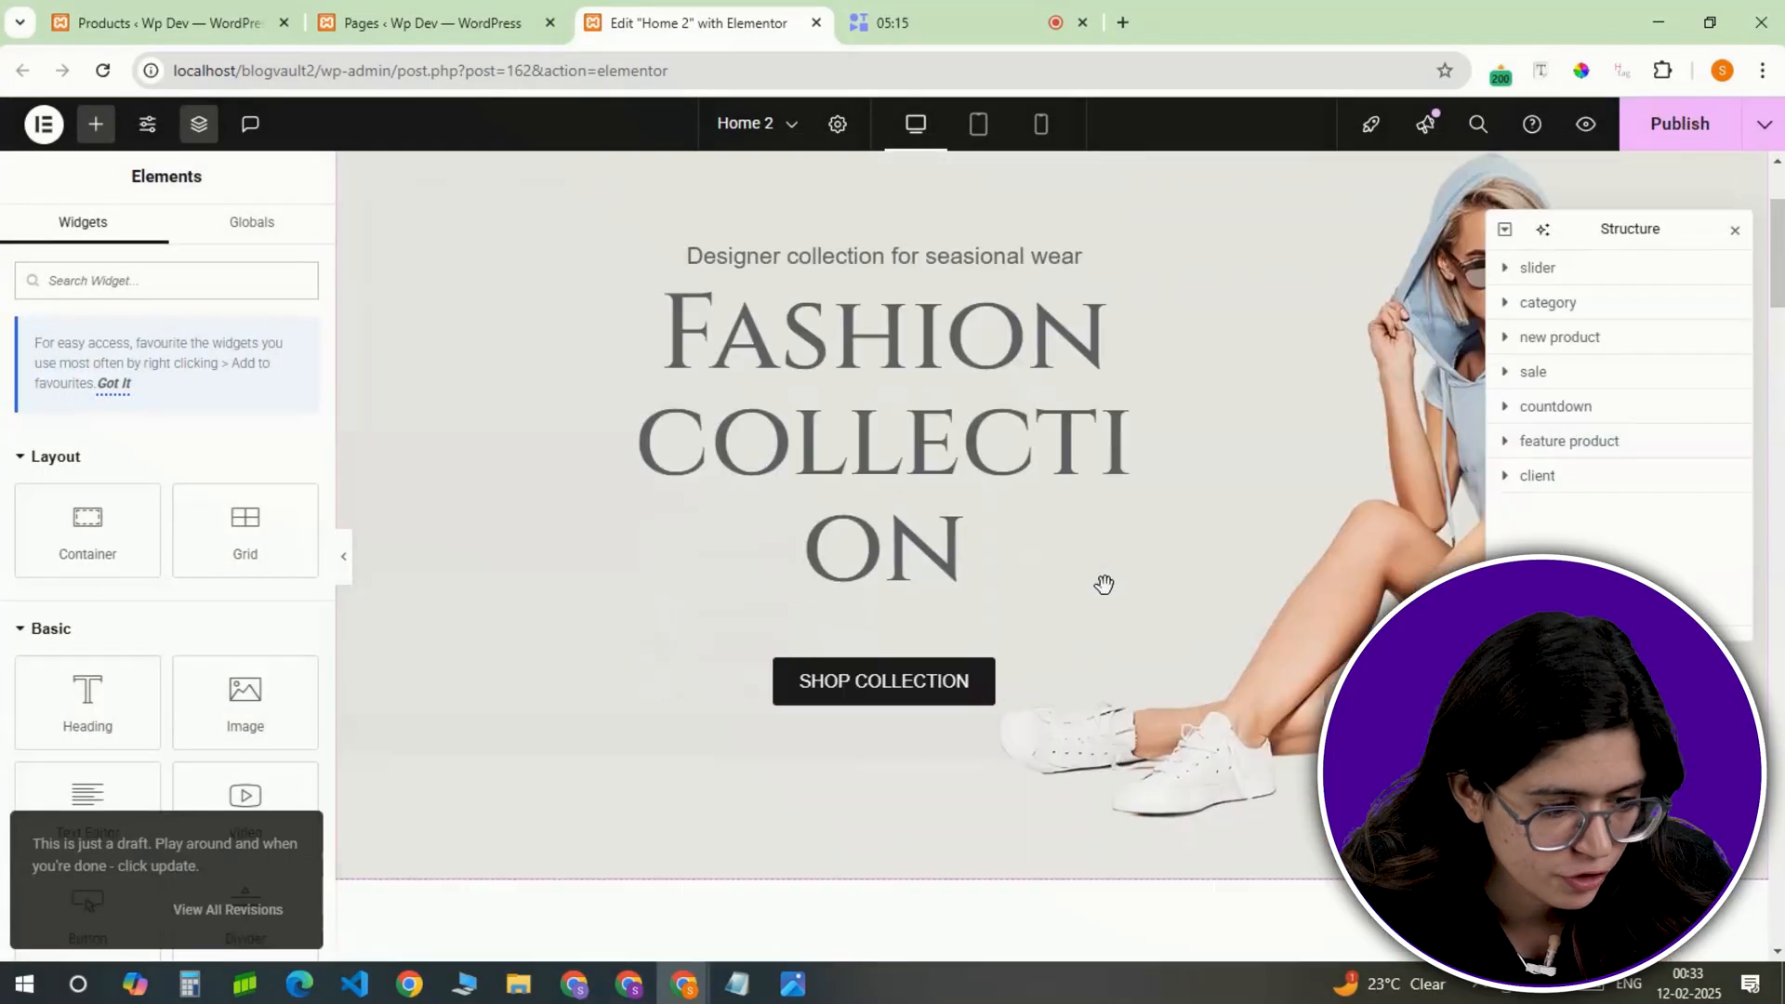
pyautogui.scroll(-3)
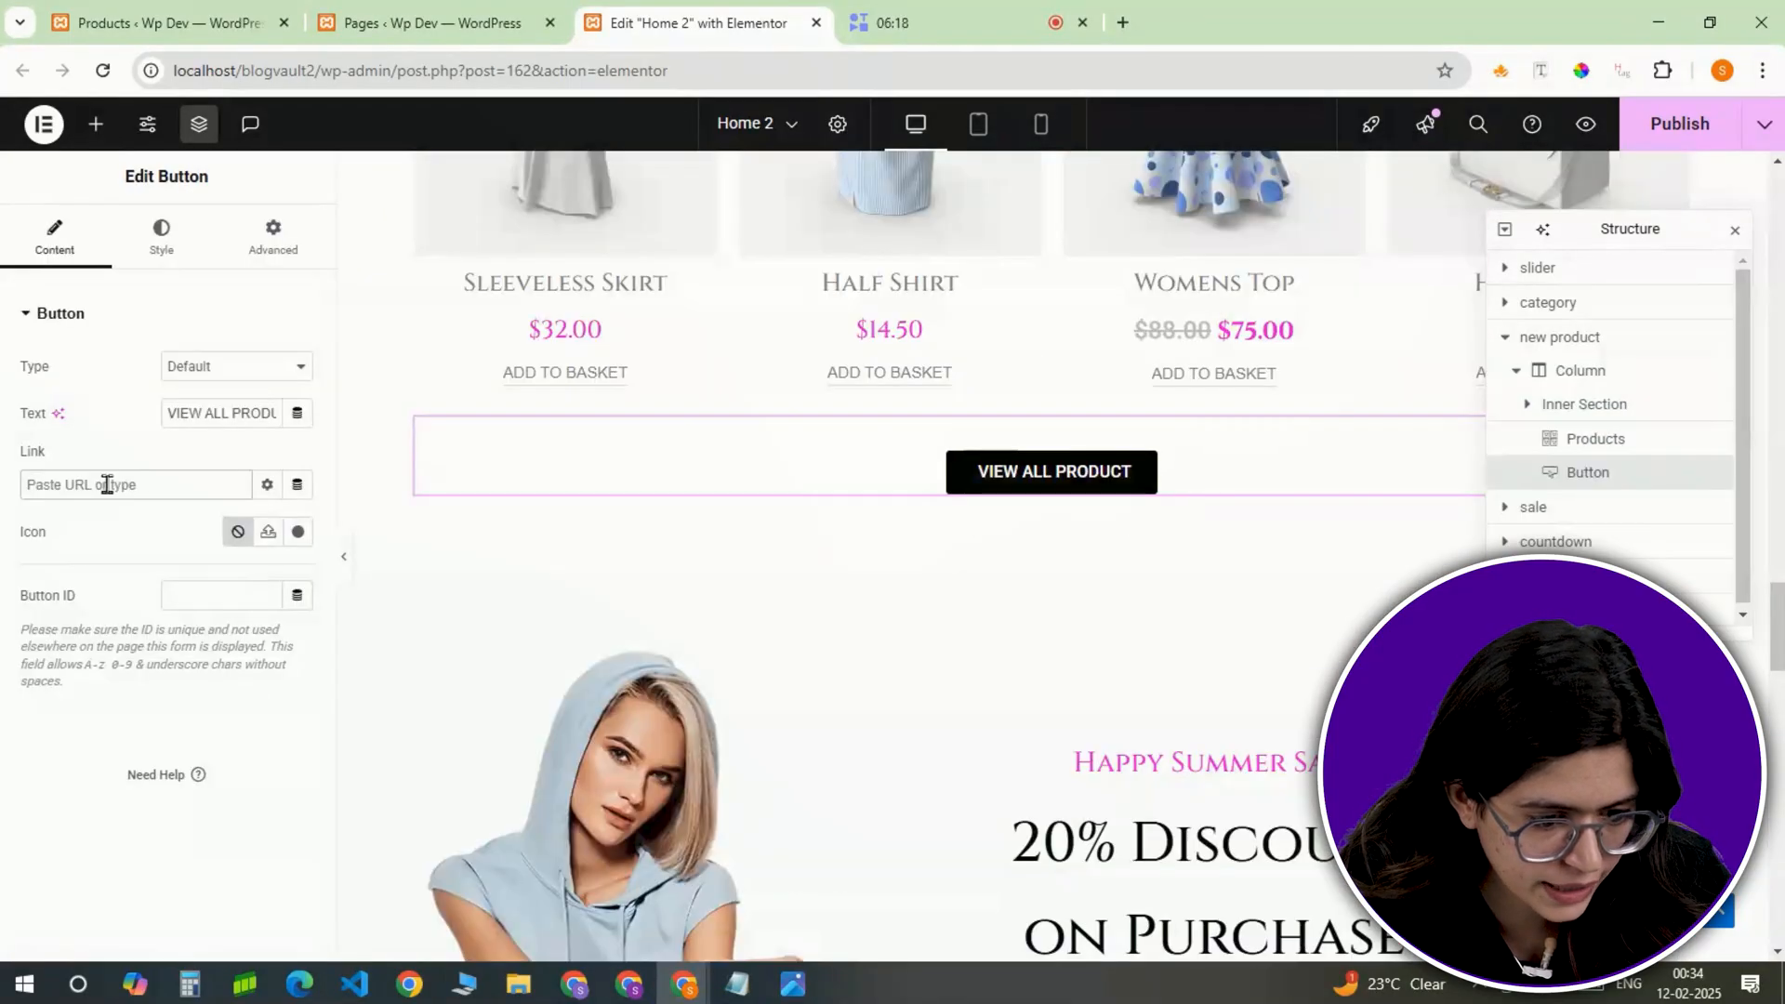
pyautogui.write('http://localhost/blogvault2/shop/')
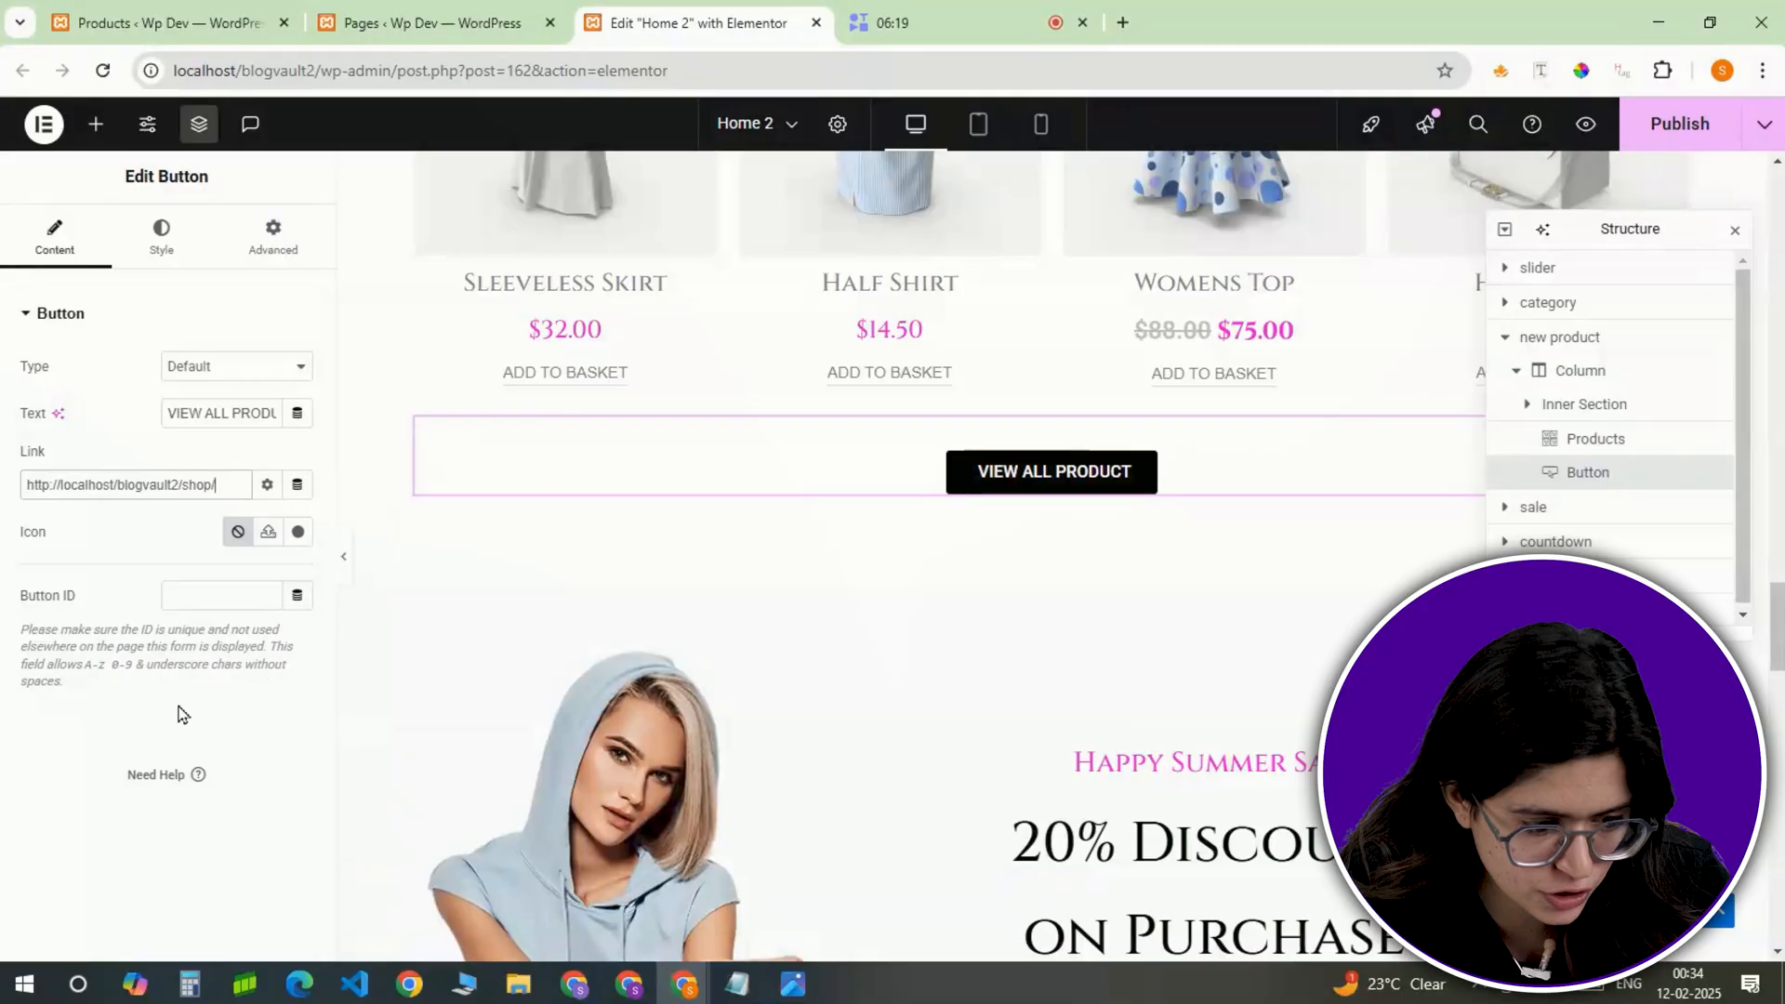
pyautogui.click(1603, 538)
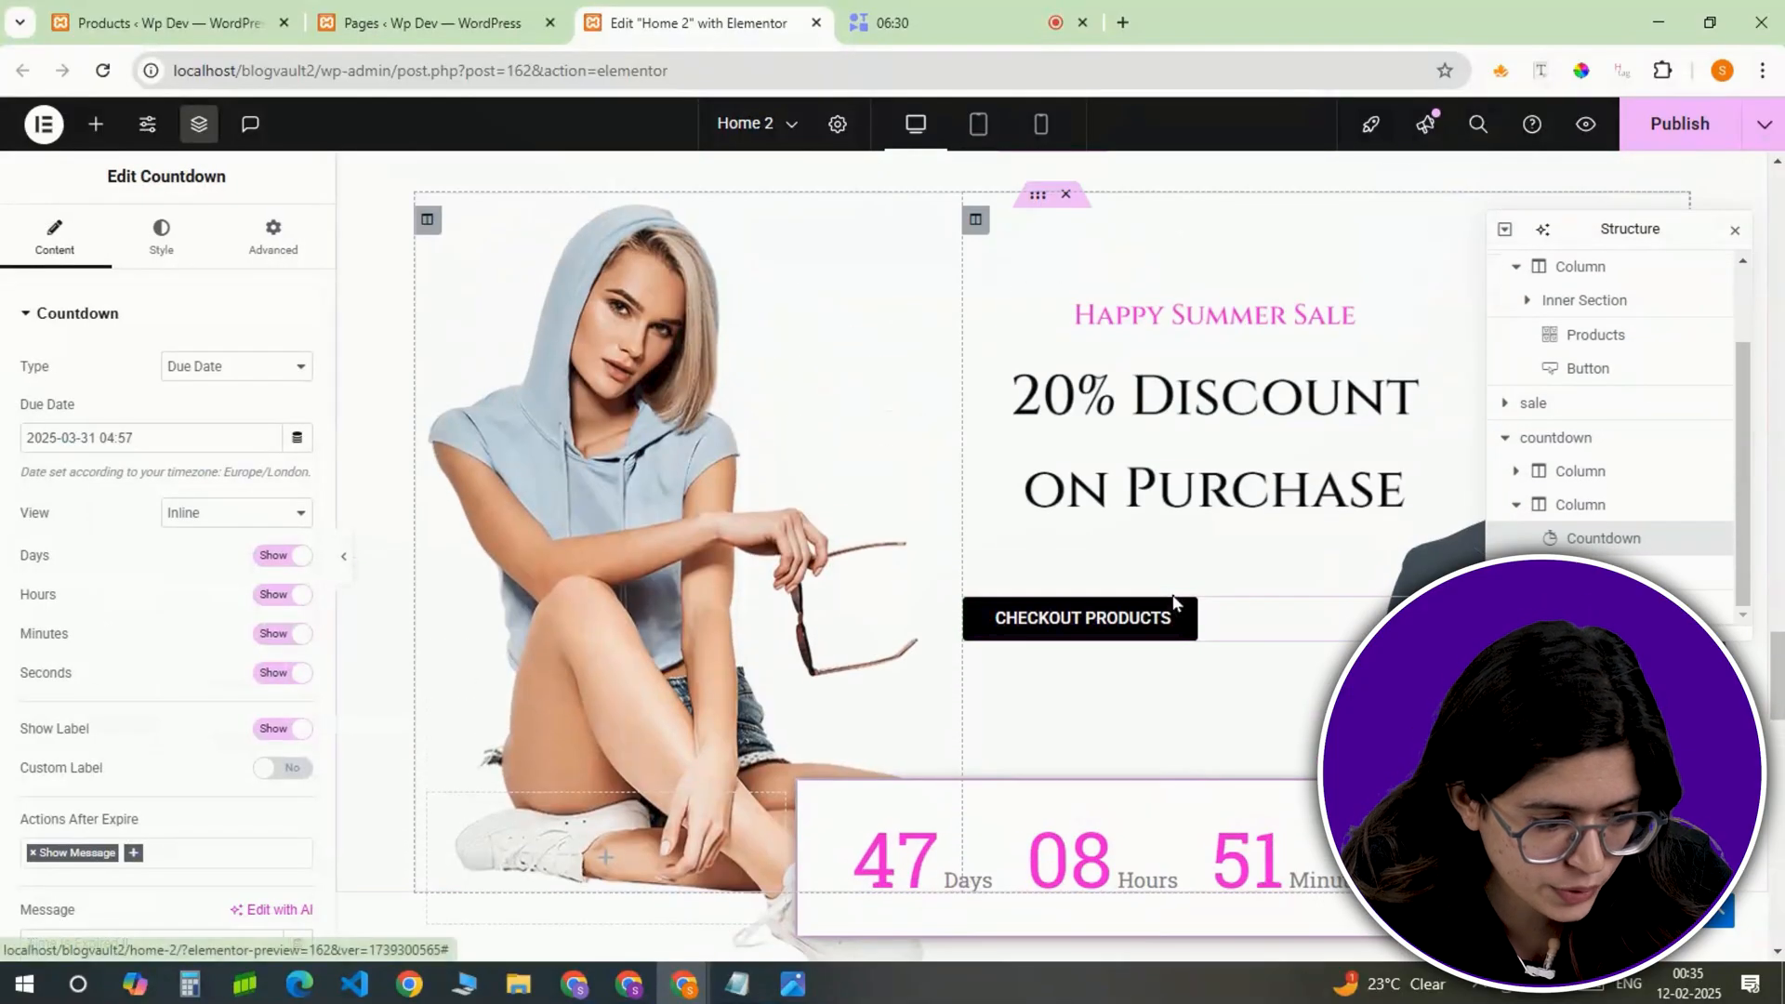
pyautogui.click(154, 437)
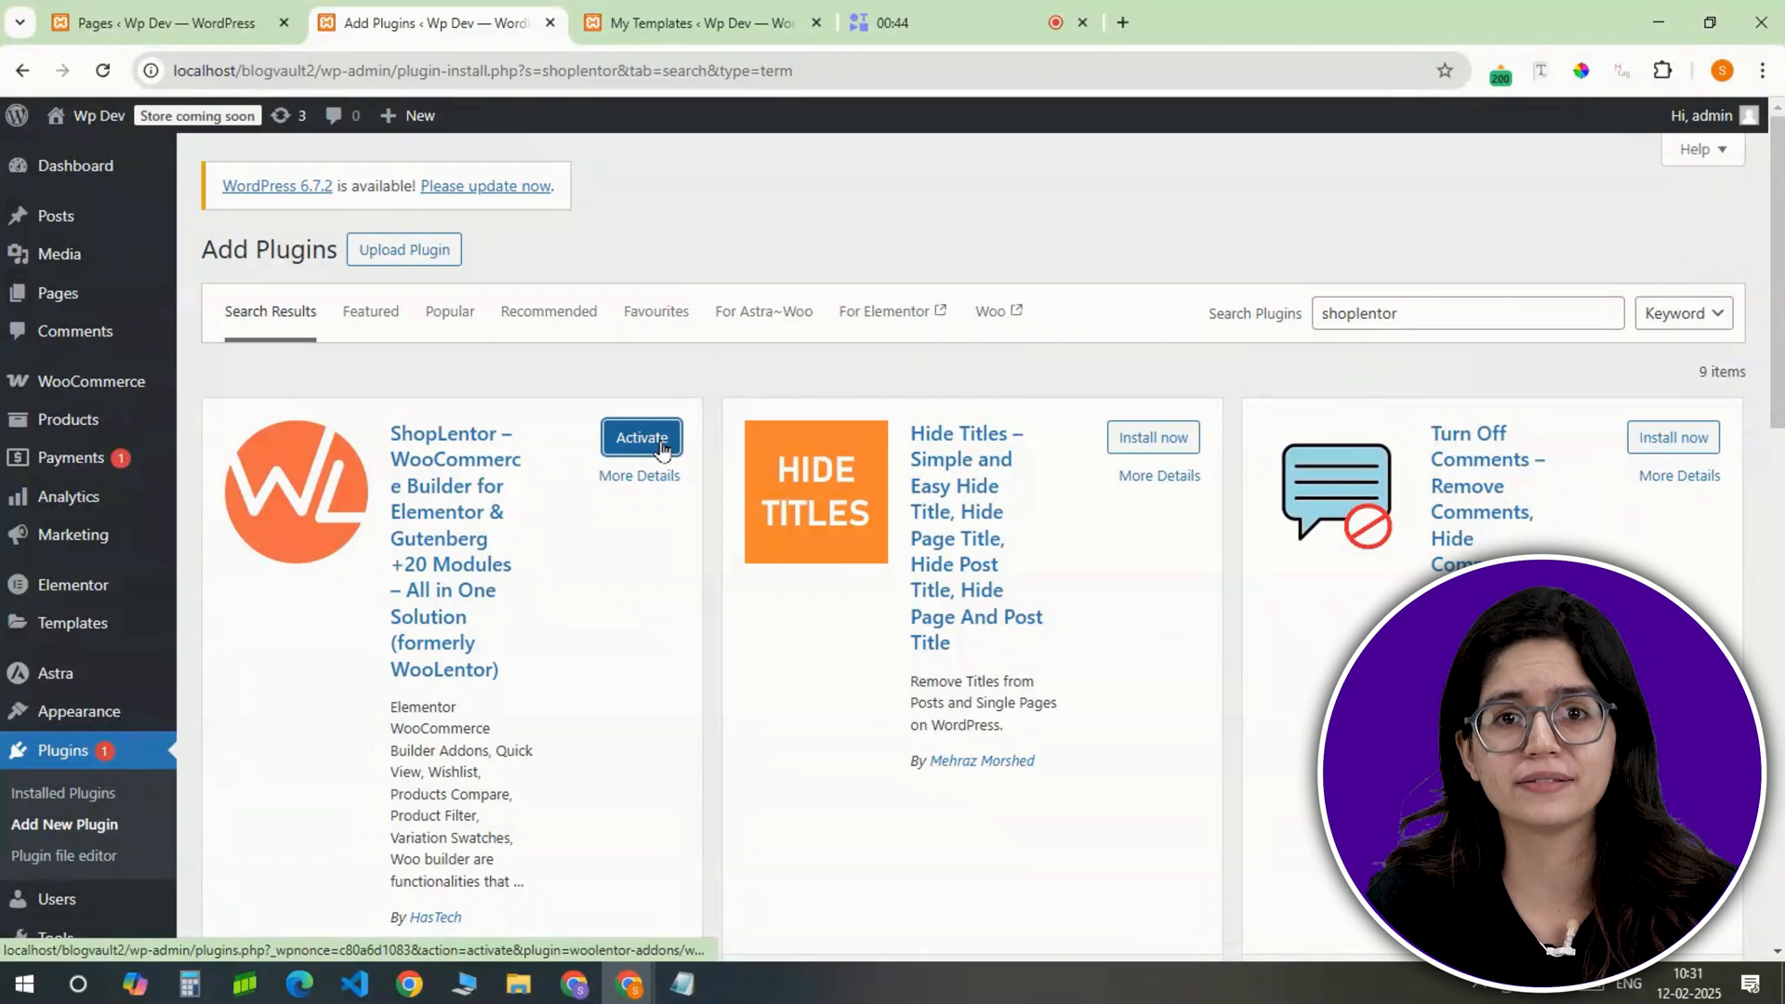
# Step: Build Shop 2 New in Elementor from the saved shop page template
pyautogui.rightClick(337, 250)
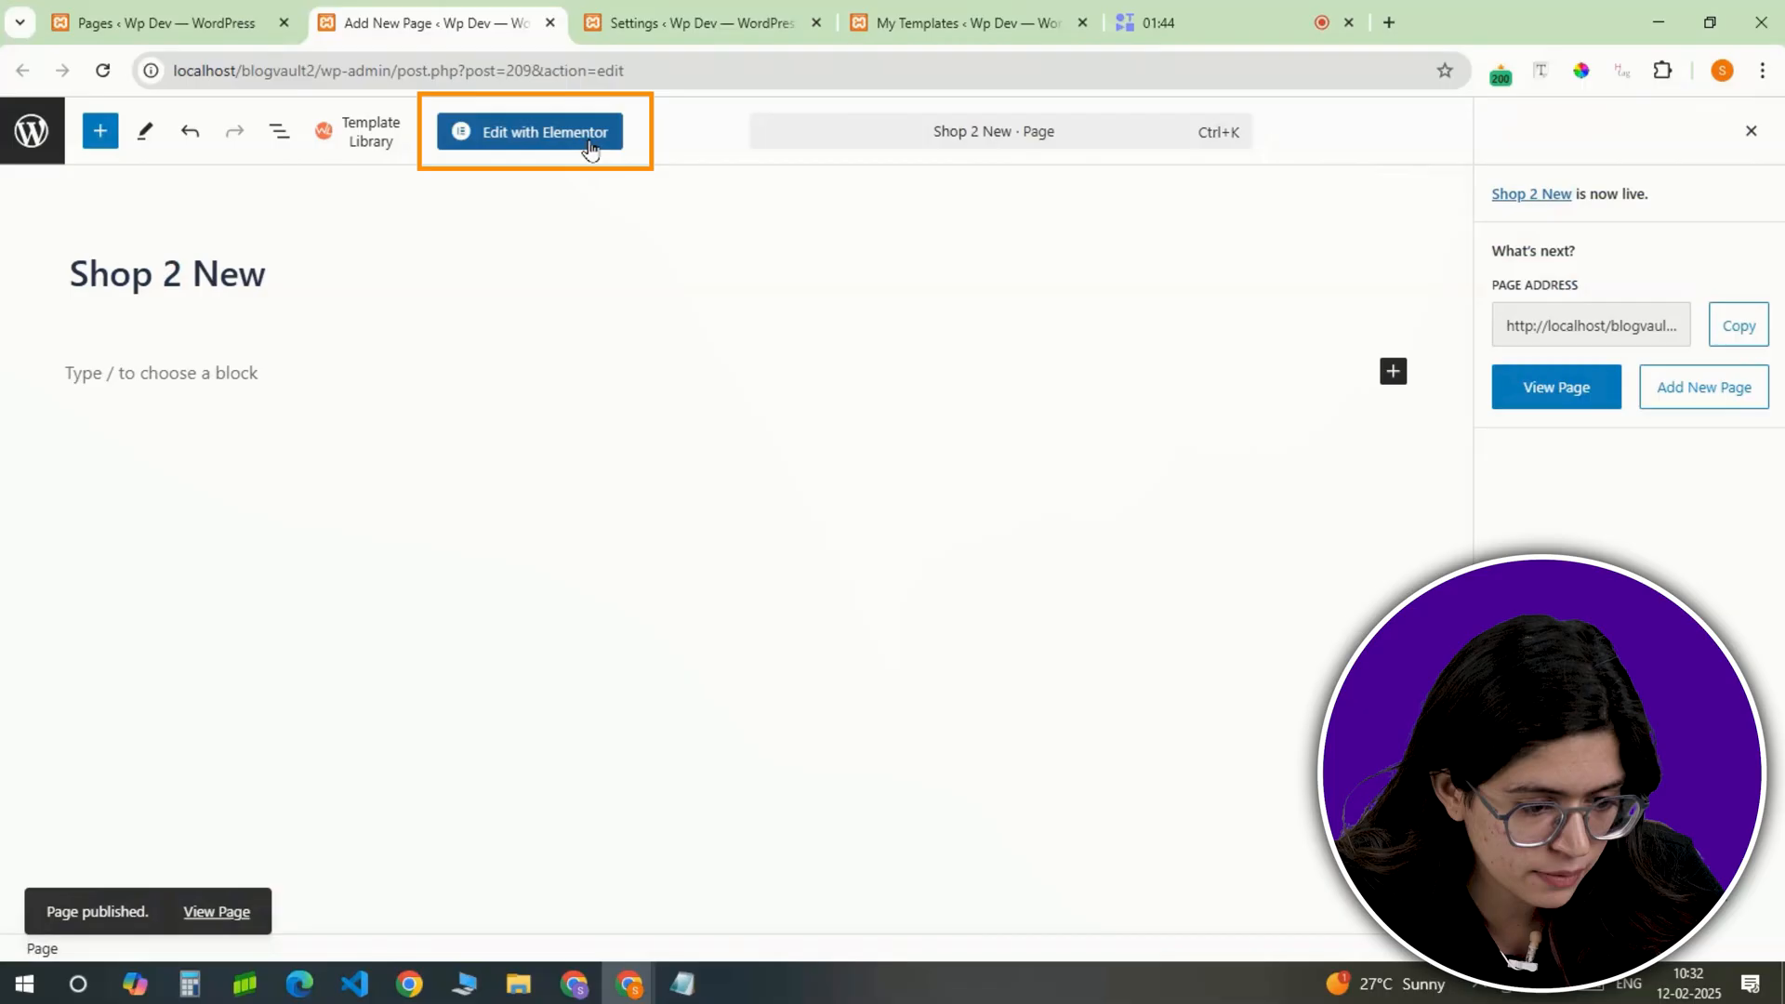
pyautogui.click(543, 131)
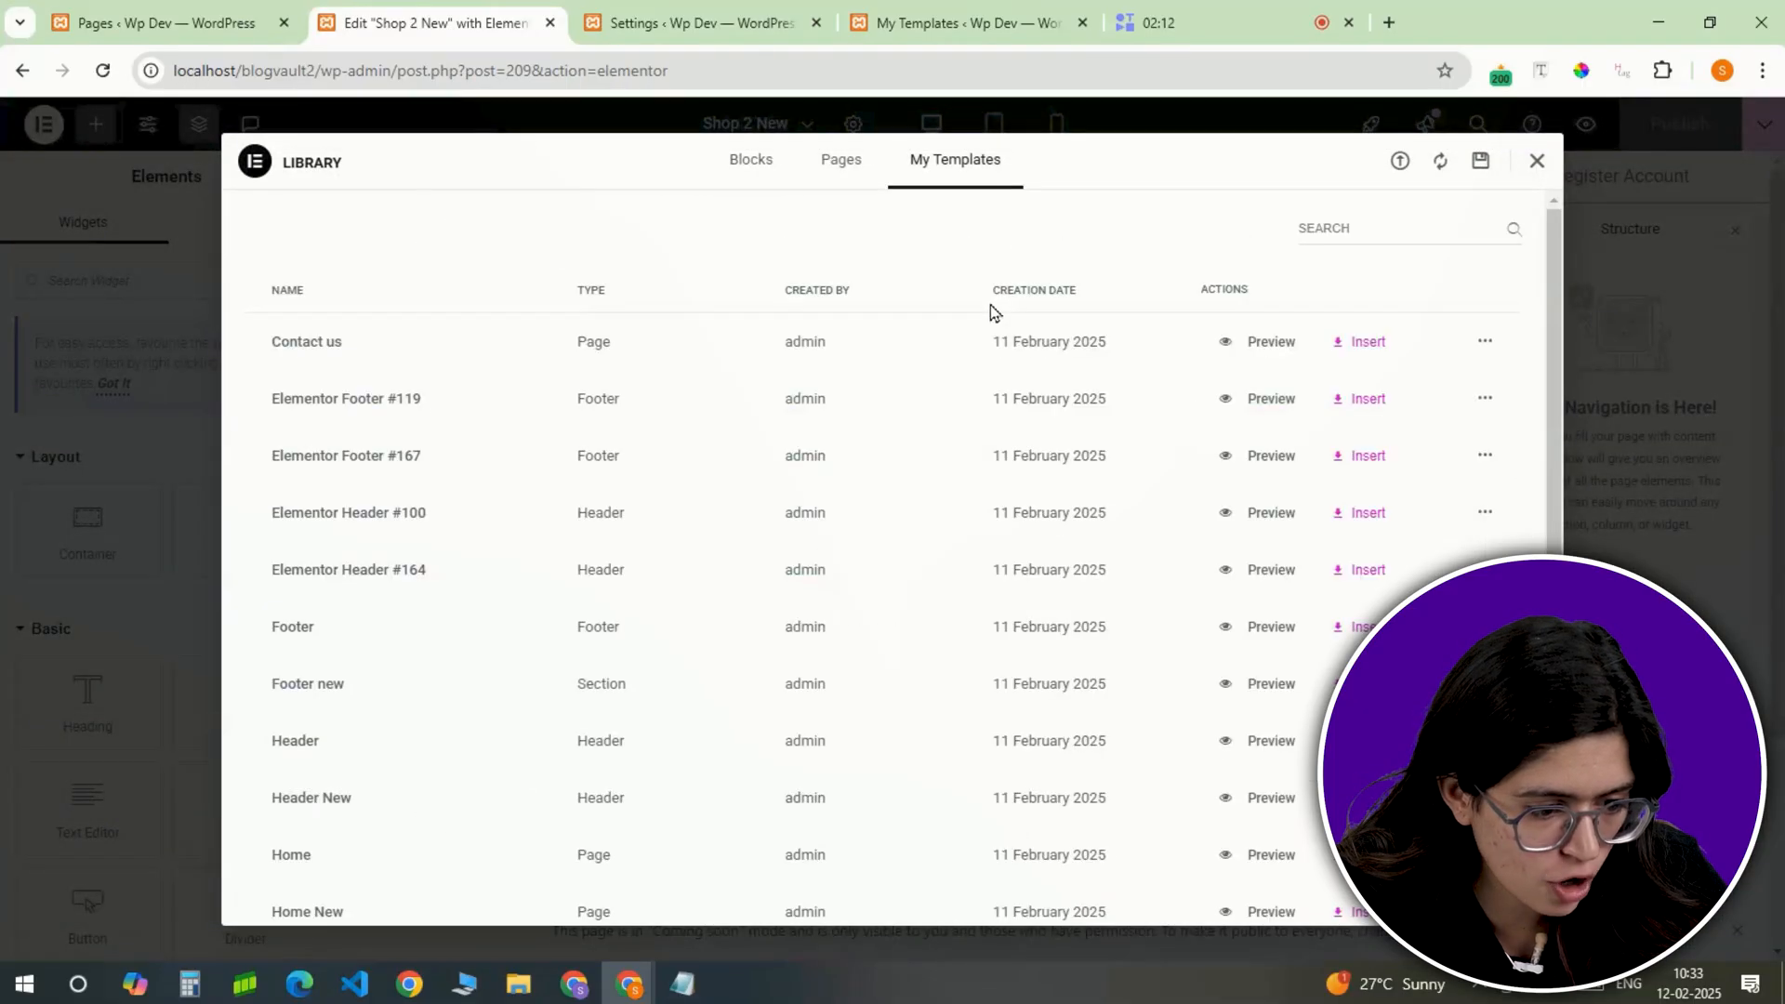
pyautogui.click(1536, 159)
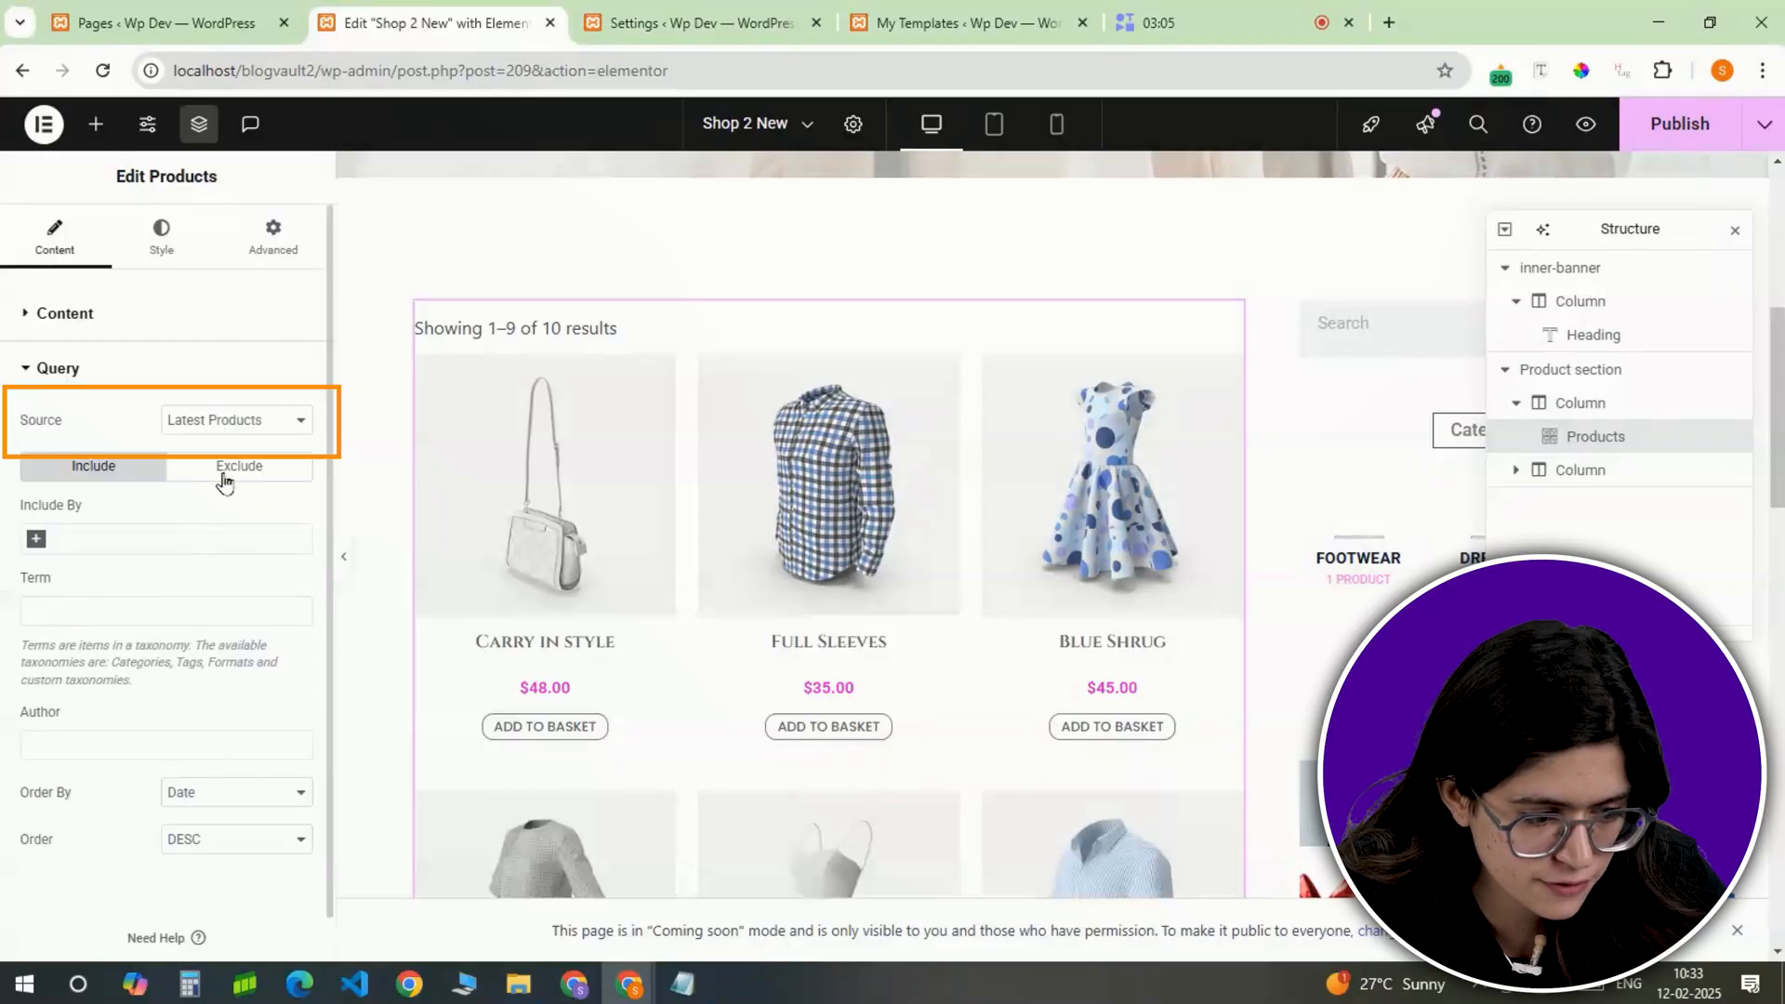
# Step: Change the product grid's query source, publish the page and save it as a template
pyautogui.click(235, 419)
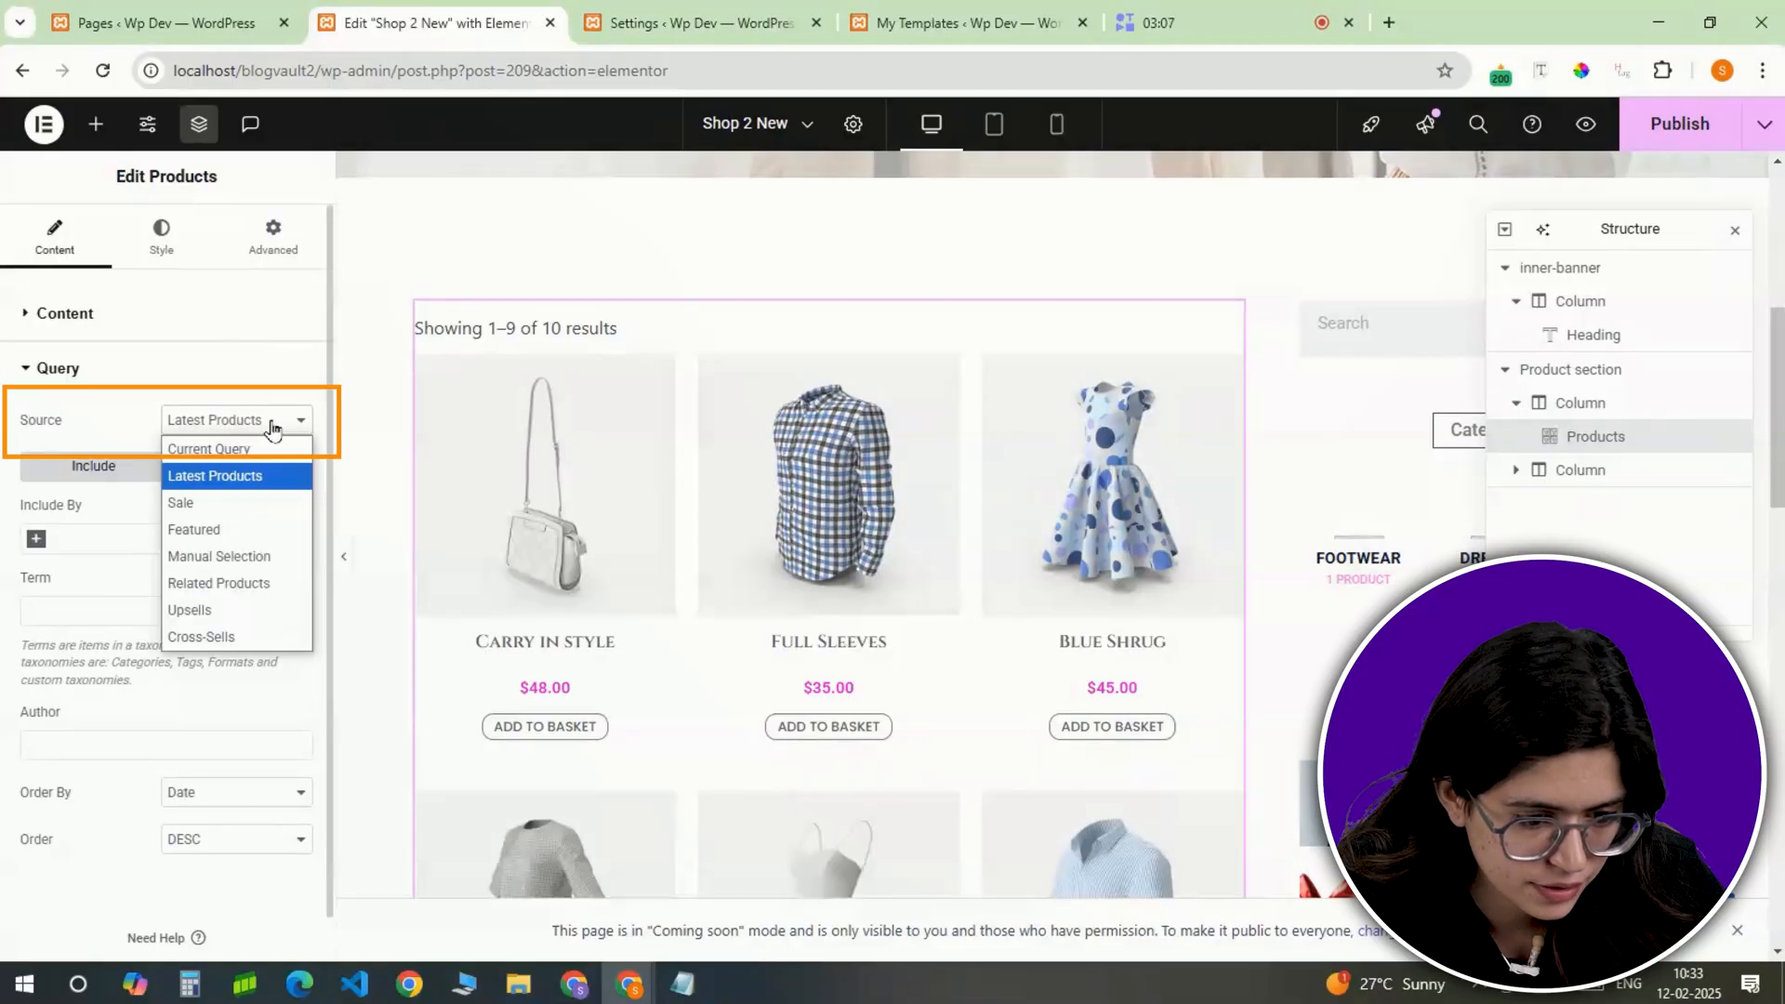
pyautogui.click(213, 476)
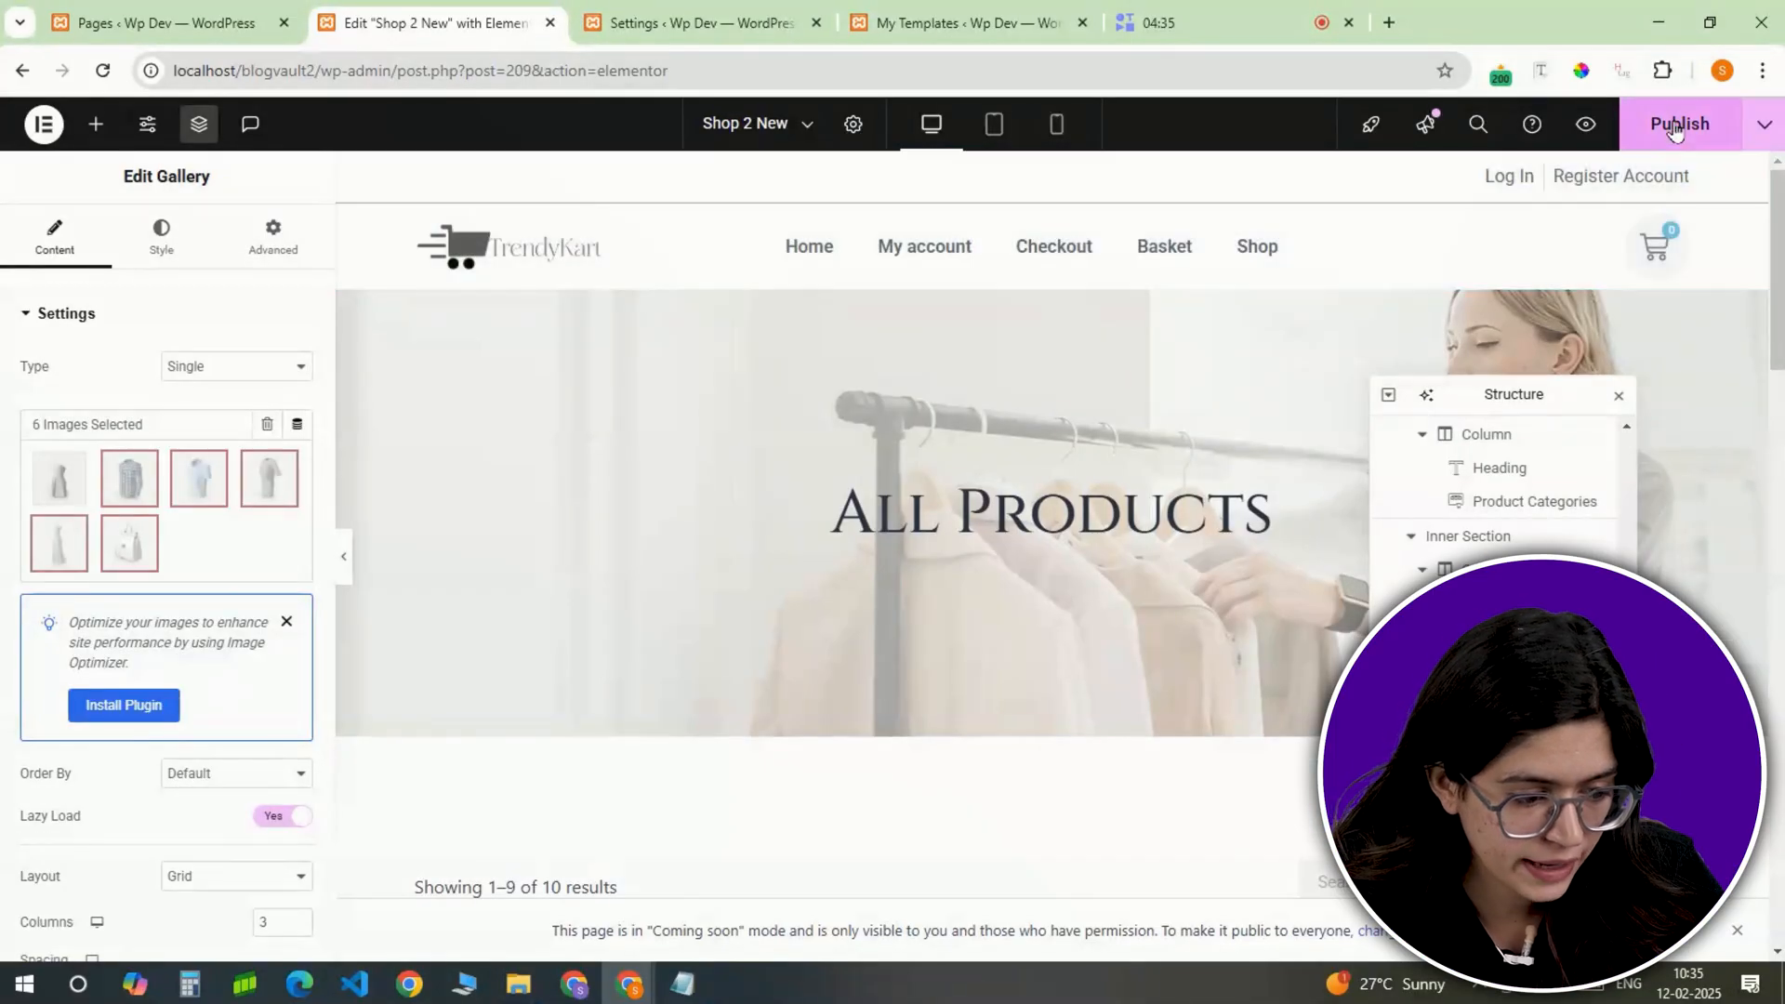
pyautogui.click(1761, 123)
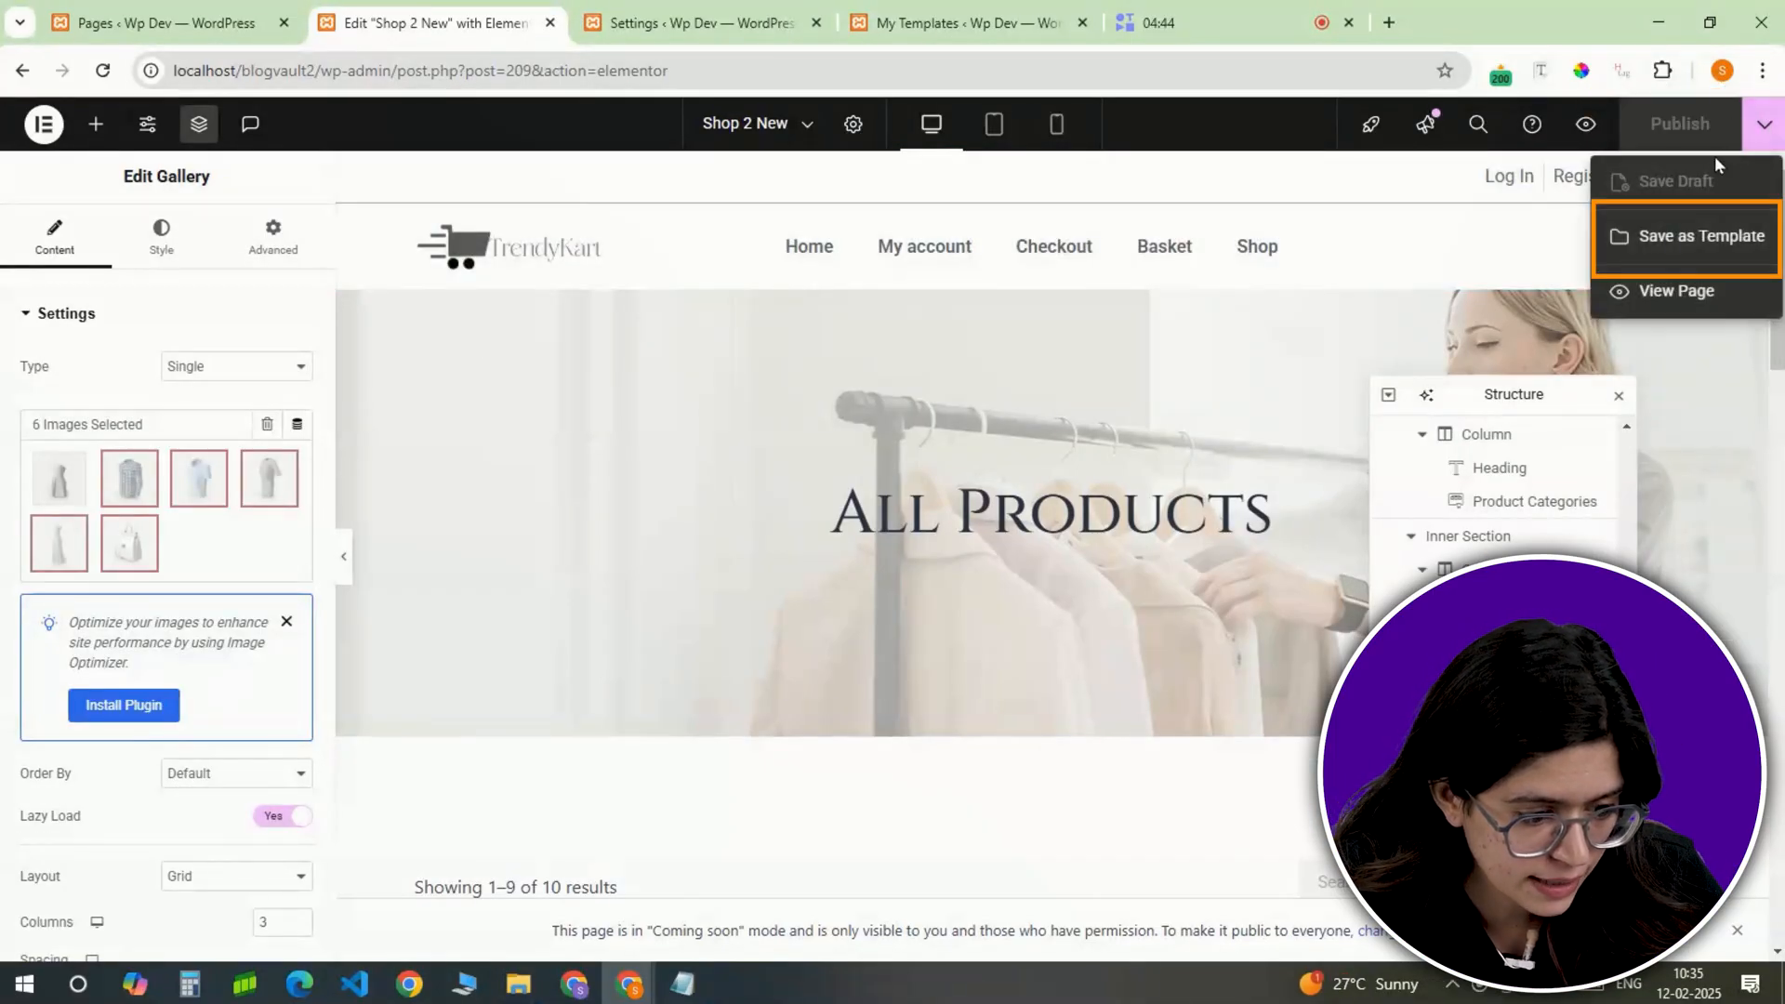
pyautogui.click(1700, 236)
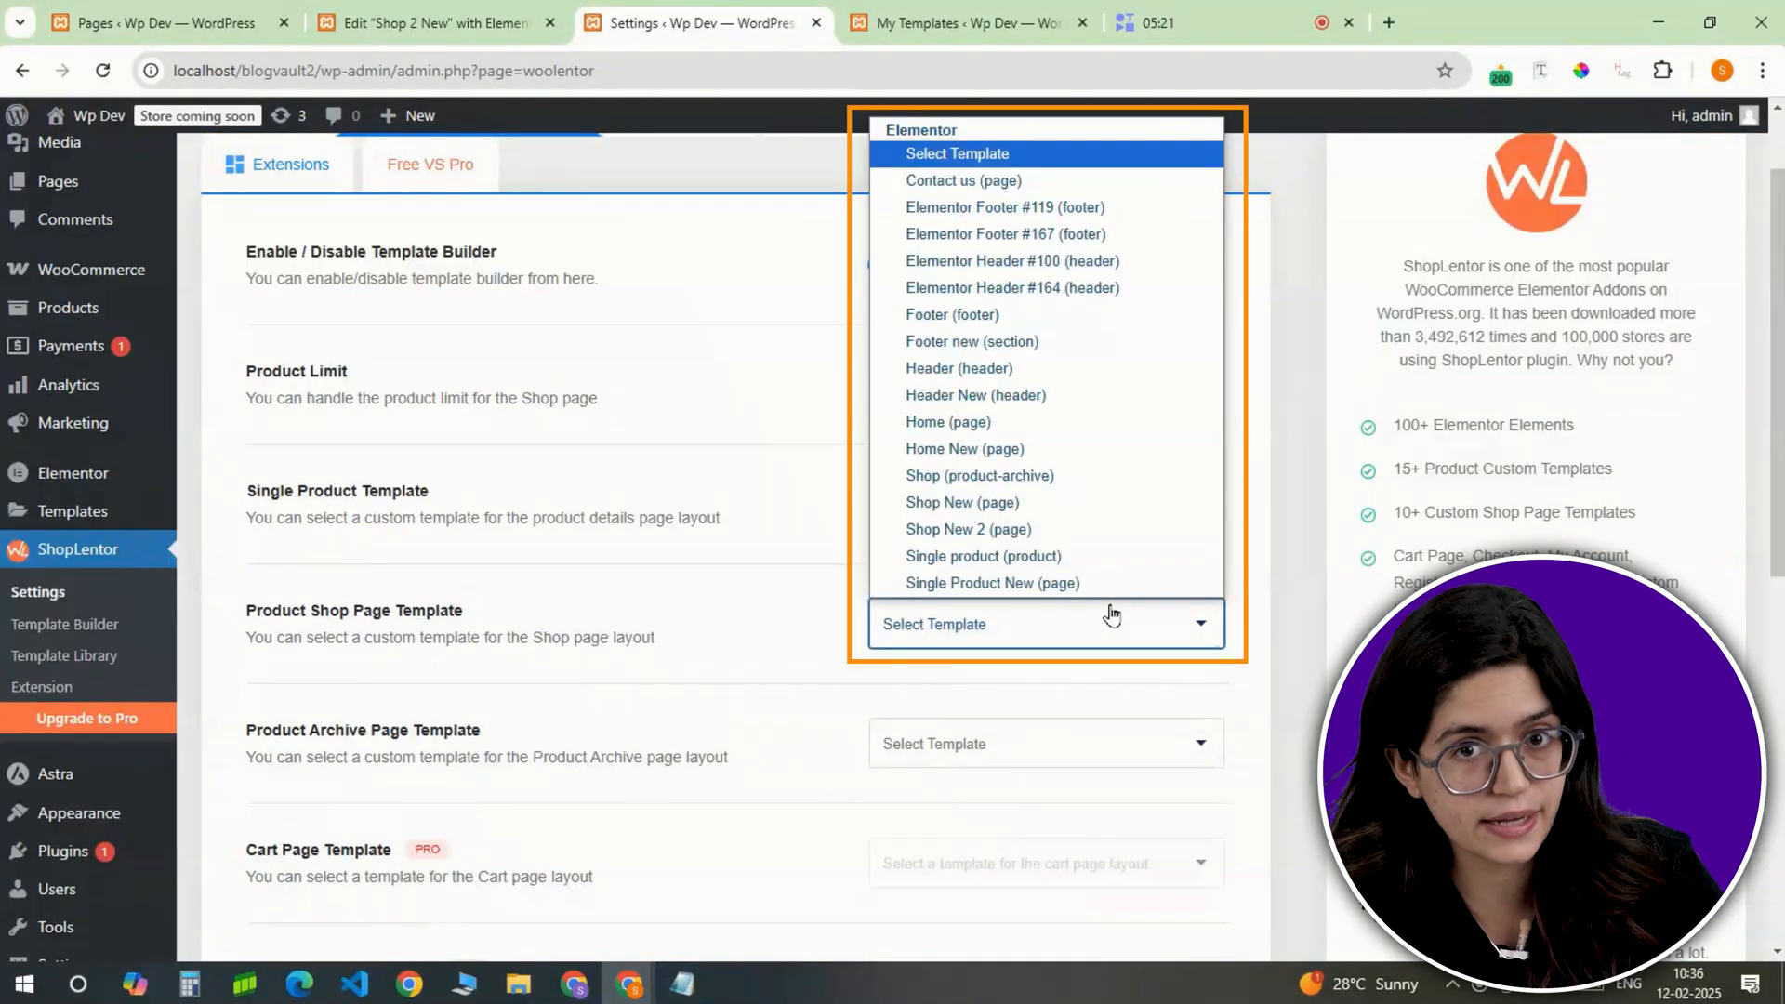
# Step: Select the saved shop template as the ShopLentor Product Shop Page Template
pyautogui.click(968, 529)
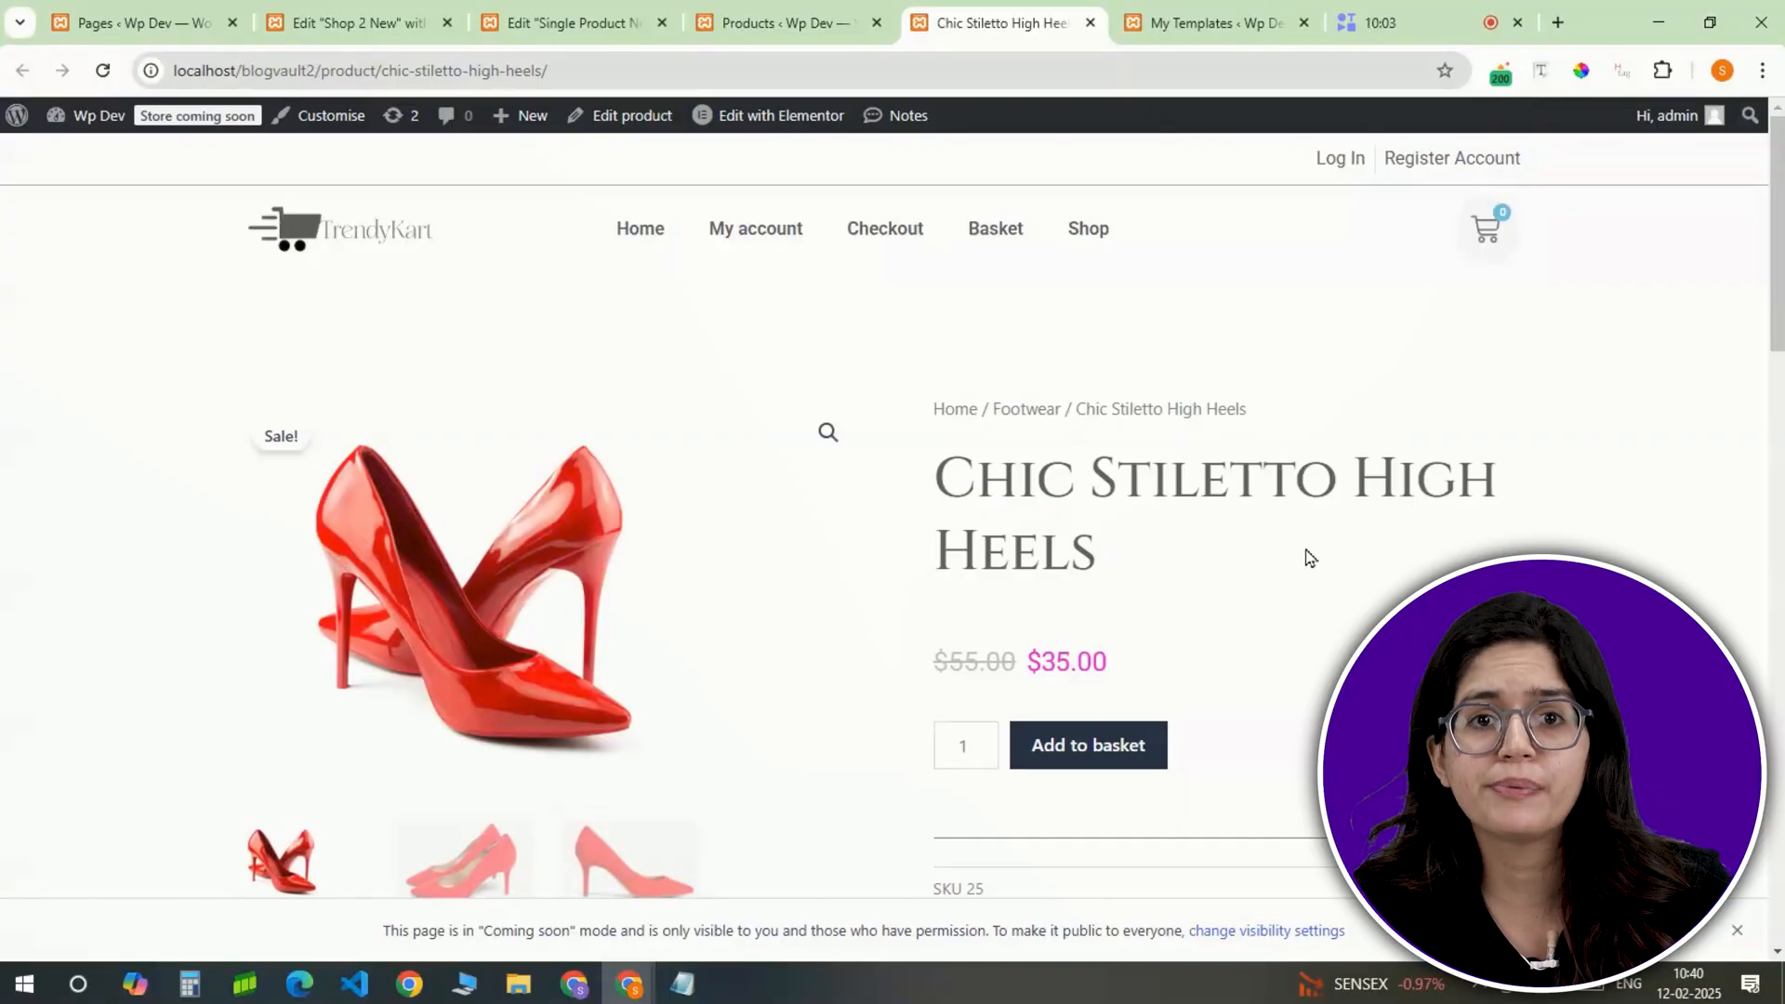
pyautogui.moveTo(1167, 543)
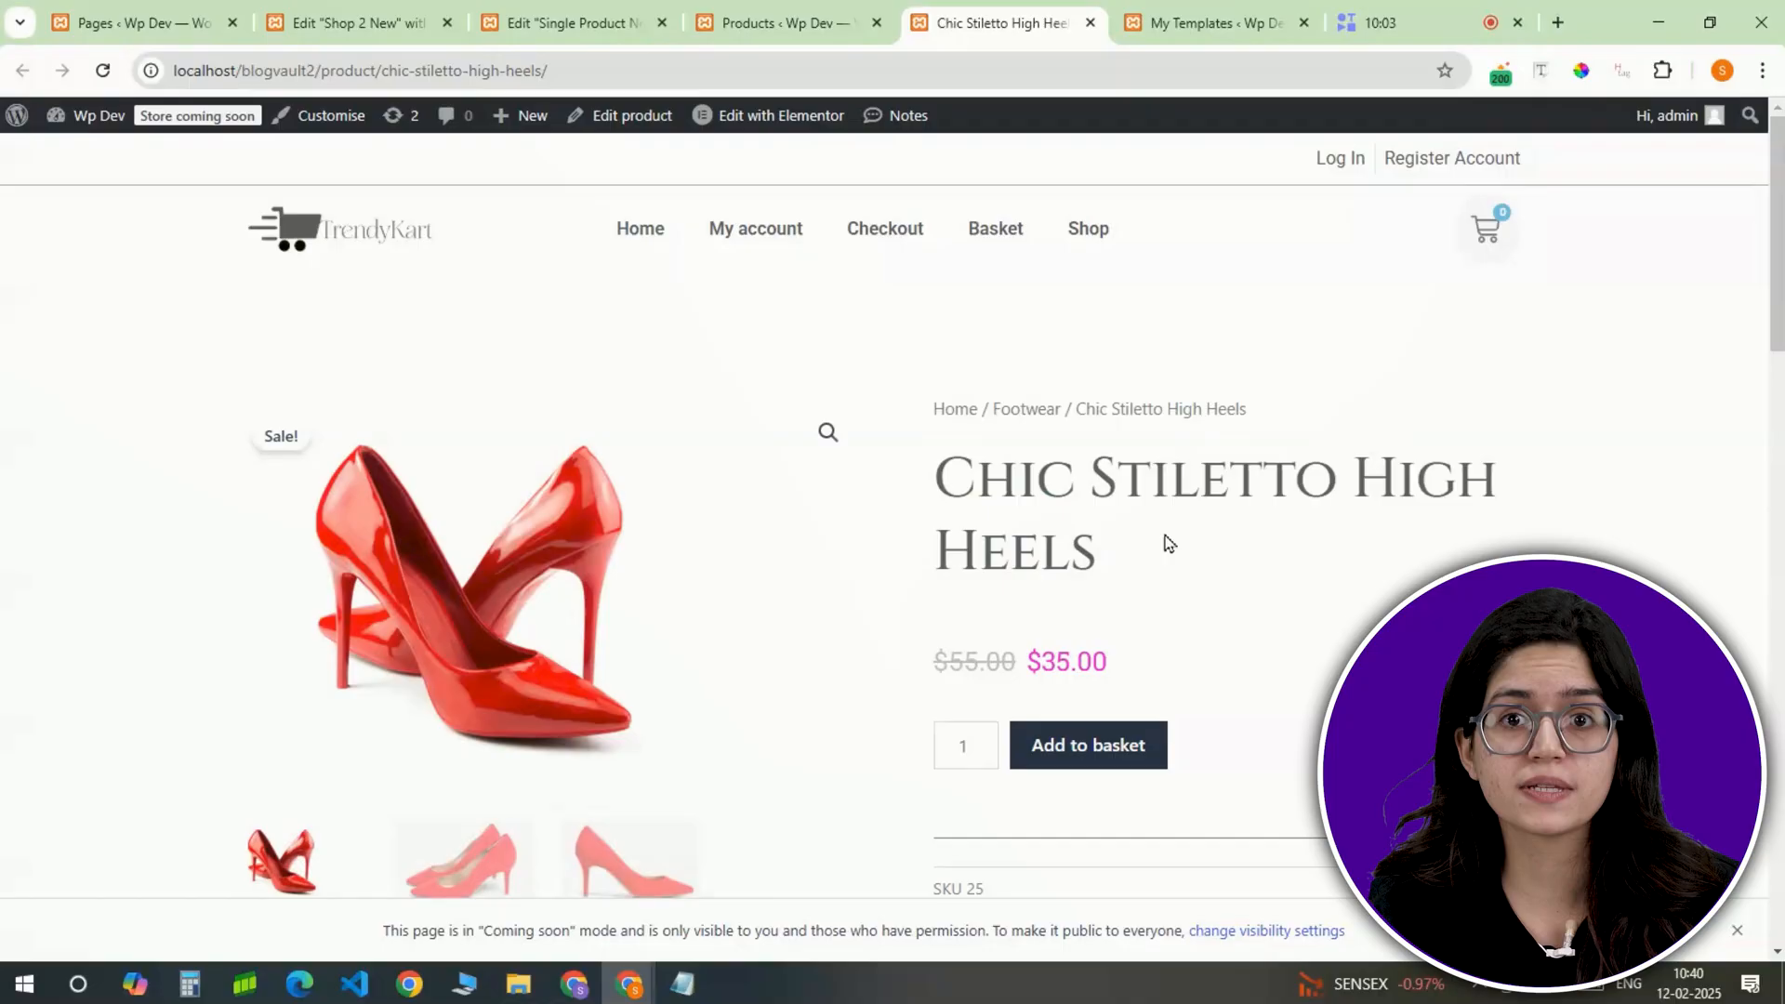
# Step: Create the Single Product New 2 page and open it in the Elementor builder
pyautogui.scroll(-3)
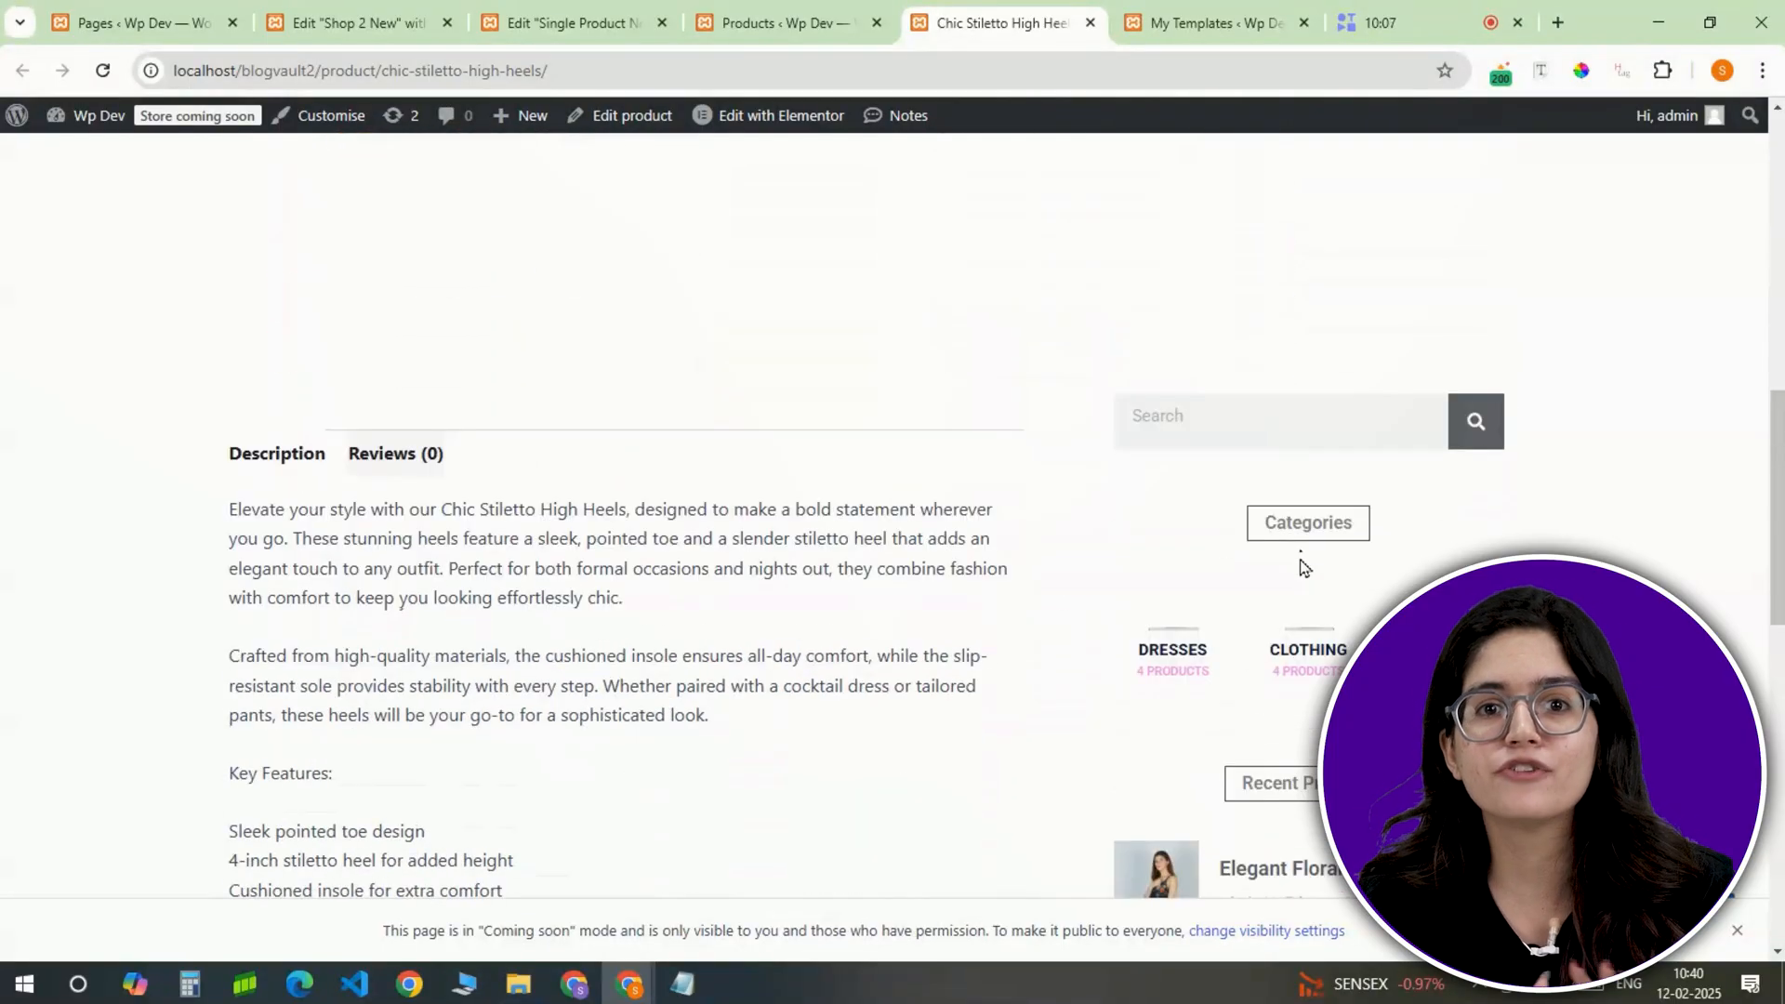
pyautogui.scroll(-3)
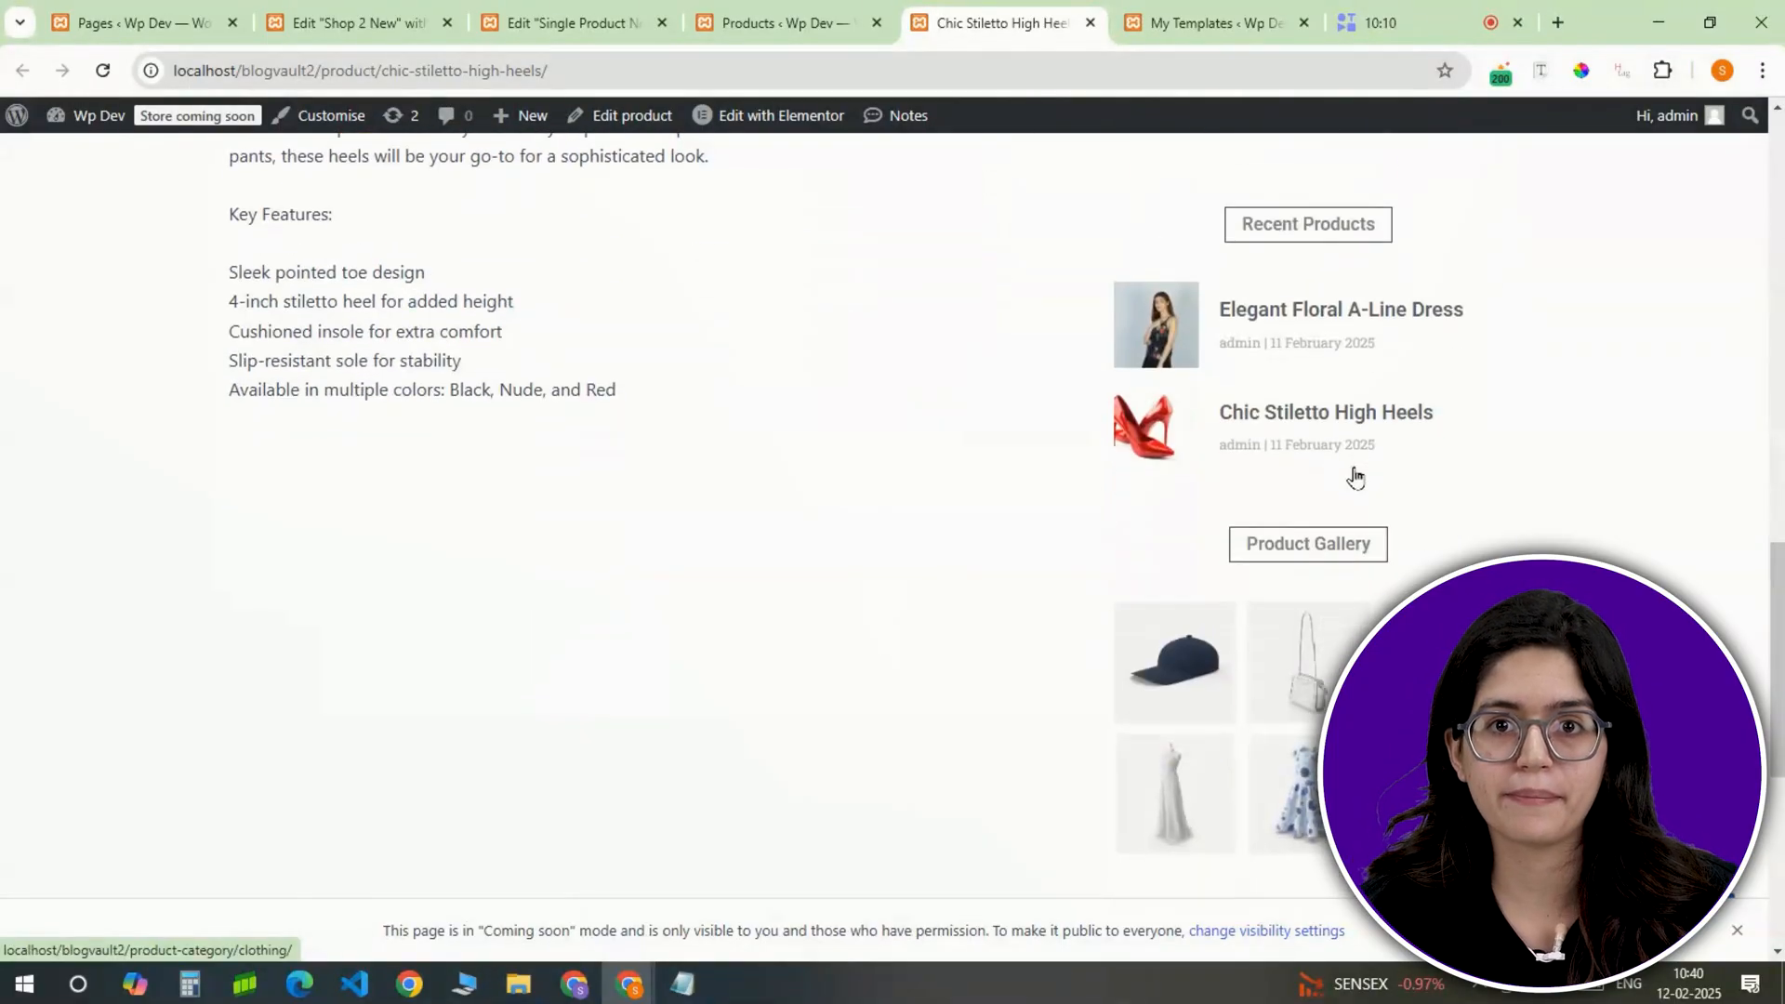
pyautogui.scroll(-3)
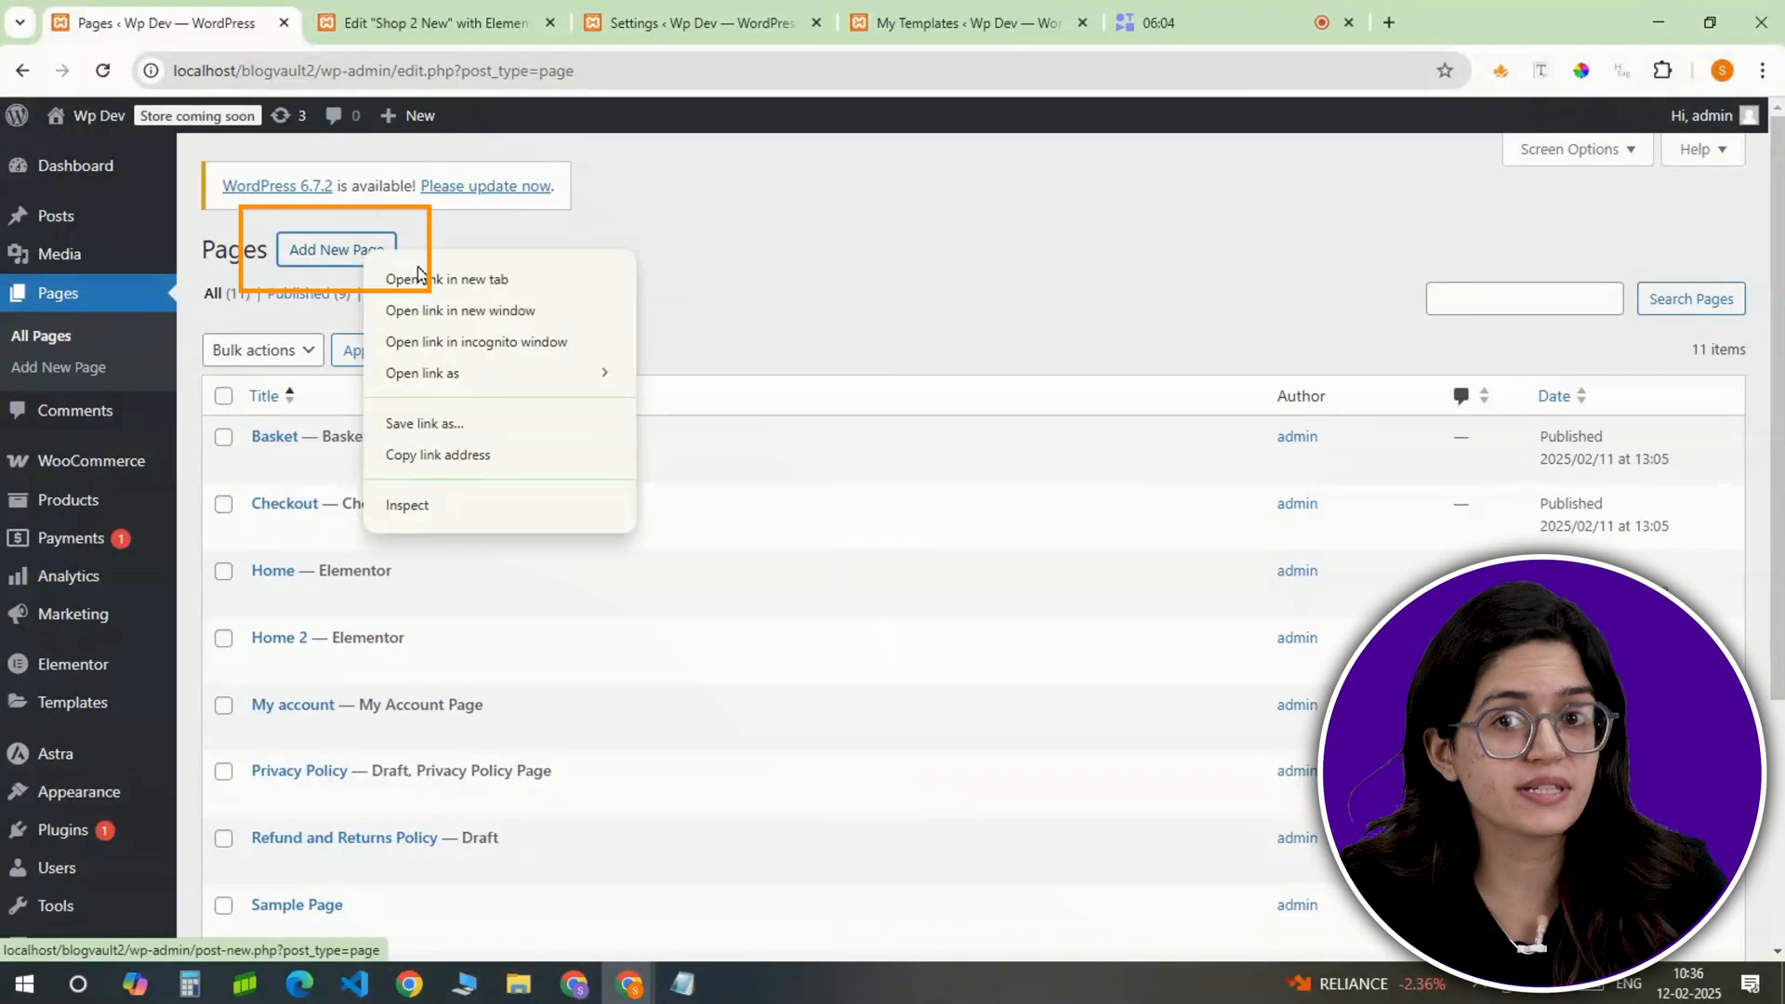
pyautogui.click(447, 279)
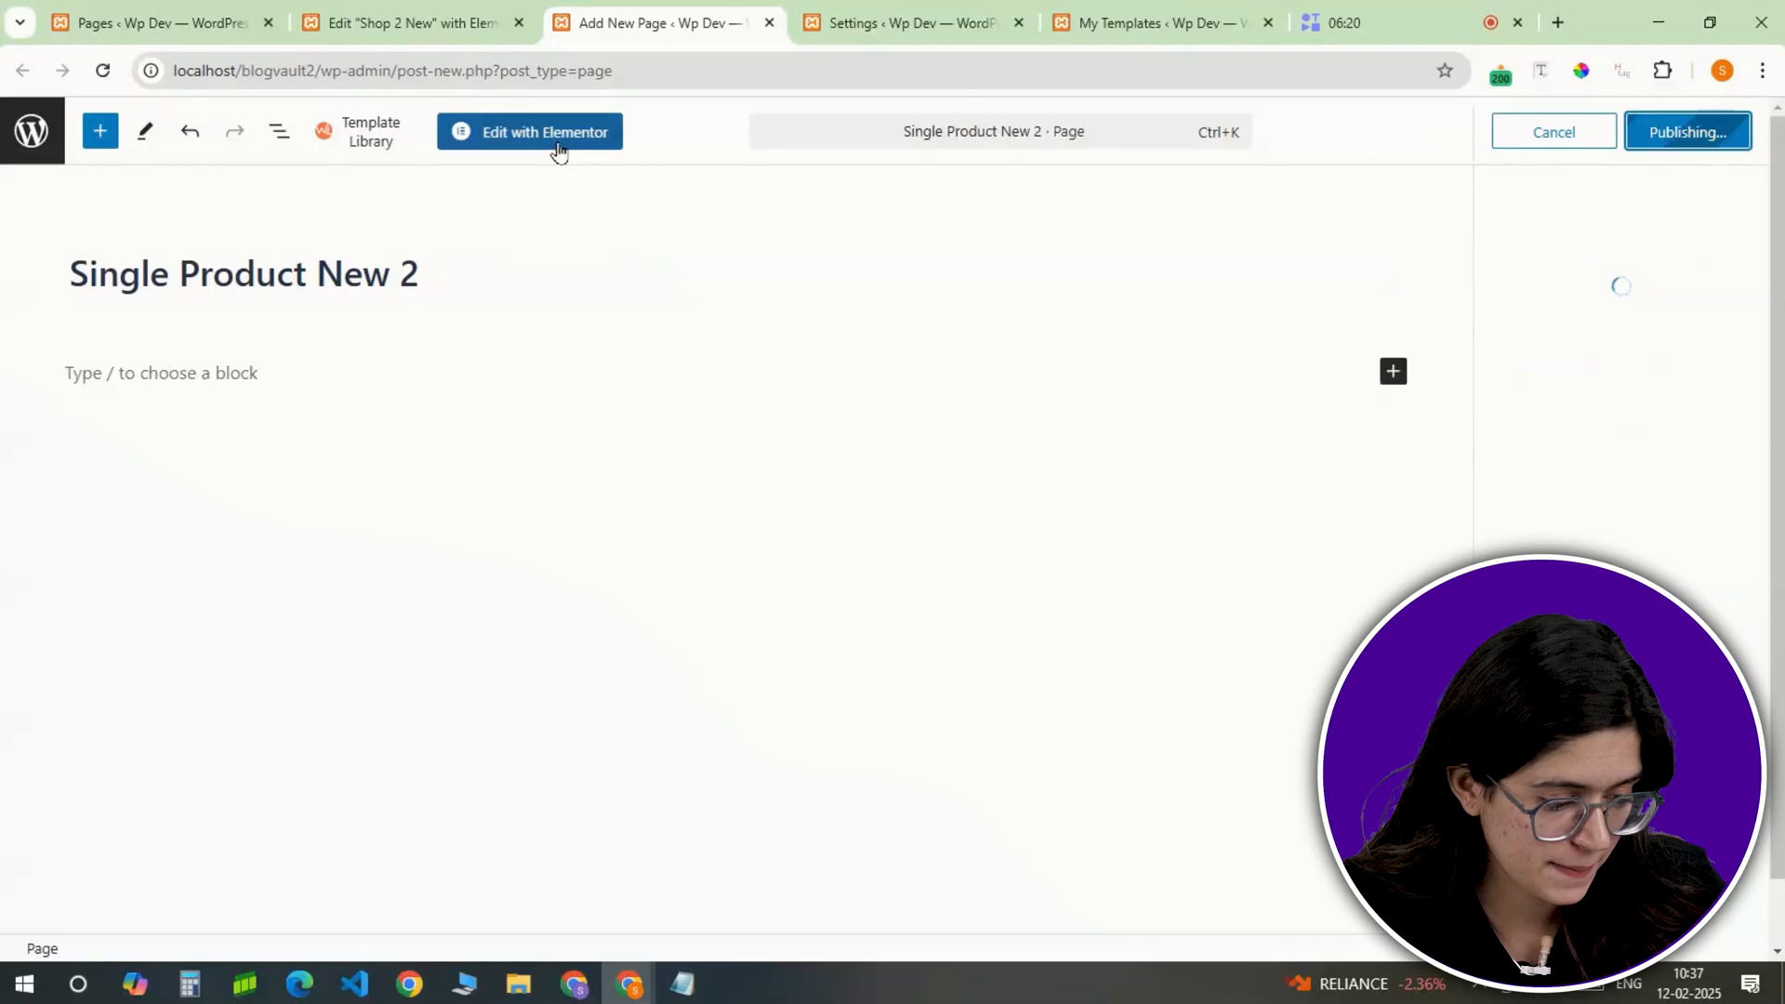
pyautogui.click(529, 132)
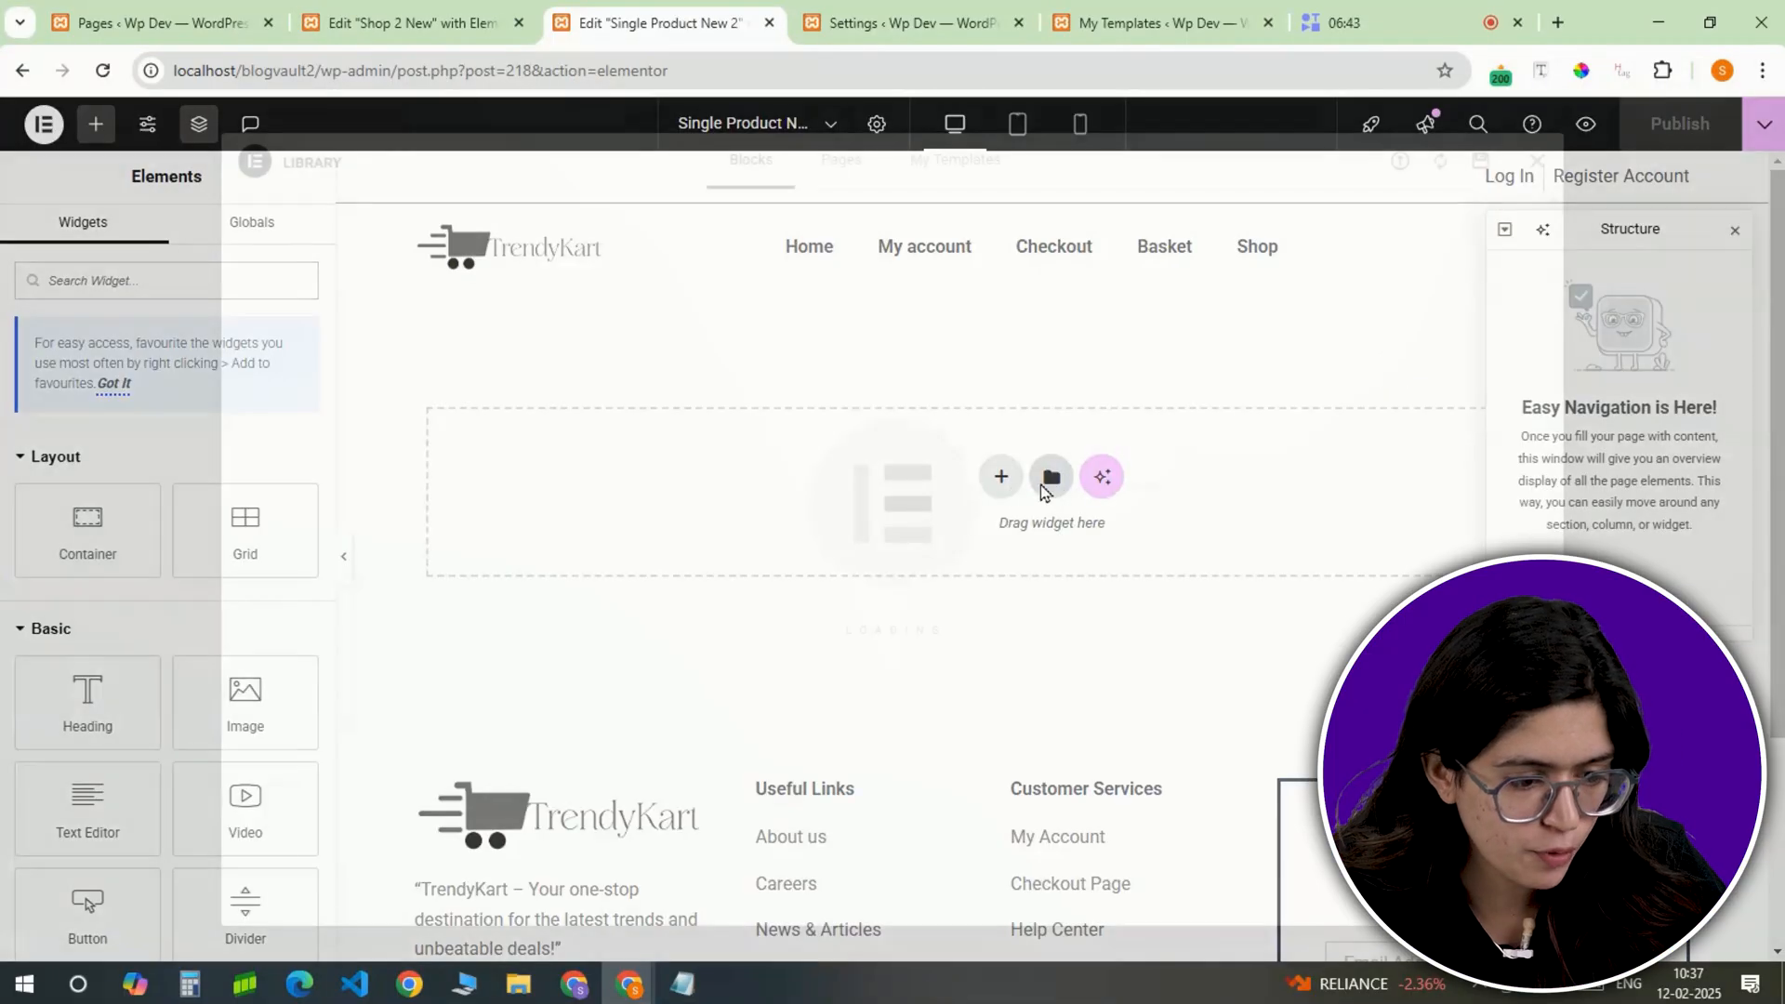
# Step: Insert the saved Single Product New template and review its product-detail sections in the navigator
pyautogui.click(1050, 476)
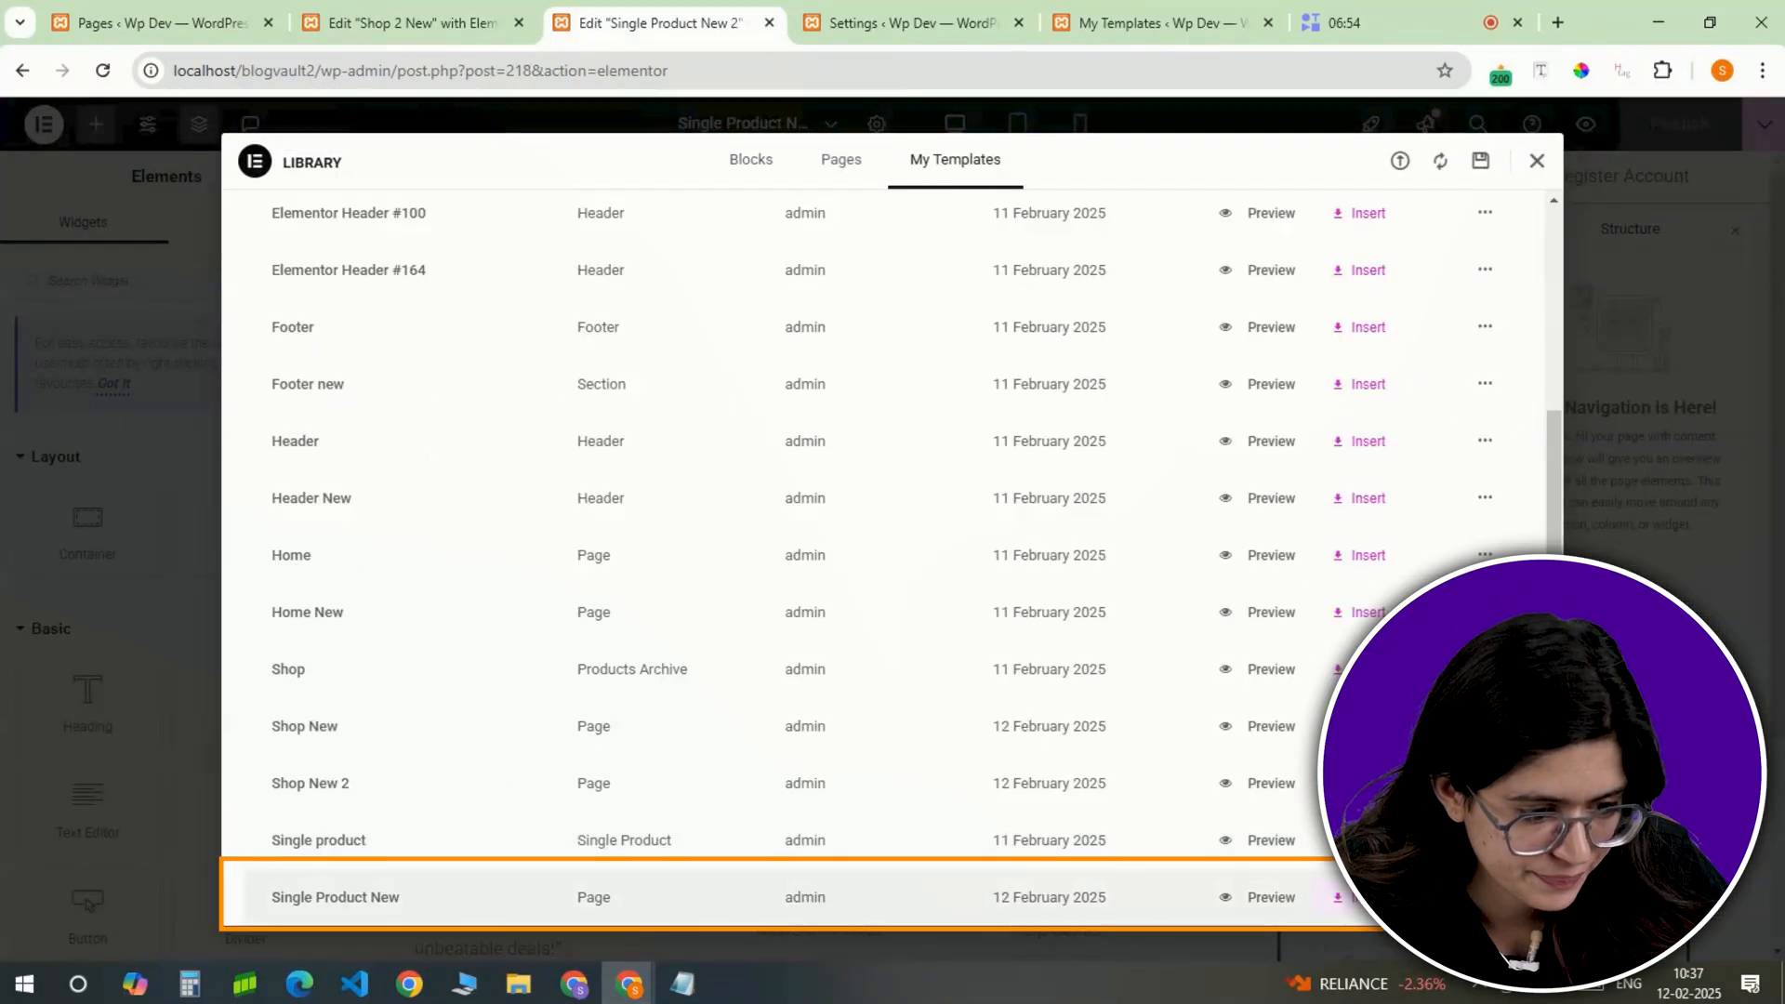
pyautogui.click(1536, 161)
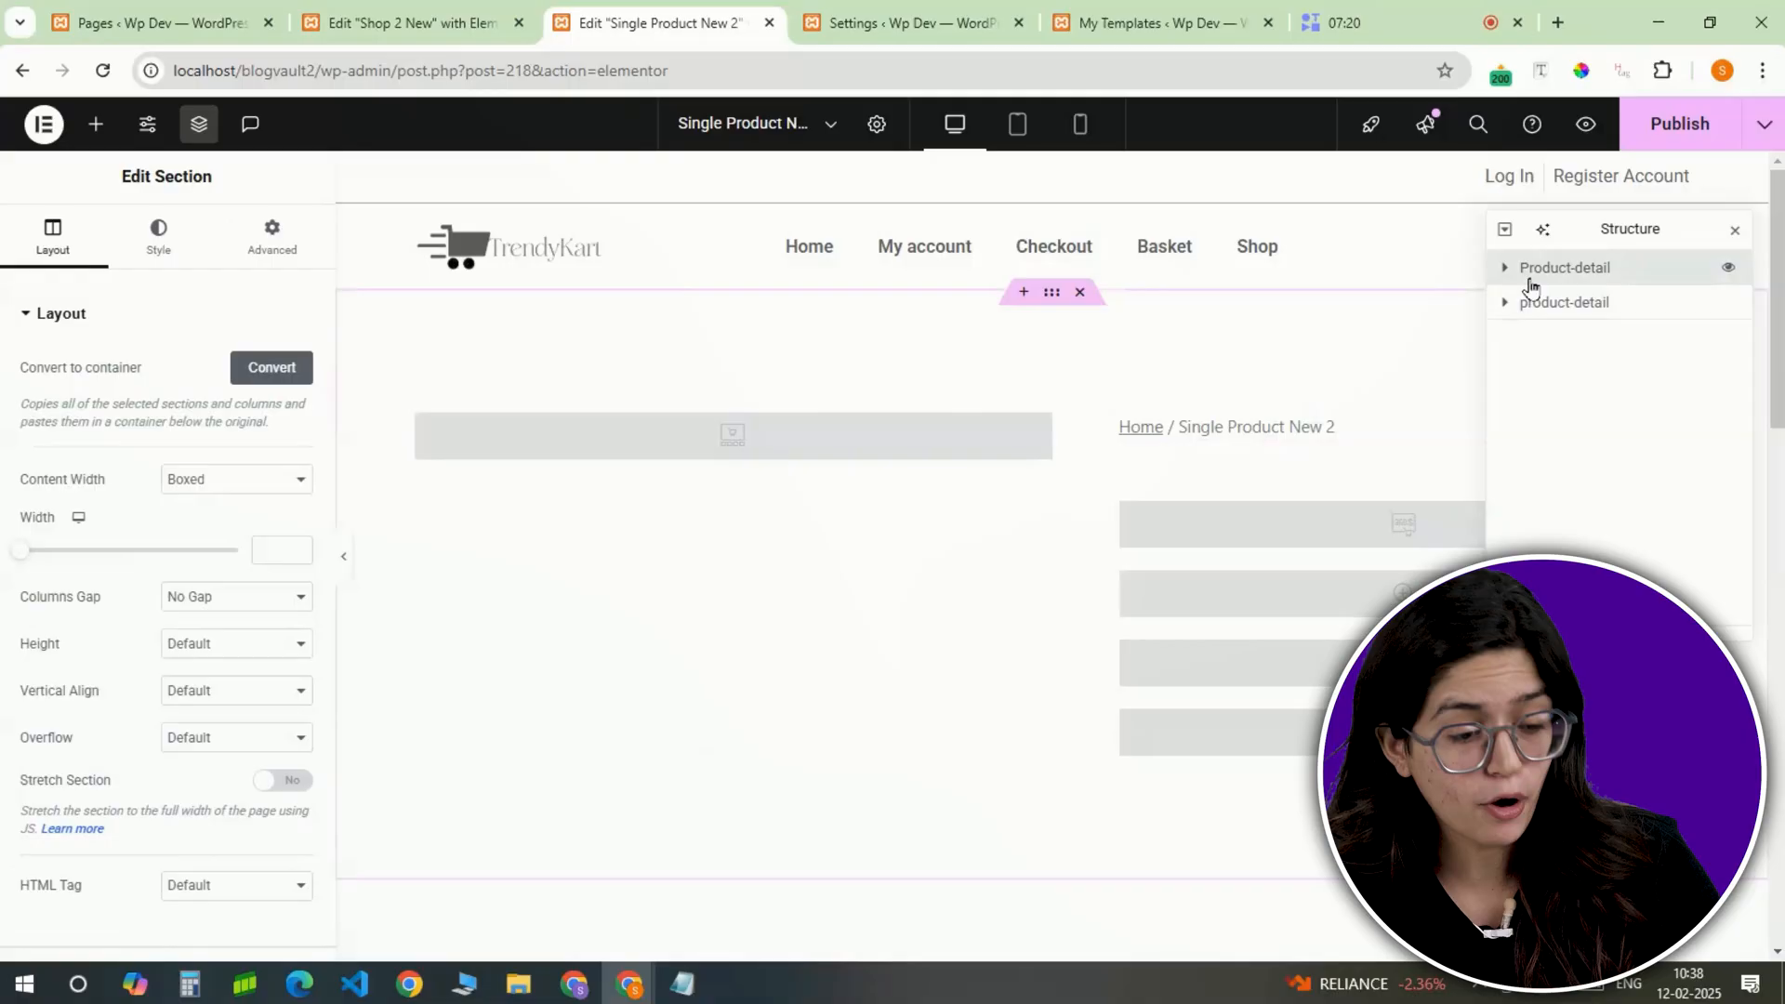
pyautogui.click(1505, 267)
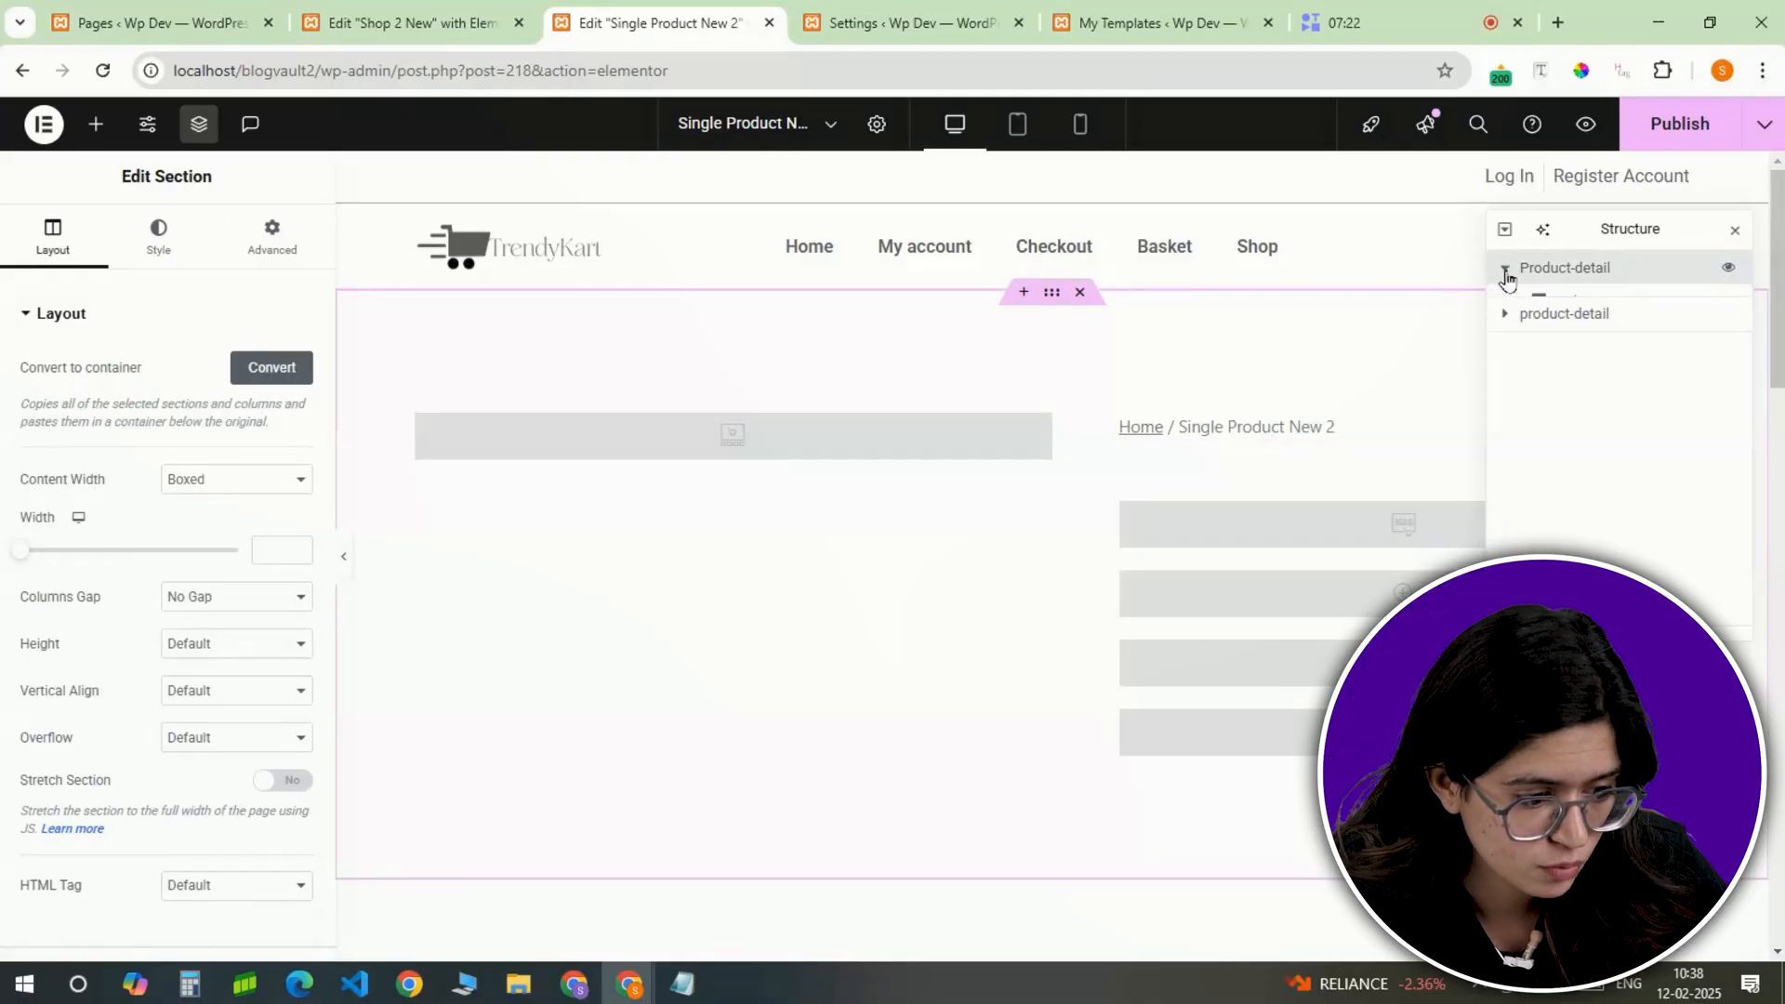
pyautogui.click(1505, 268)
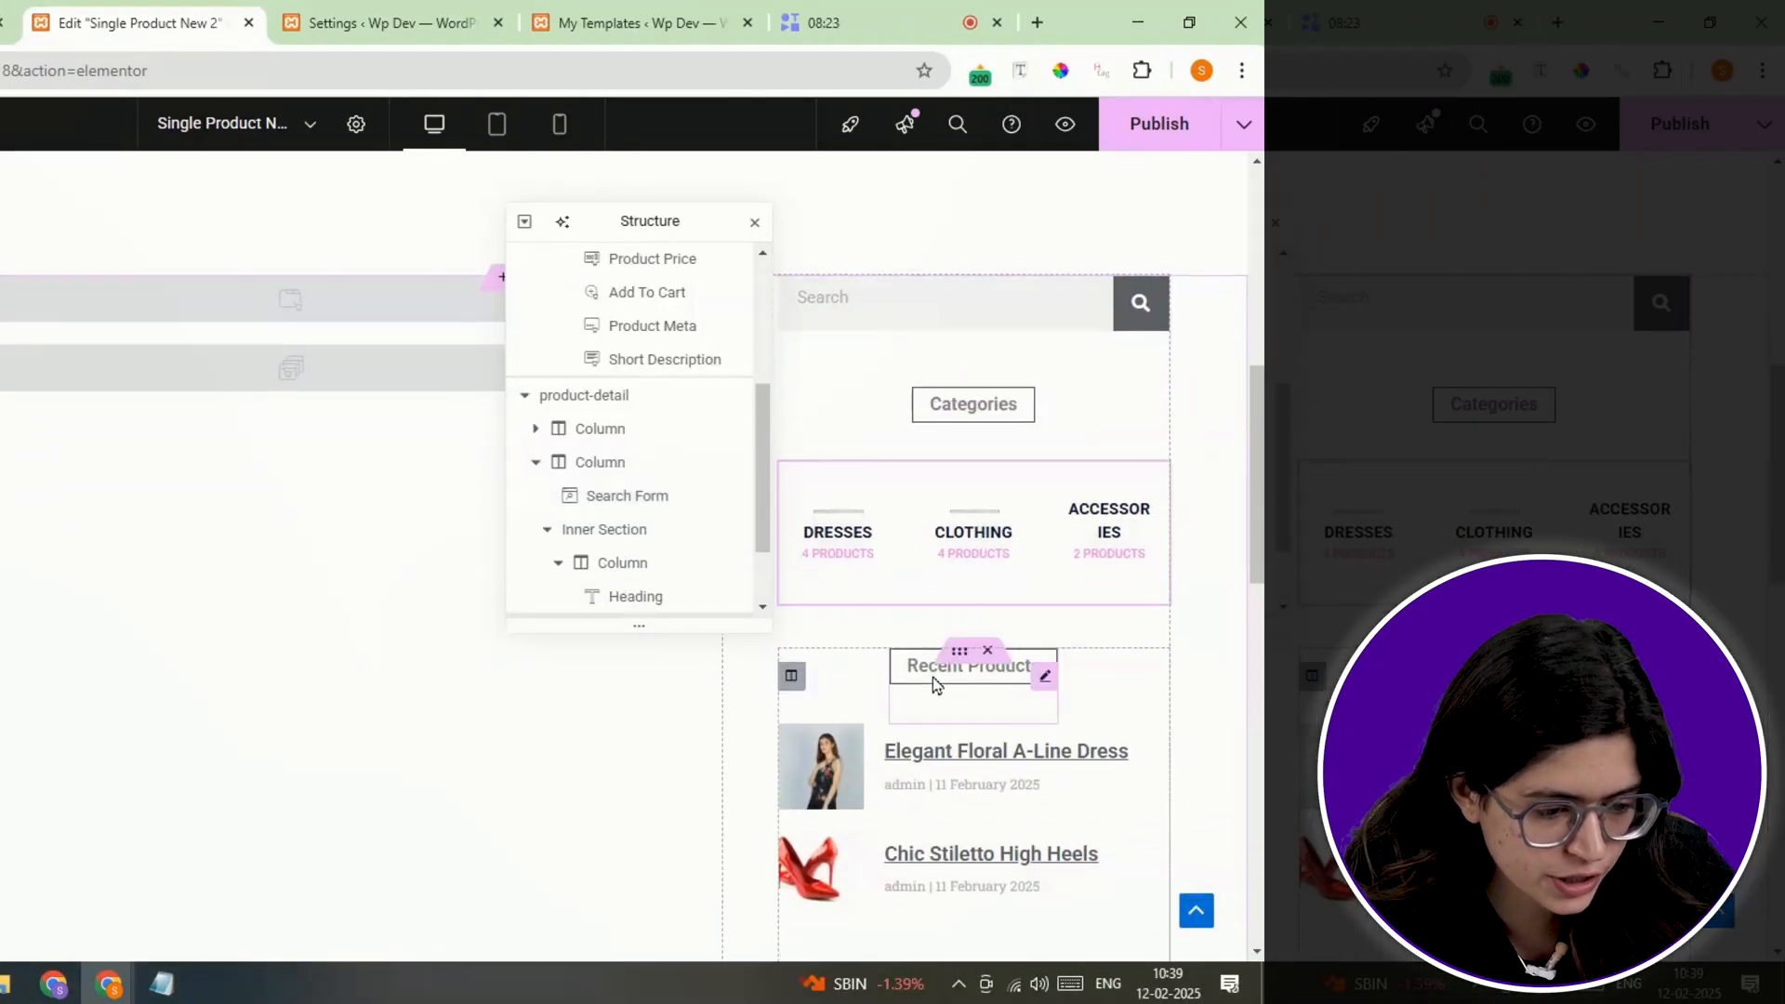
pyautogui.scroll(-3)
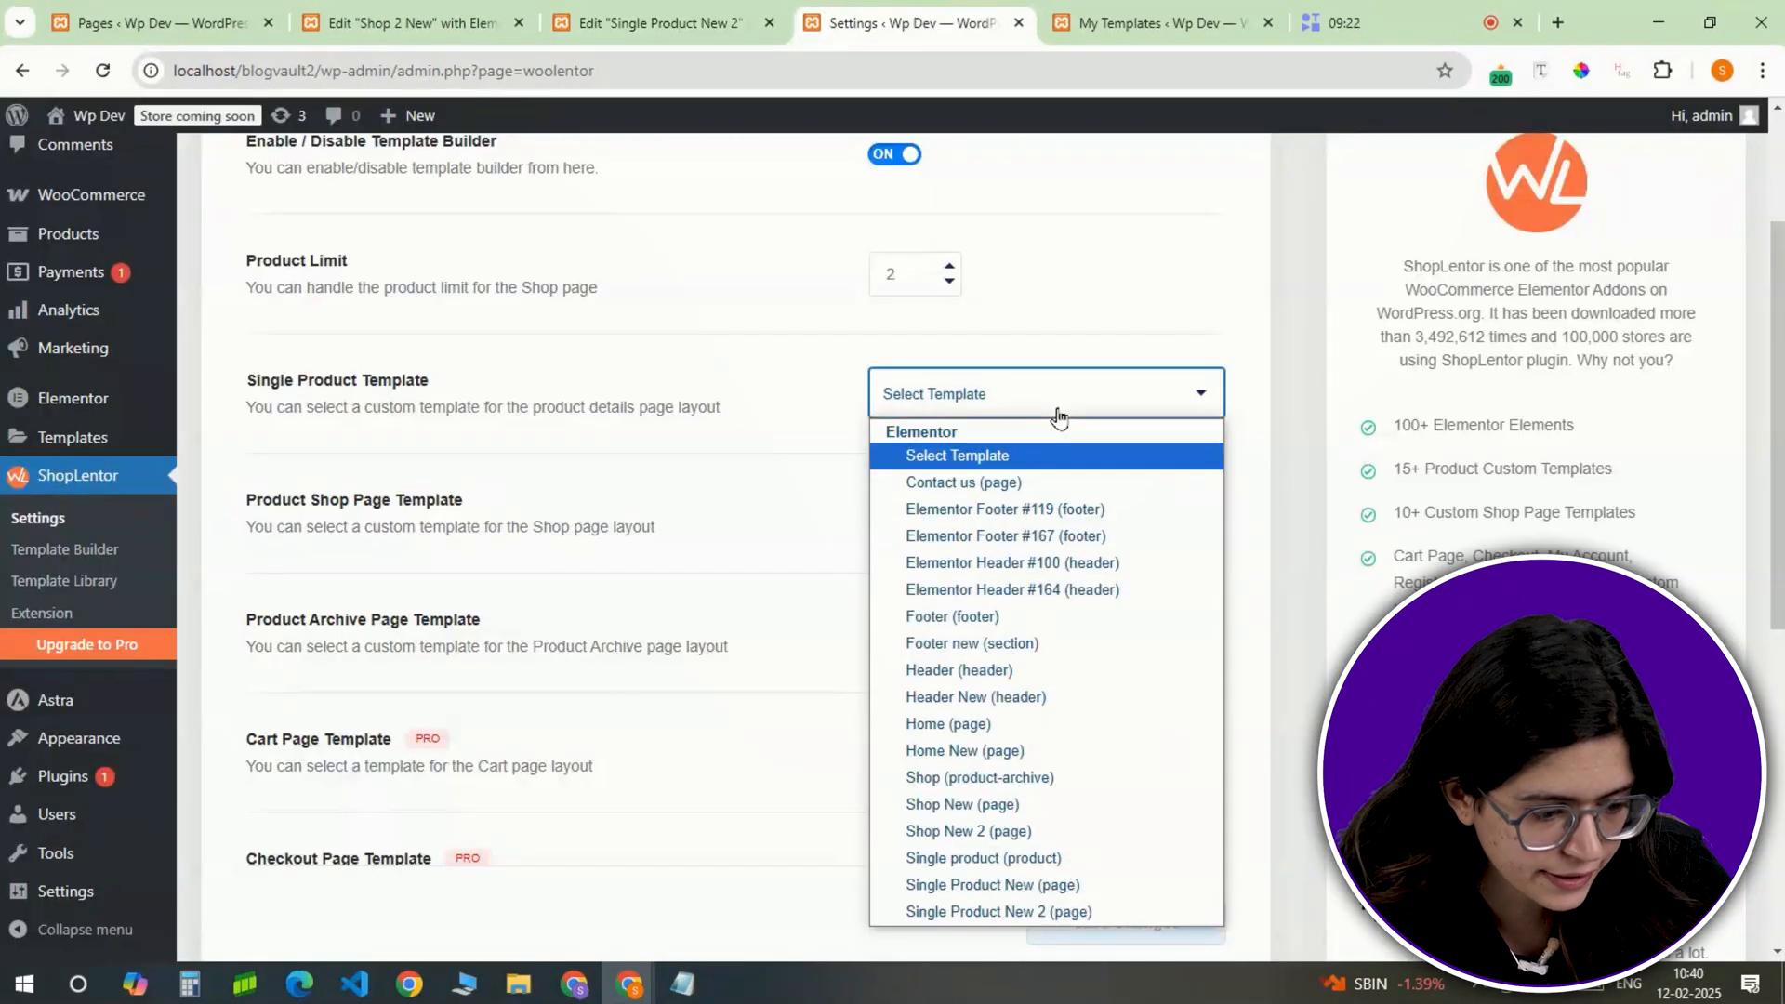
# Step: Select 'Single Product New 2 (page)' as the Single Product Template and save the ShopLentor settings
pyautogui.click(998, 911)
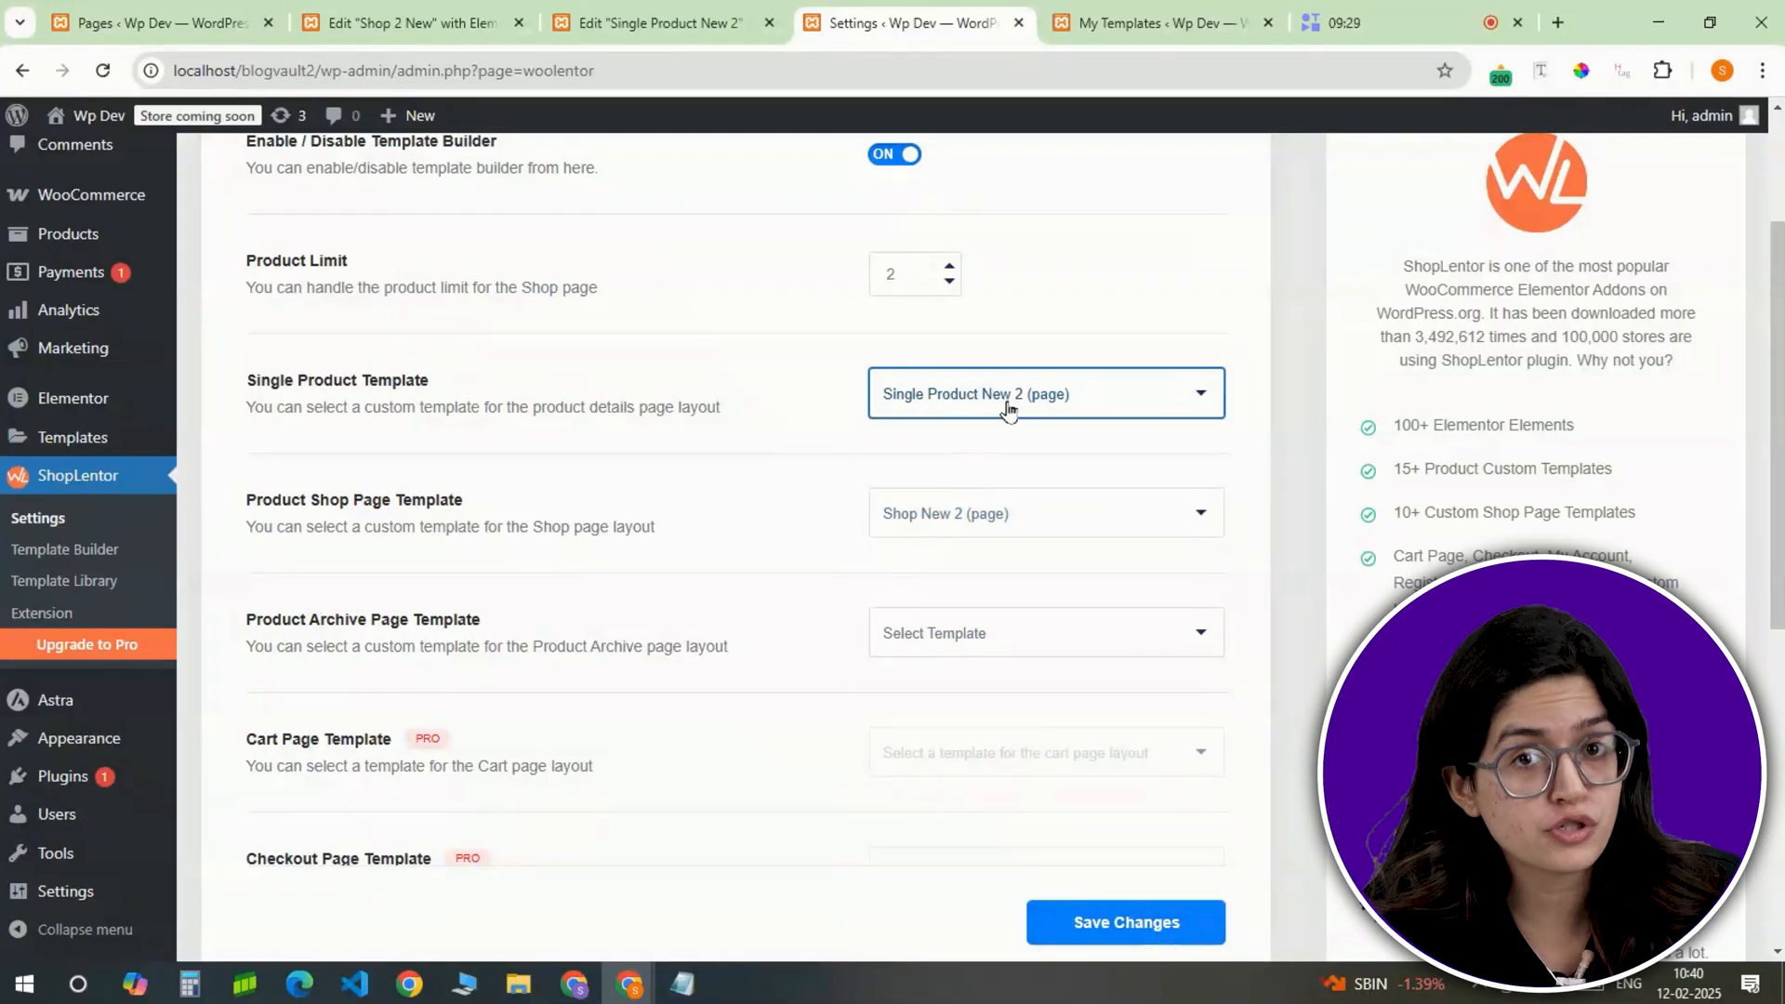
pyautogui.click(1125, 922)
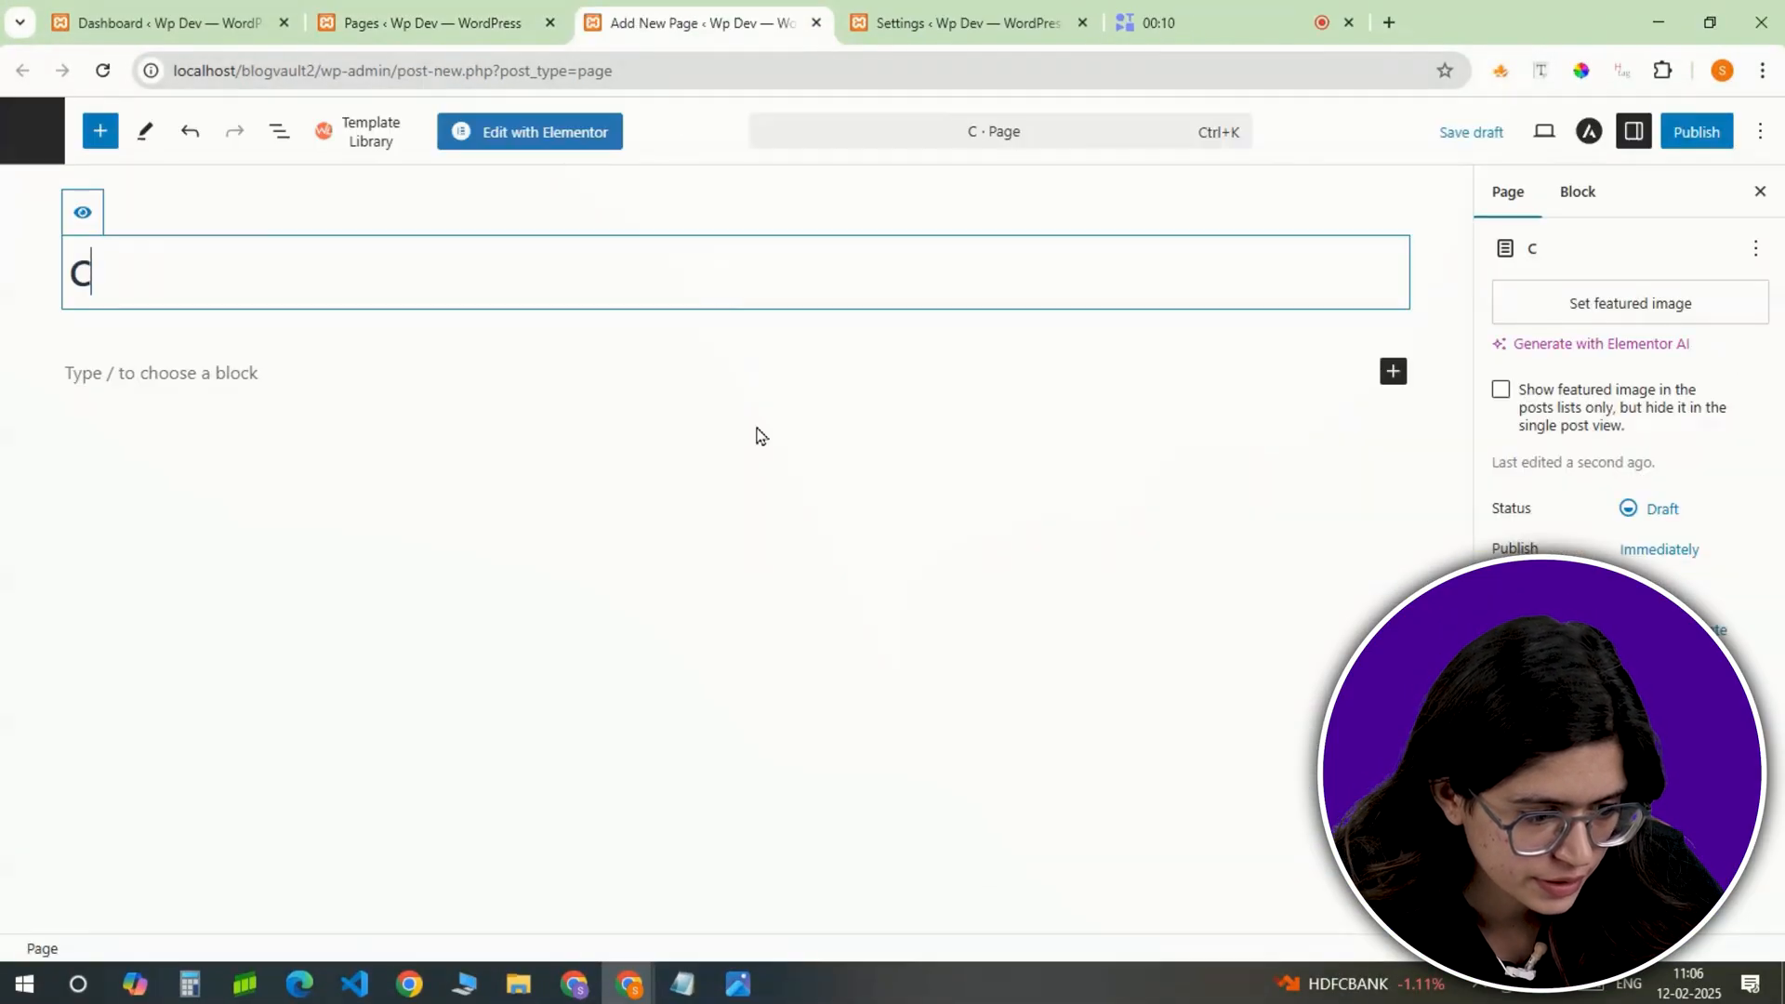
# Step: Insert the saved contact page template from My Templates and select its location details text
pyautogui.click(1695, 132)
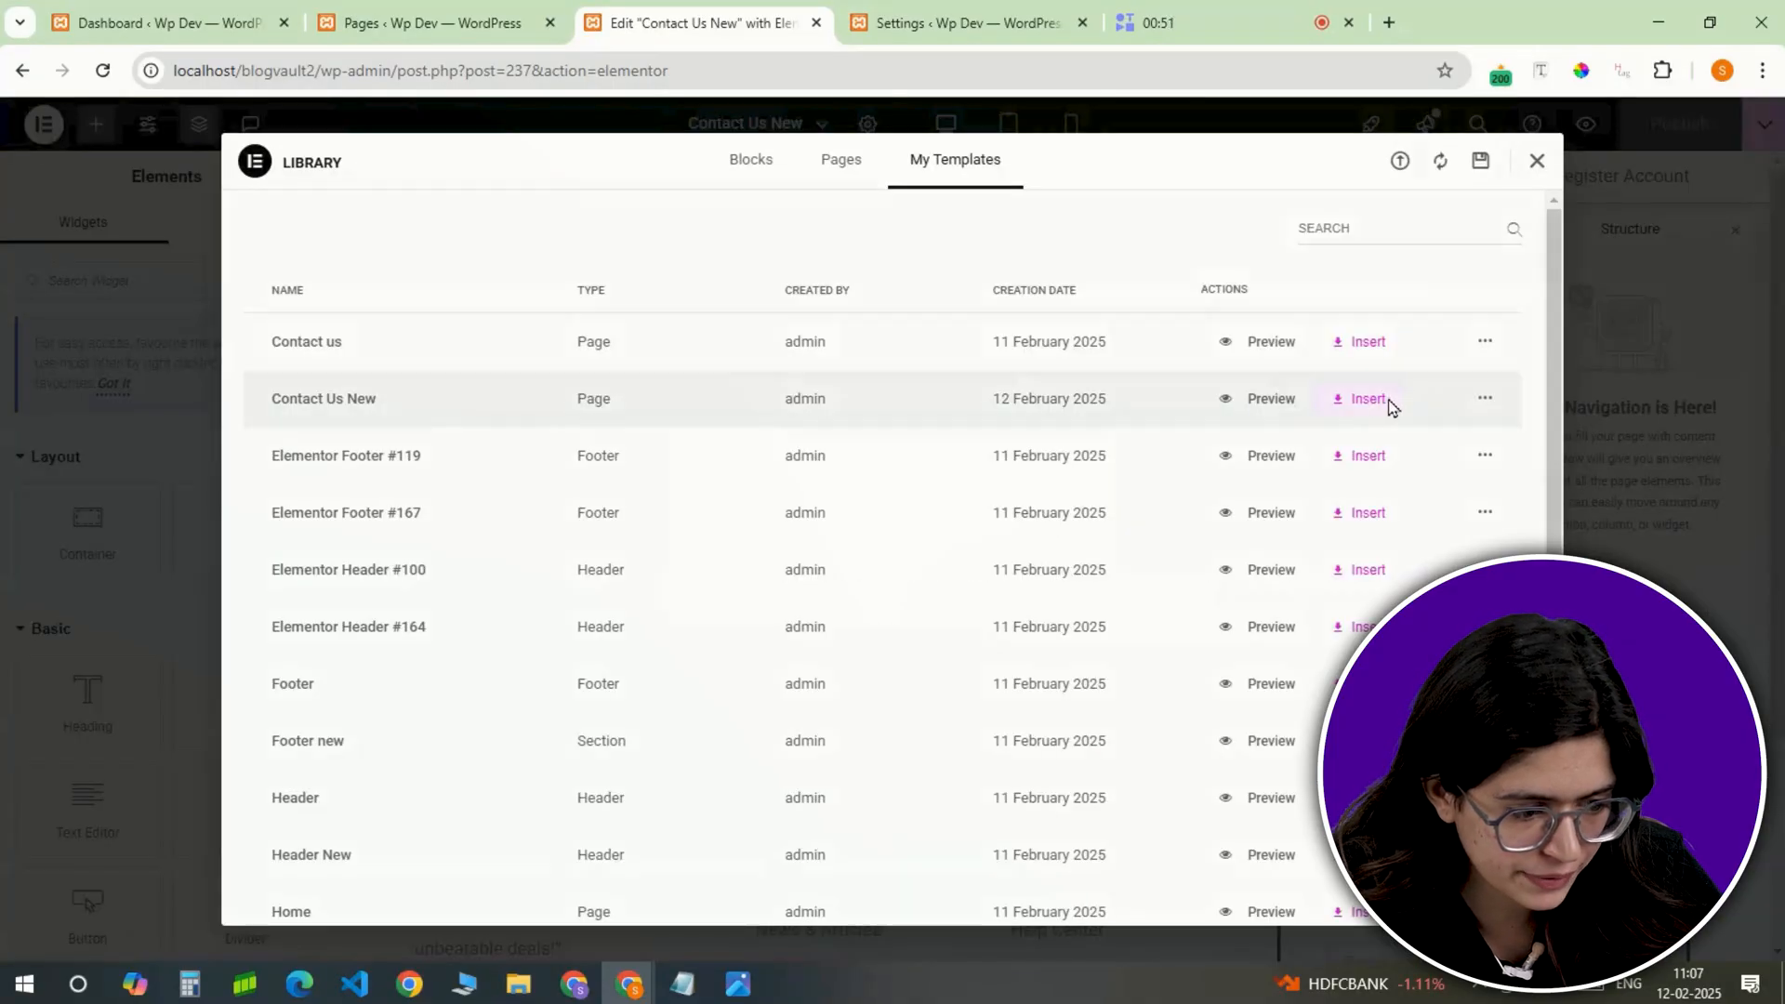
pyautogui.click(1368, 398)
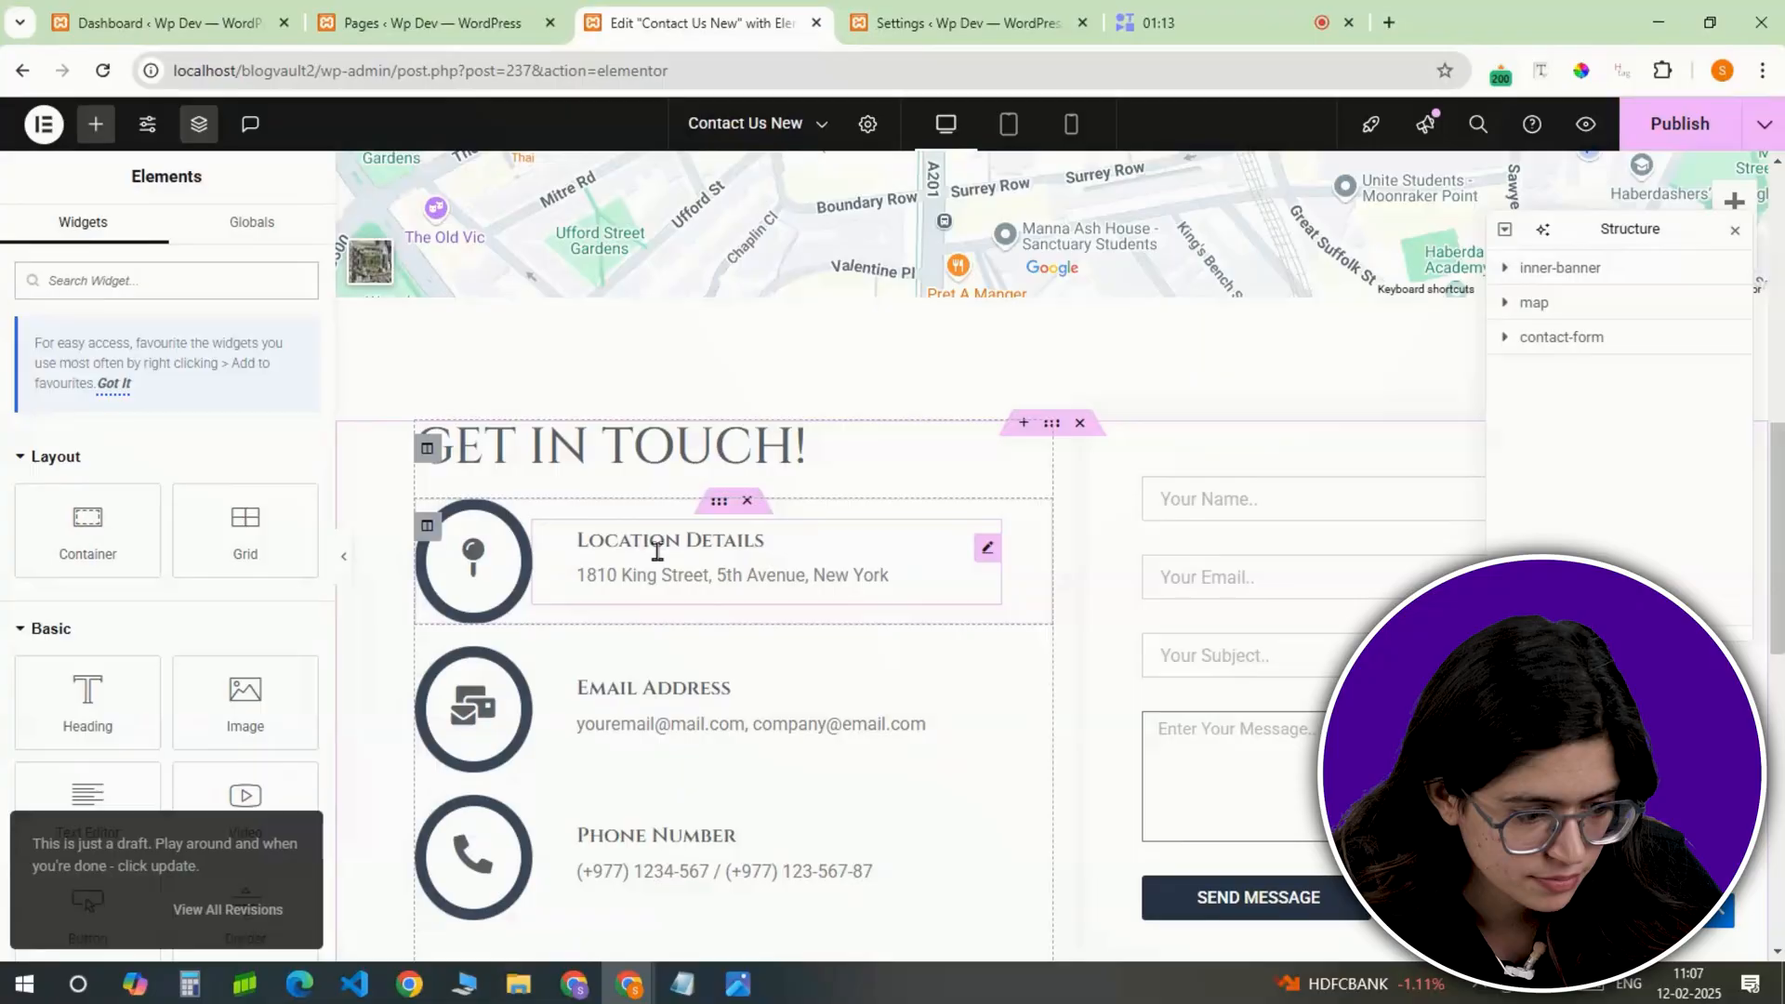
pyautogui.click(668, 558)
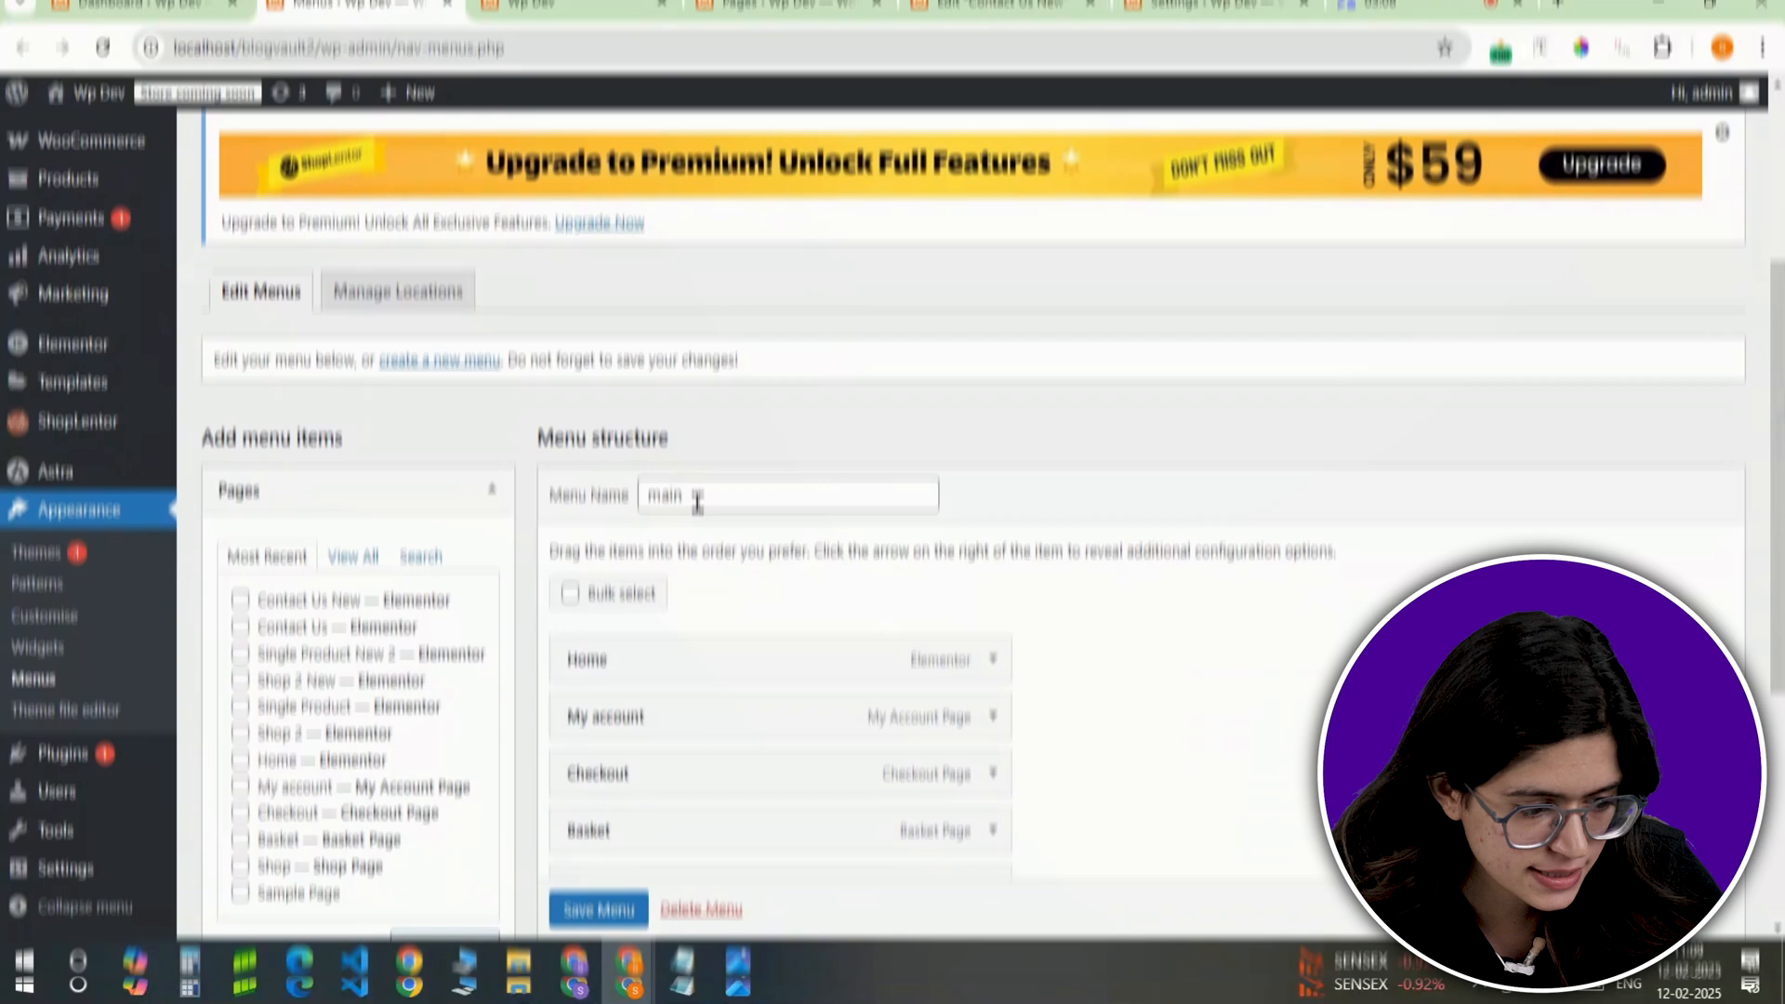
# Step: Label the Contact Us New menu item 'Contact Us' and save the main menu
pyautogui.scroll(-3)
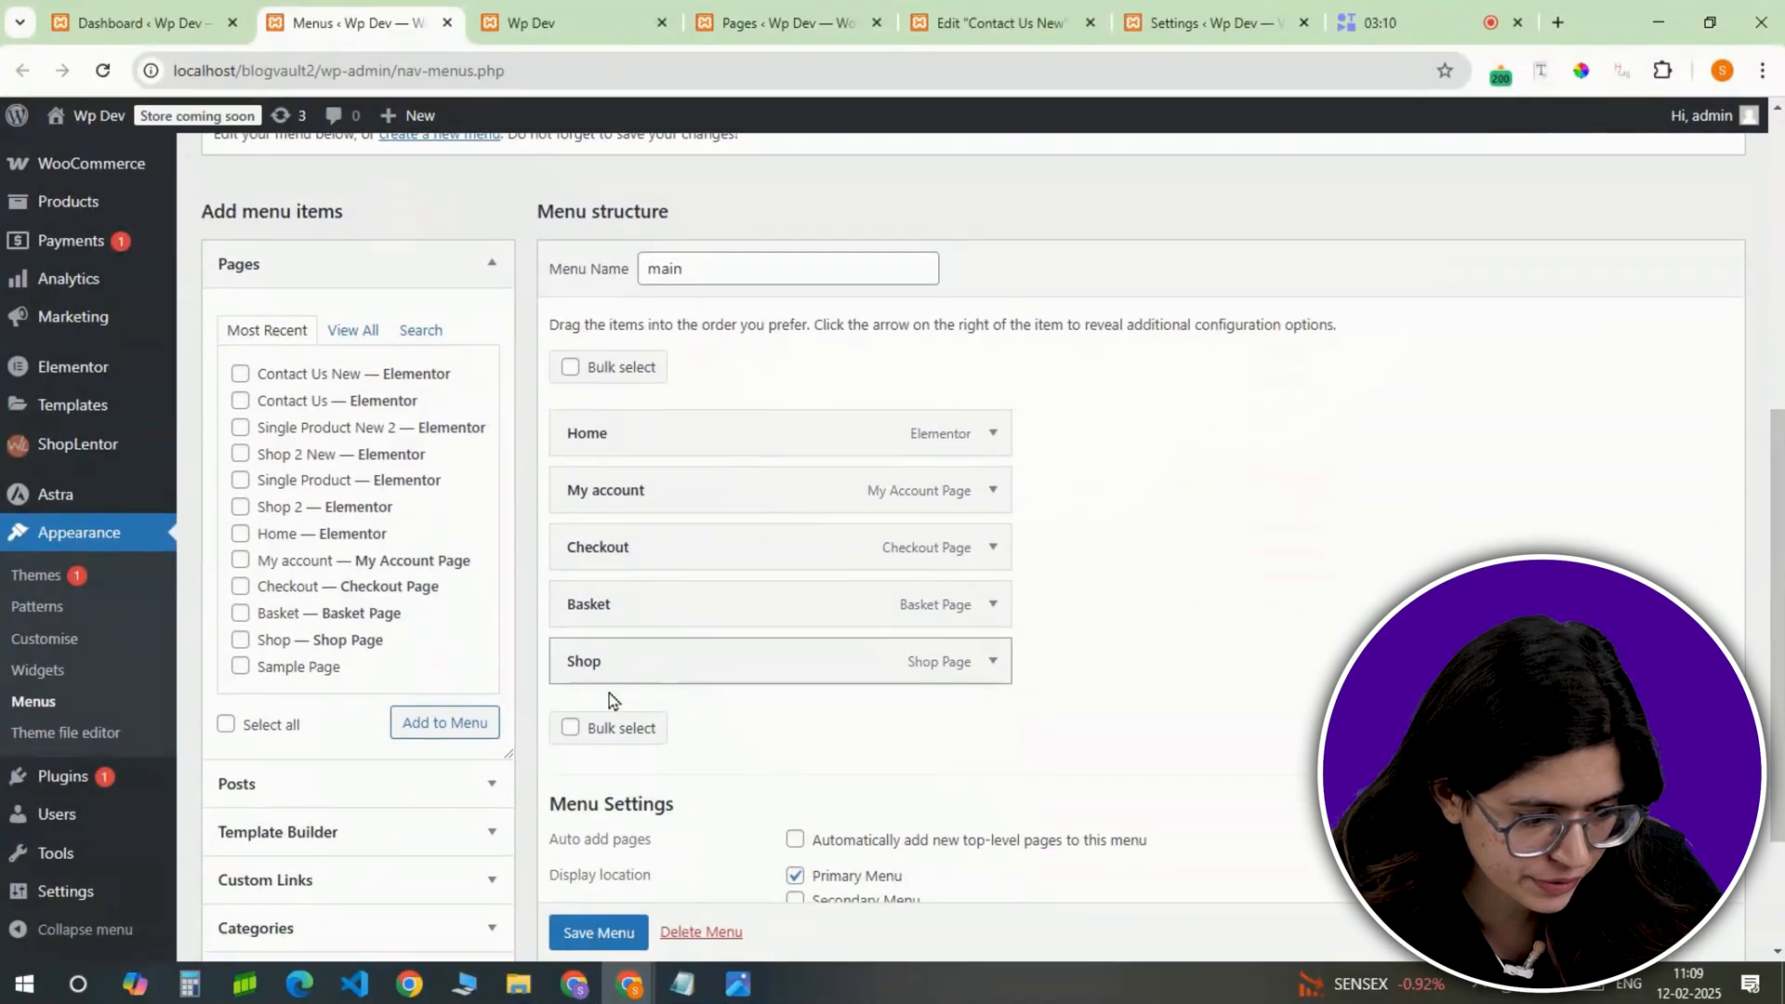
pyautogui.scroll(-3)
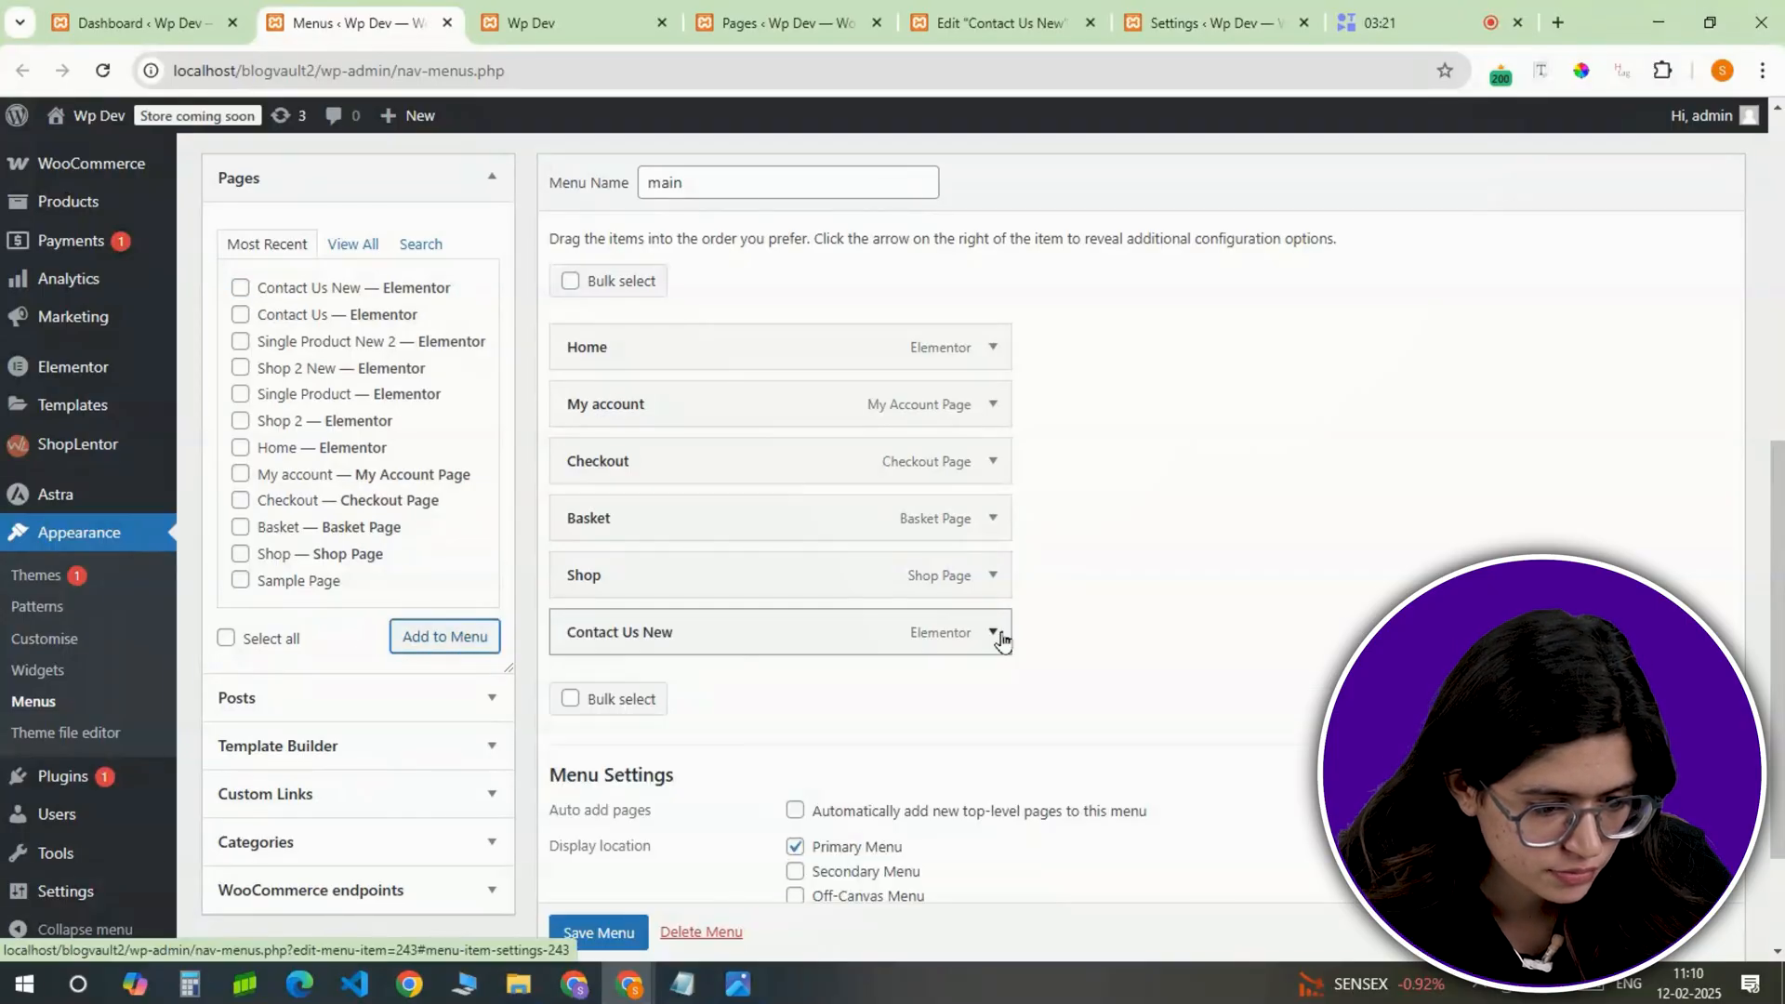
pyautogui.click(992, 632)
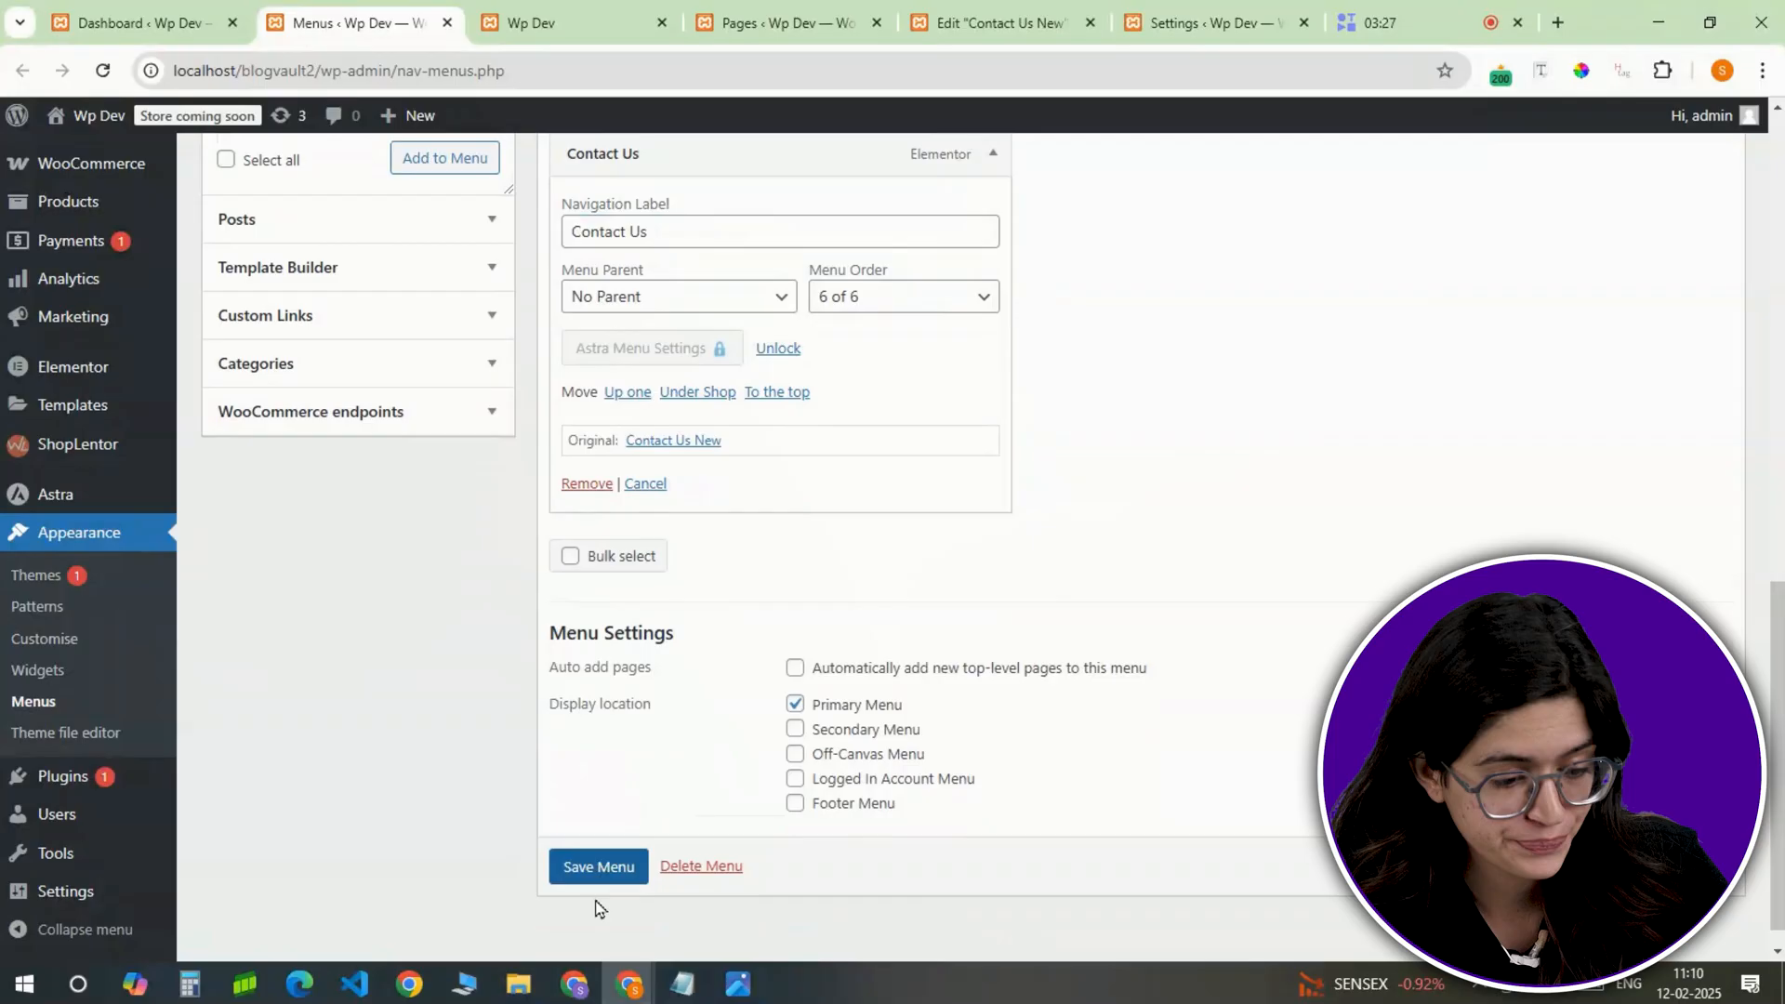
pyautogui.click(529, 22)
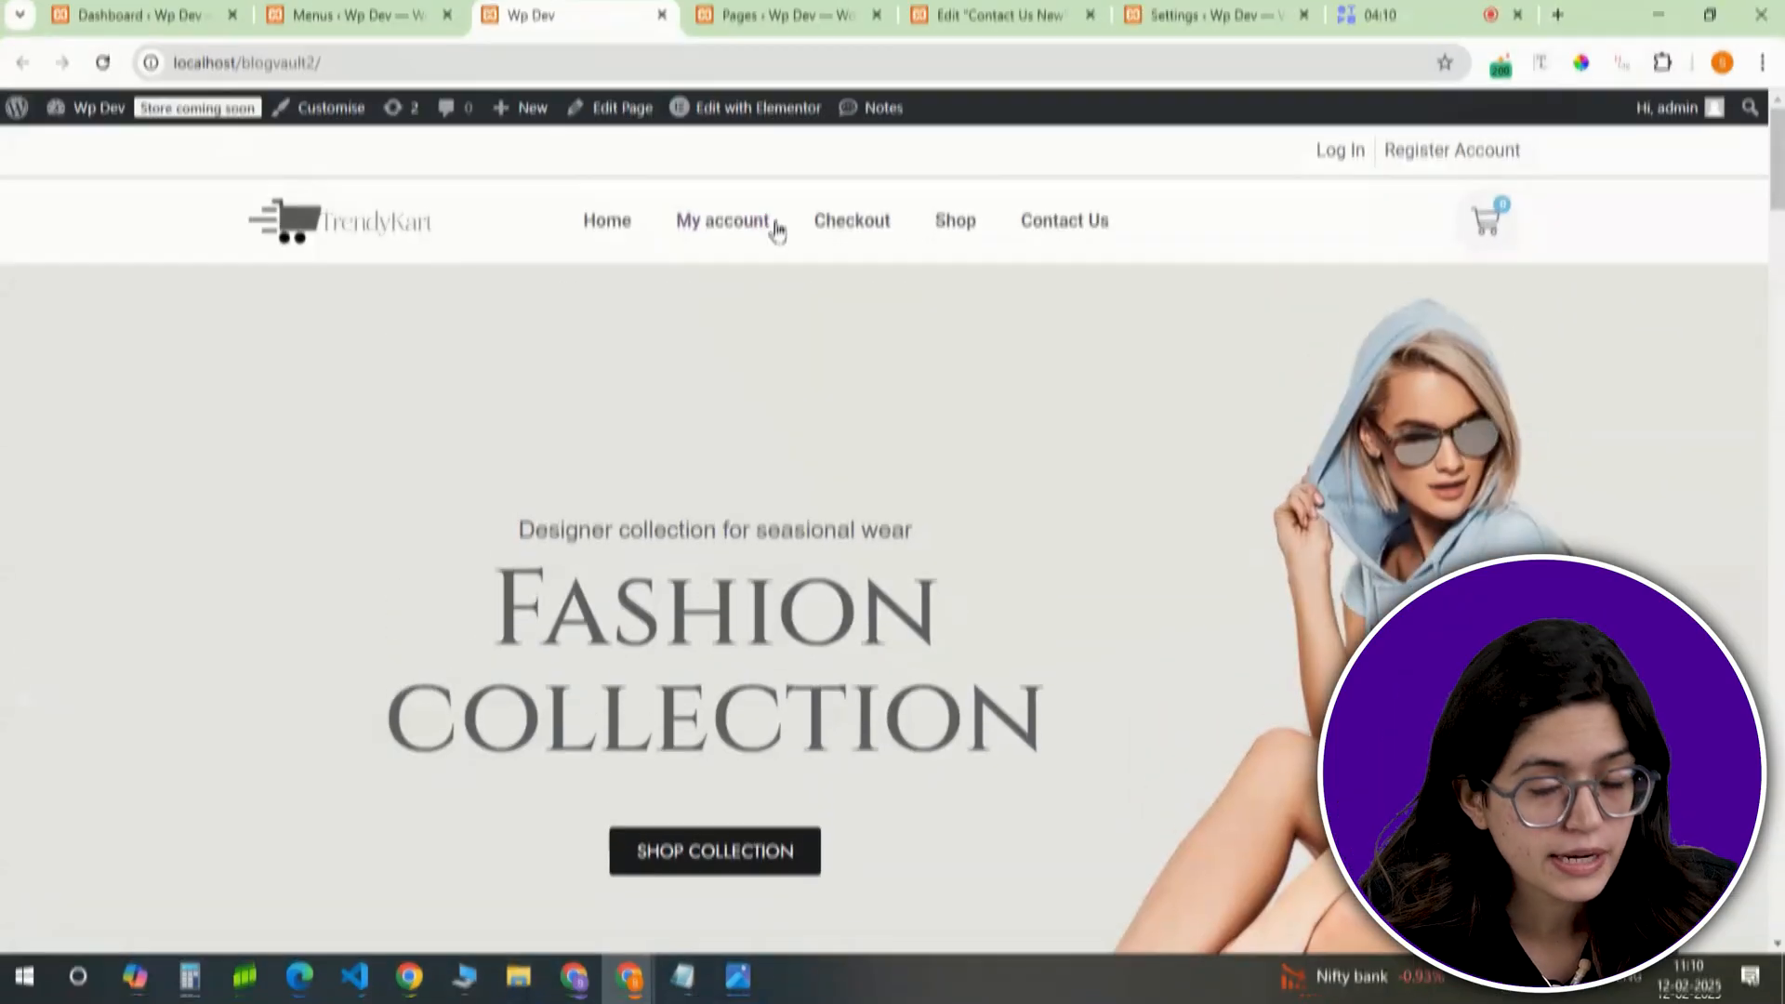
# Step: View the live checkout-new page with its two basket items and billing form
pyautogui.click(1064, 221)
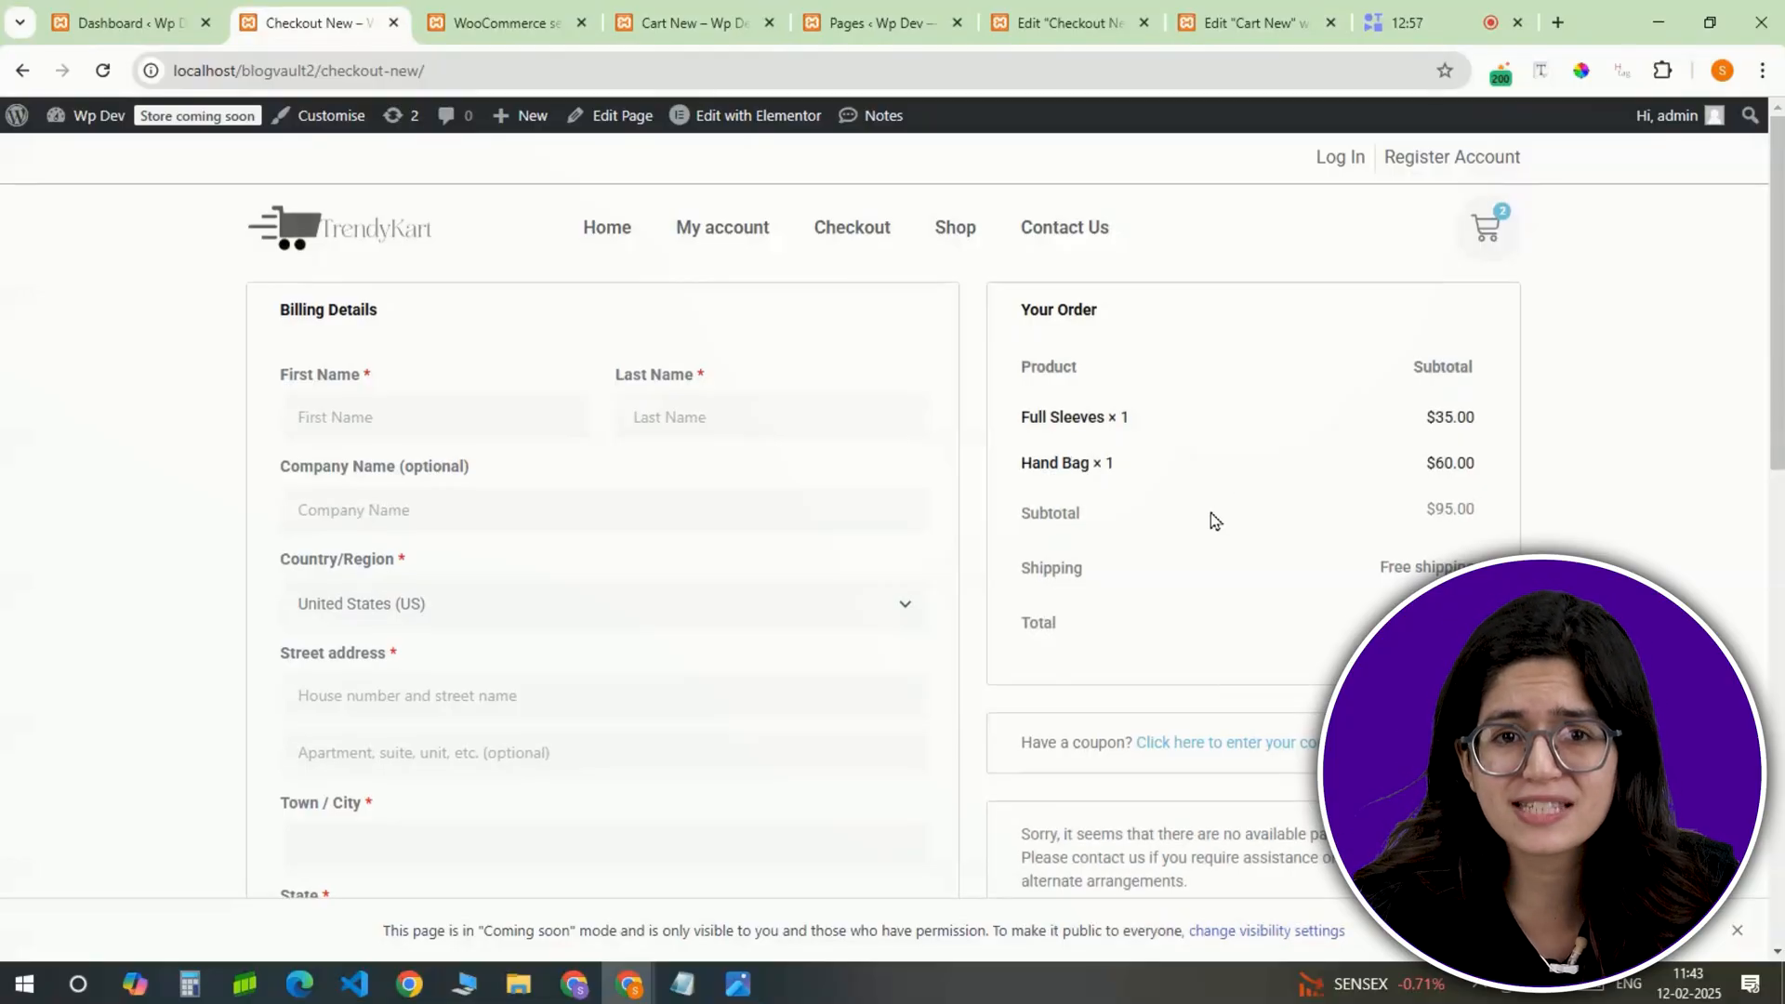
pyautogui.scroll(-3)
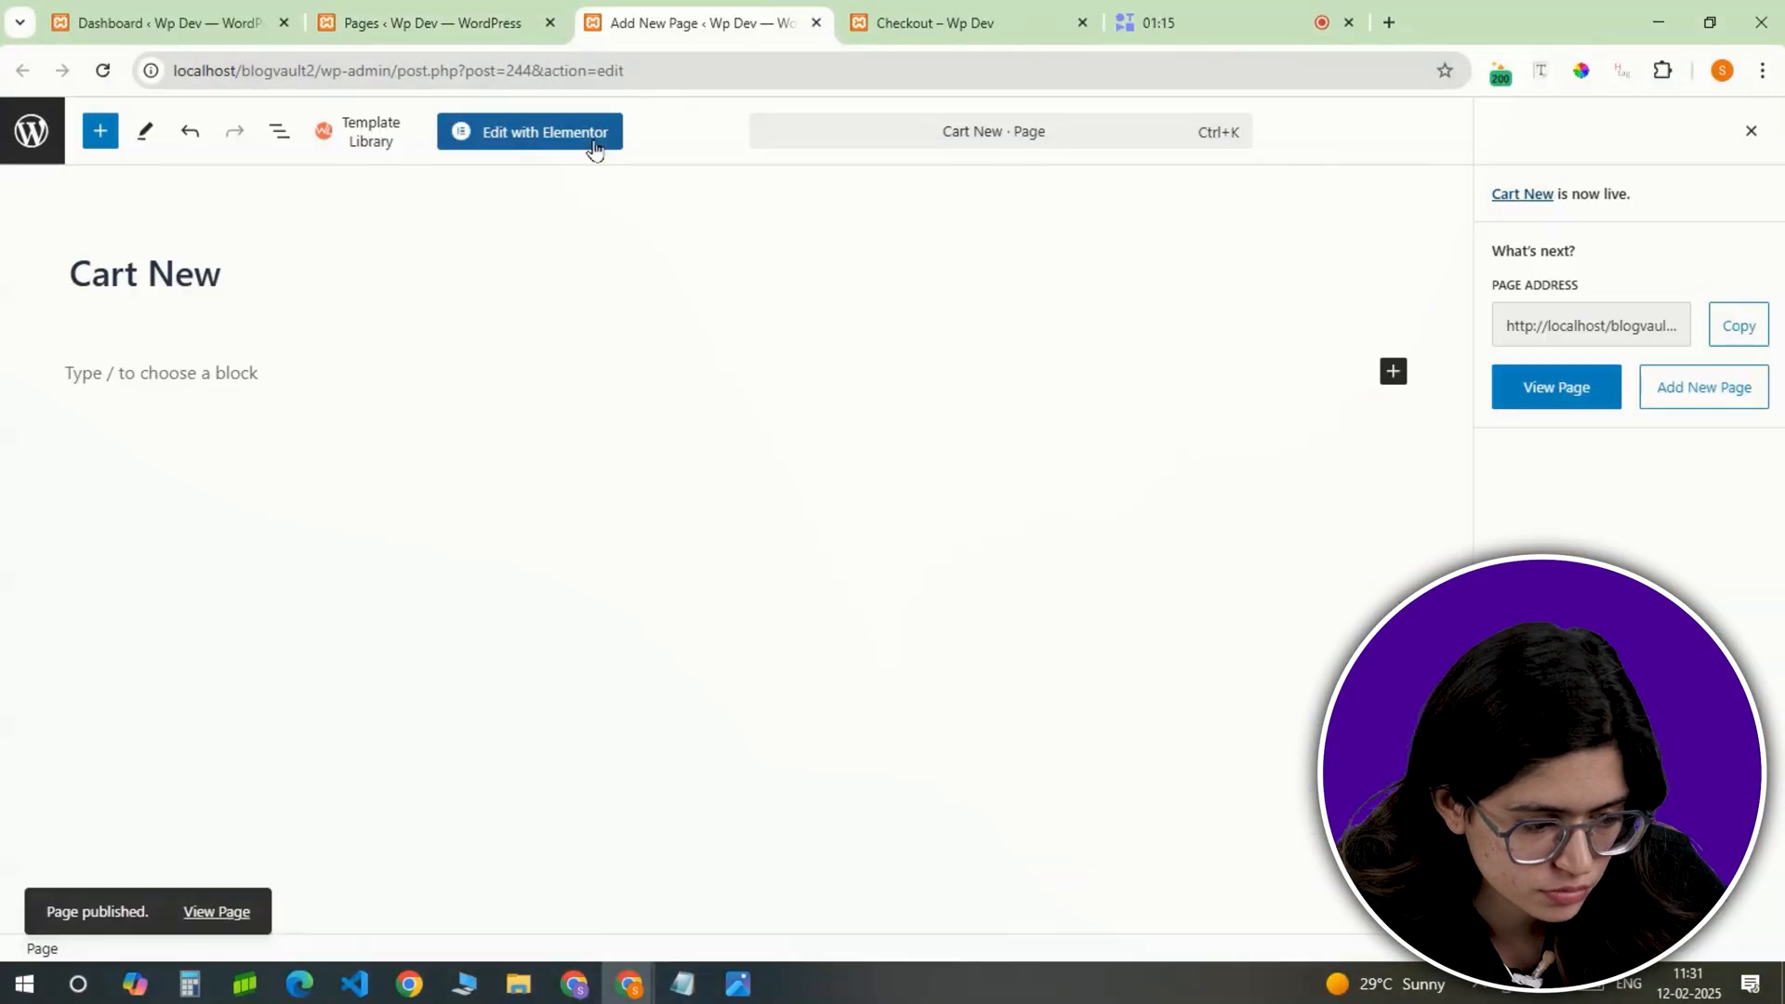
# Step: Edit Cart New in Elementor, adjust the Cart widget's style settings and publish the page
pyautogui.click(544, 132)
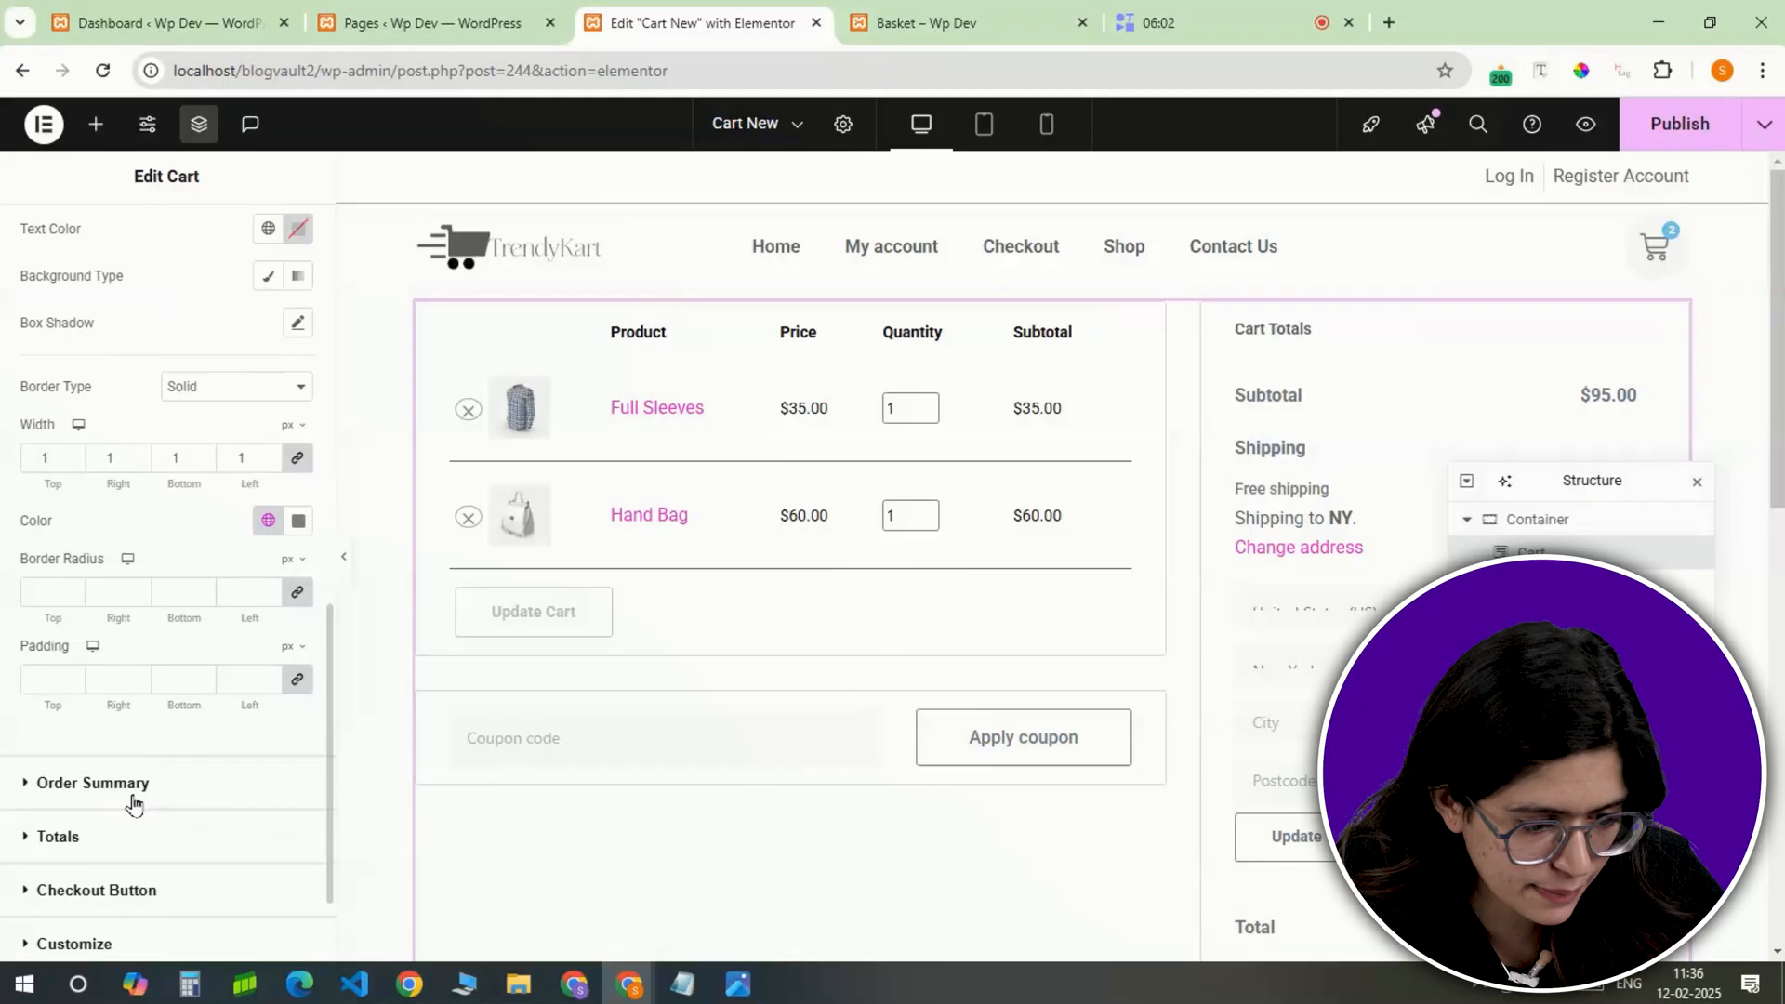
pyautogui.click(160, 235)
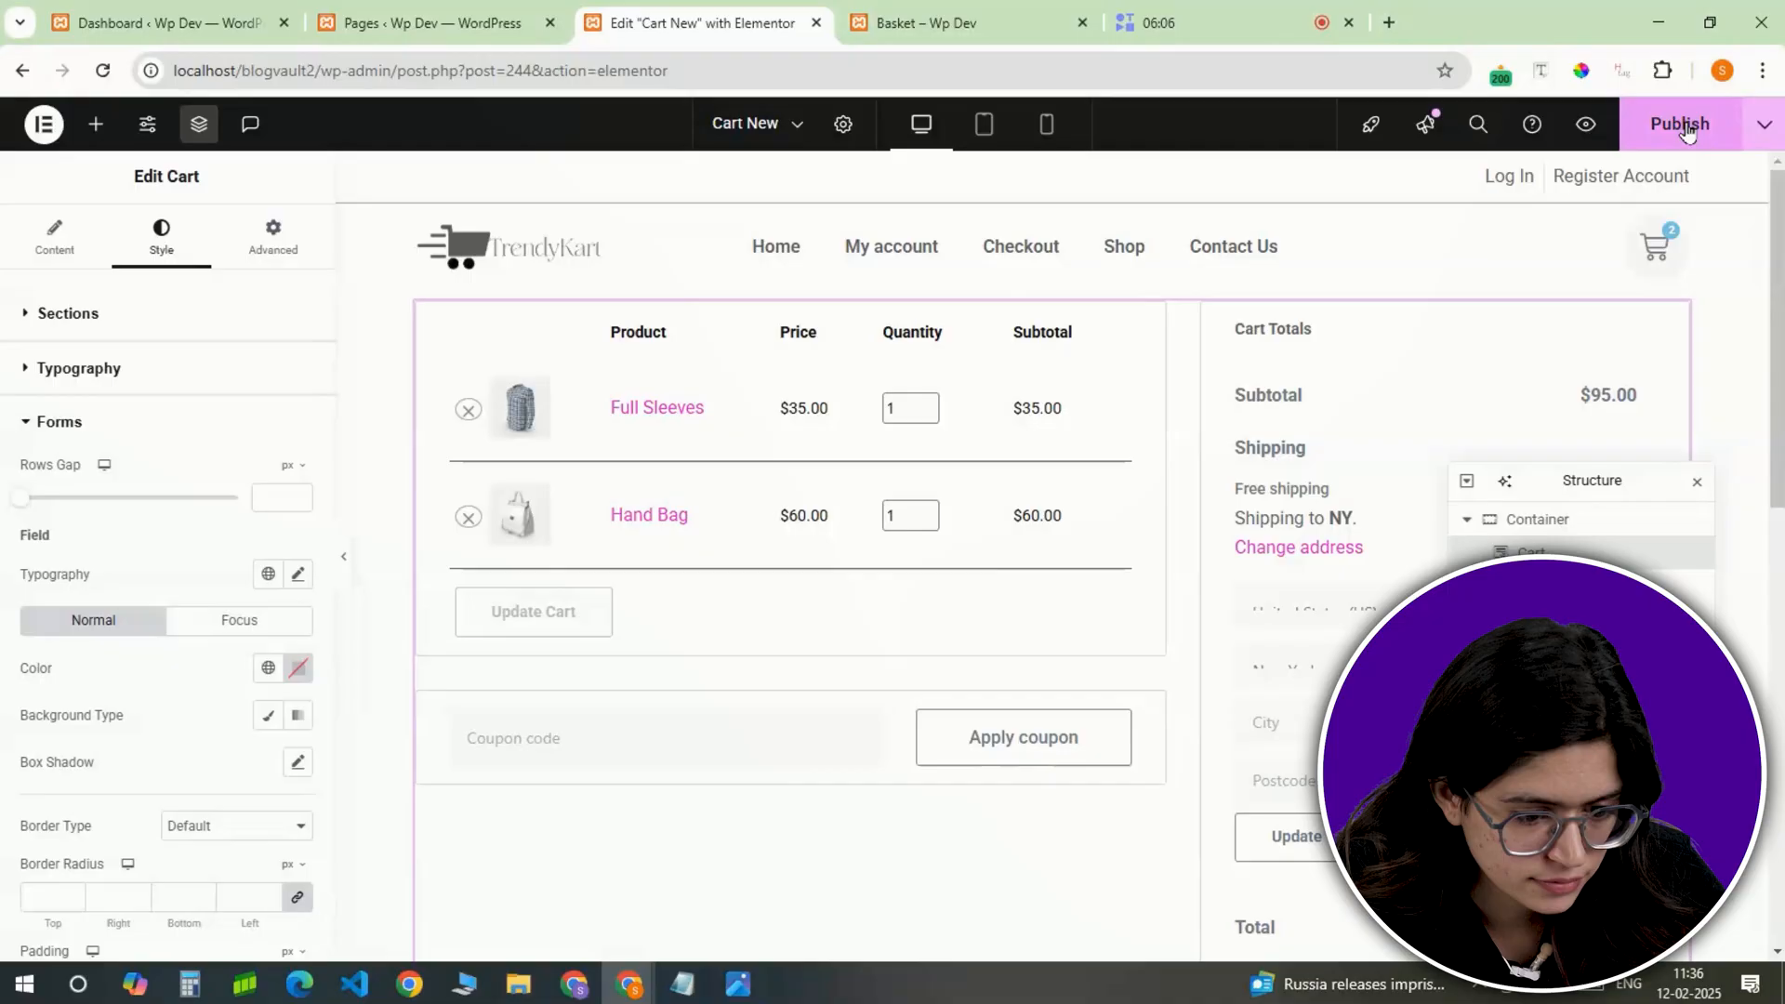
pyautogui.click(159, 22)
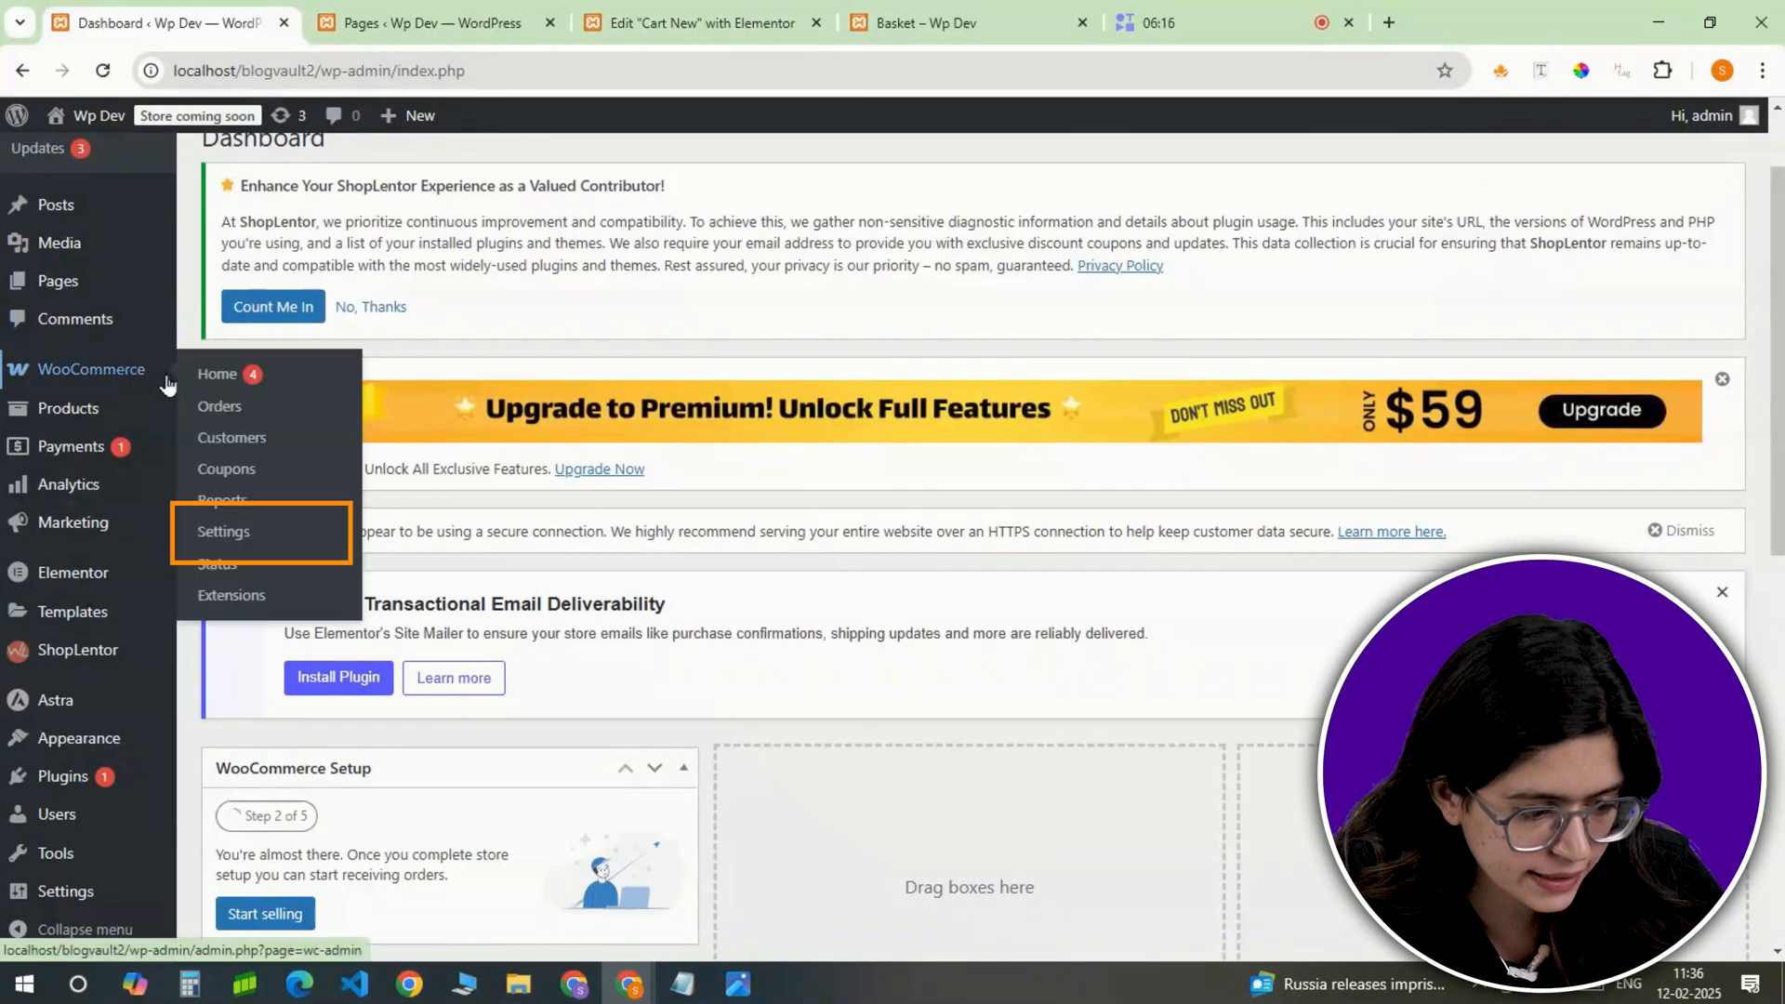
# Step: Review WooCommerce's Advanced Page setup section for basket, checkout and account pages
pyautogui.click(223, 532)
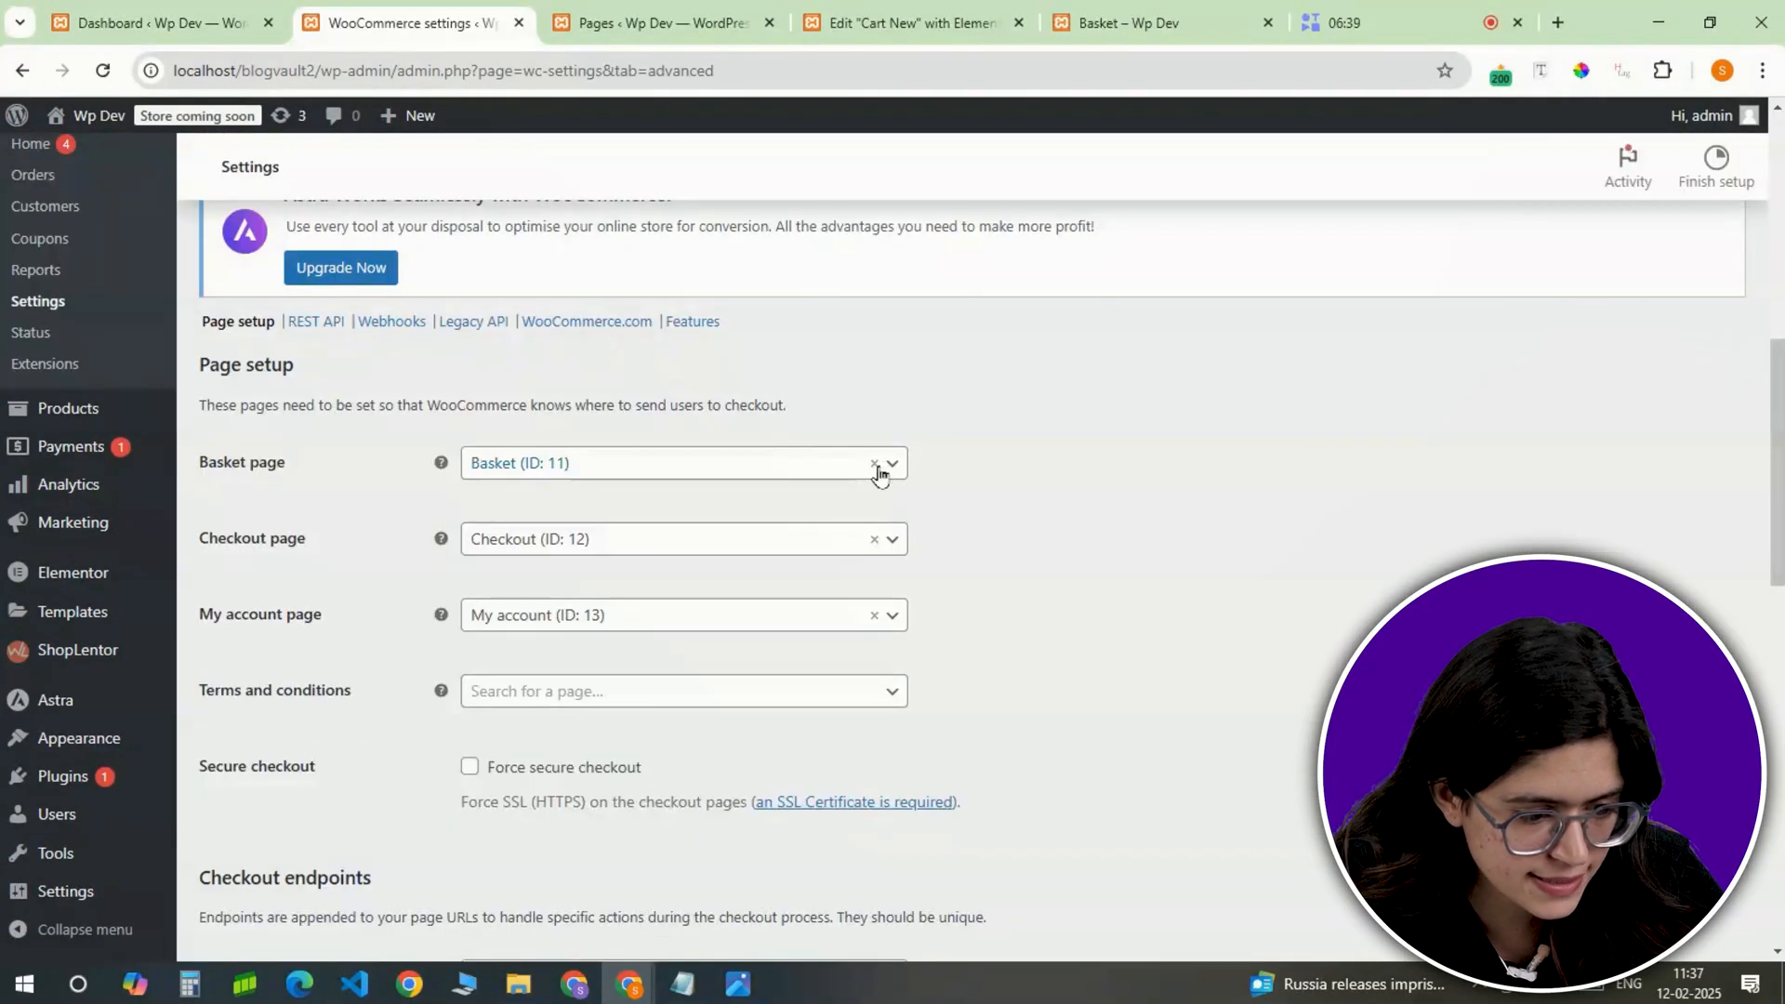
pyautogui.scroll(-3)
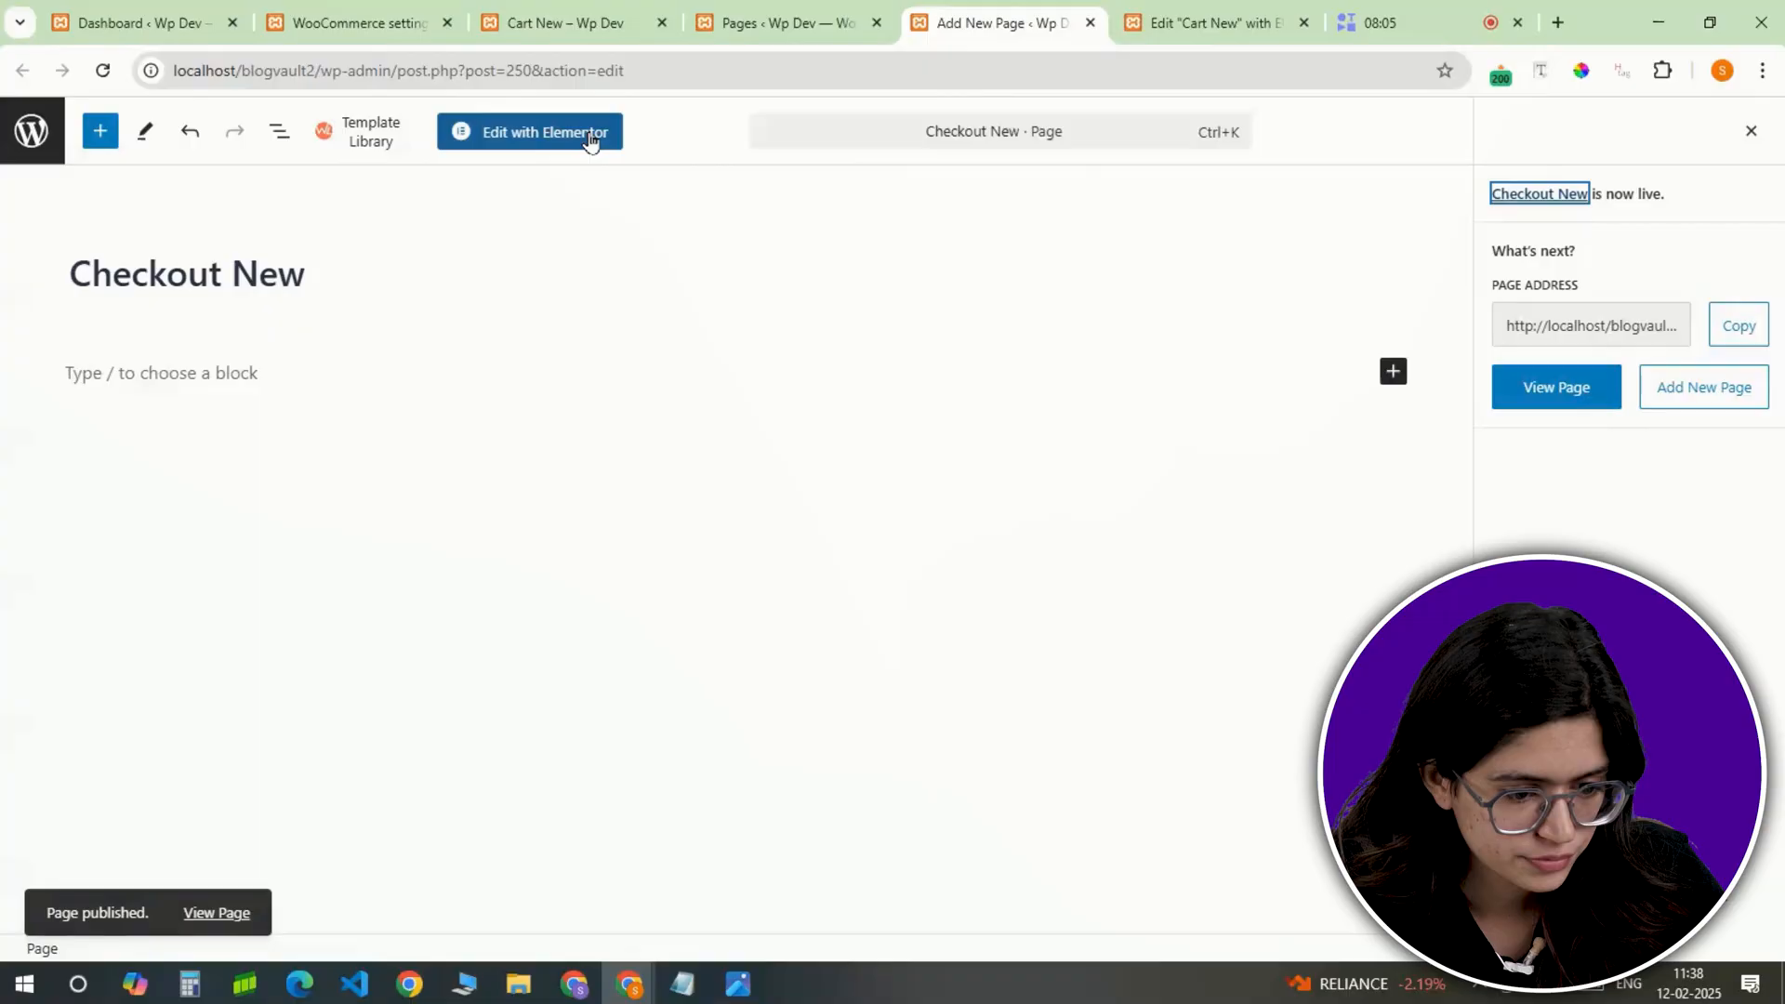
# Step: Edit Checkout New in Elementor with a two-column Checkout widget layout
pyautogui.click(529, 132)
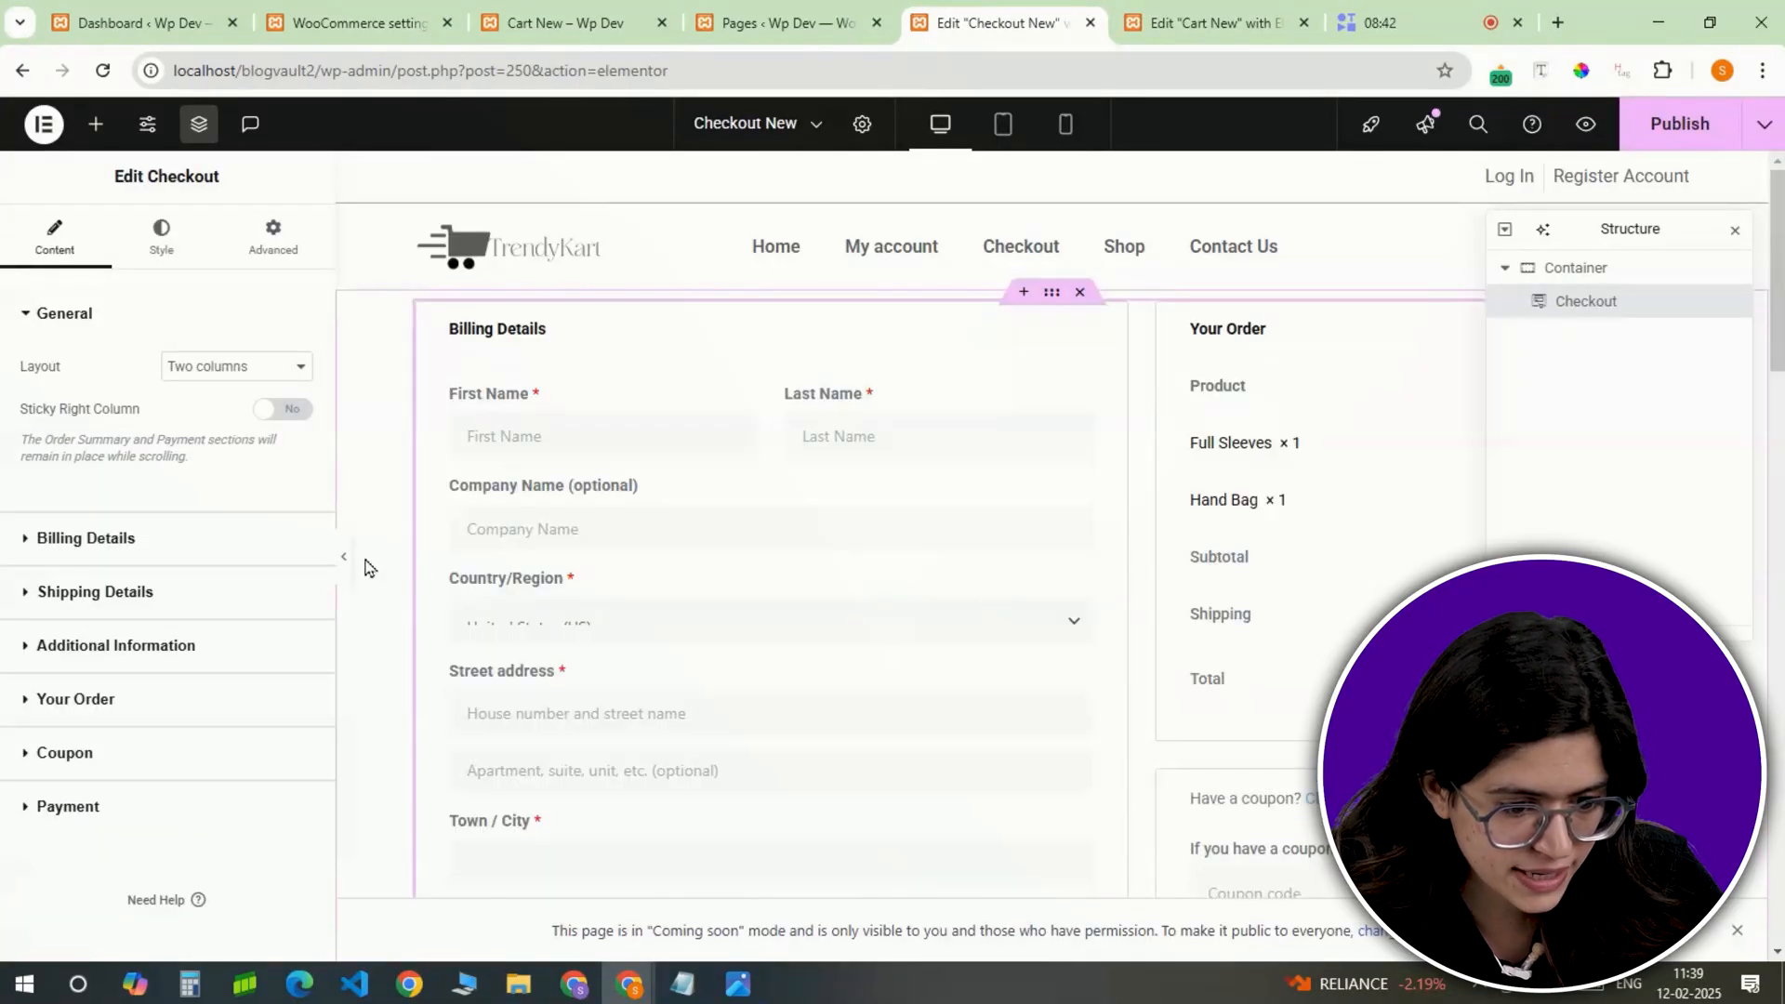
pyautogui.click(161, 233)
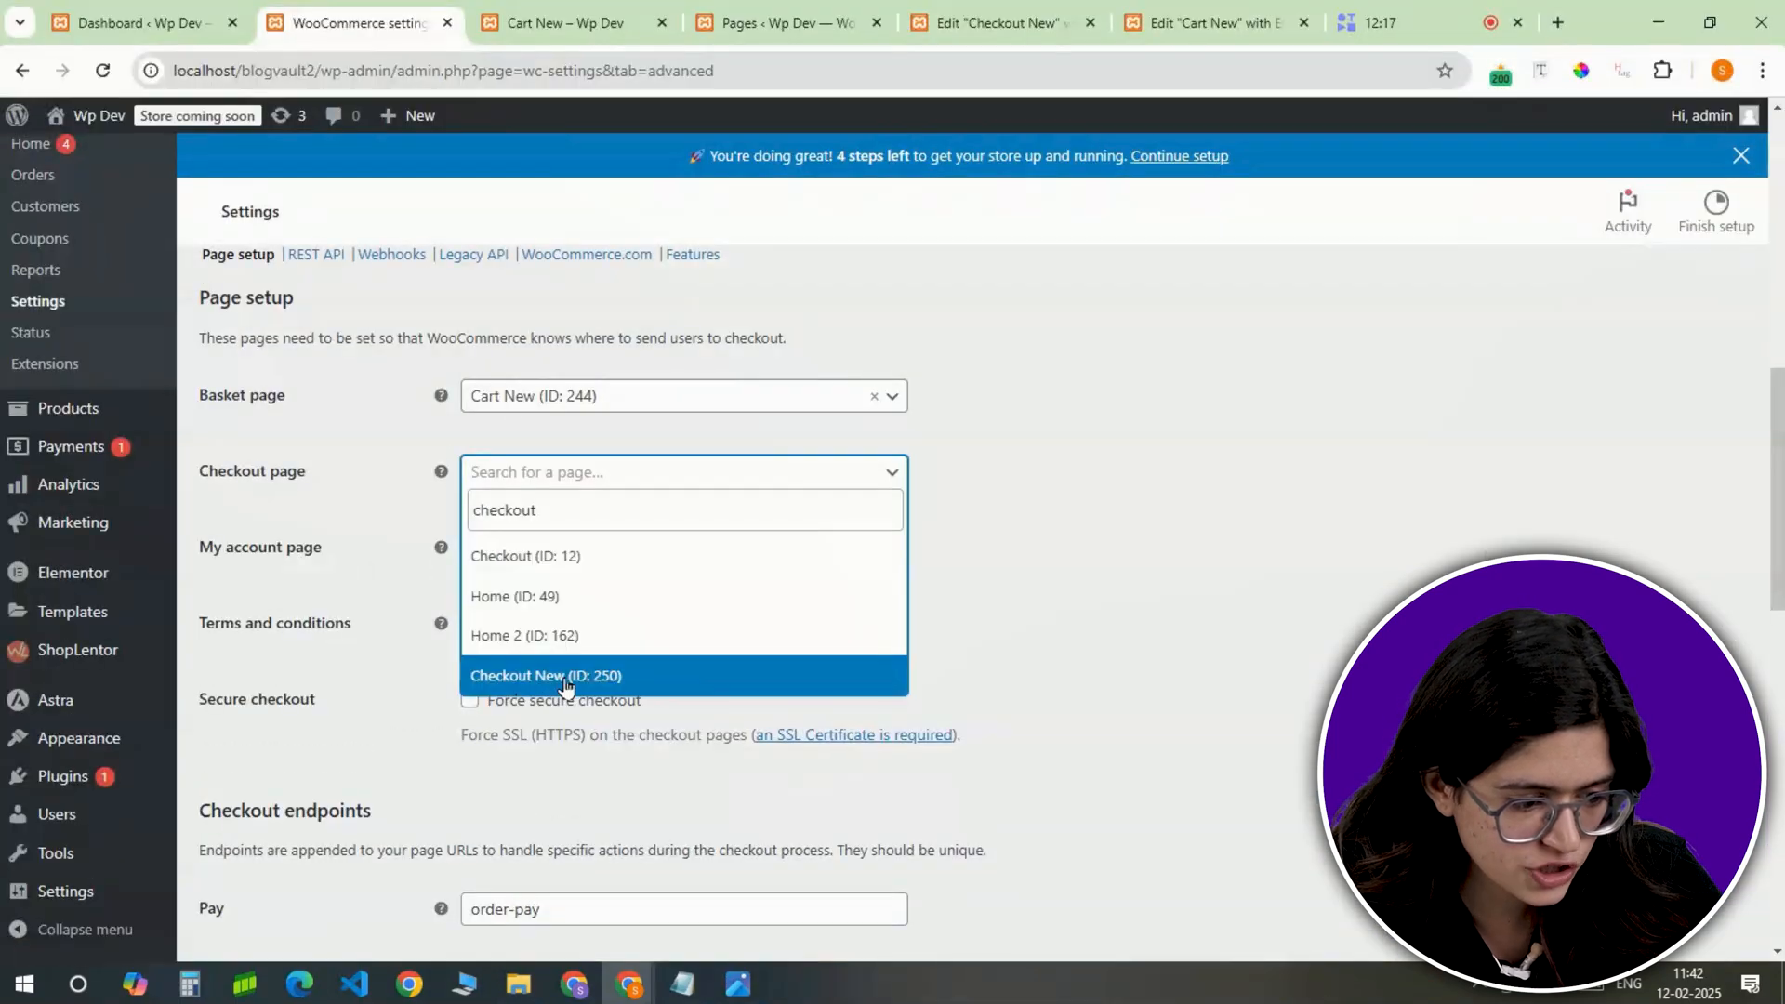
# Step: Set the WooCommerce checkout page to Checkout New (ID: 250) and save changes
pyautogui.click(546, 675)
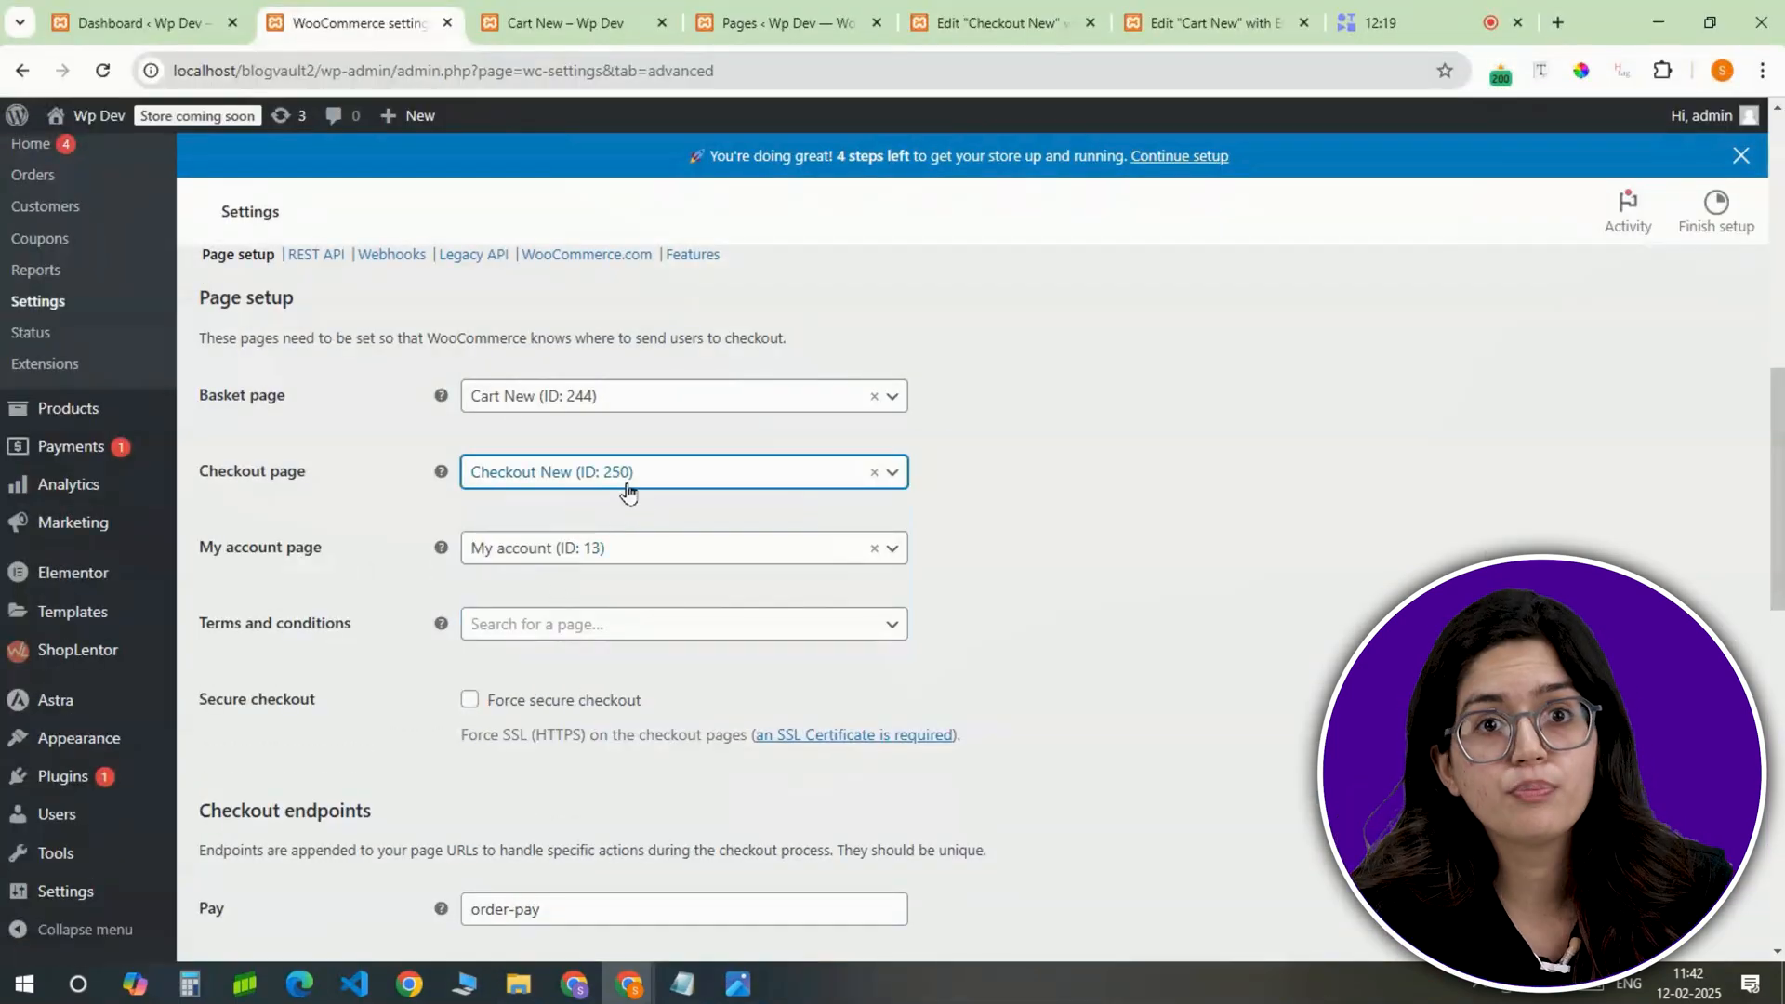
pyautogui.moveTo(1143, 427)
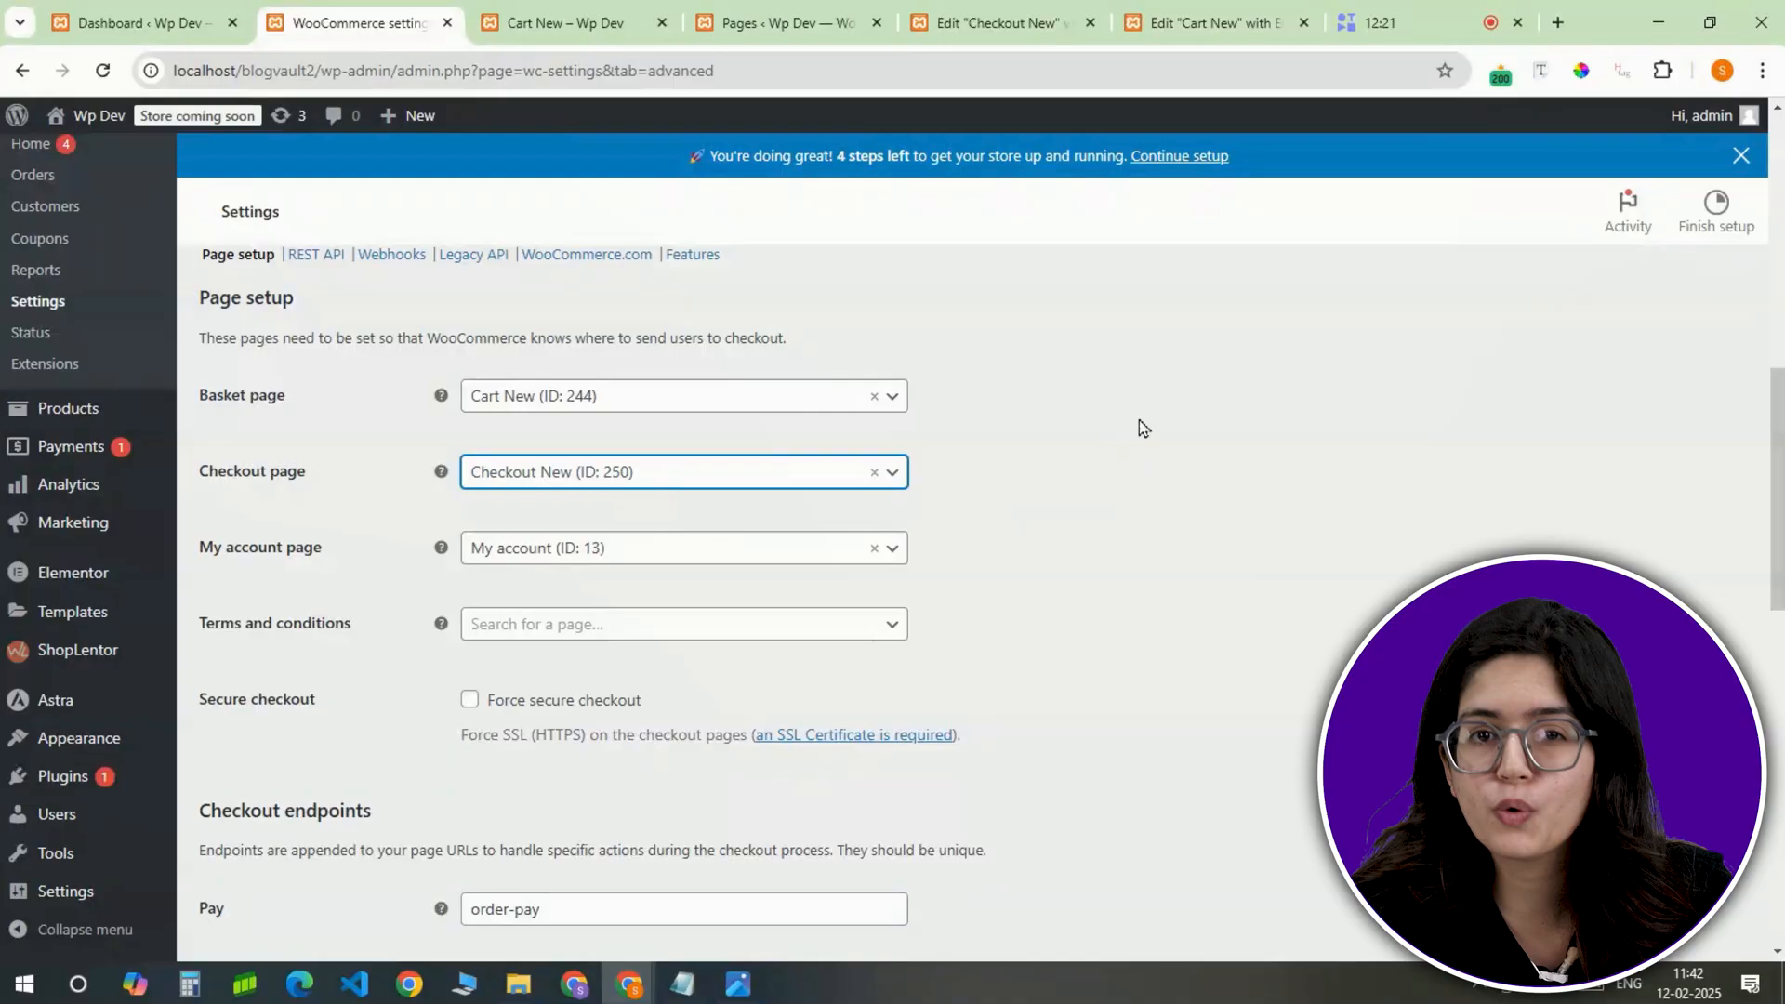
pyautogui.scroll(-3)
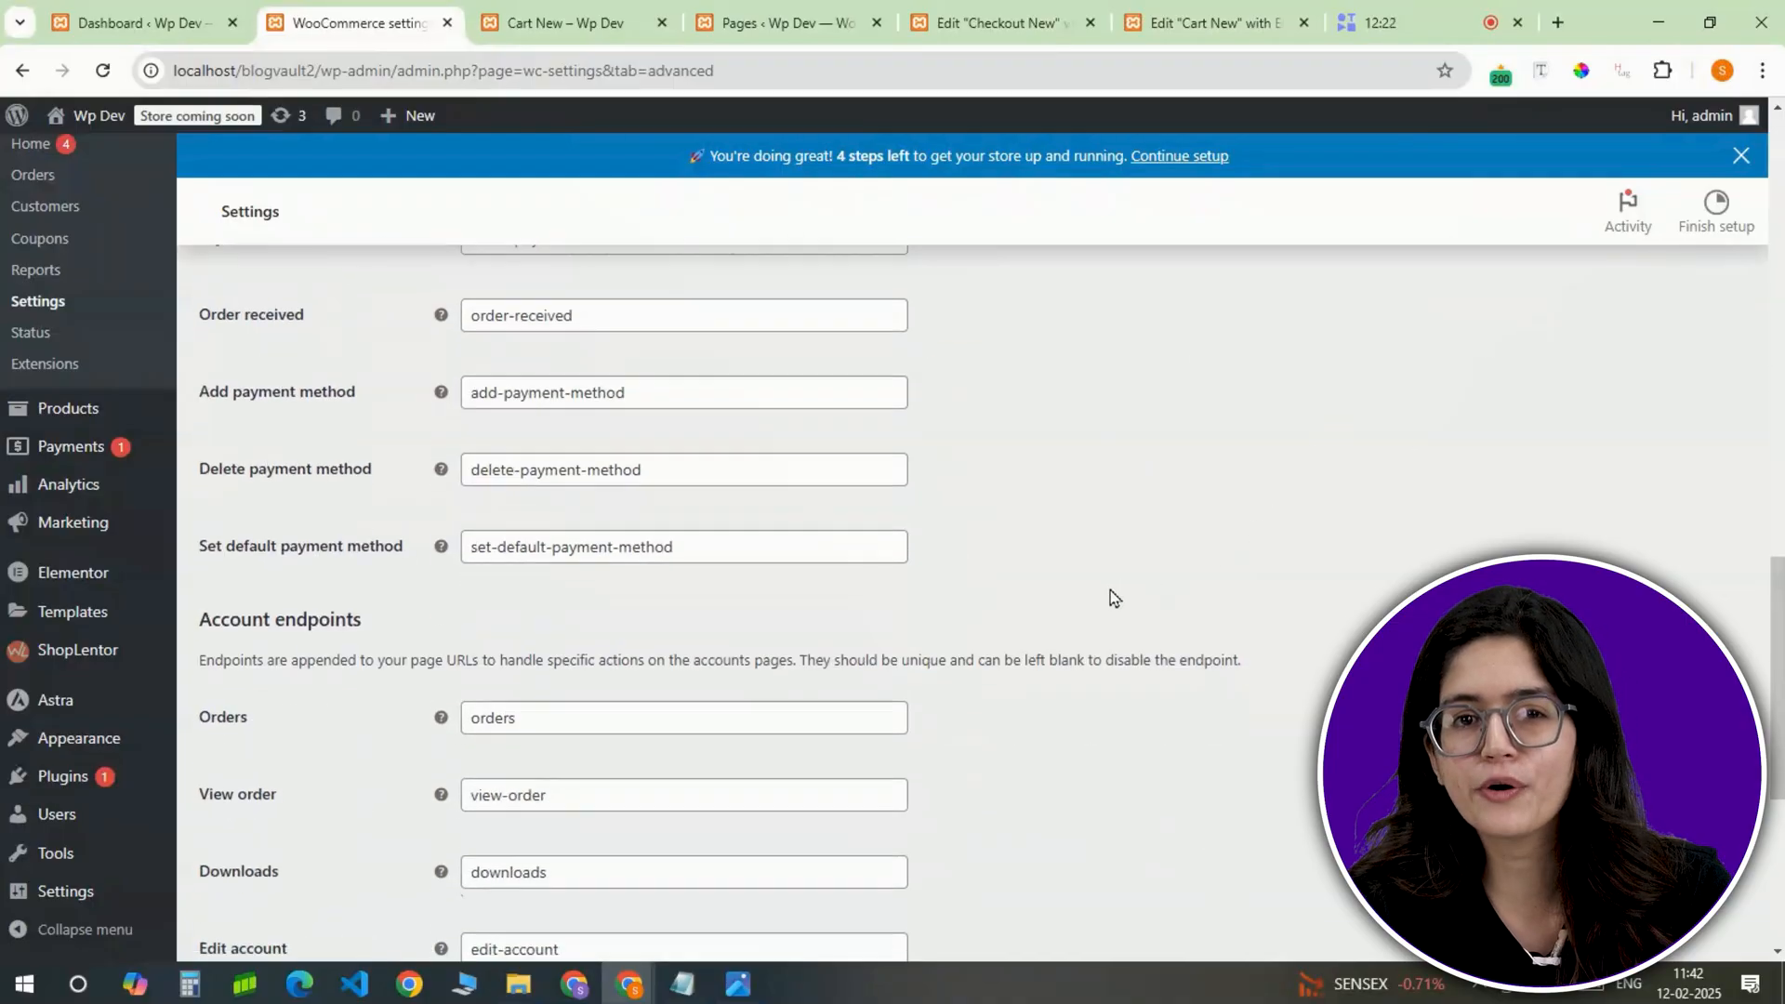
pyautogui.click(255, 837)
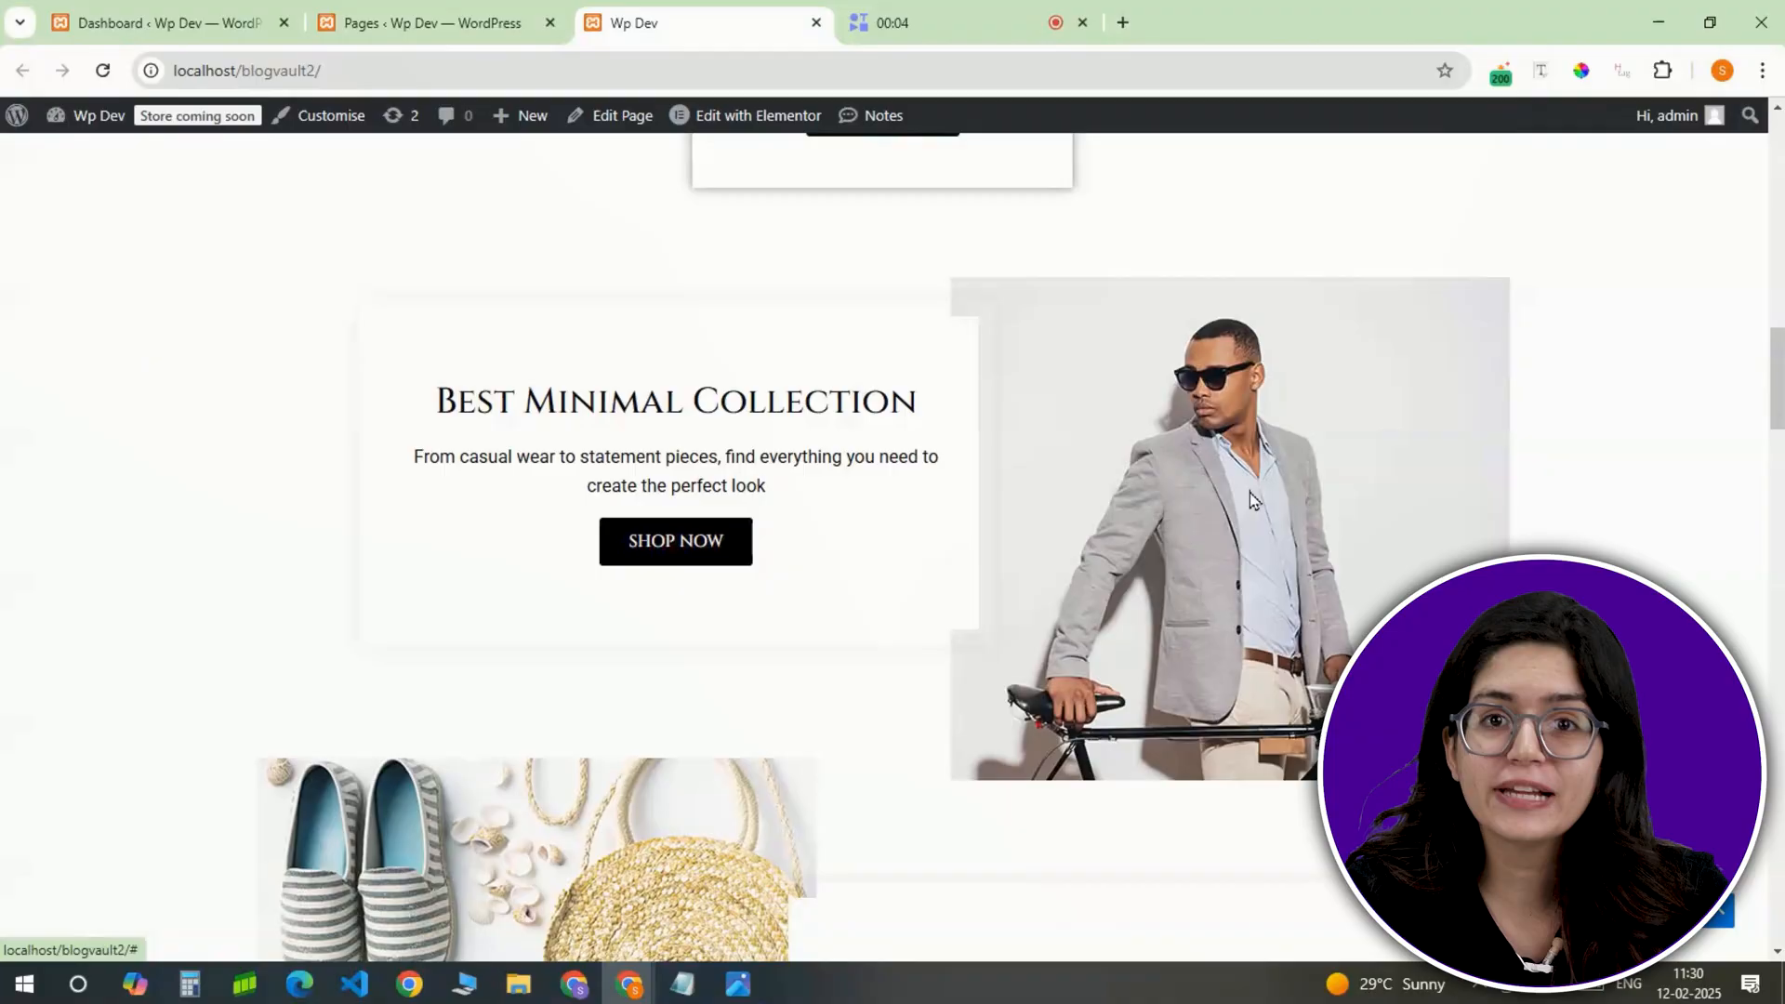
# Step: Proceed from the mini cart to checkout and confirm the two-item $95.00 order is listed
pyautogui.scroll(-3)
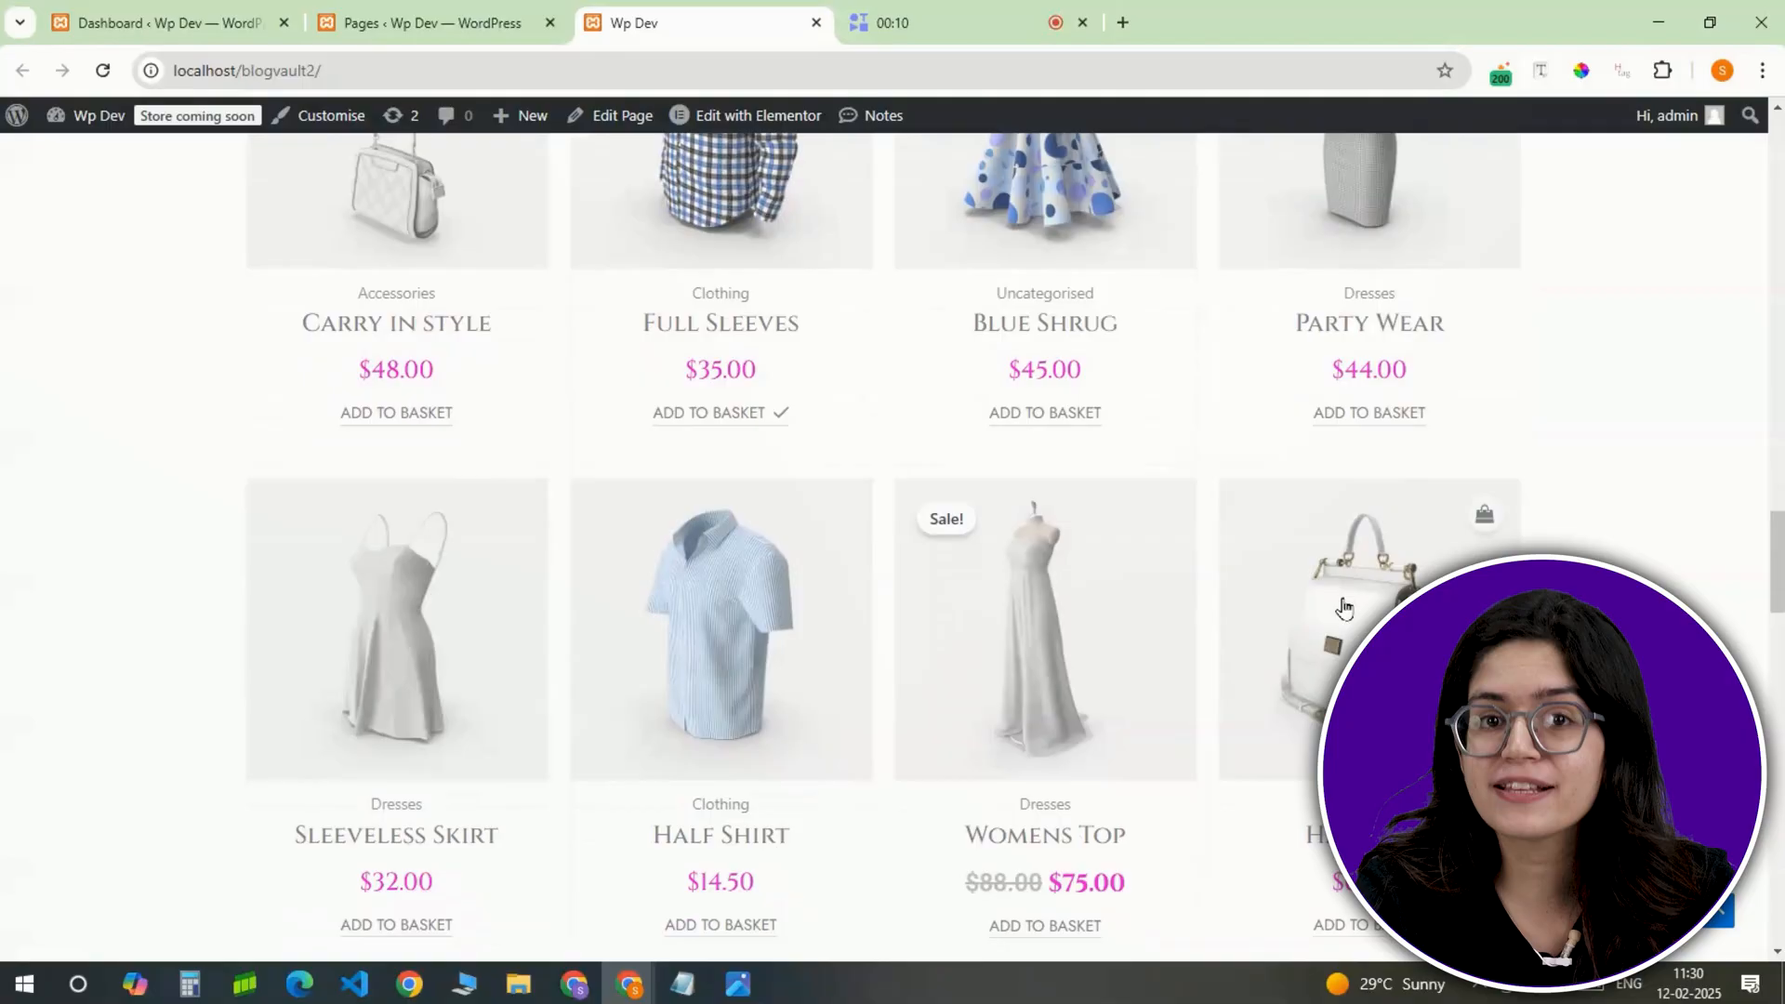
pyautogui.scroll(-3)
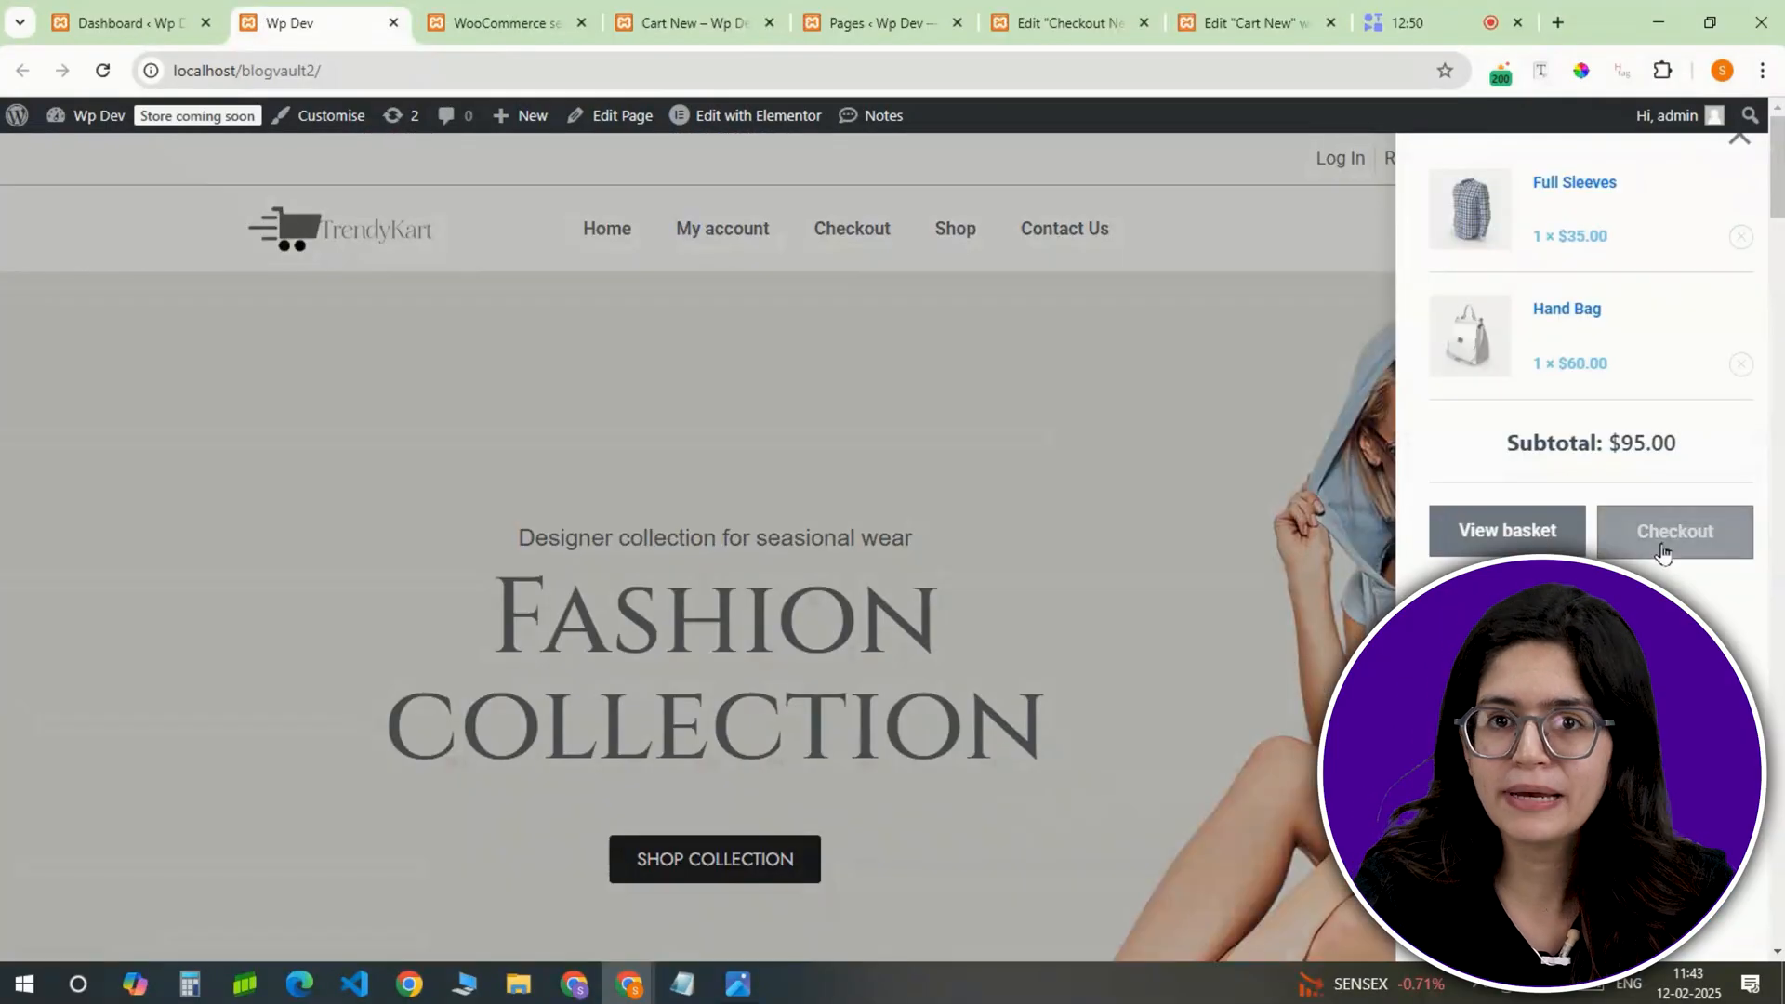
pyautogui.click(1673, 531)
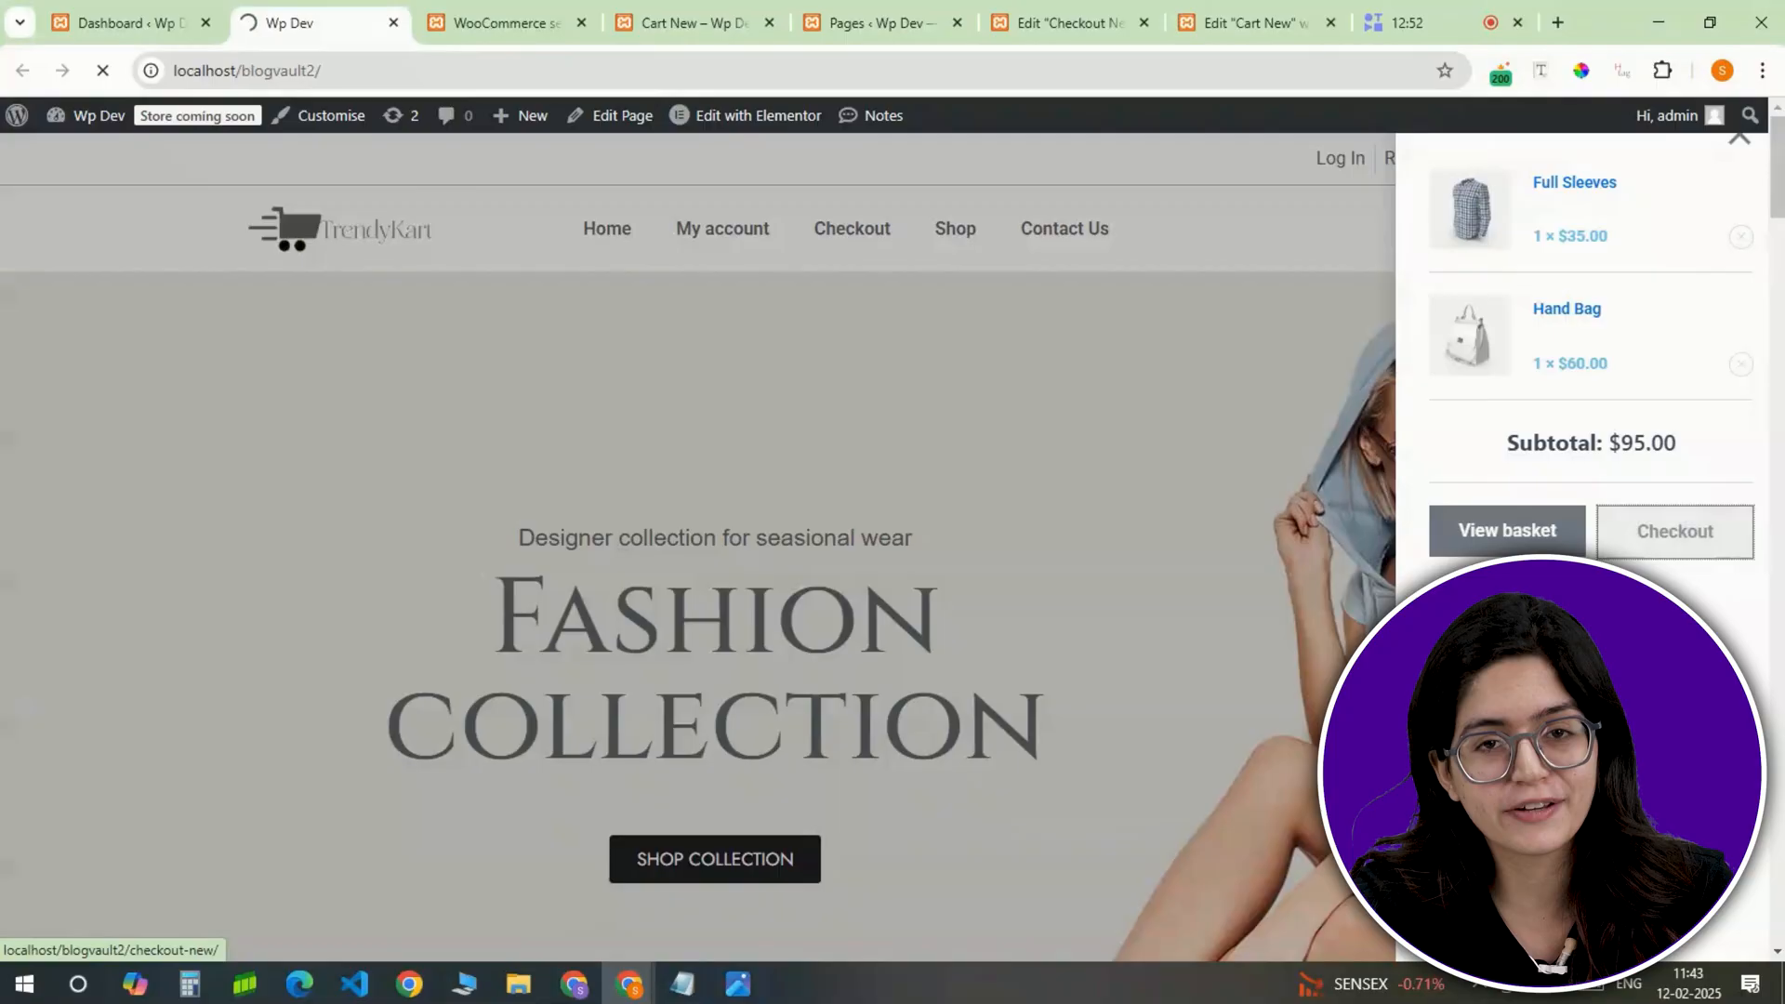
pyautogui.click(1673, 532)
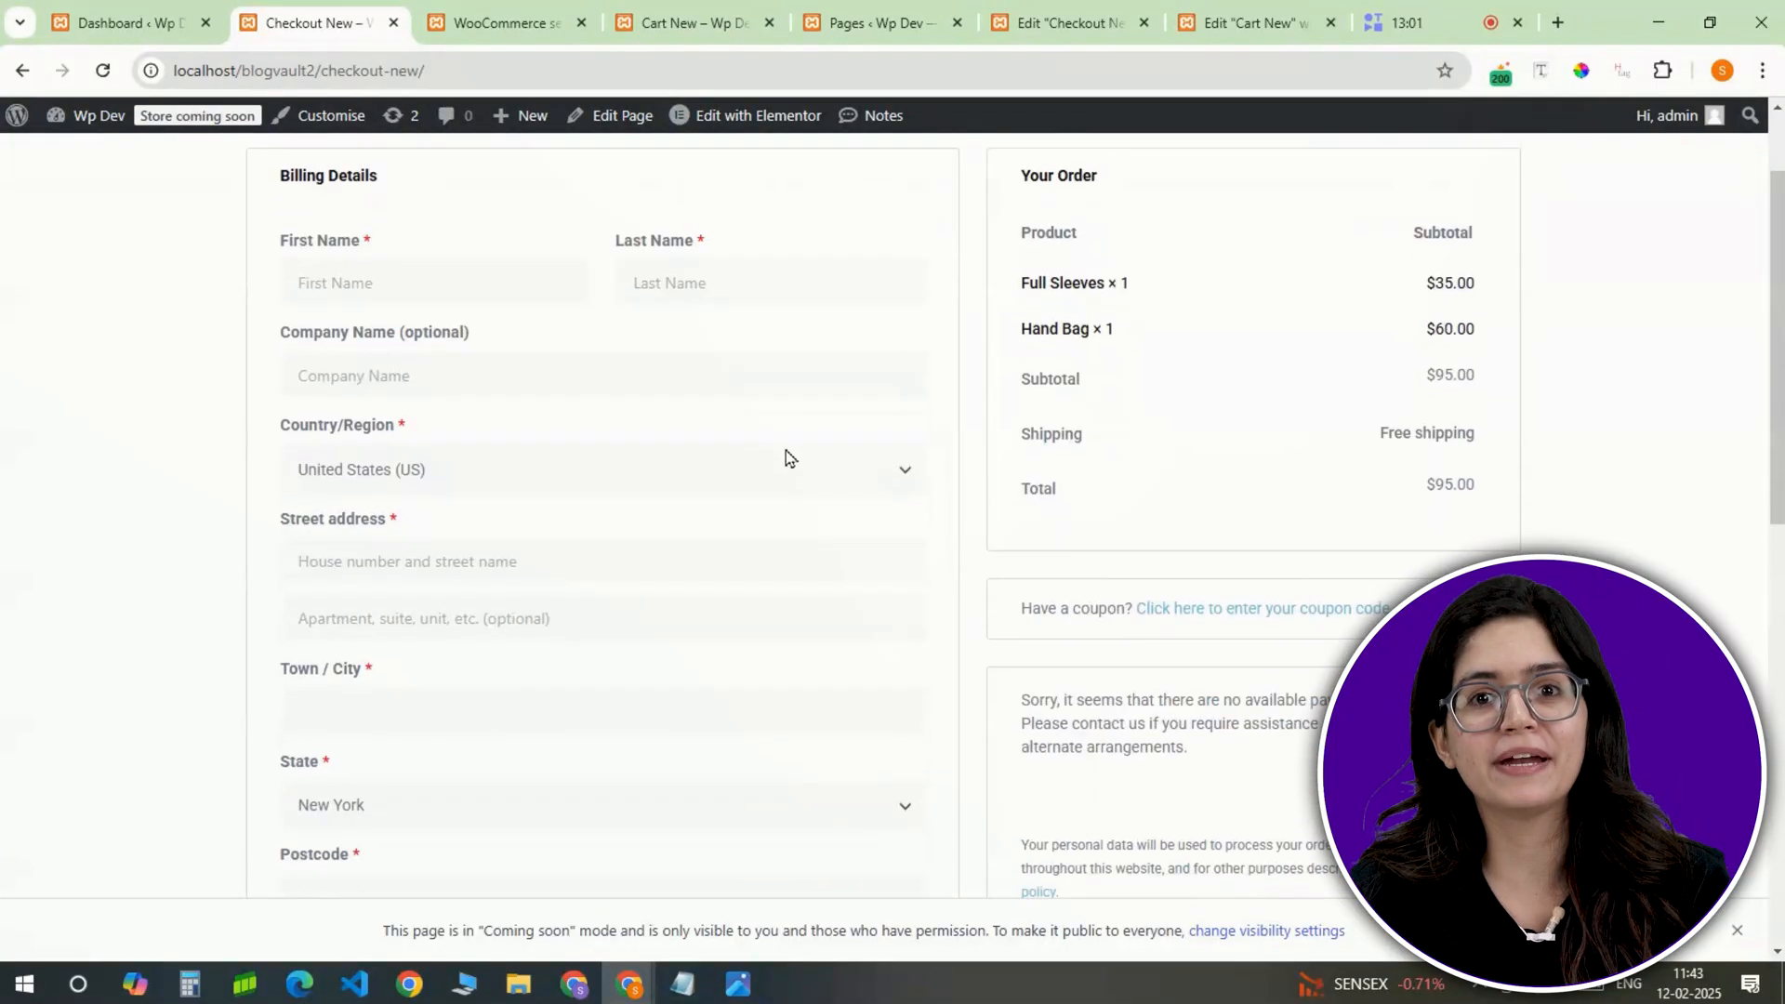
pyautogui.scroll(-3)
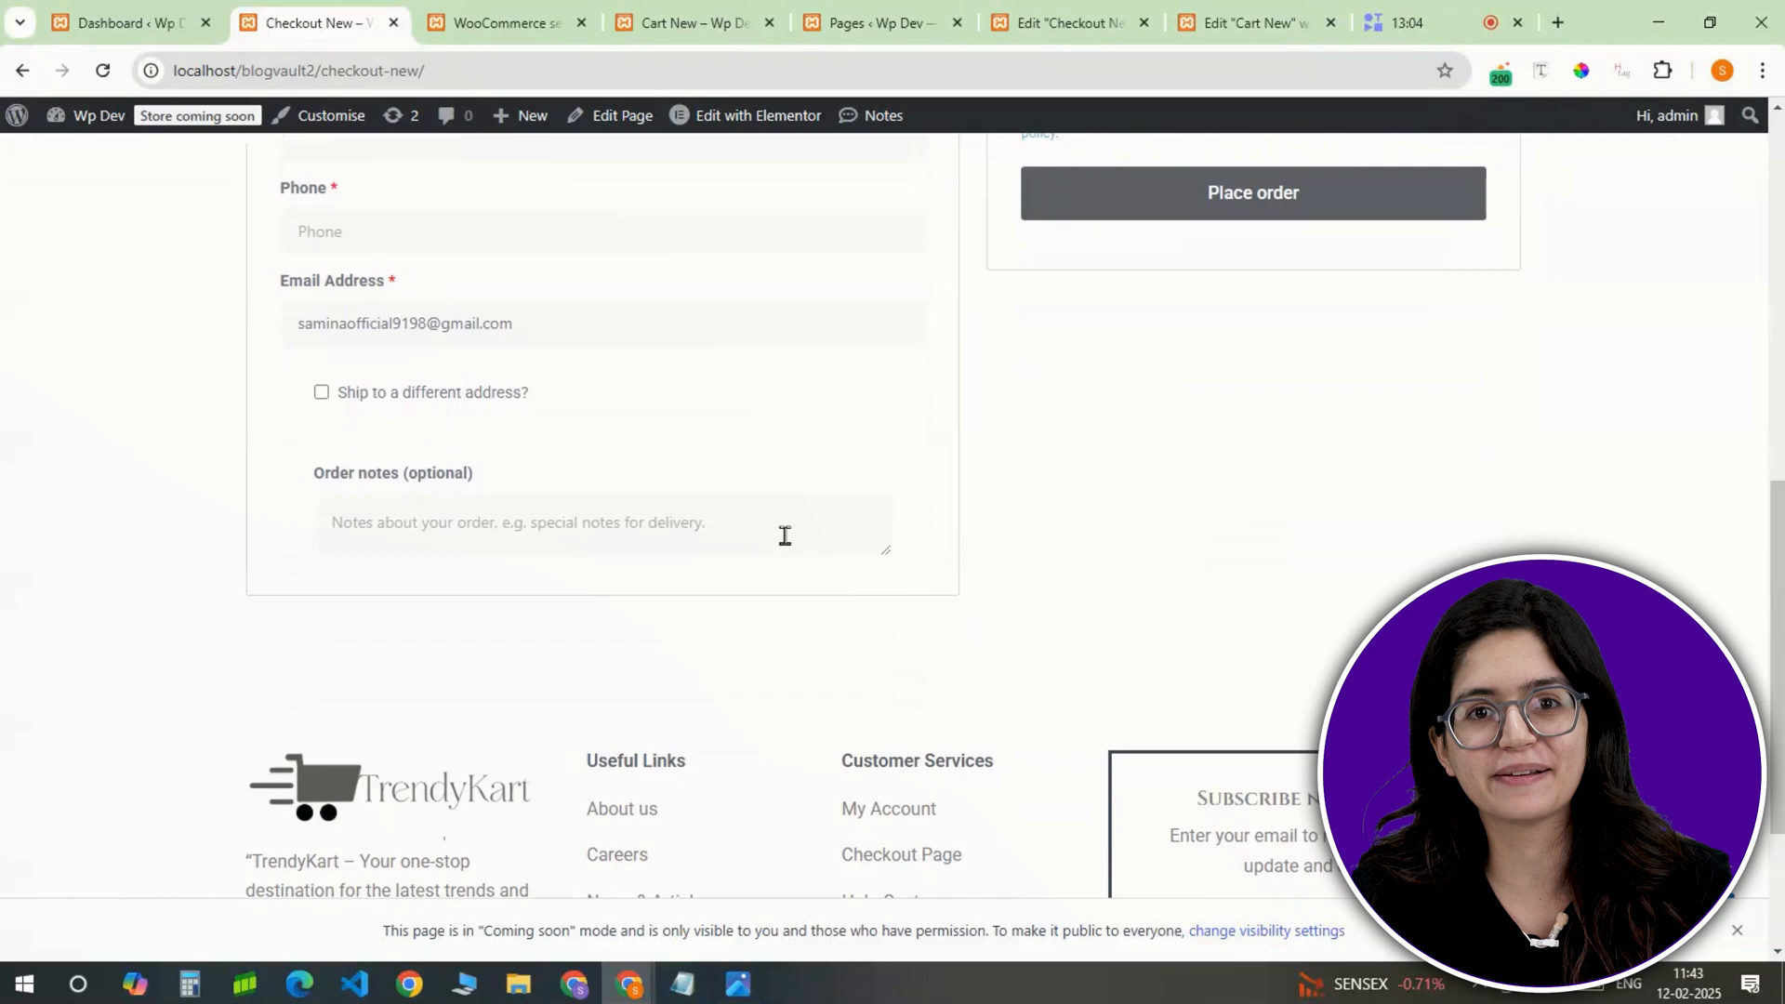